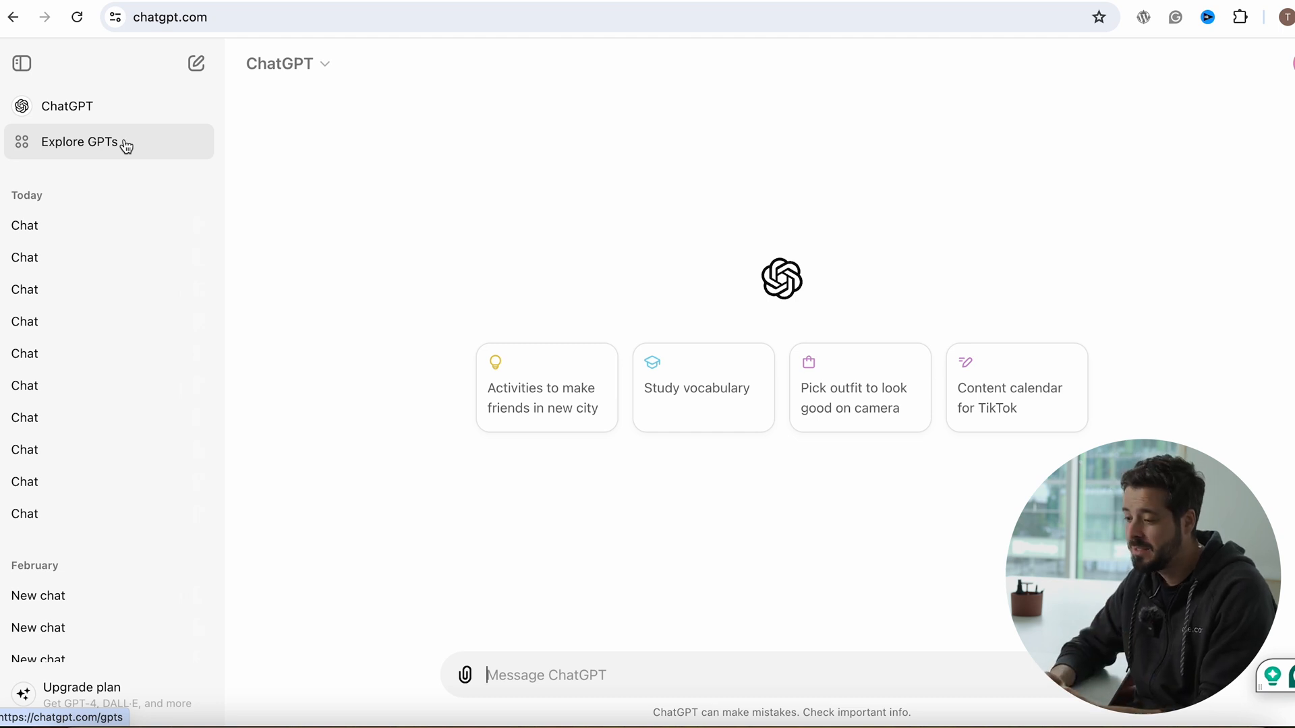
Search the GPT directory for 'one.com' and select Website Builder by one.com
left_click(78, 142)
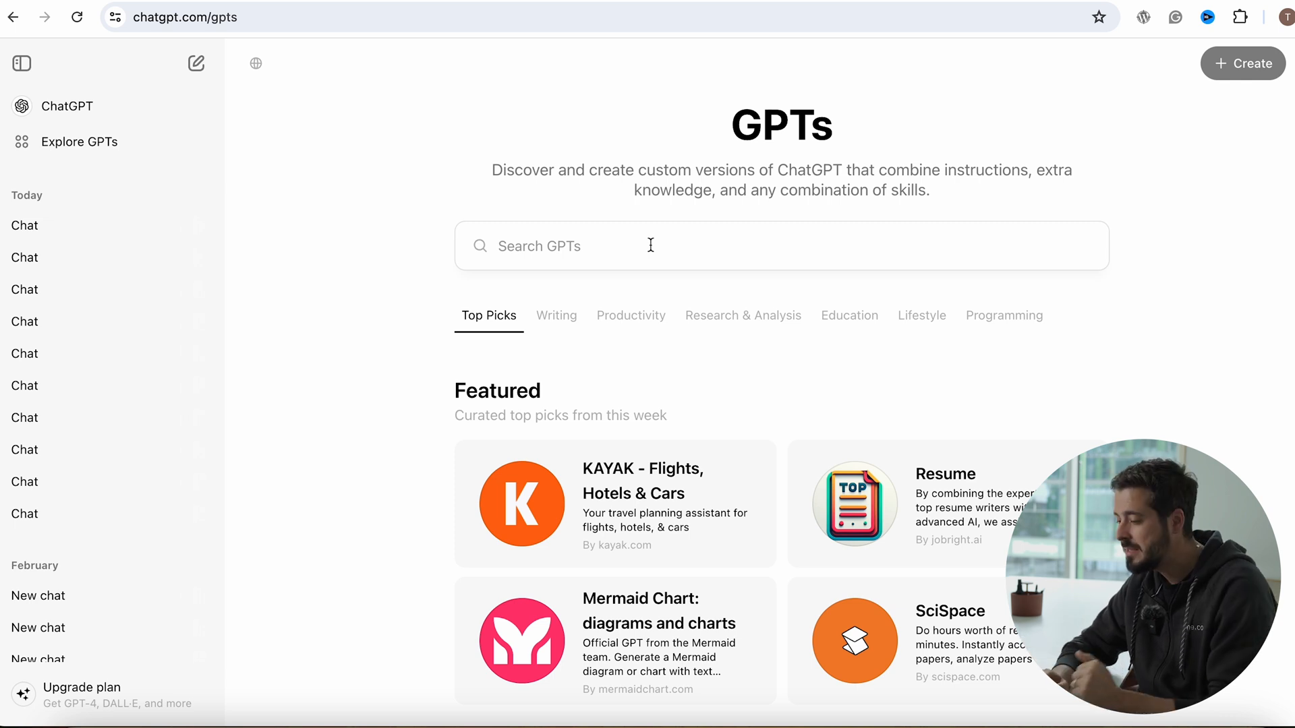
left_click(650, 246)
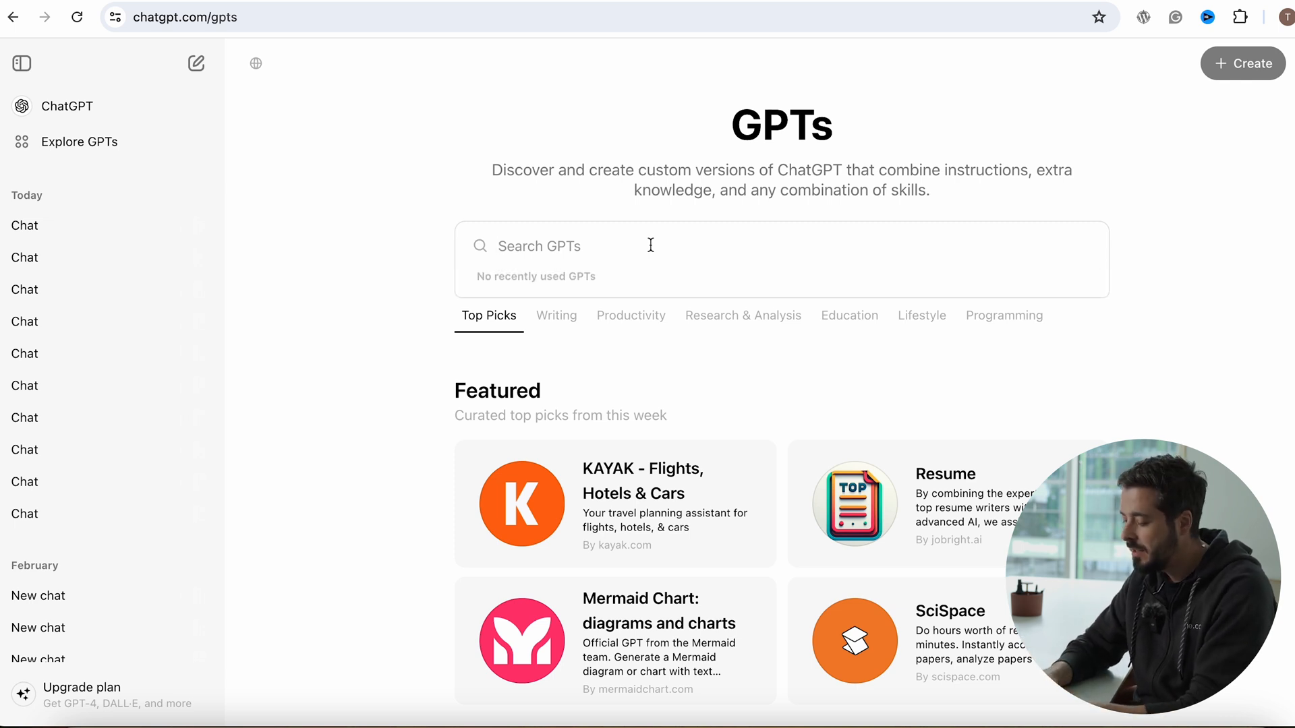
type("one.com")
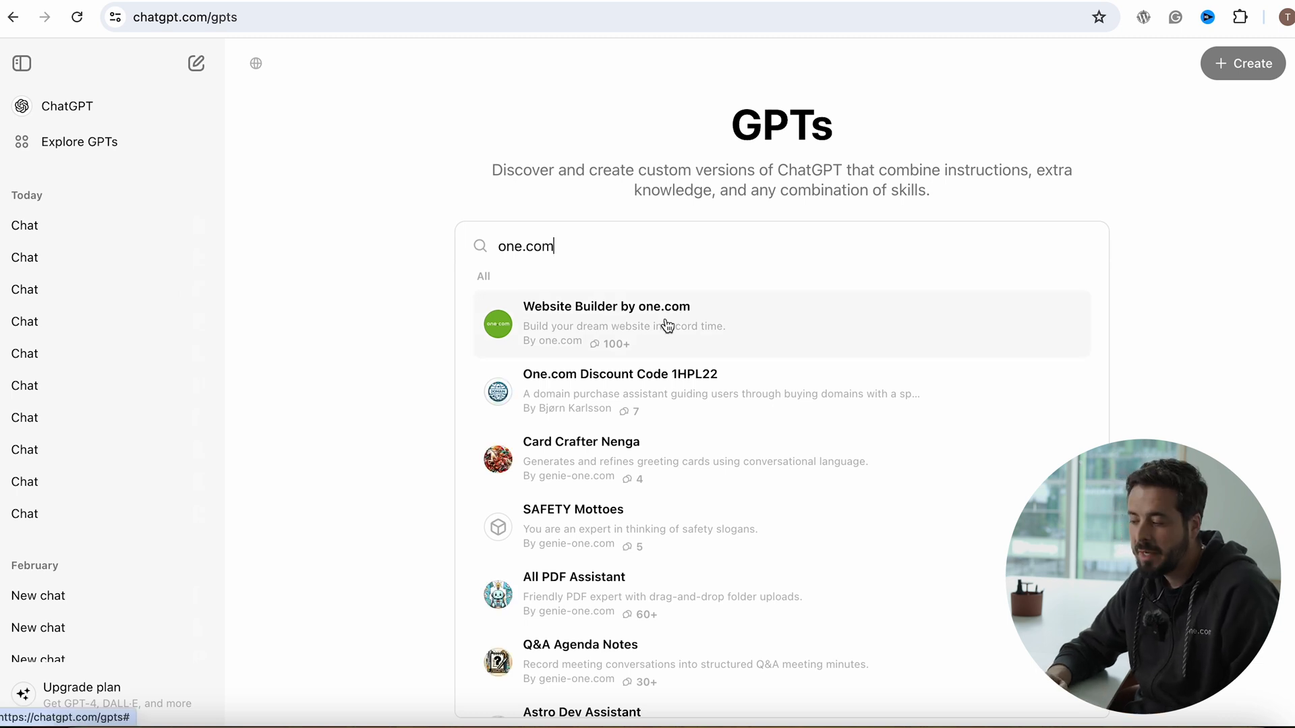
left_click(606, 325)
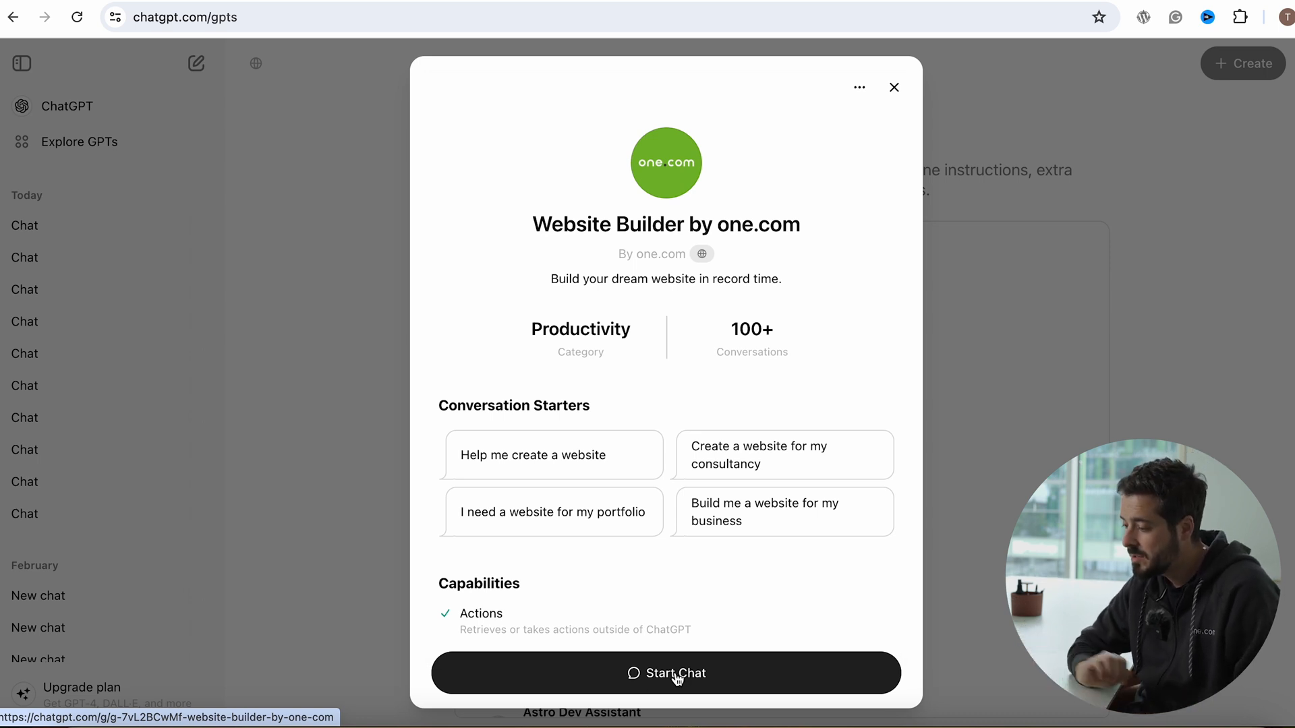
Start a 'Help me create a website' chat describing The Catch of the Day with delivery and dine-in services
left_click(665, 671)
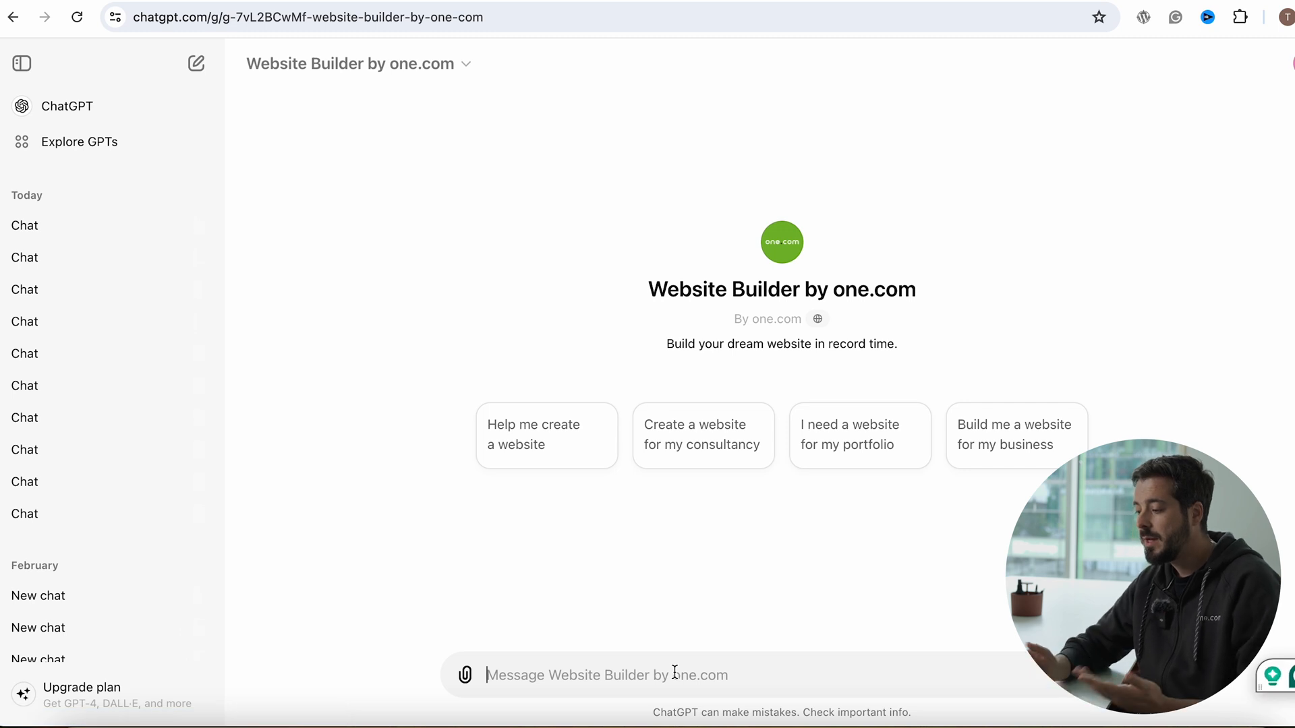
mouse_move(396, 387)
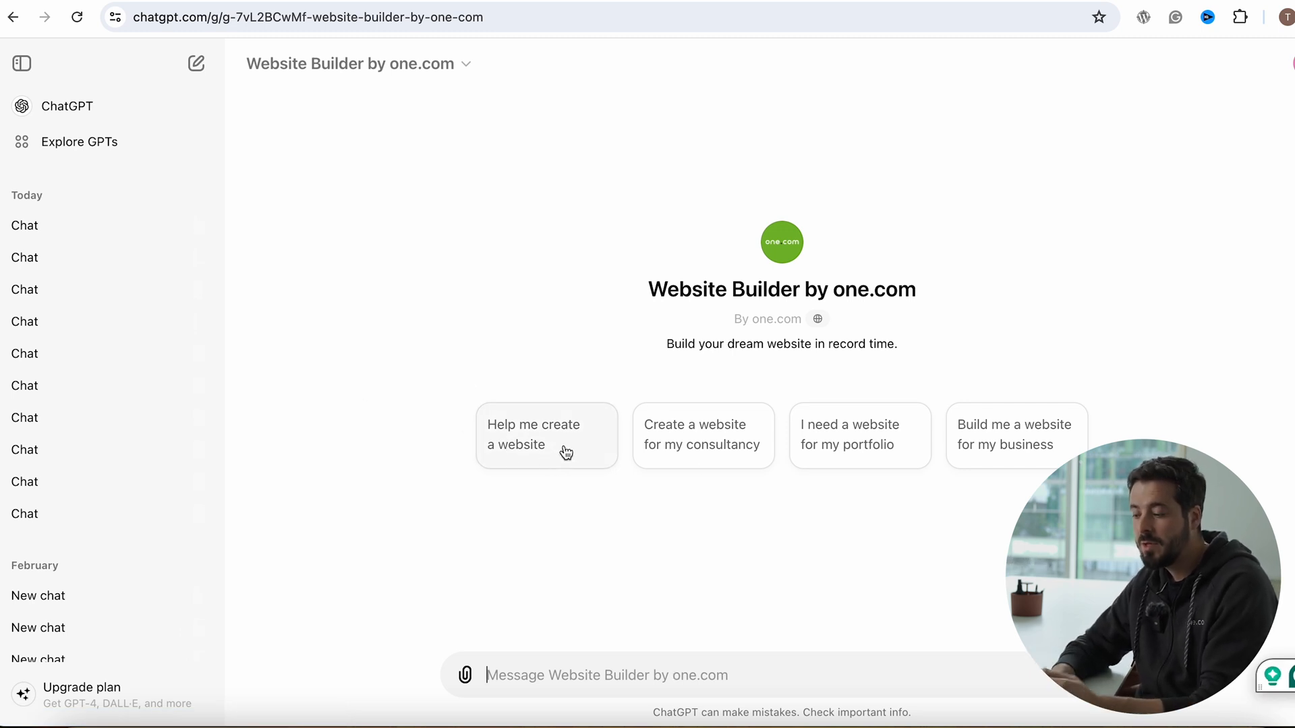
left_click(547, 436)
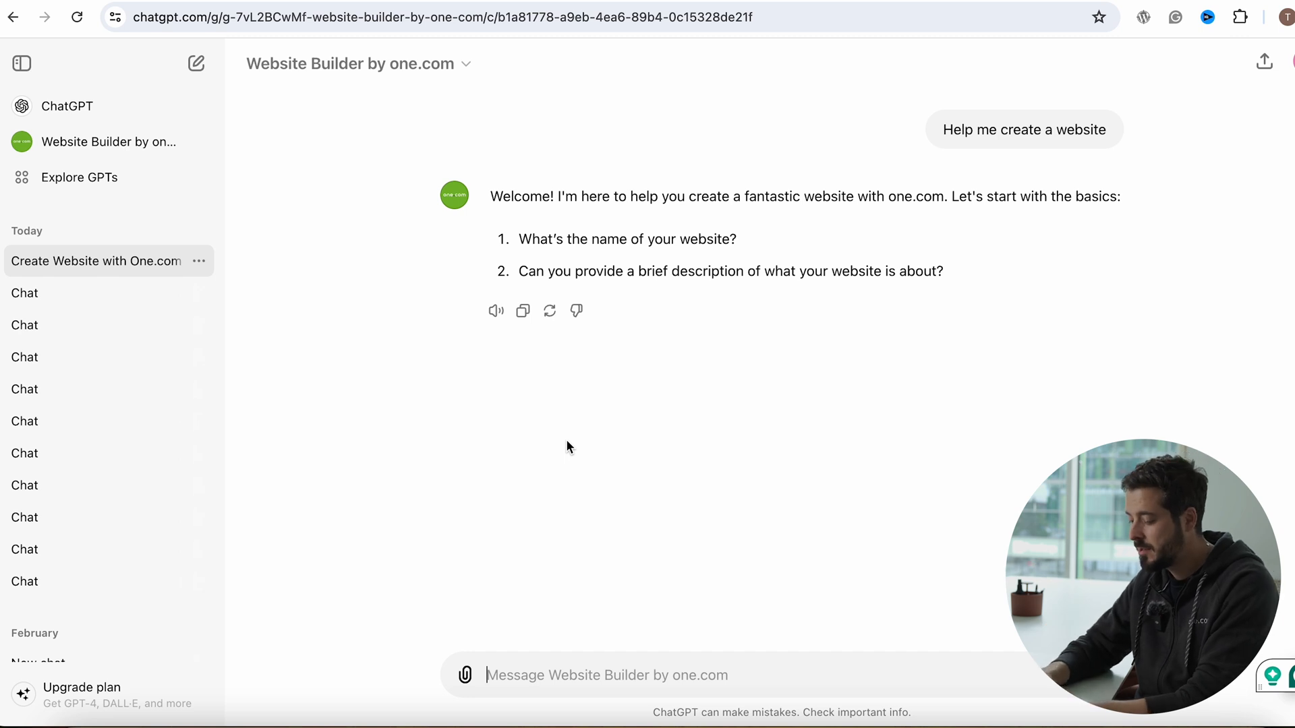
type("The Cat")
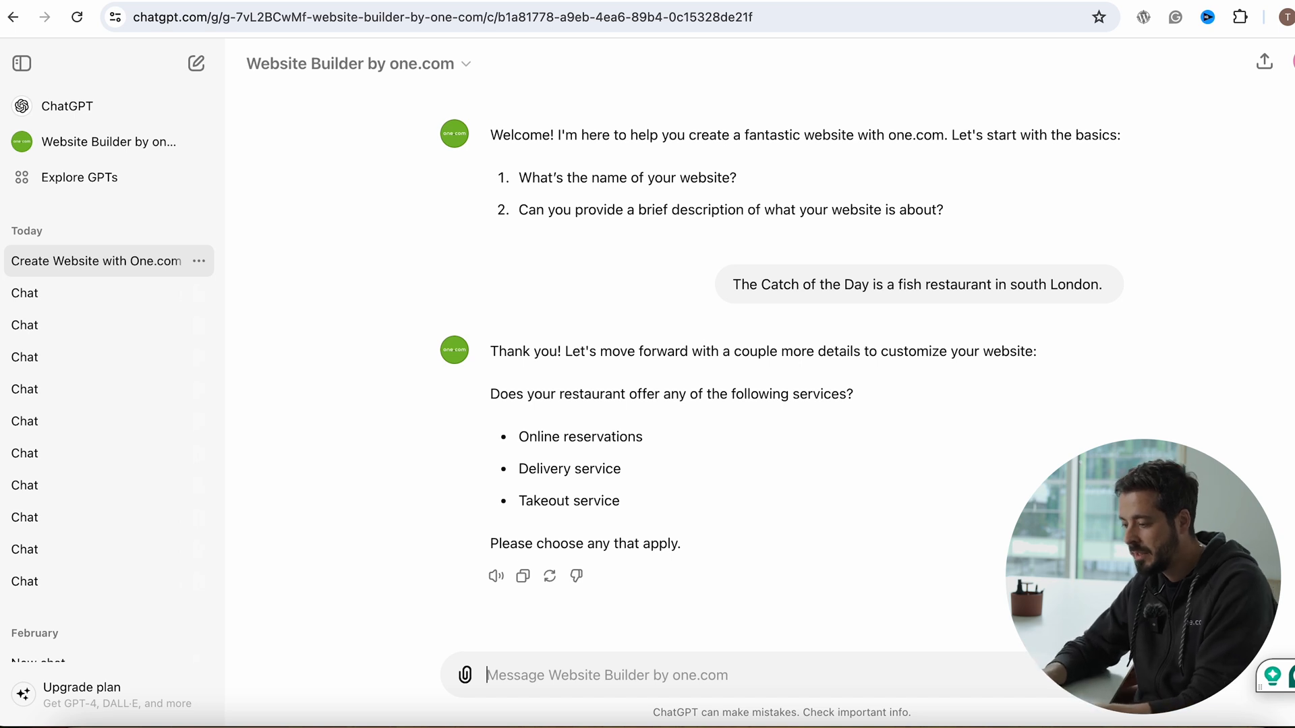
type("Delivery")
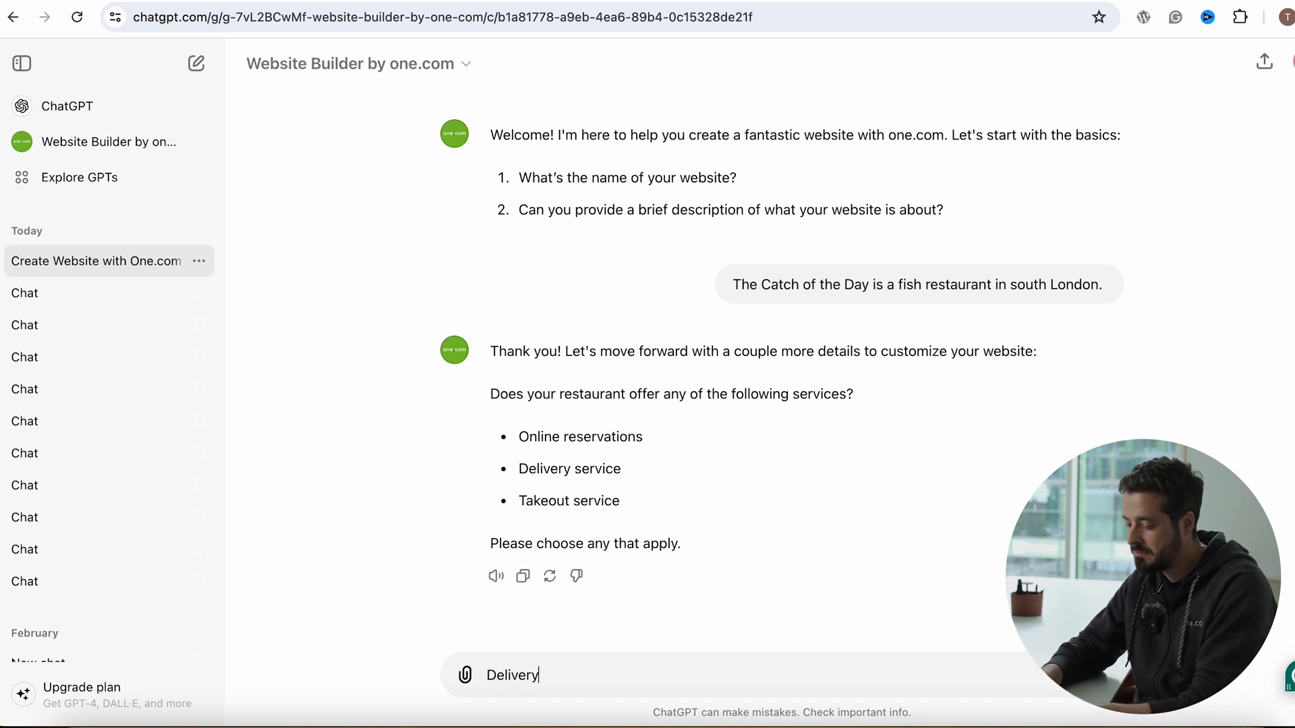
type("seric")
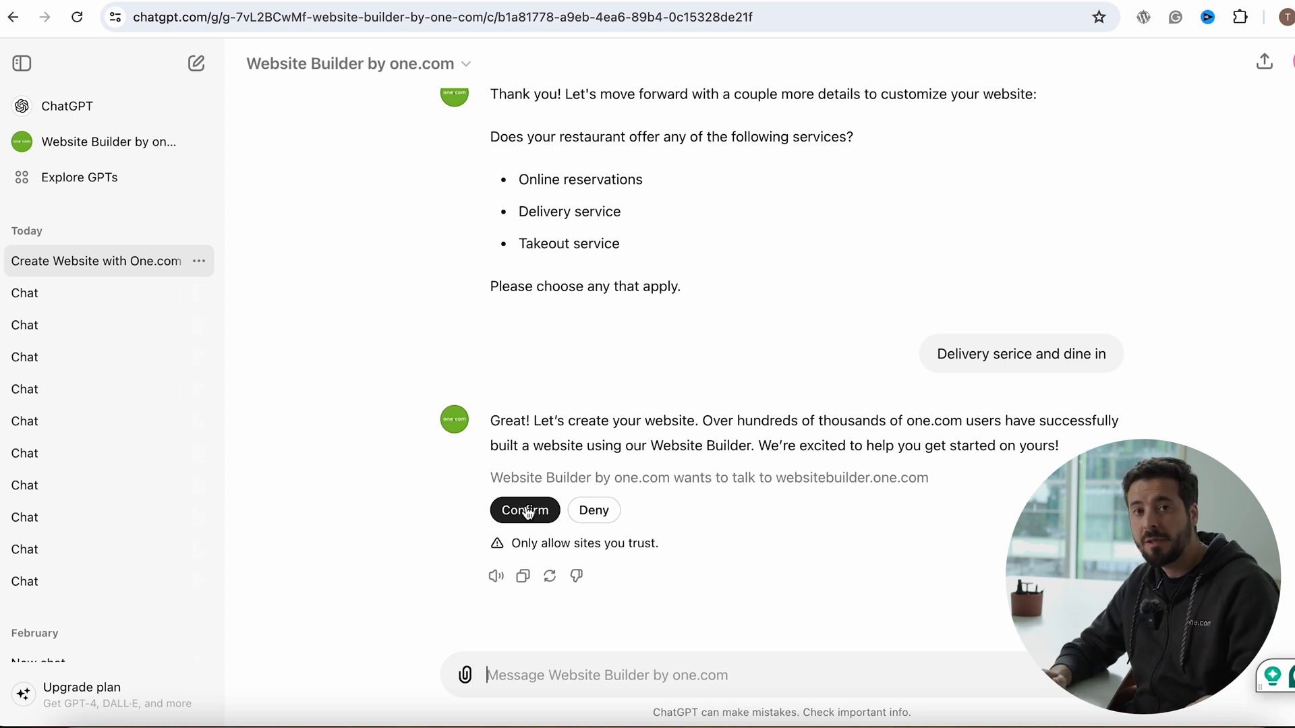
Confirm the connection to websitebuilder.one.com so a site preview is generated
left_click(525, 510)
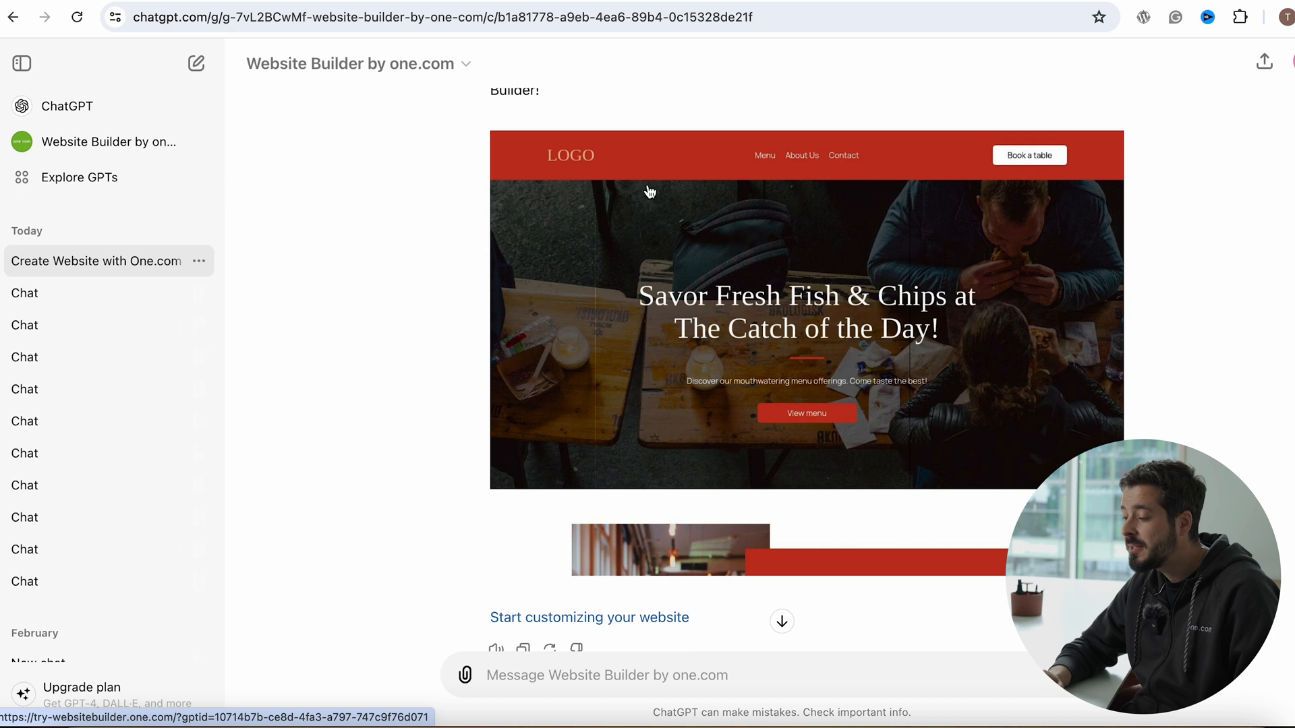
mouse_move(925, 422)
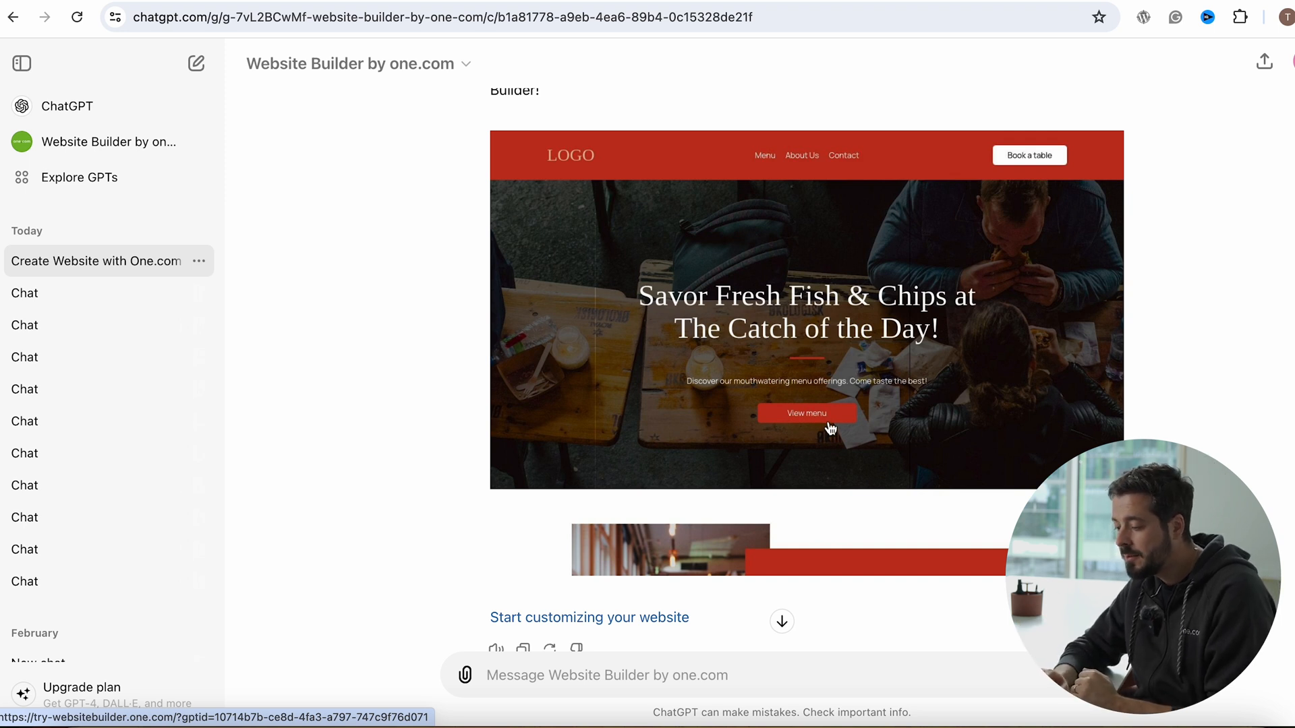
mouse_move(842, 301)
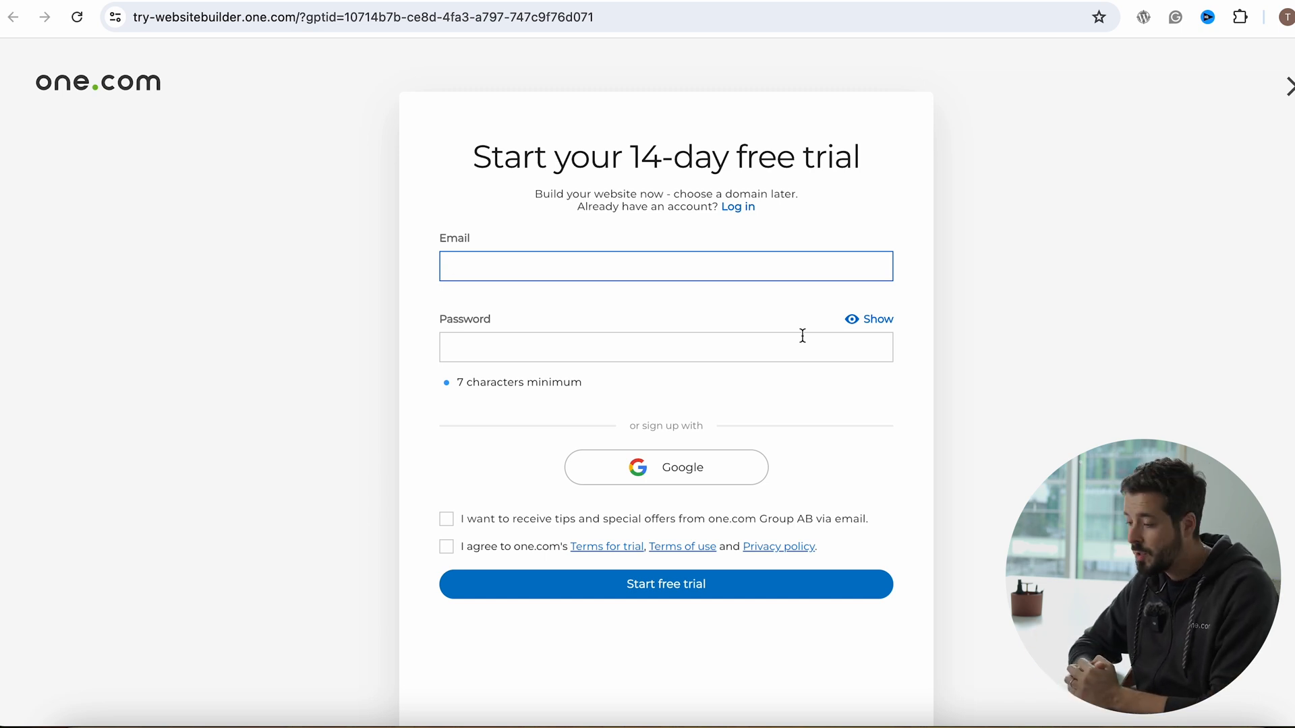
Submit the sign-up to start the one.com free trial
left_click(665, 585)
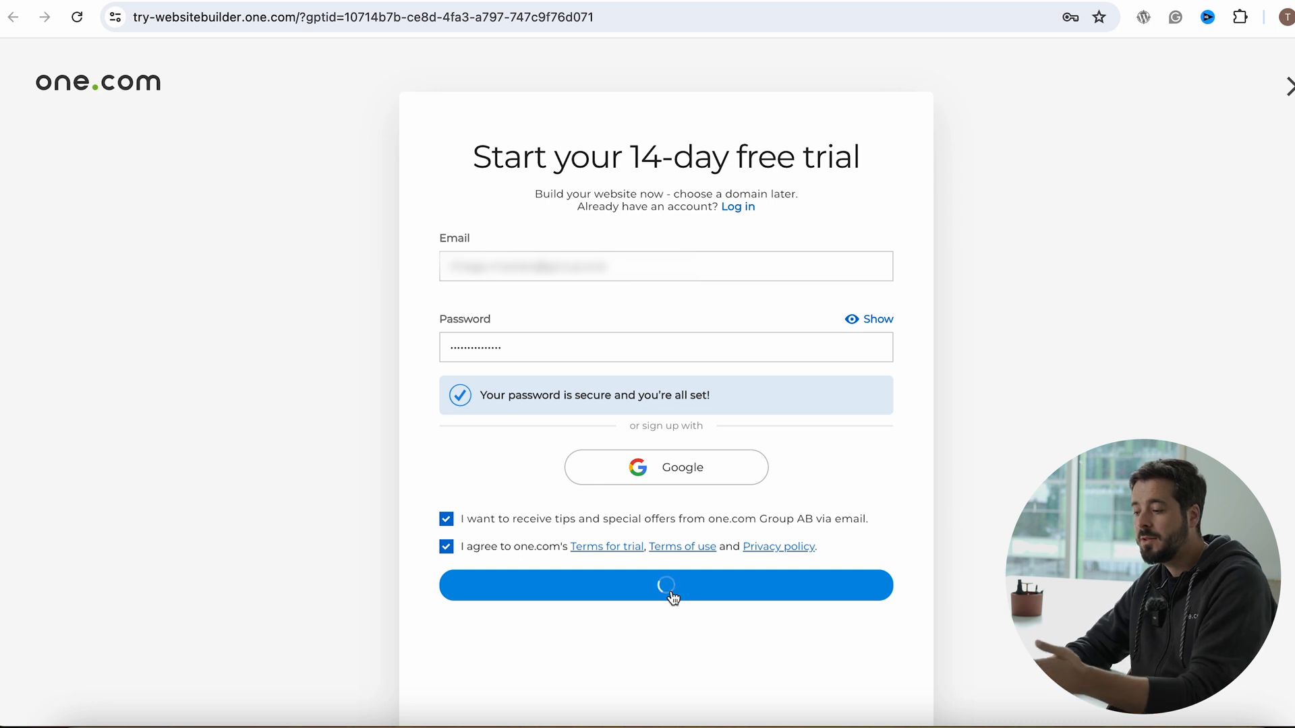
left_click(665, 585)
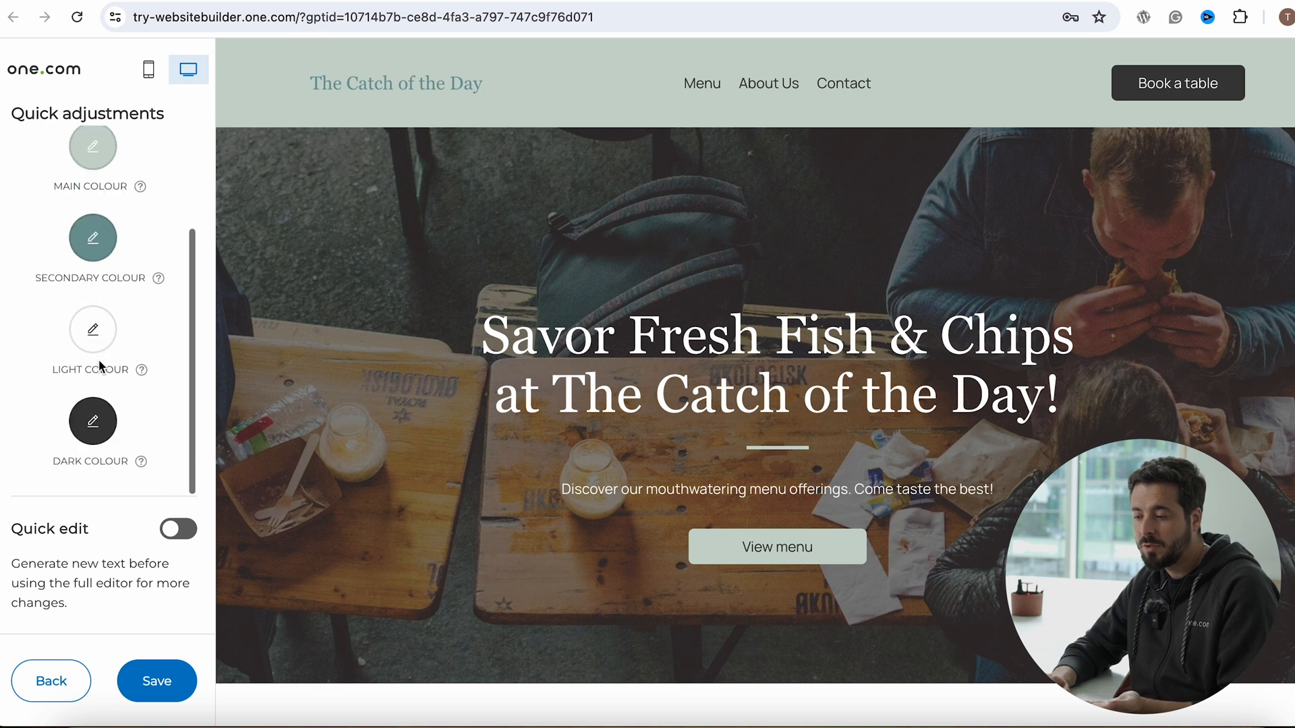
Return to the recommended colours, enable Quick edit, and apply to load the full editor
left_click(93, 145)
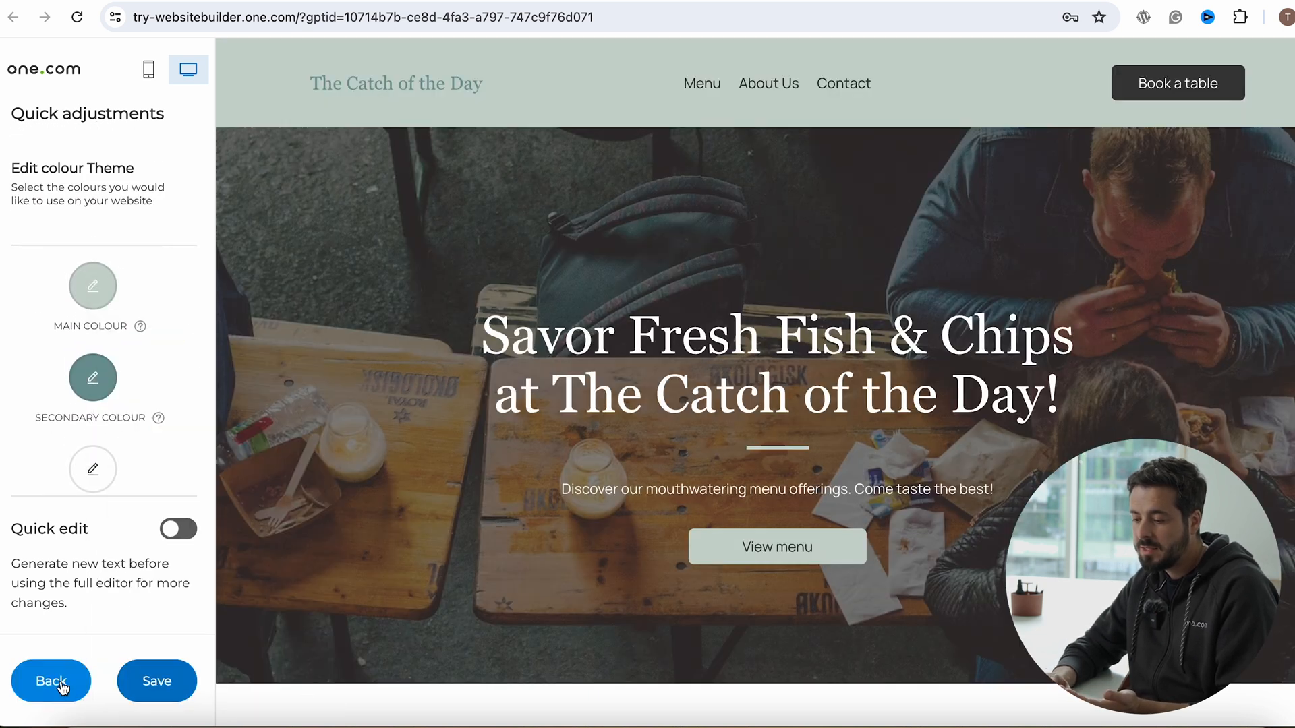
left_click(93, 468)
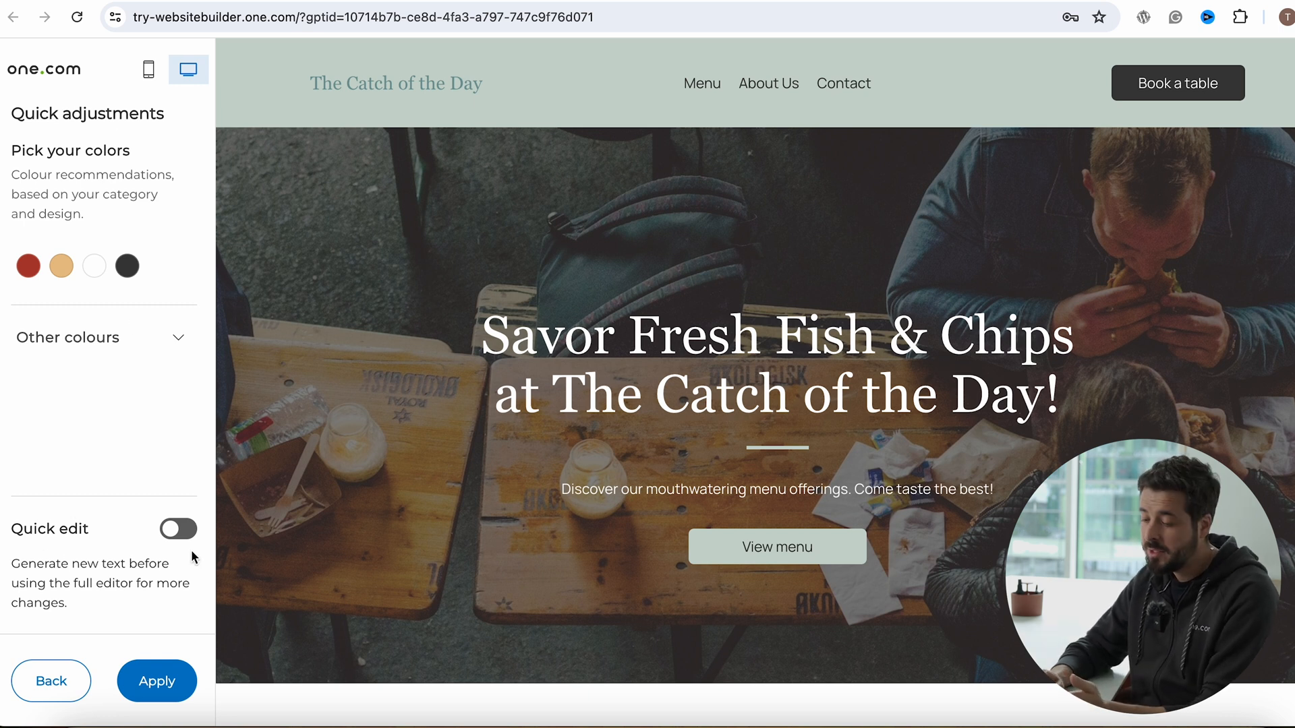
left_click(176, 528)
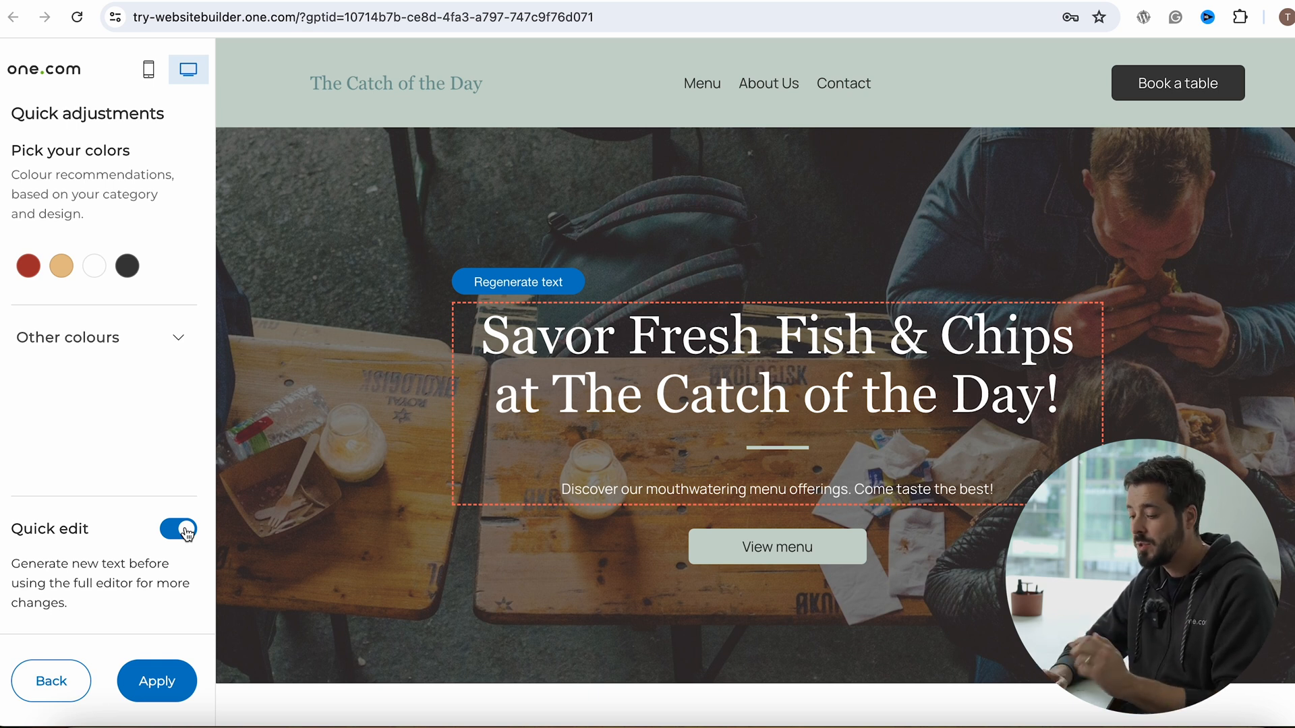
left_click(157, 680)
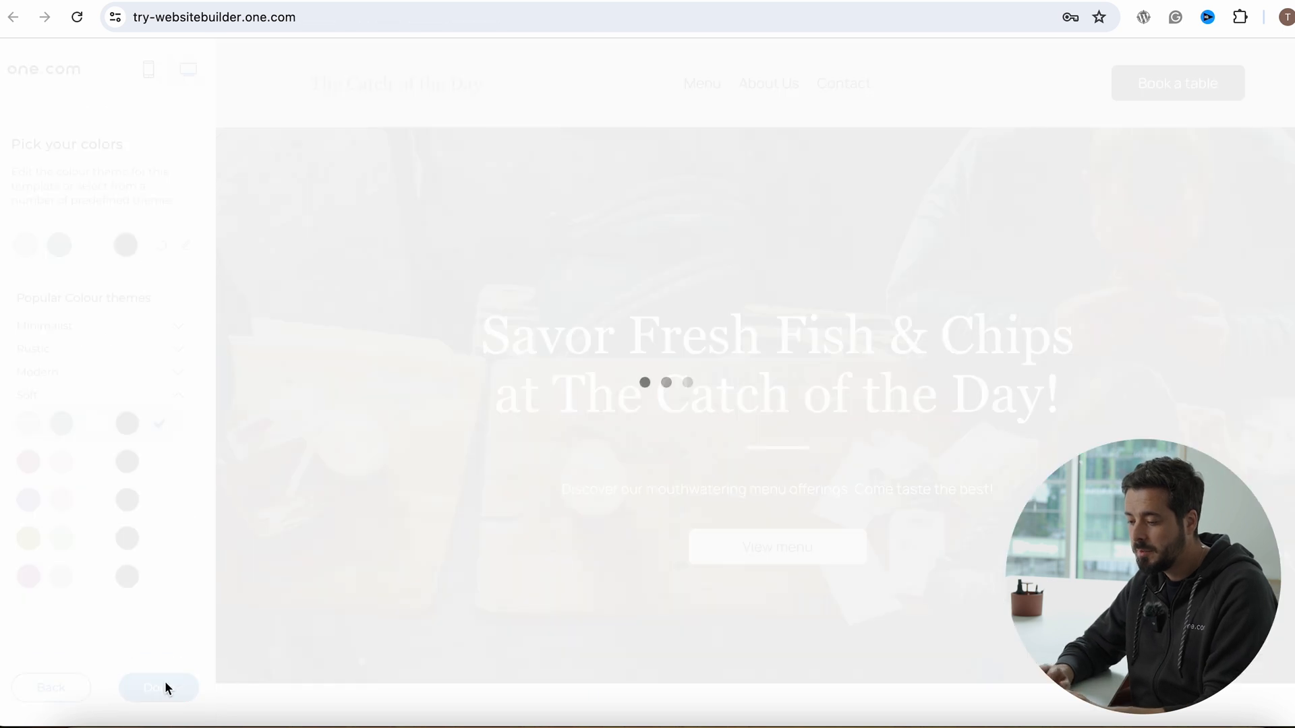
left_click(158, 686)
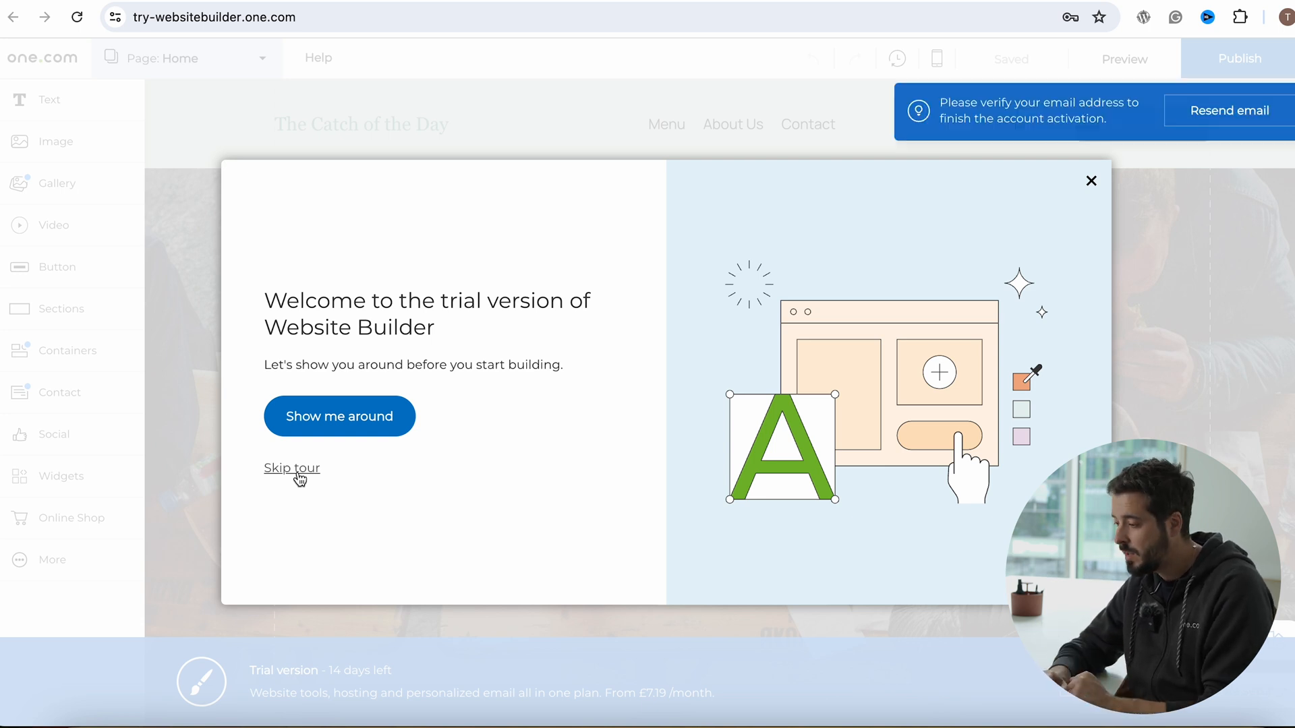
Skip the welcome tour and launch Help me write on the hero heading
left_click(291, 468)
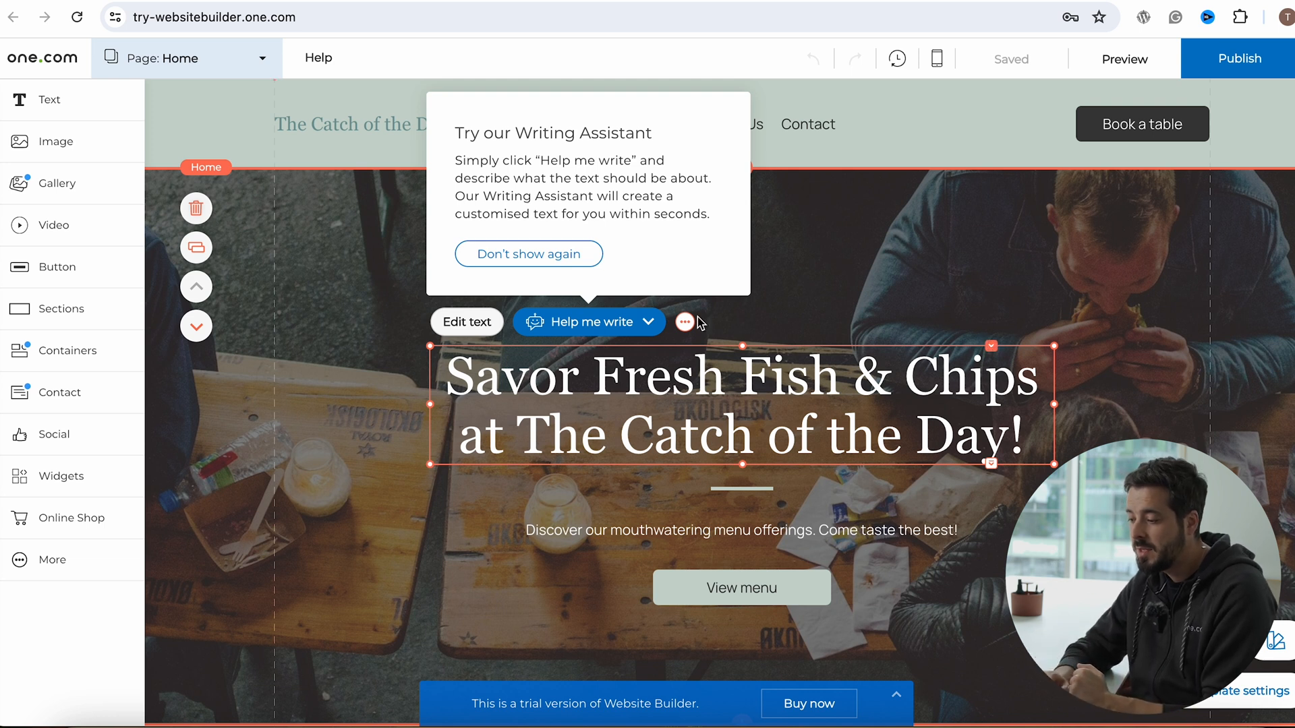
mouse_move(639, 322)
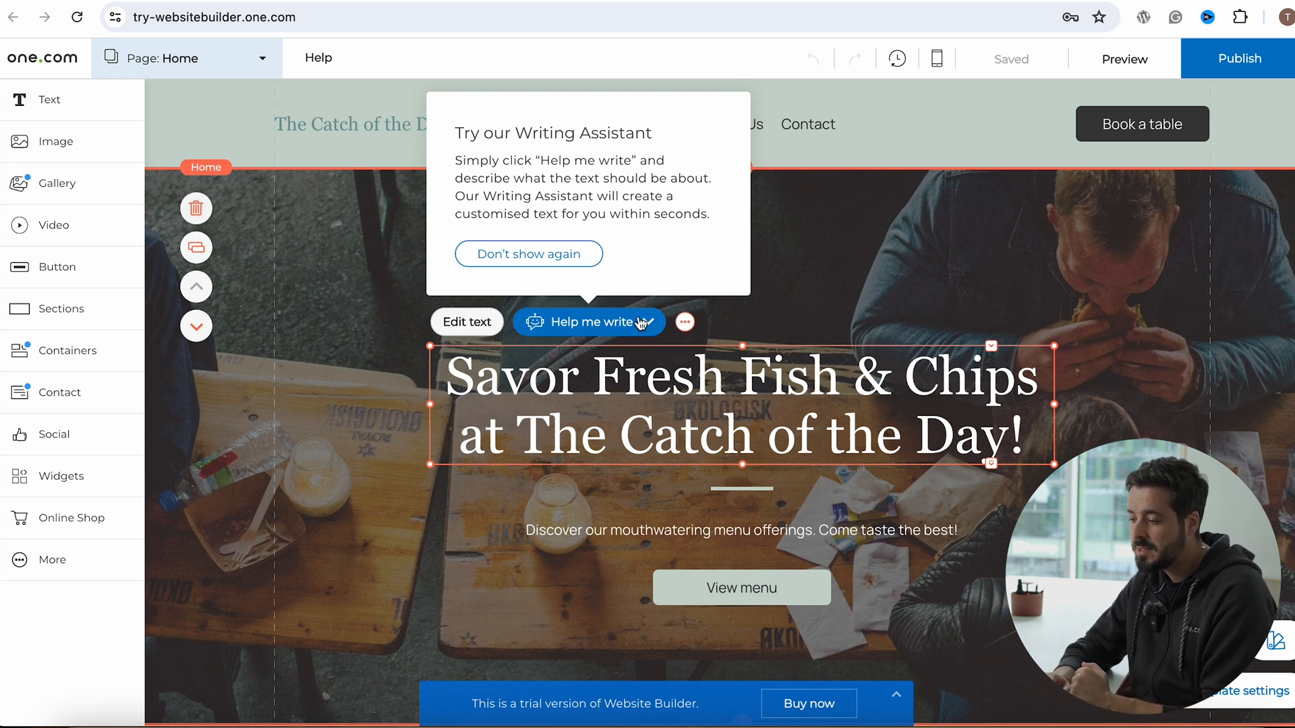
left_click(590, 322)
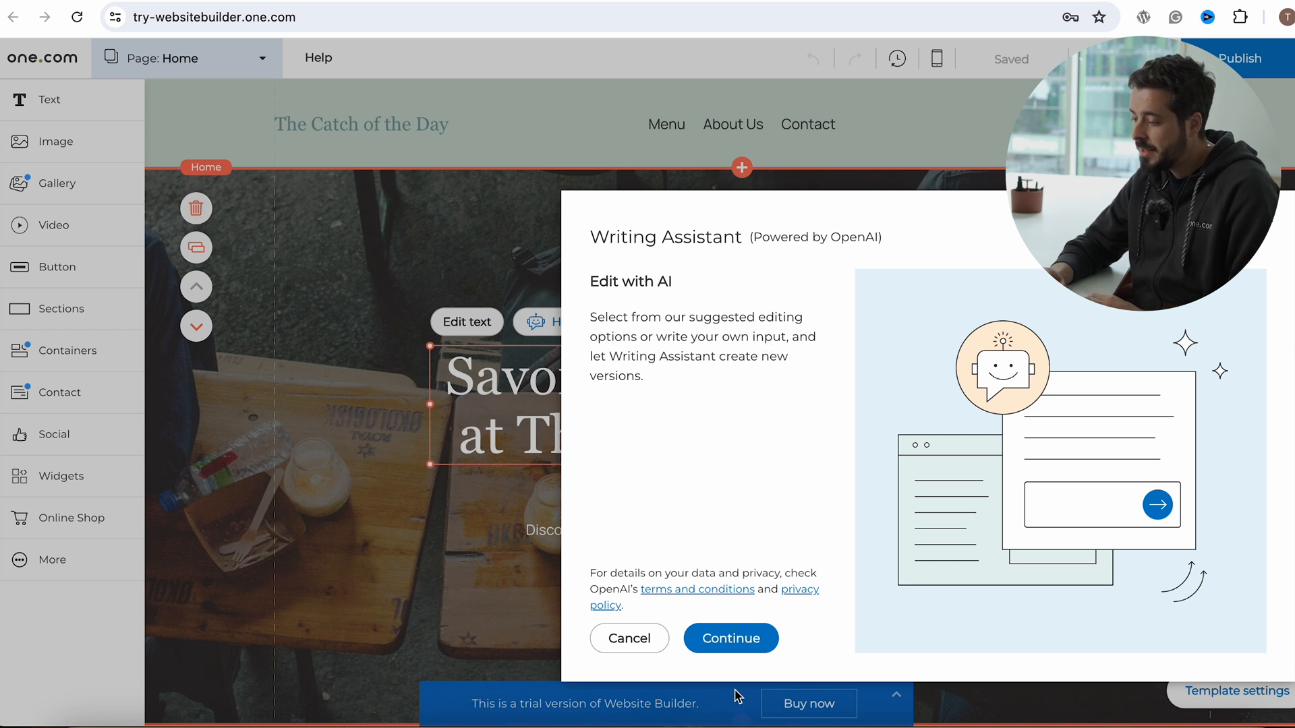
Accept the assistant terms, generate a headline, and insert 'Enjoy Delicious Fish & Chips!'
left_click(730, 638)
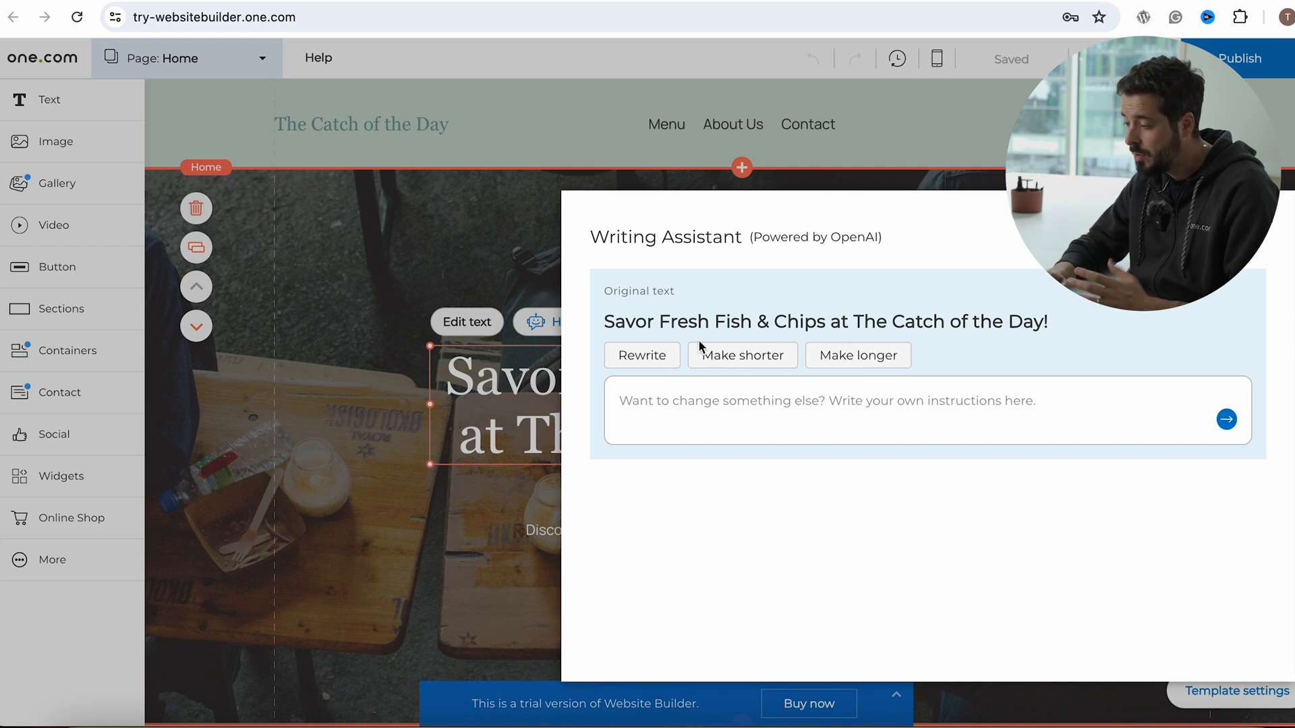
left_click(742, 355)
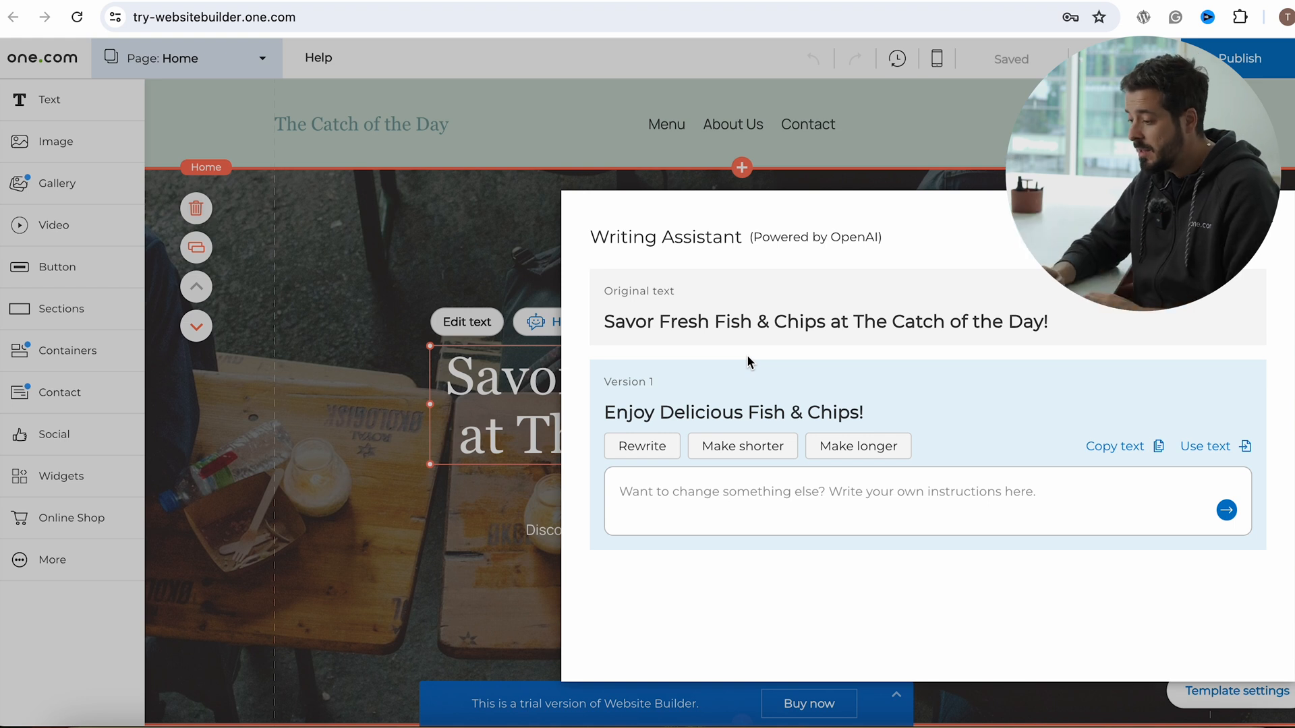
mouse_move(1138, 451)
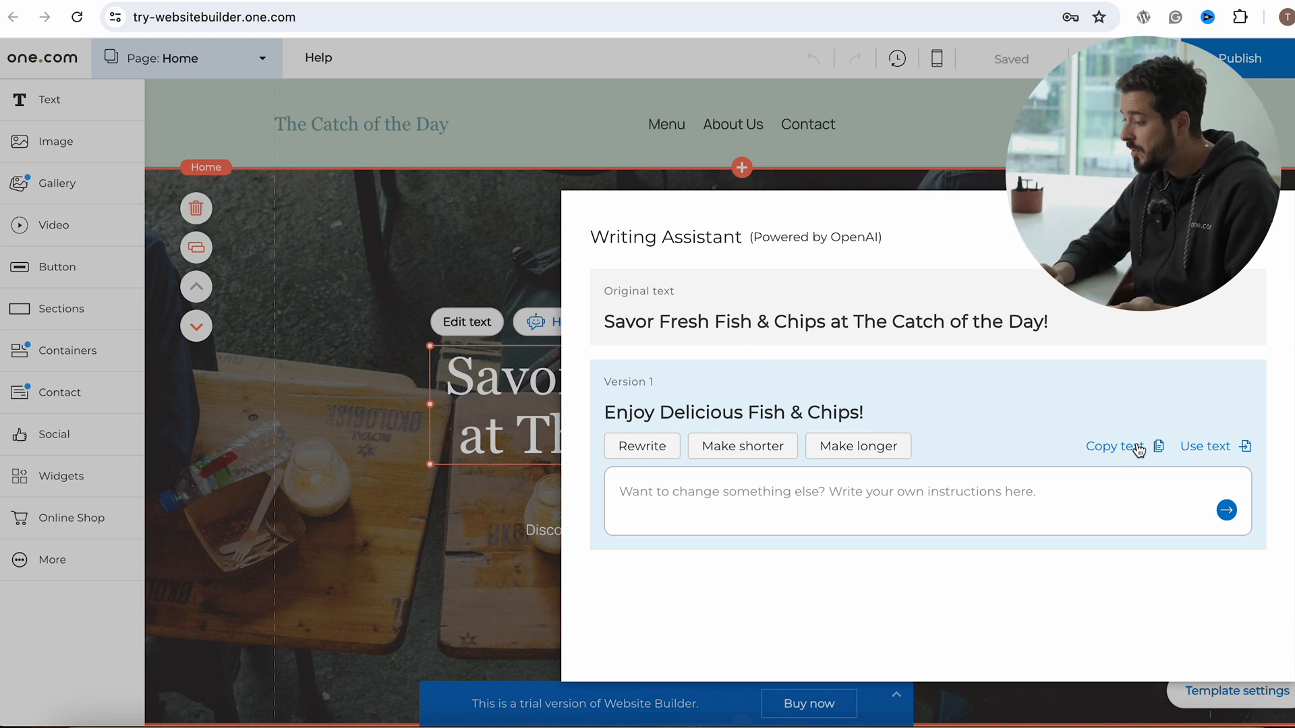
mouse_move(1069, 474)
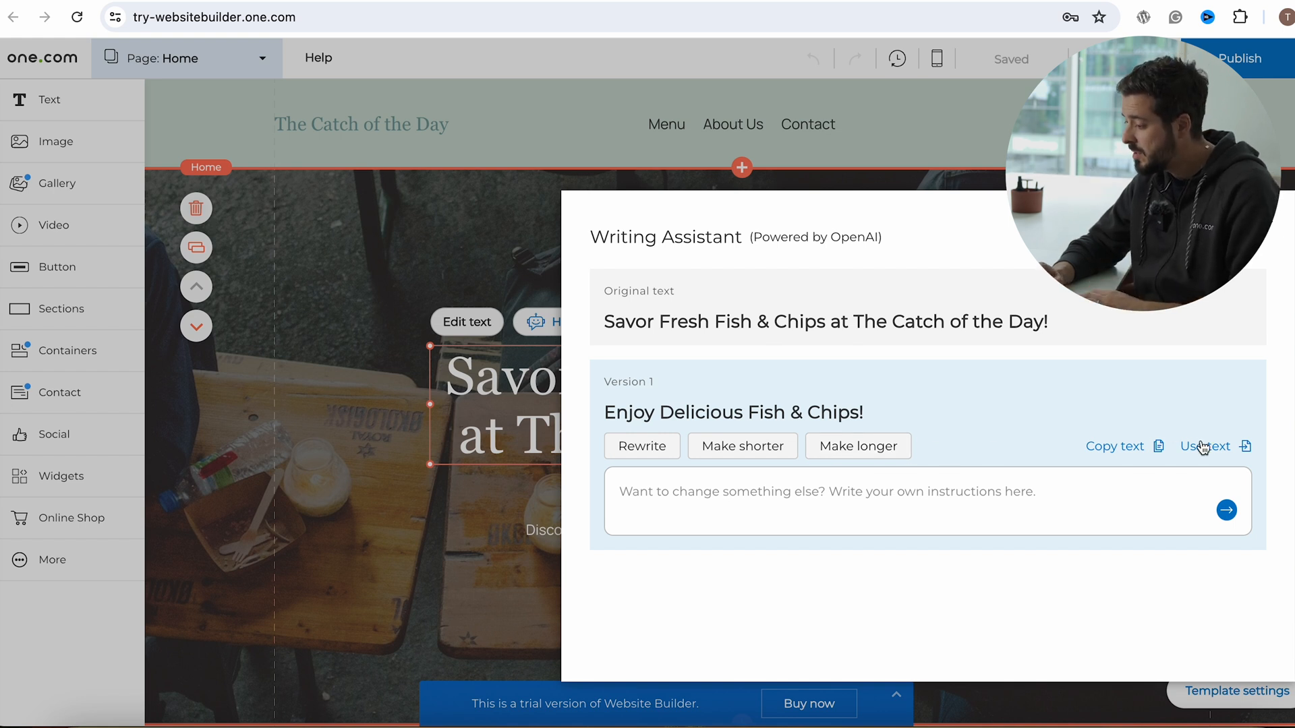
left_click(1203, 446)
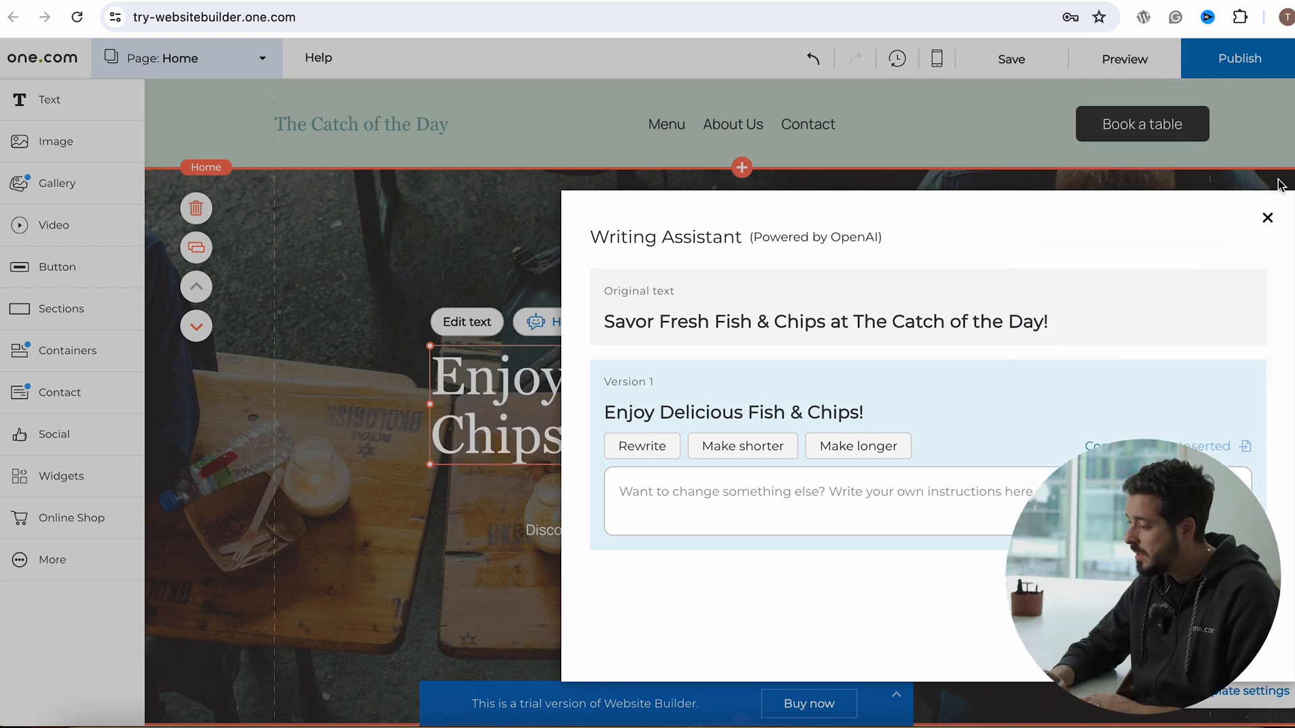
Close the Writing Assistant and centre-align the hero heading text
left_click(1266, 217)
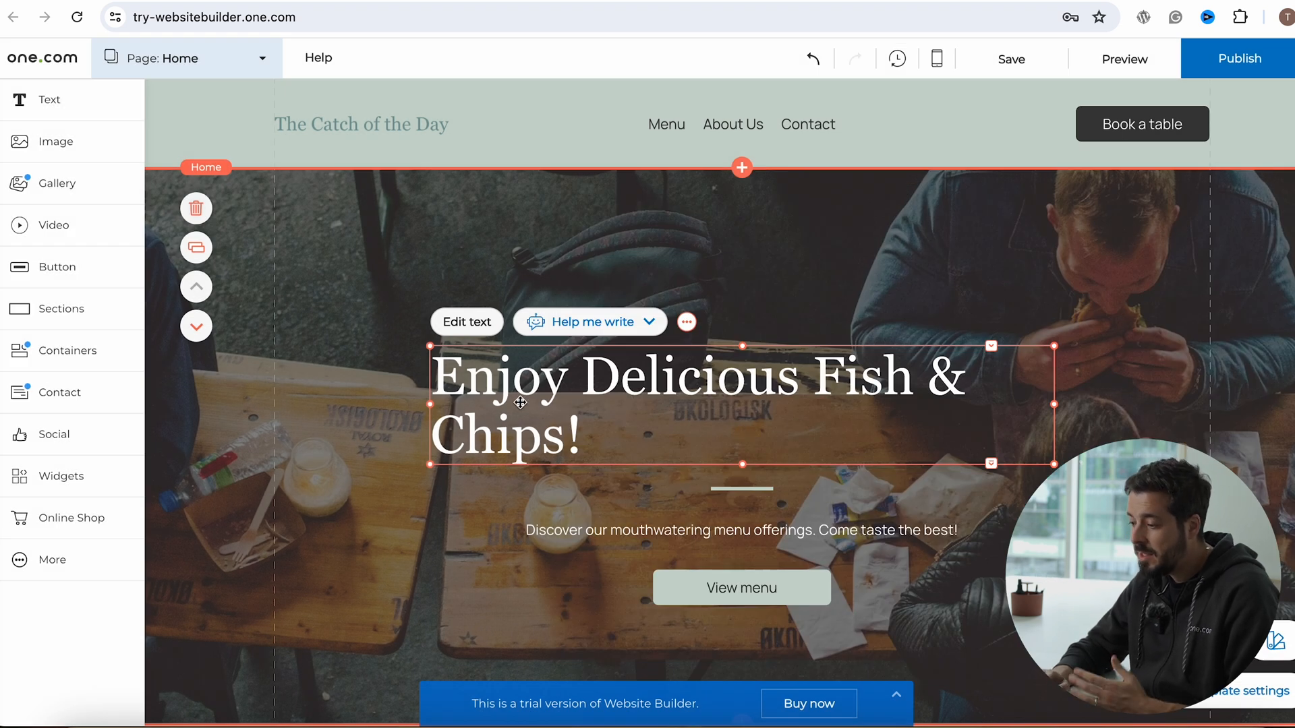
left_click(466, 323)
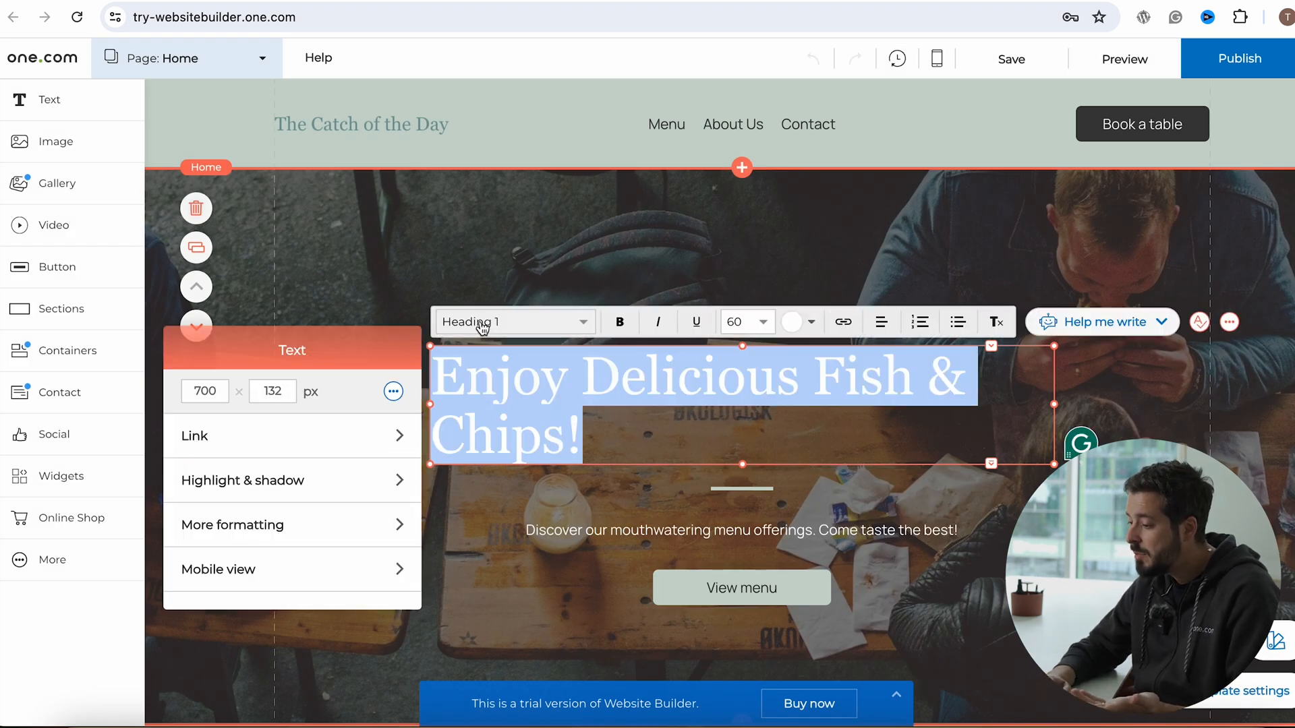
left_click(881, 321)
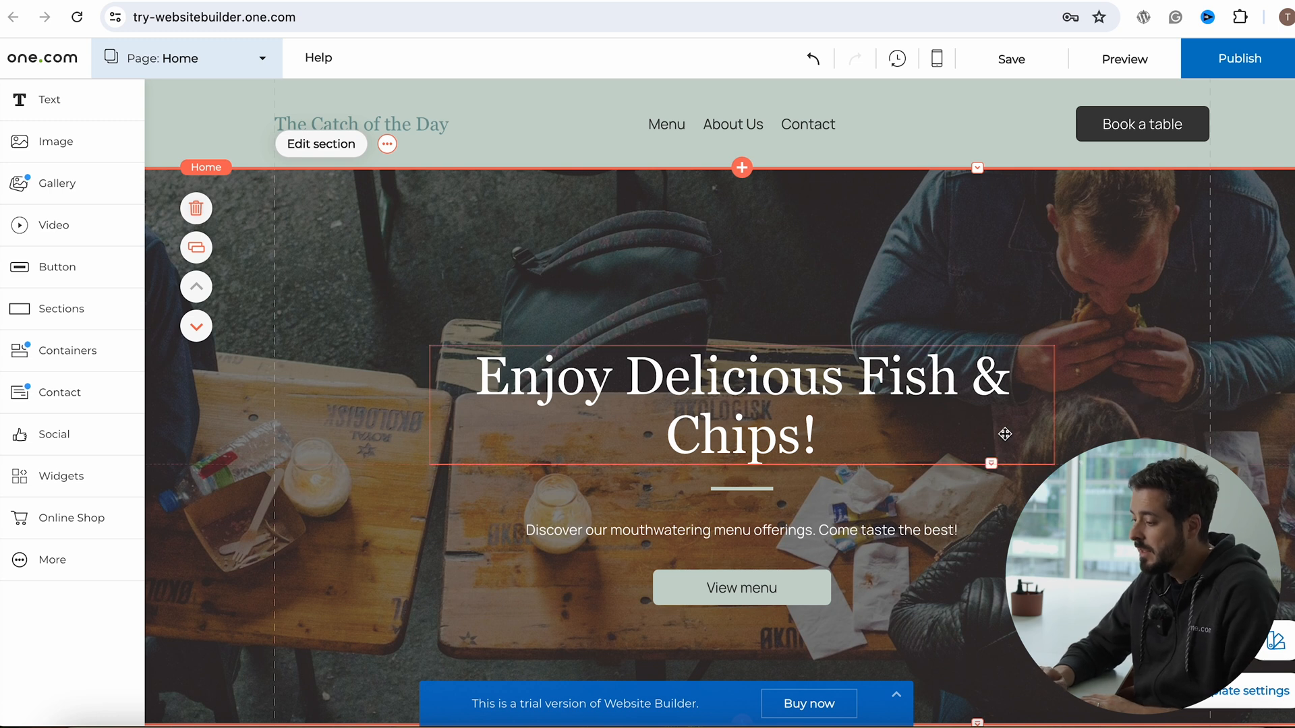
Scroll down the page to review the menu offerings below the hero
scroll("down", 3)
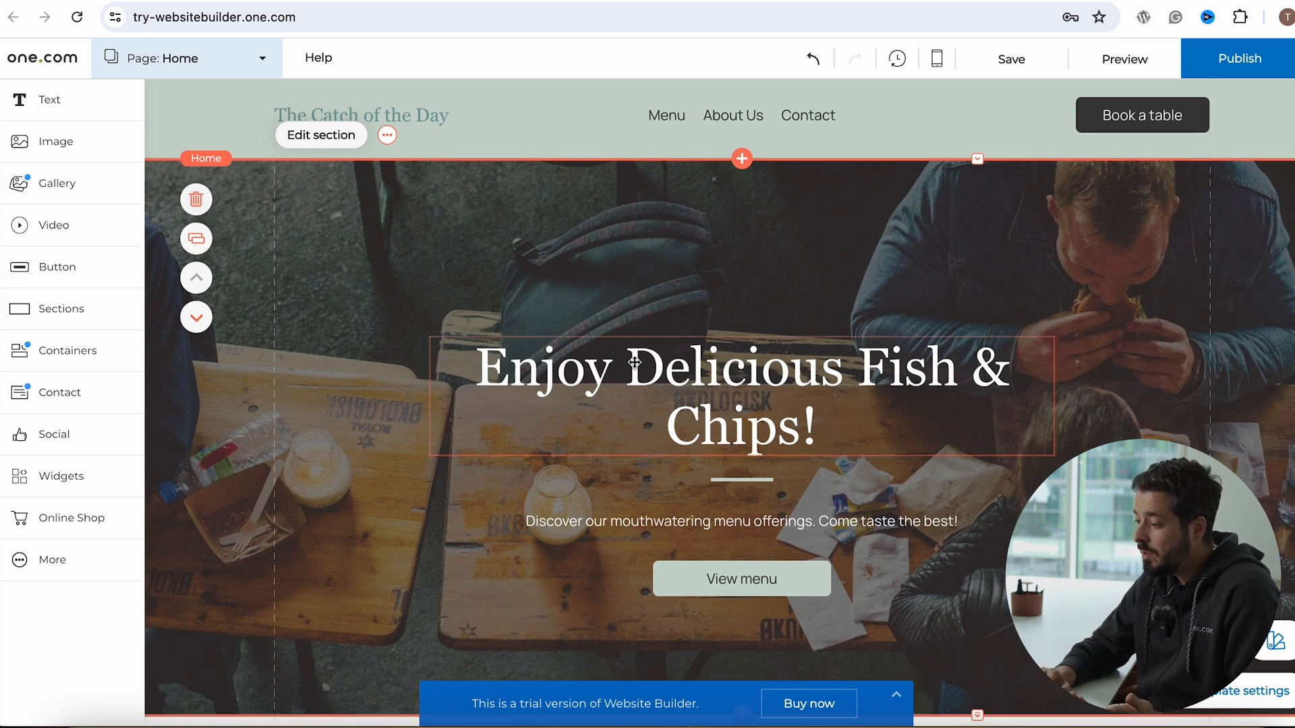
scroll("down", 3)
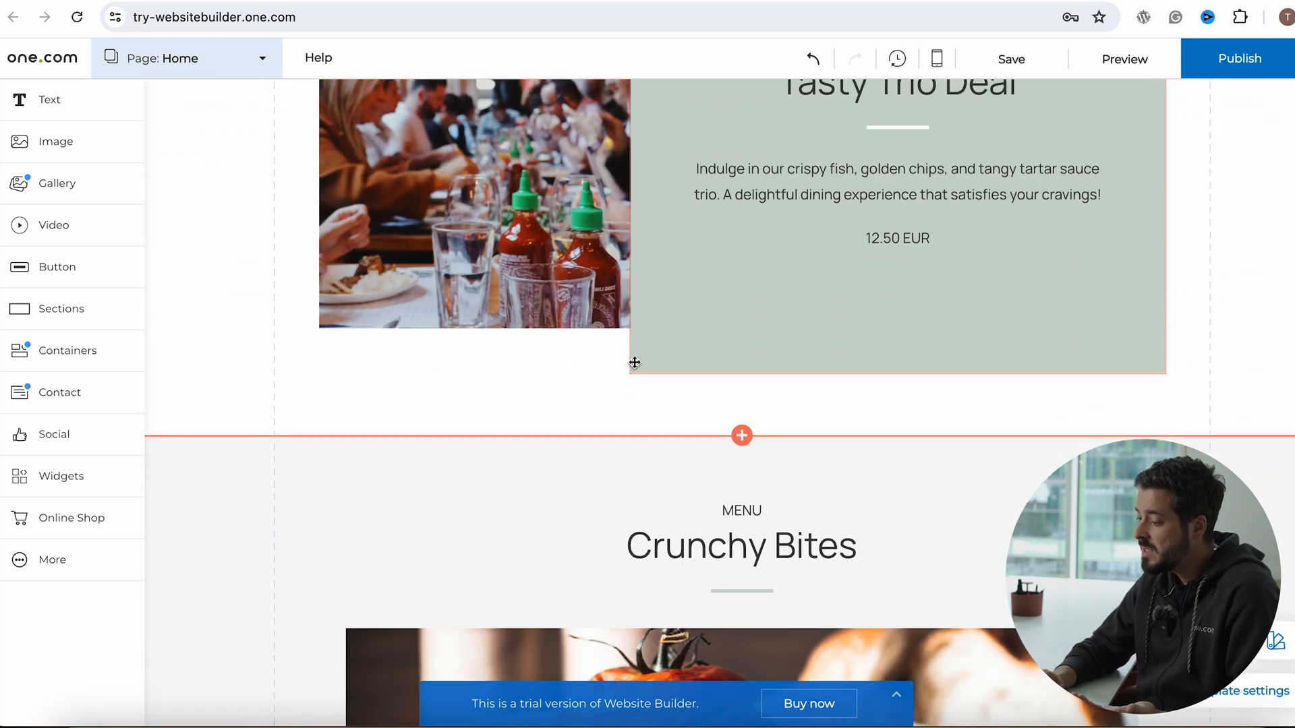
scroll("down", 3)
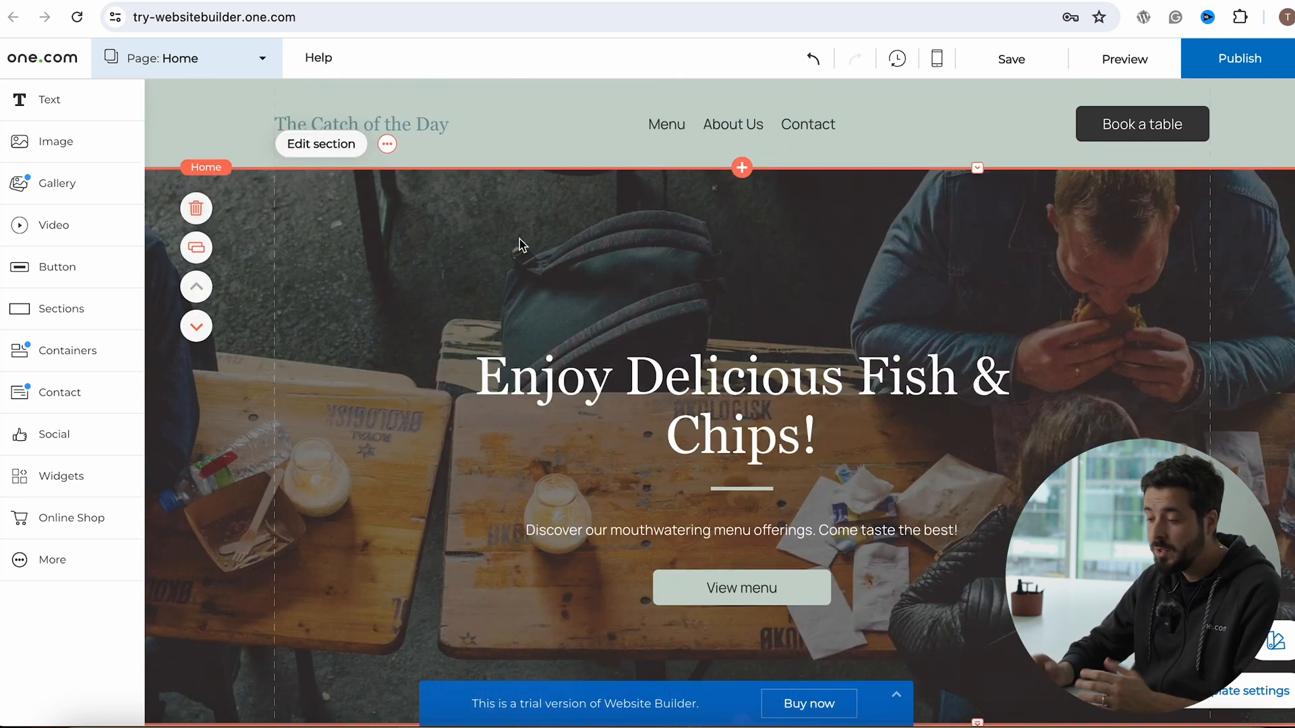
mouse_move(382, 266)
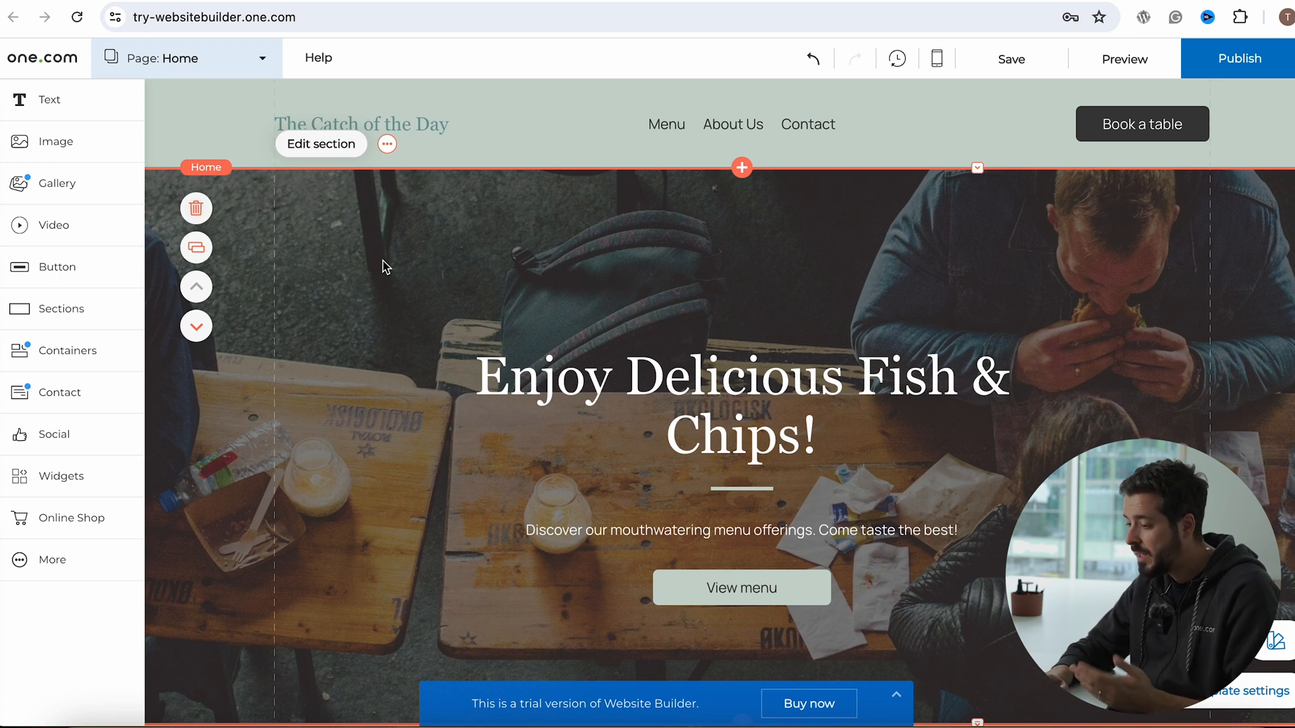
mouse_move(561, 307)
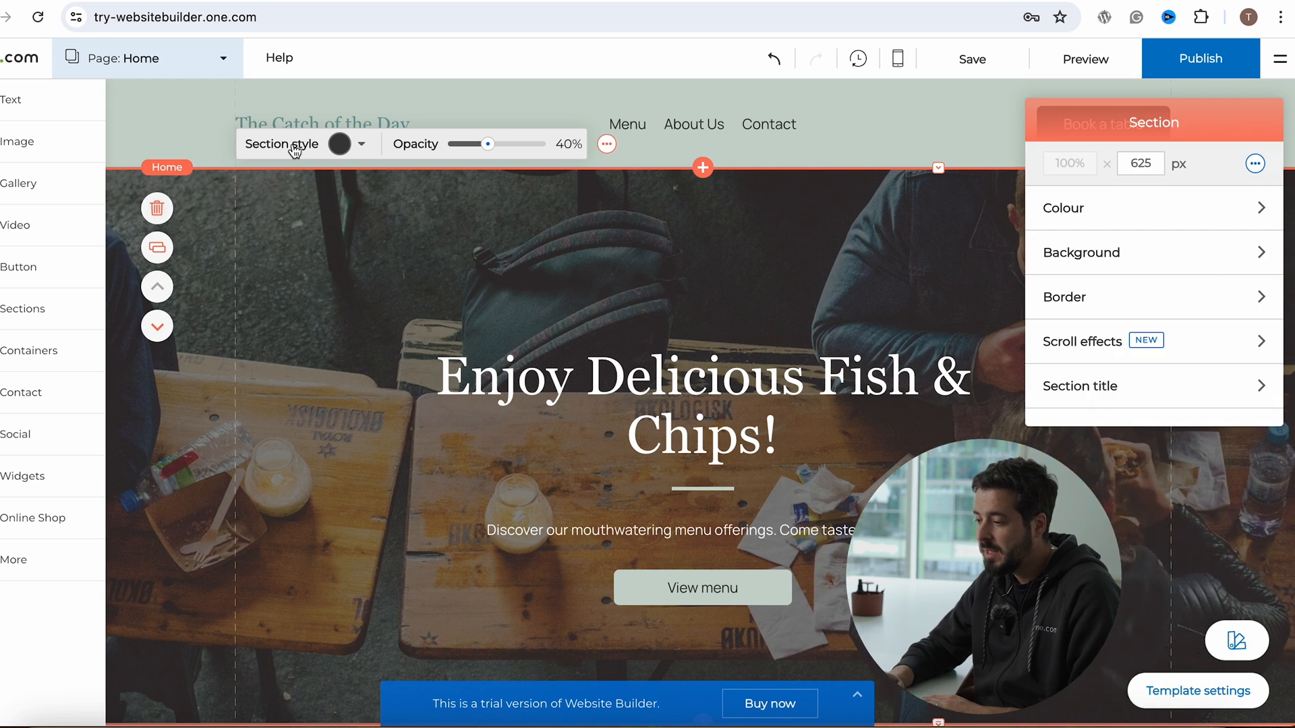
In the hero Section panel choose Background and start adding a new image
left_click(1081, 252)
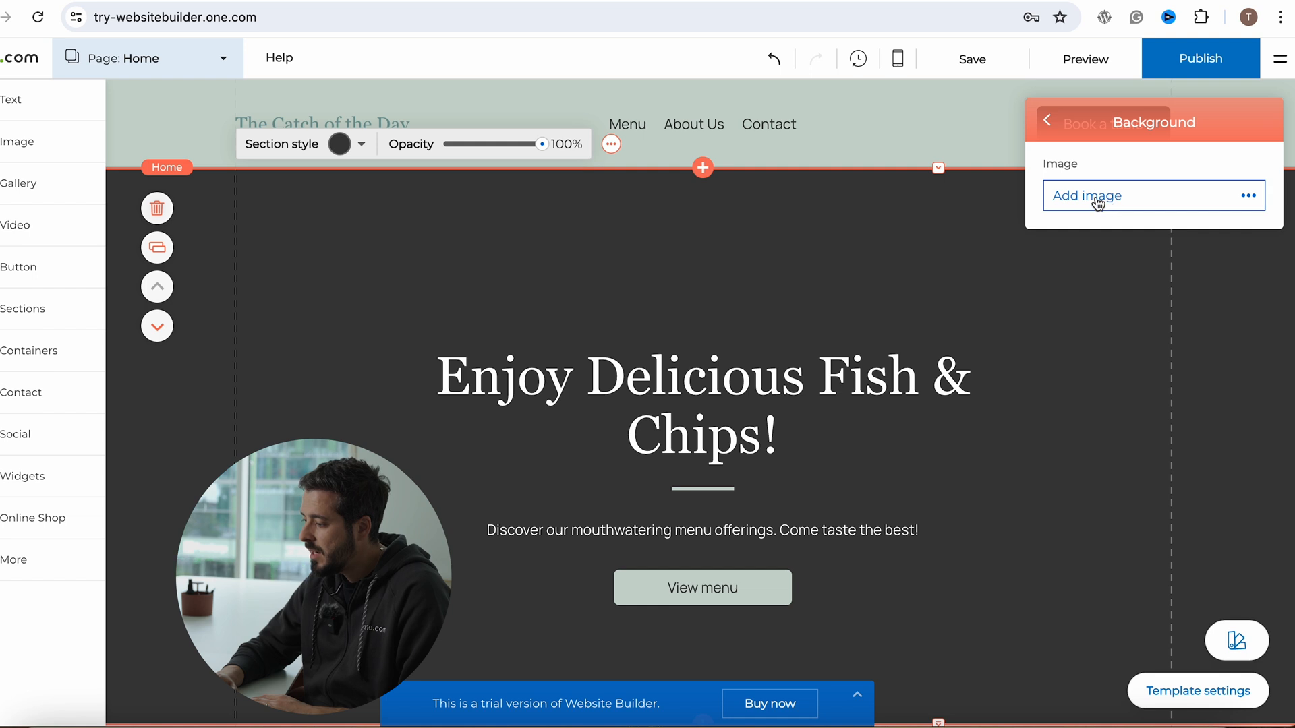
left_click(1086, 195)
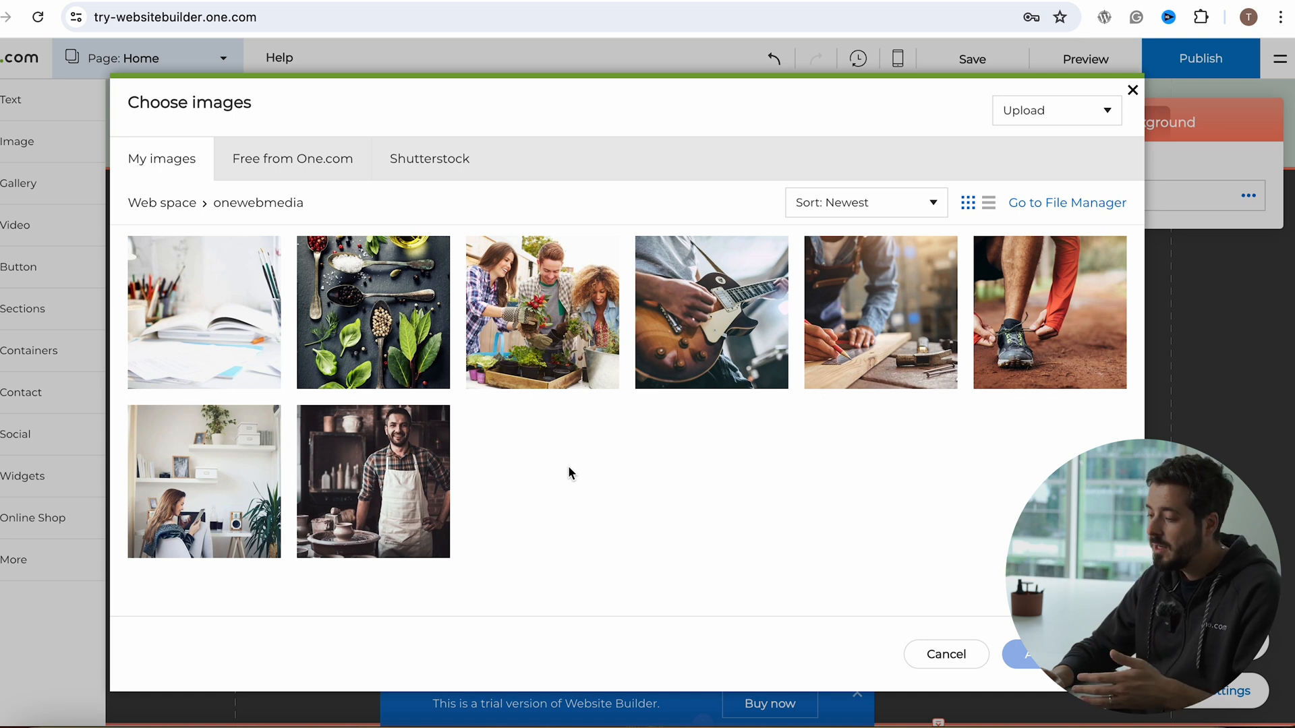
mouse_move(695, 487)
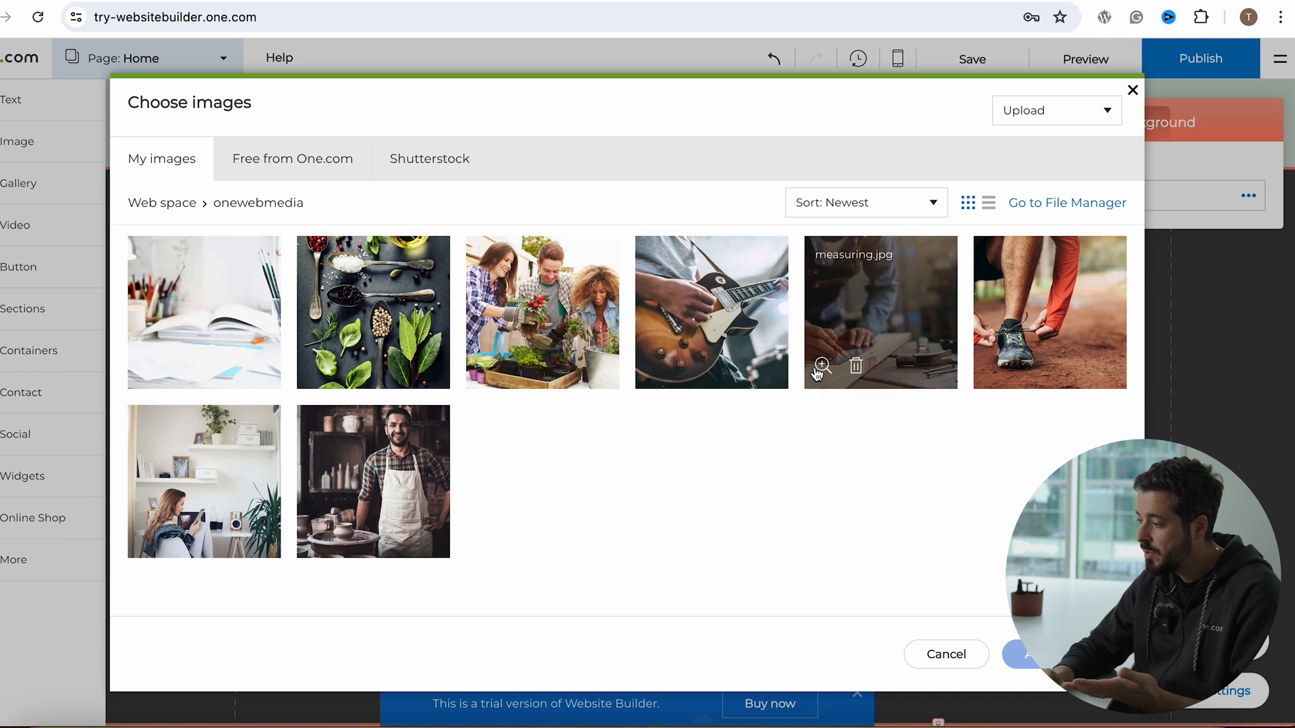
mouse_move(805, 450)
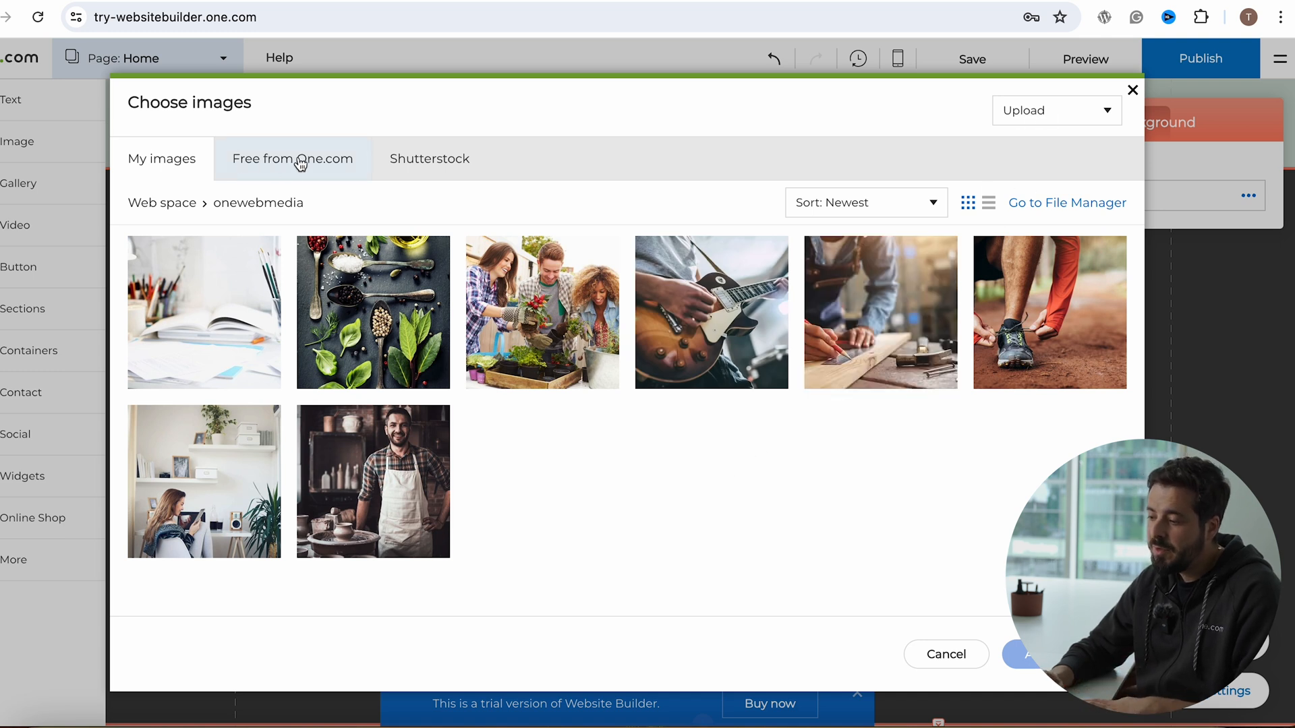
Search the Free from One.com stock photos for 'fish restaurant'
left_click(291, 159)
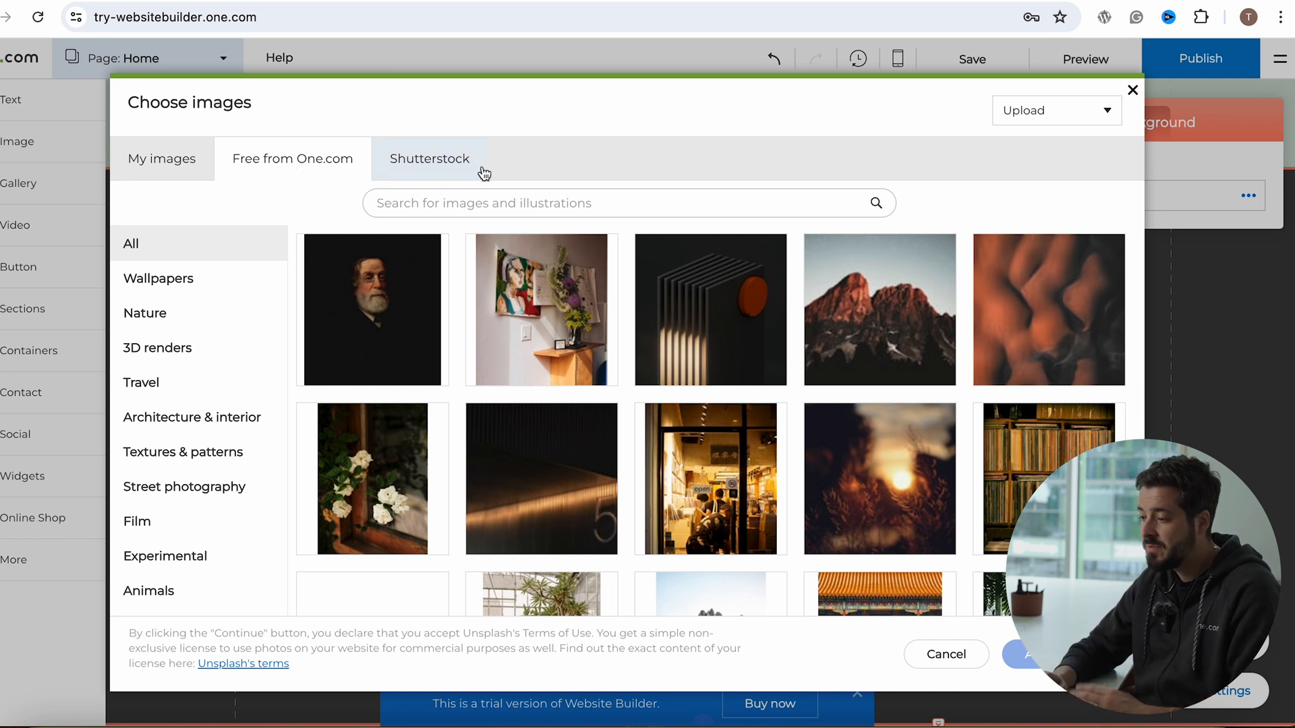
left_click(627, 204)
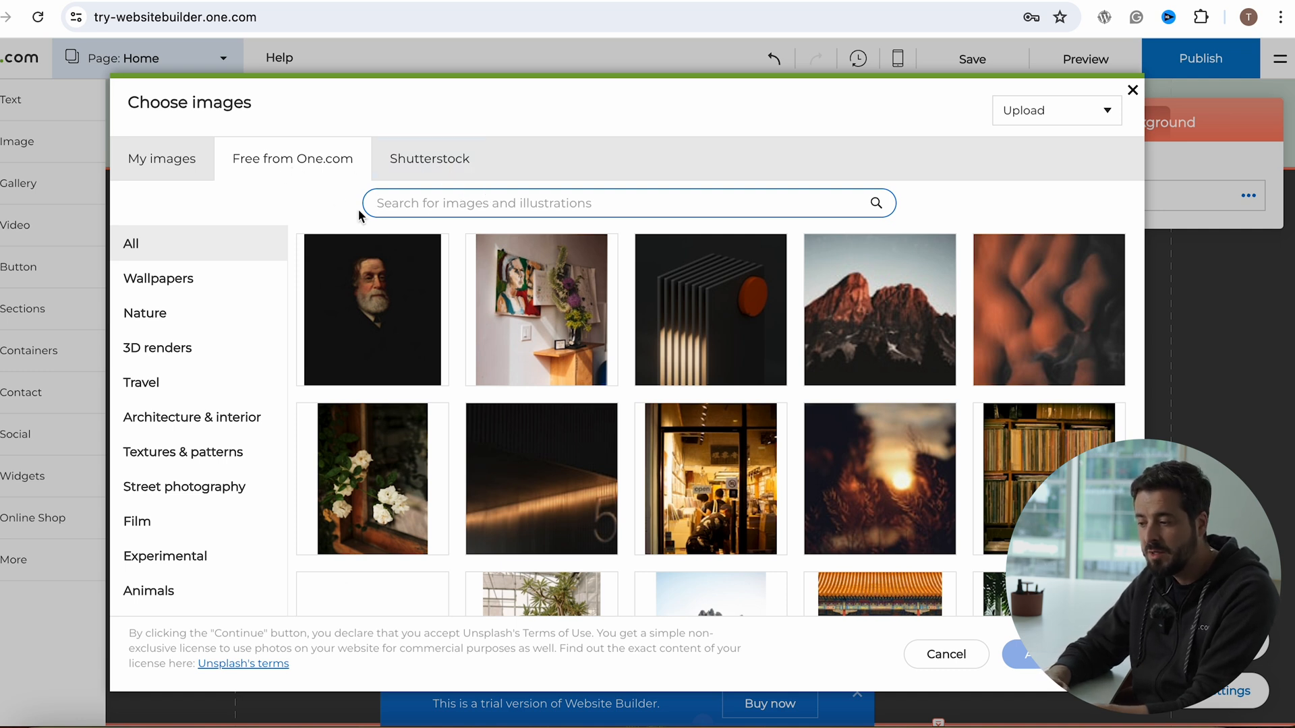
mouse_move(311, 171)
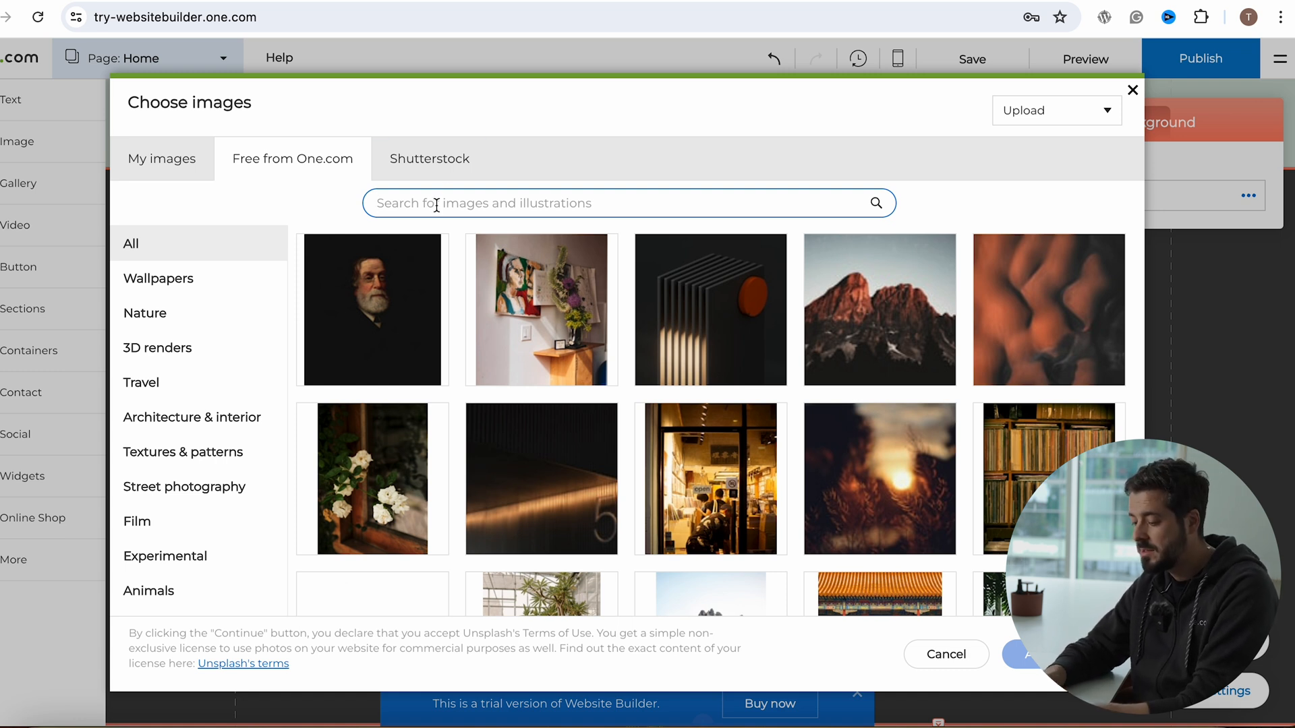
type("fish rea")
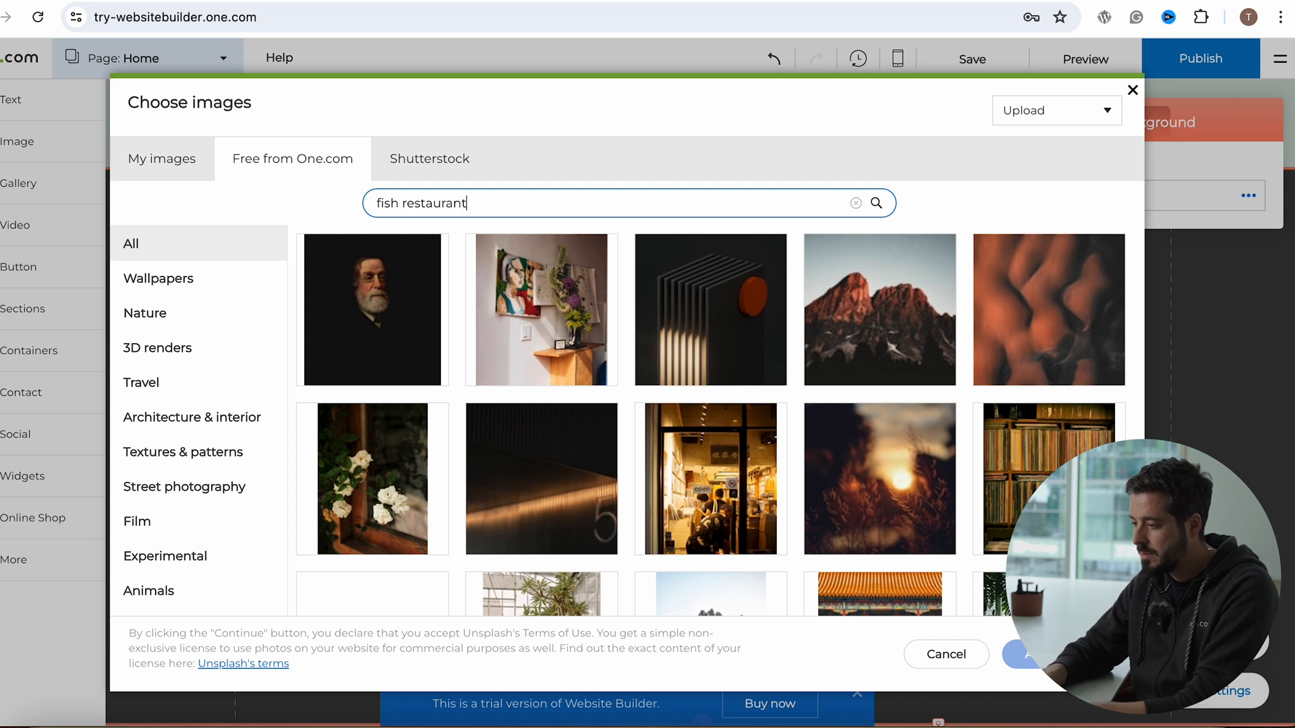
left_click(877, 204)
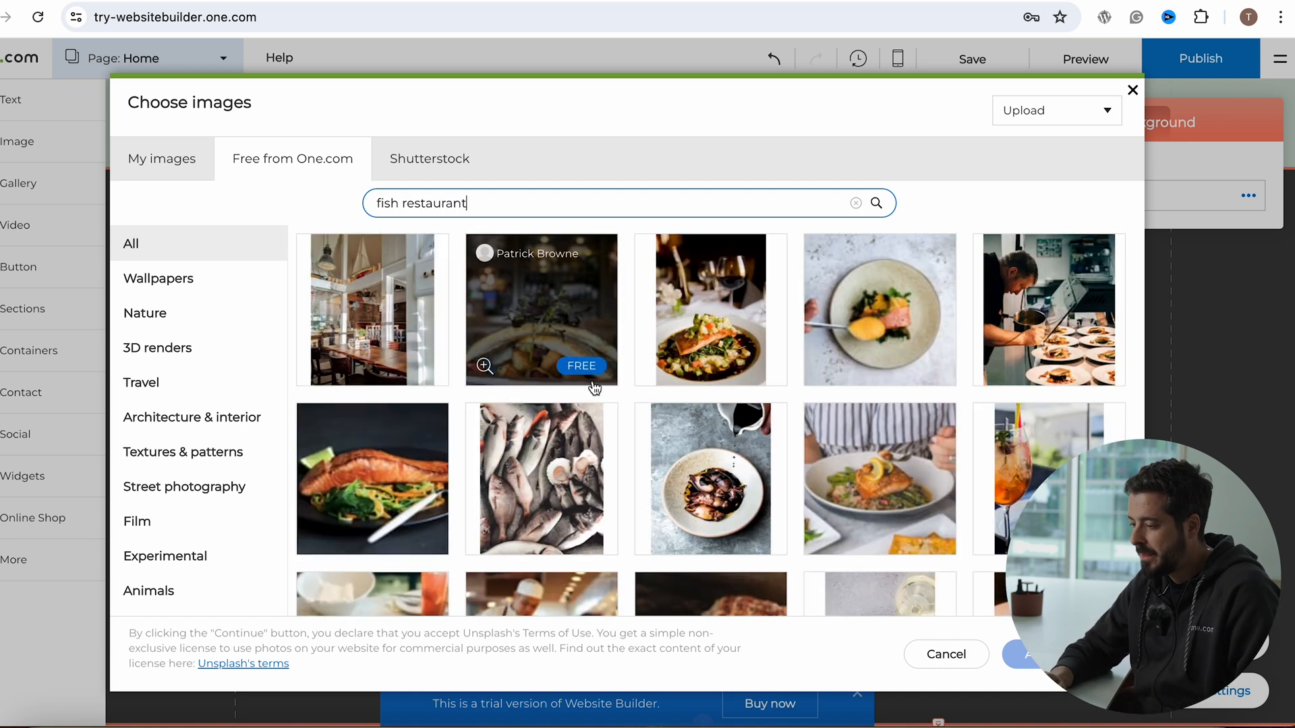
Choose a fish restaurant photo from the results and add it as the hero background
scroll("down", 3)
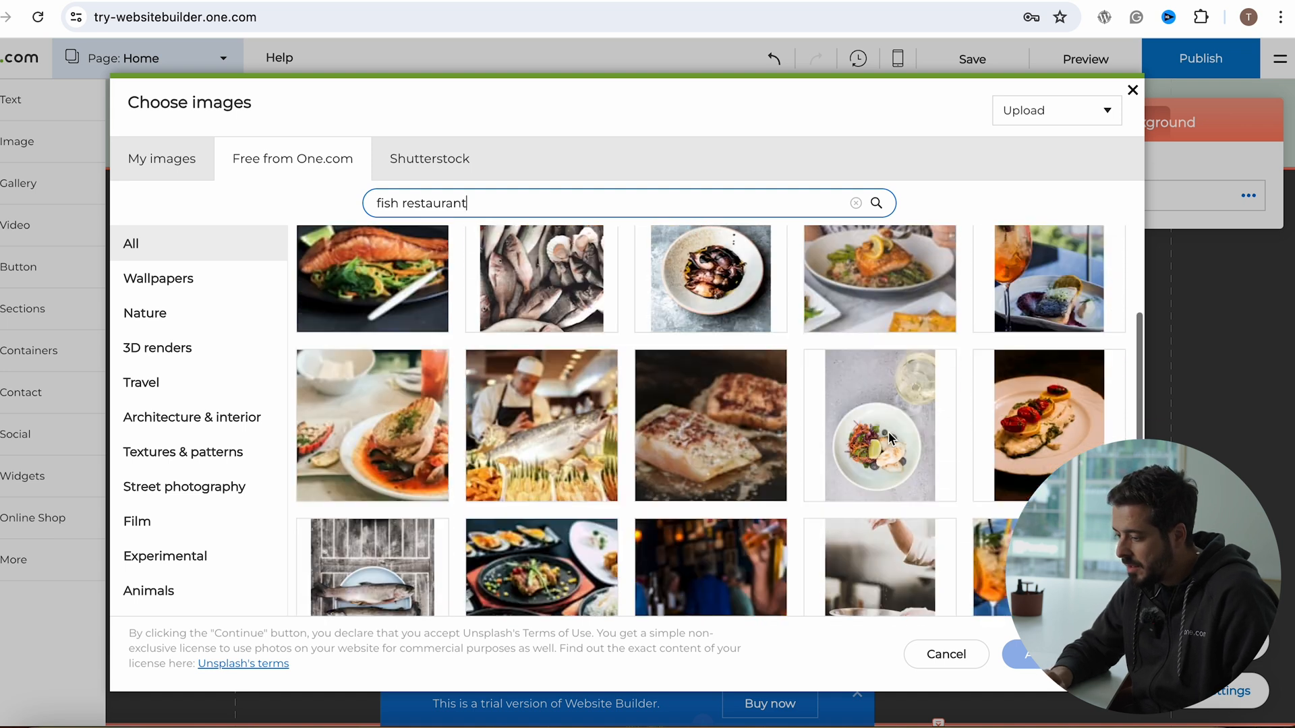
scroll("down", 3)
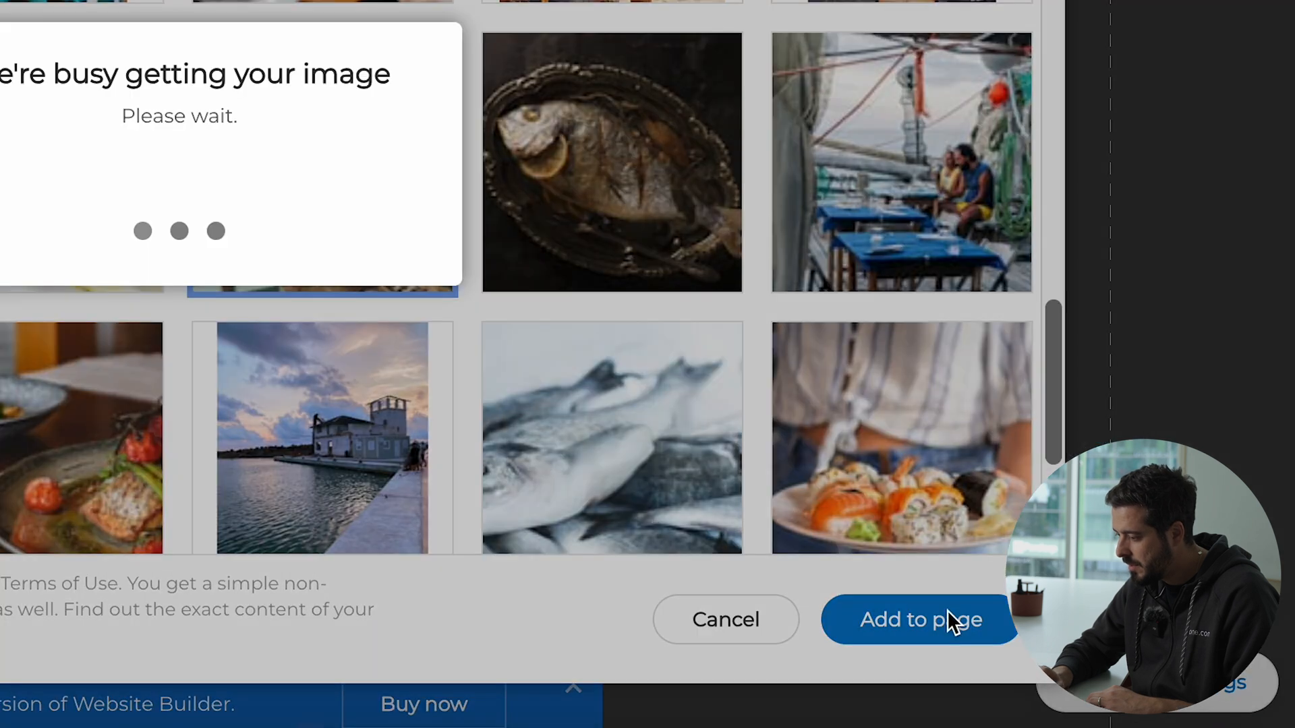
left_click(919, 620)
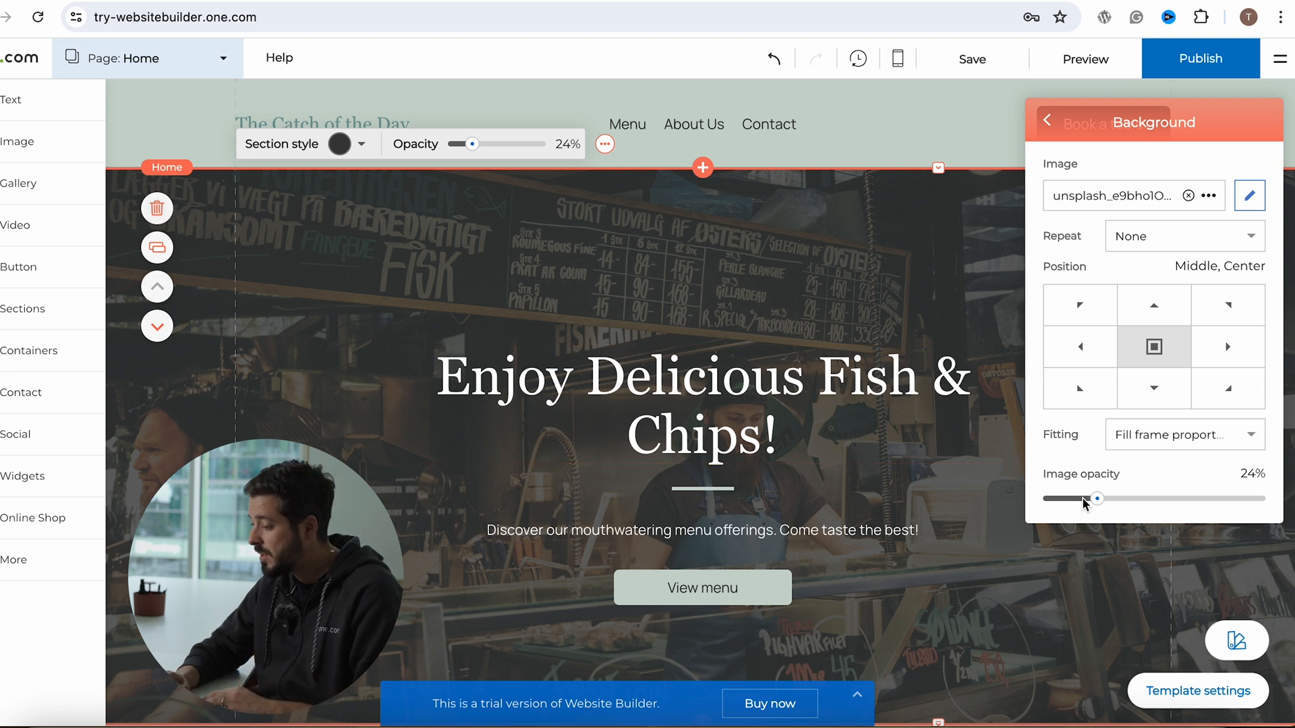
Lower the hero background image opacity to about 24%
left_click_drag(1095, 498, 1084, 498)
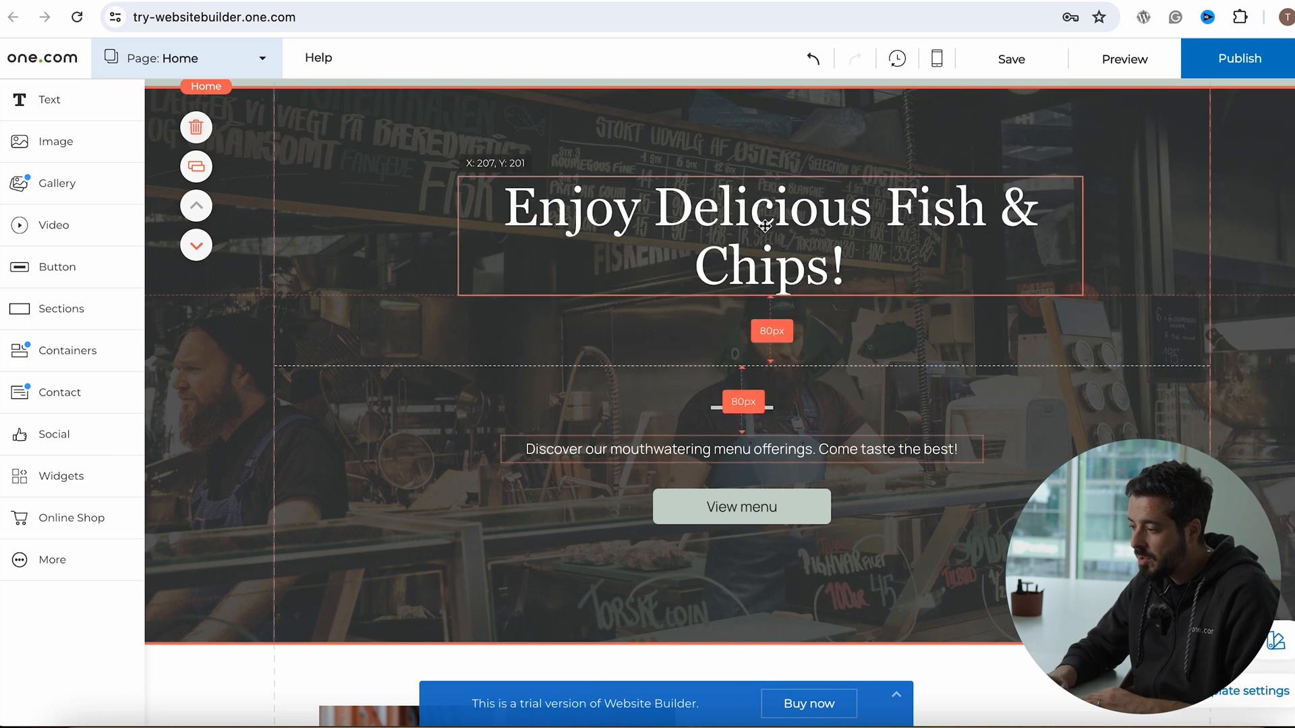
Place the View menu button just under the hero heading and start editing its label
left_click(764, 235)
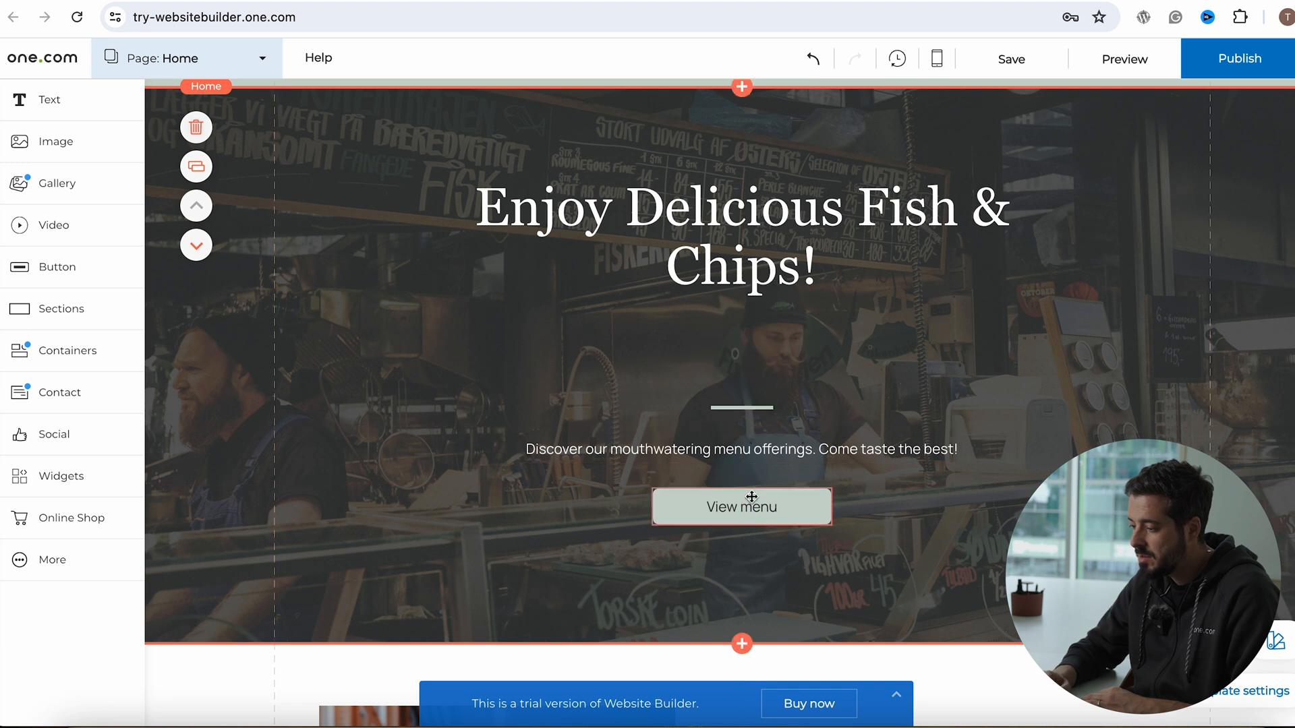
left_click(740, 505)
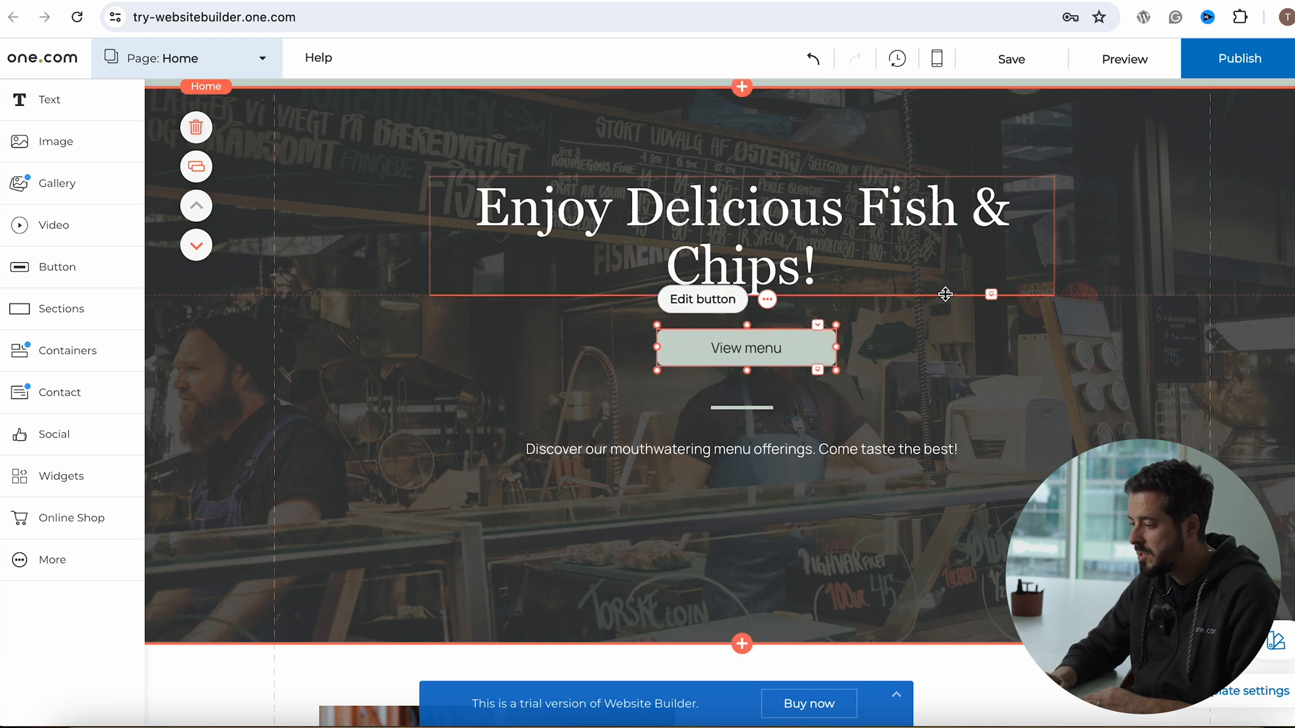
left_click(701, 299)
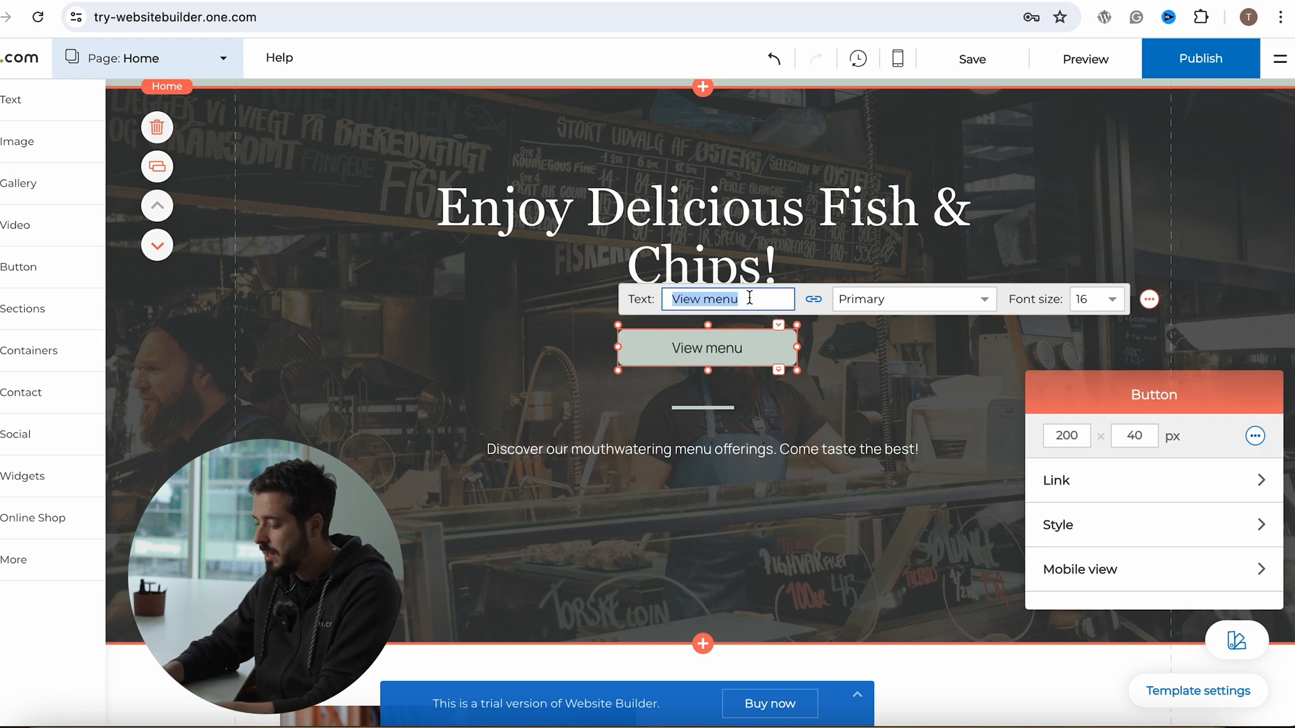
type("Menu")
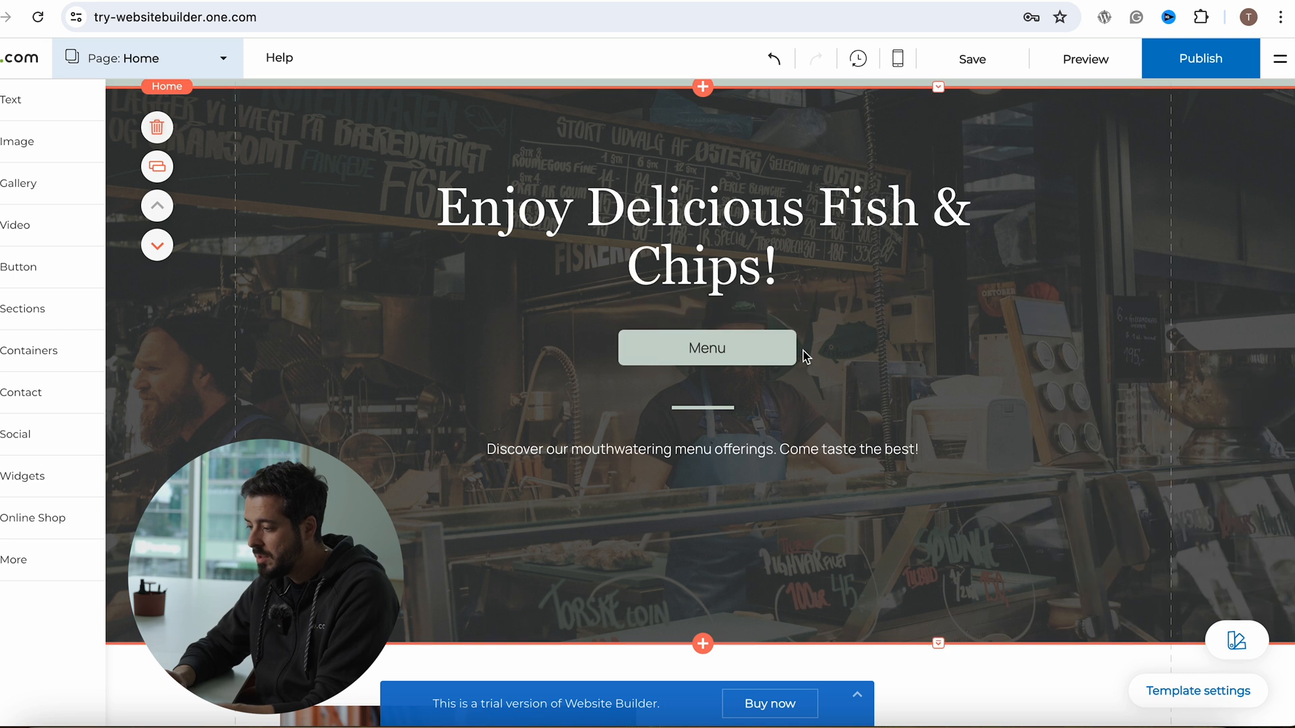
left_click(705, 346)
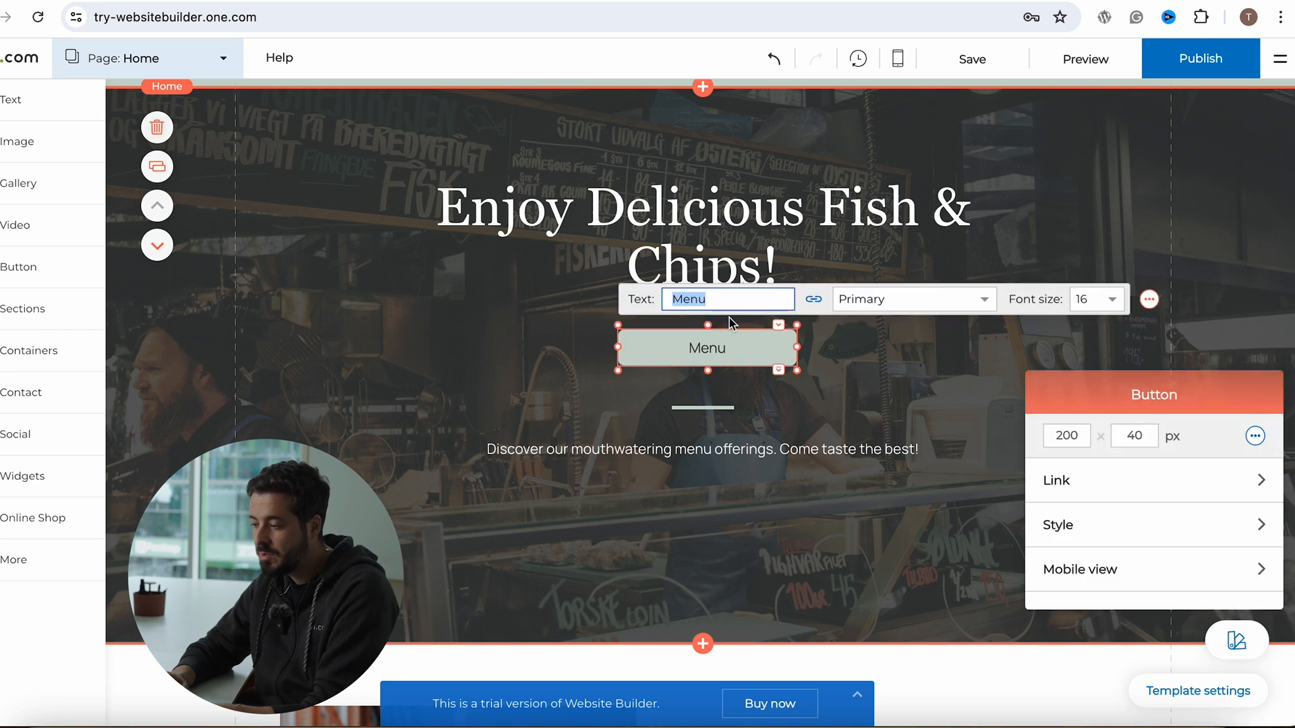
mouse_move(814, 300)
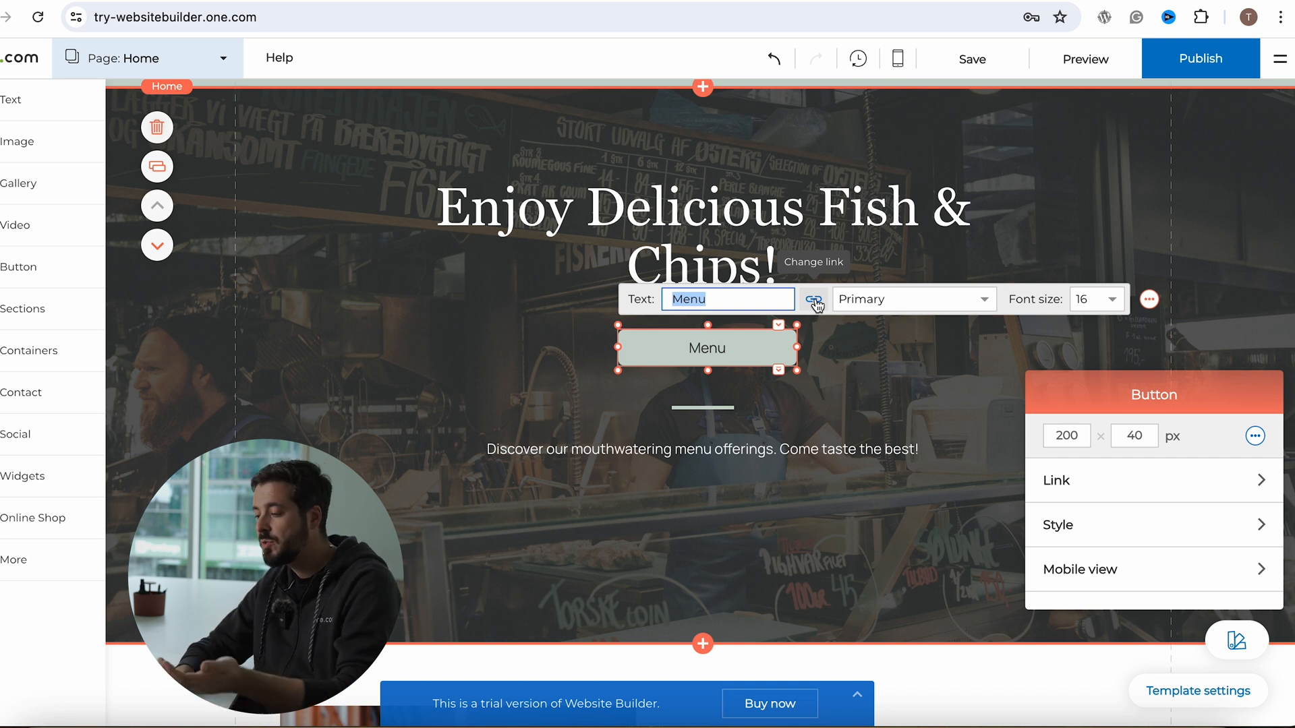
left_click(812, 300)
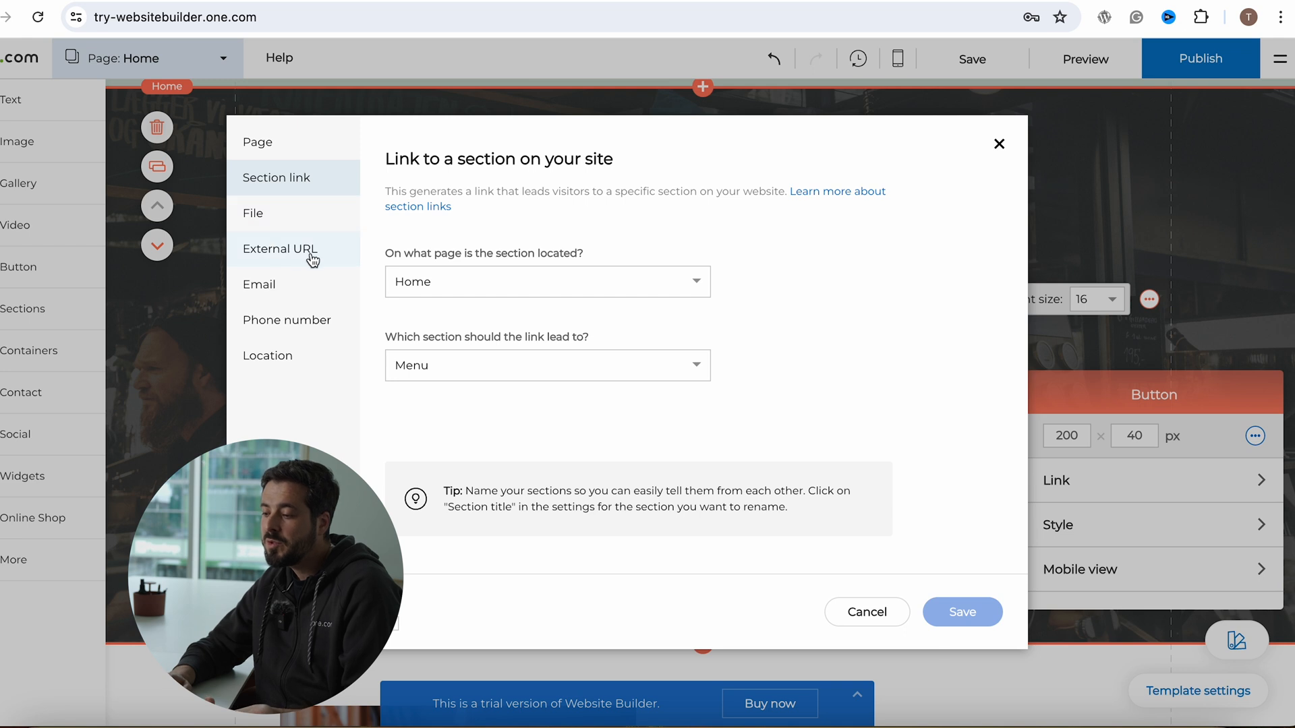
left_click(252, 213)
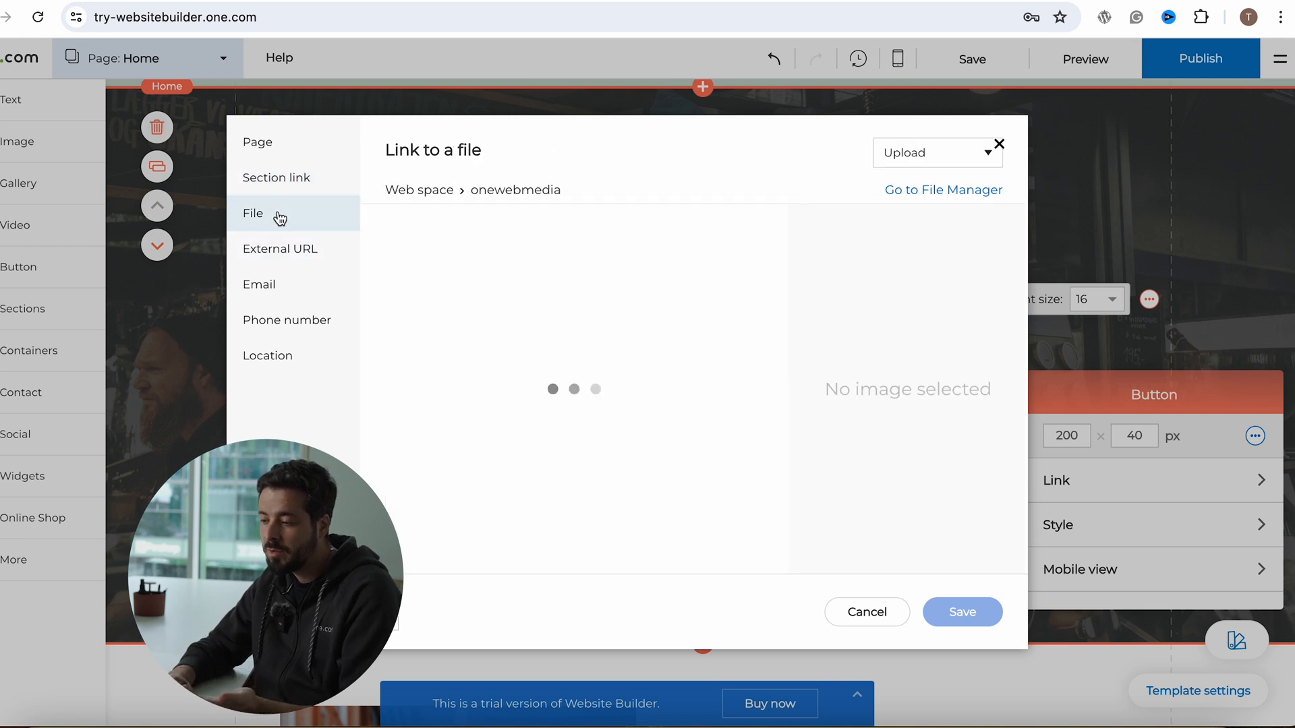
left_click(257, 142)
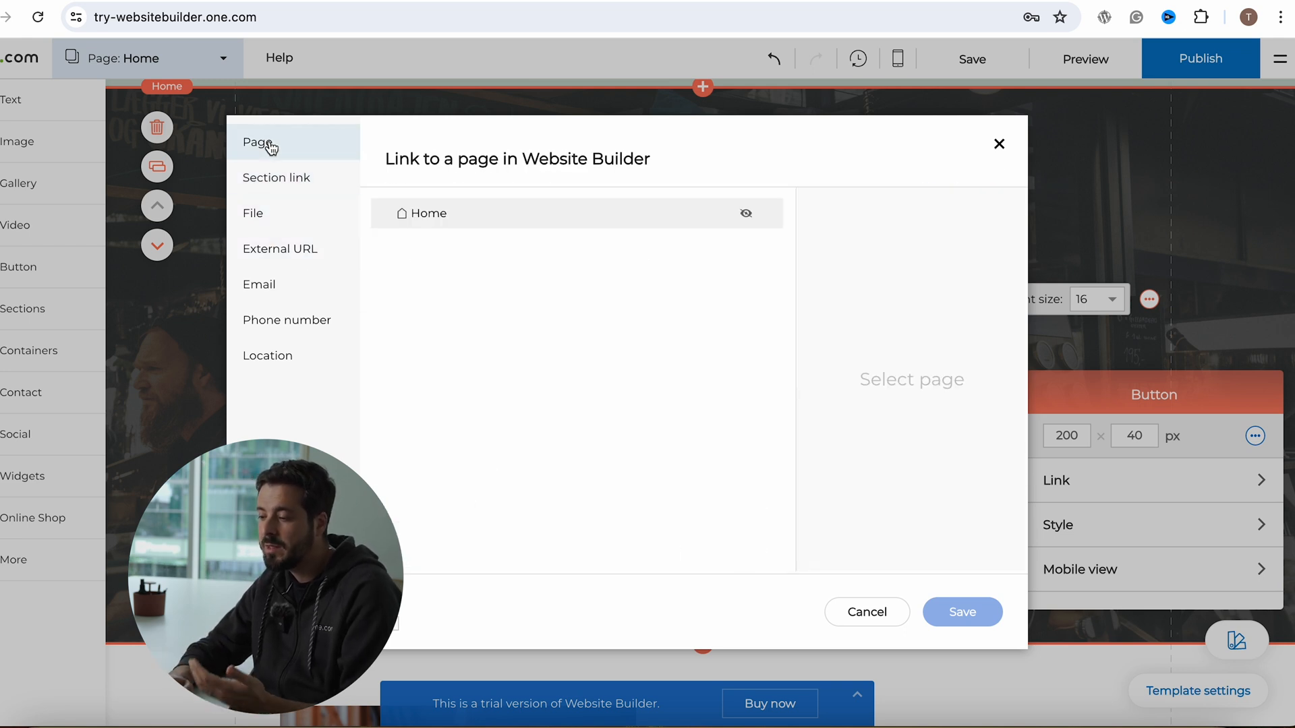
mouse_move(818, 110)
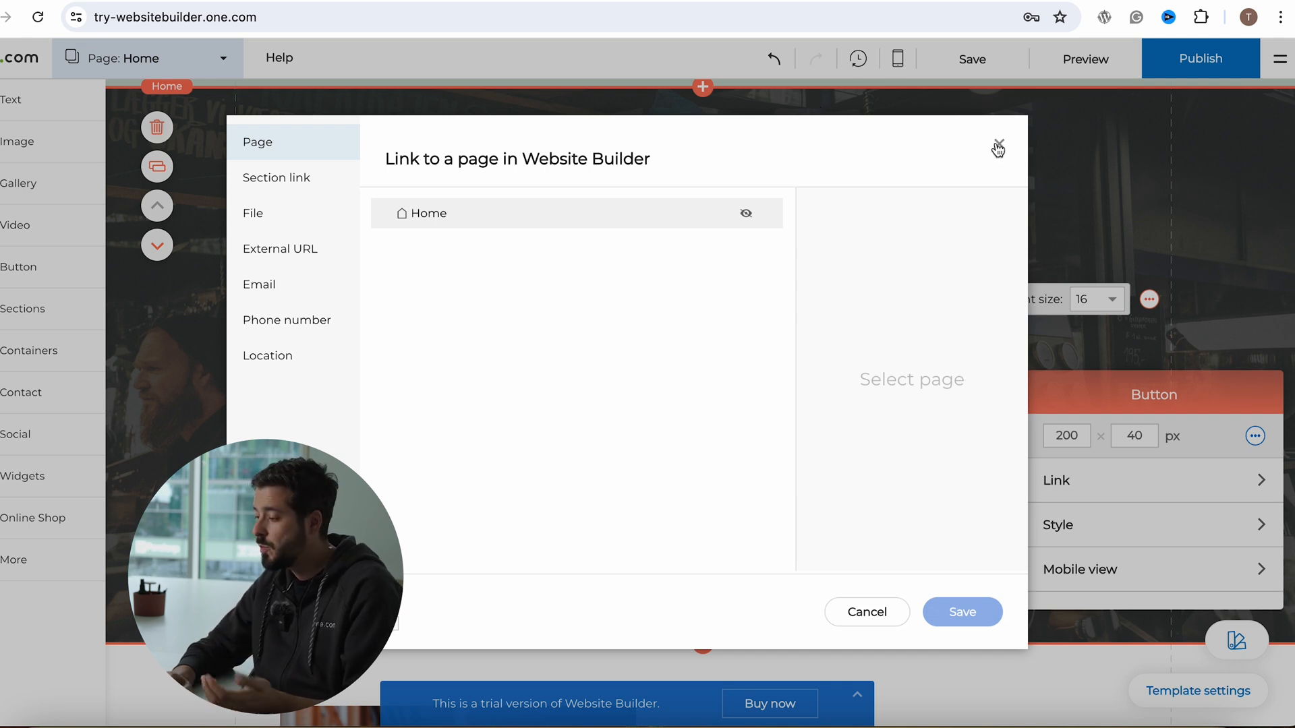
left_click(997, 150)
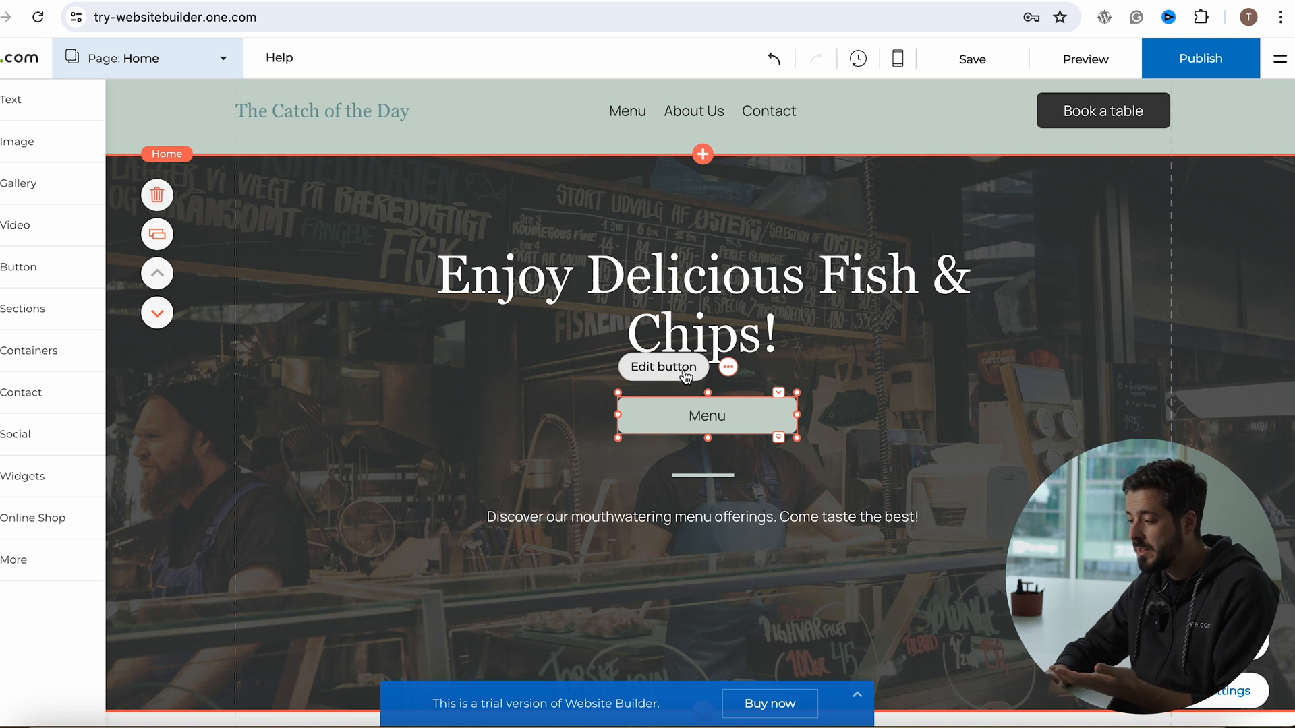
Switch the Menu button to the Secondary style in its Style settings
left_click(663, 366)
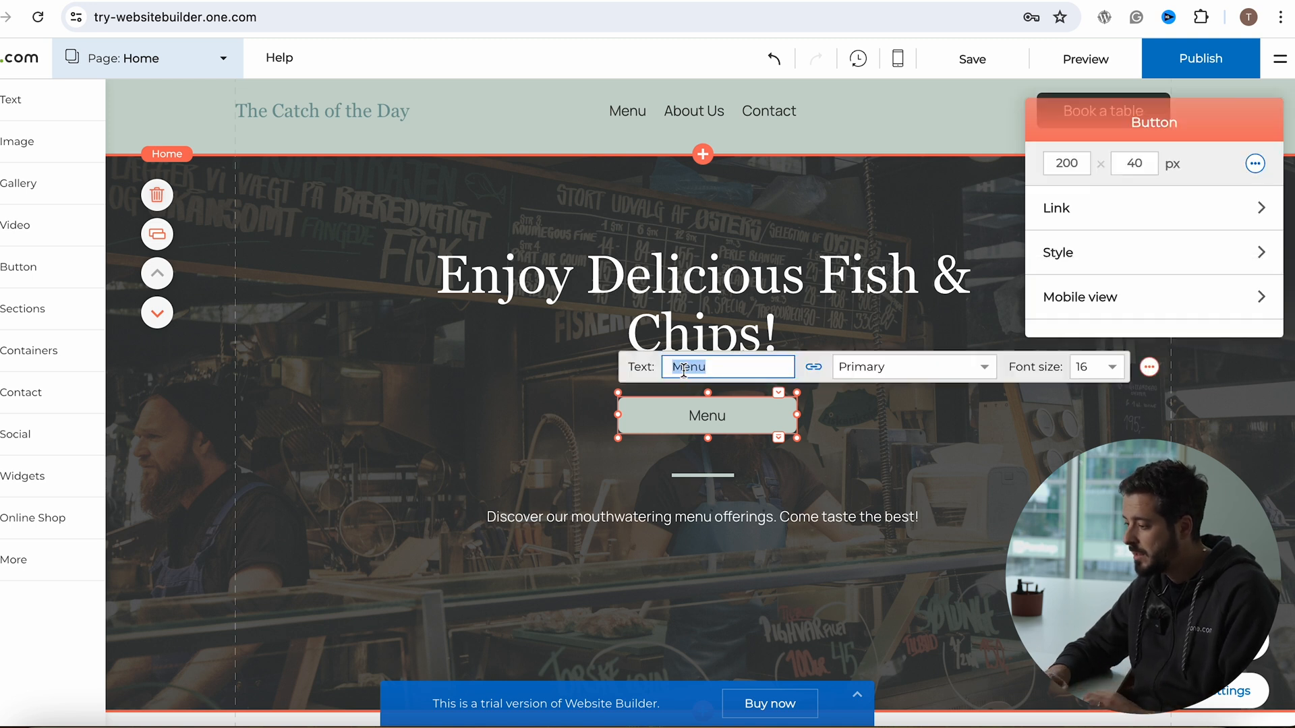
left_click(1057, 252)
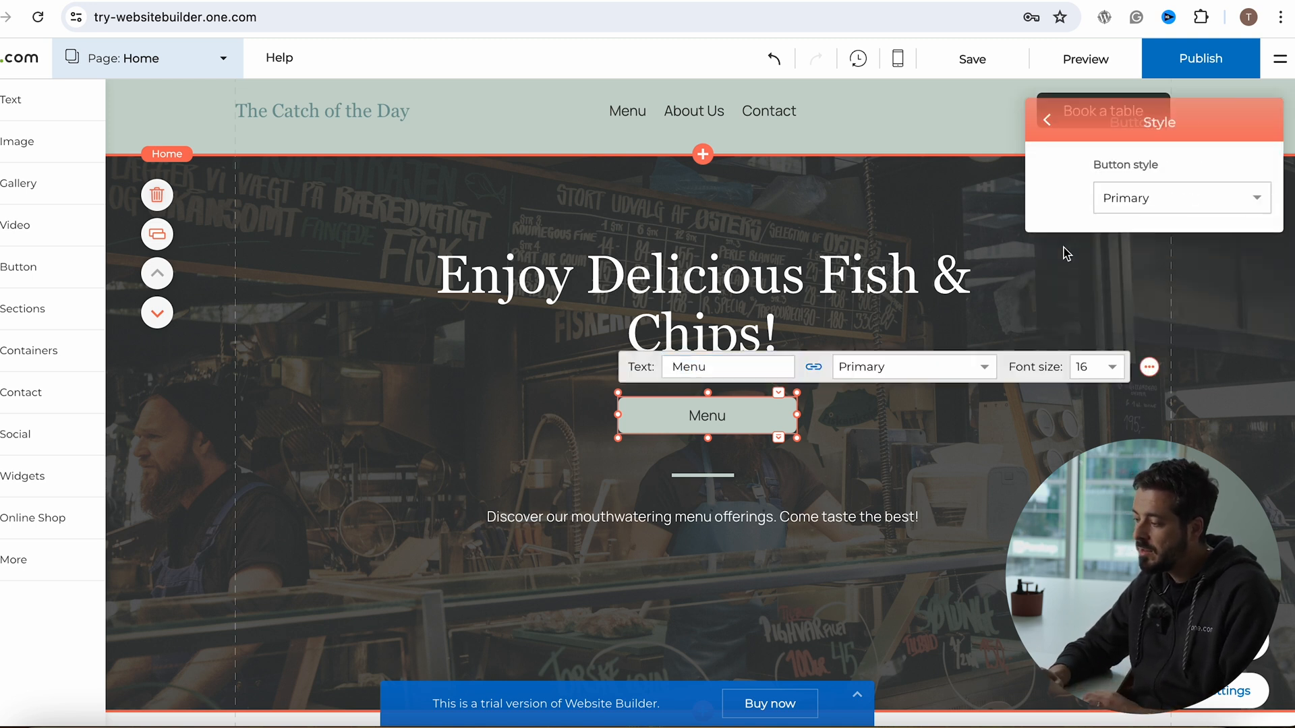
left_click(1182, 197)
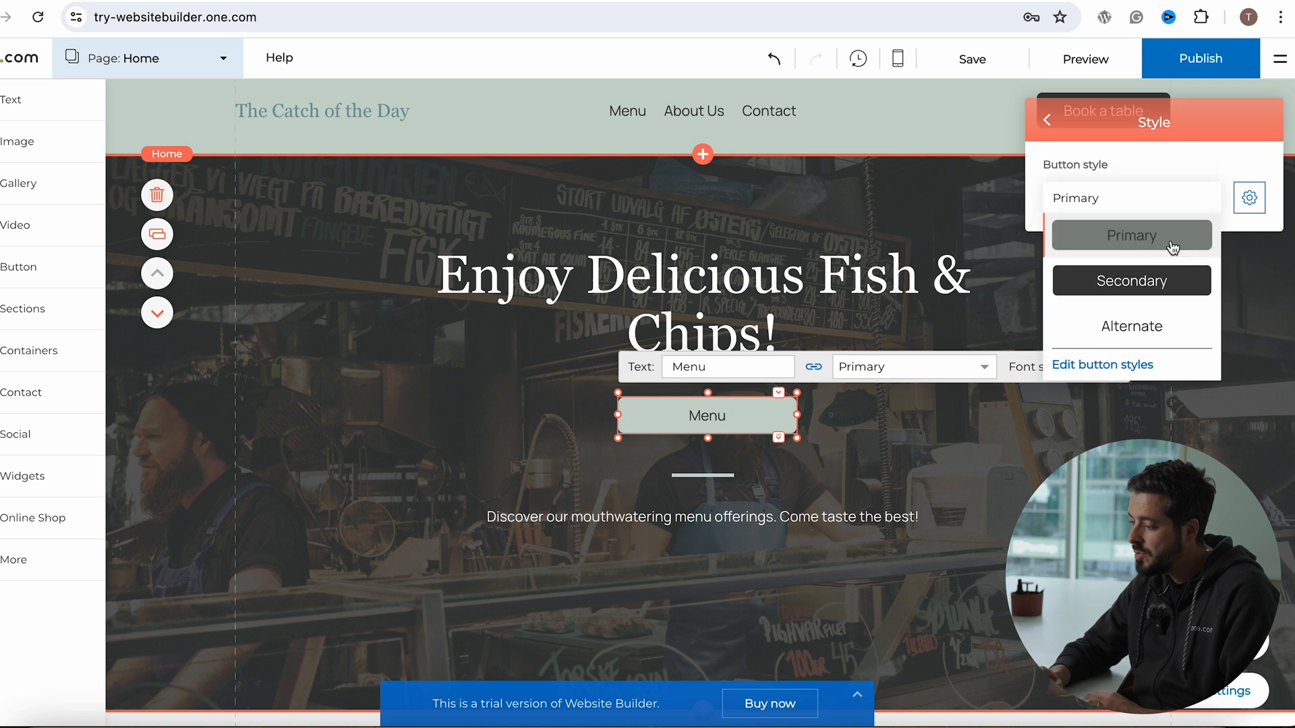
left_click(1131, 280)
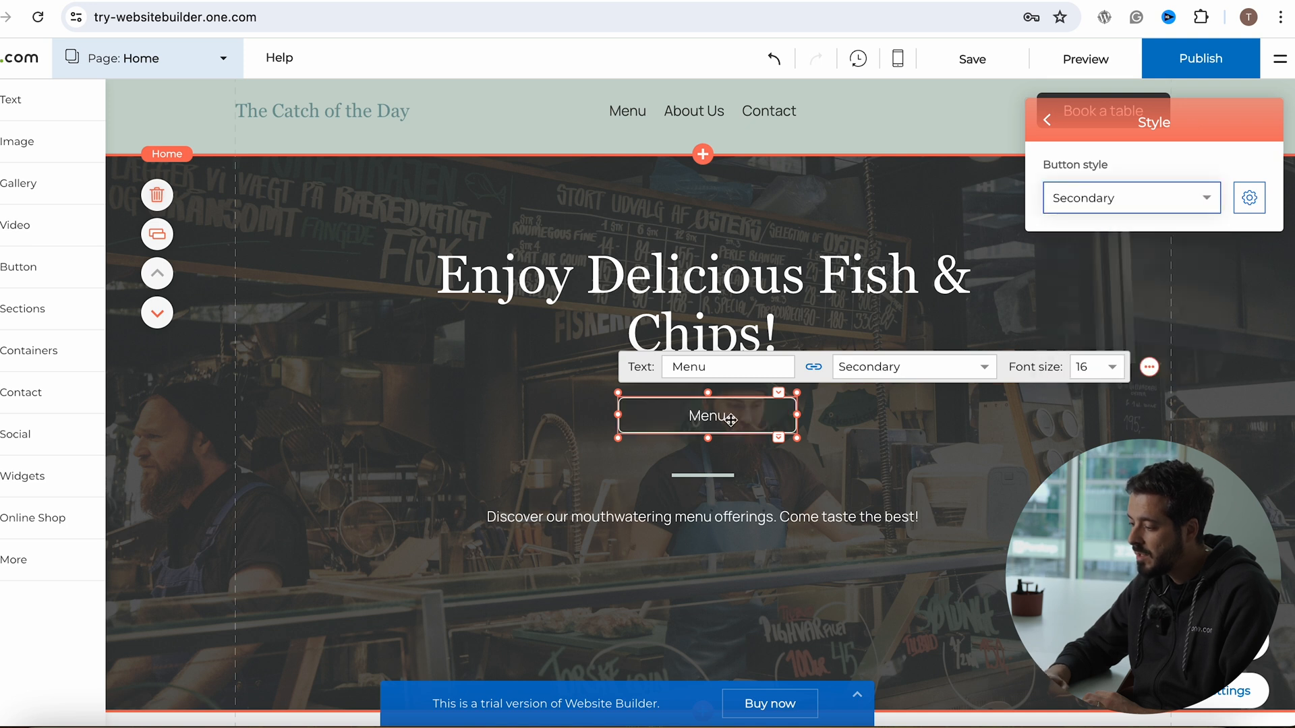
Return the Menu button to Primary and go to the template-wide button style settings
left_click(1130, 197)
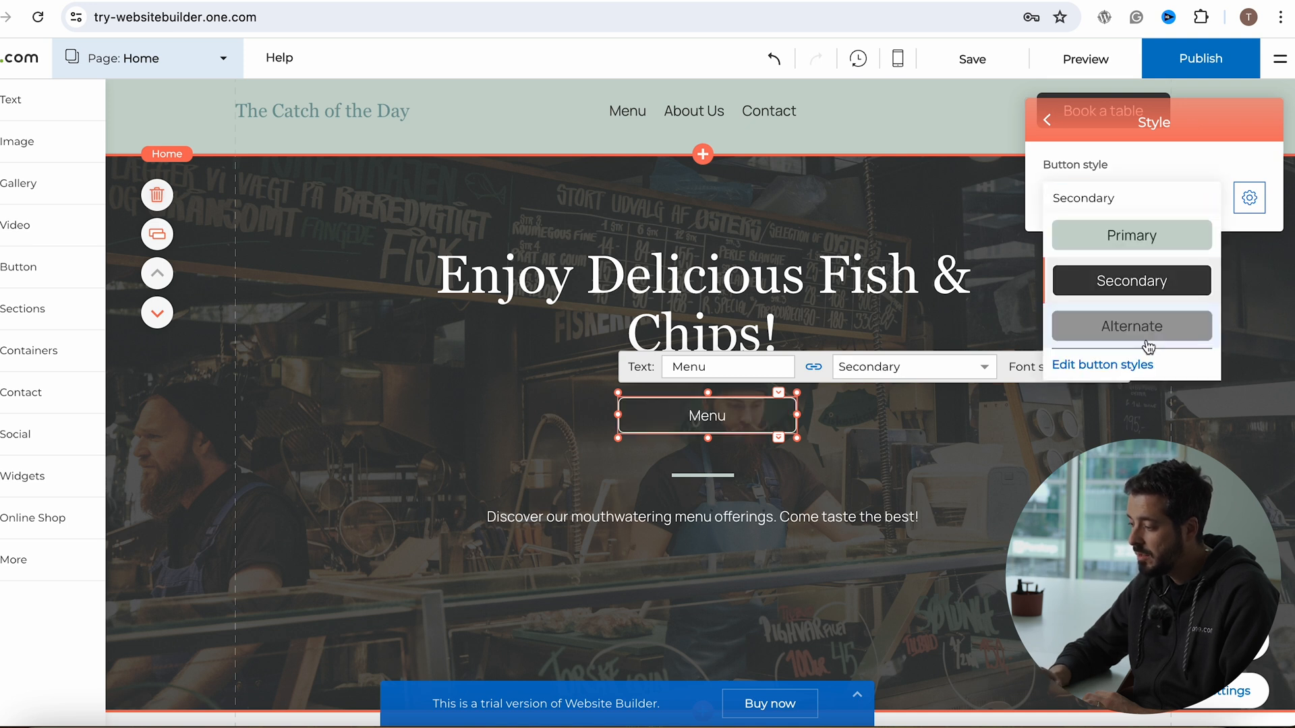
left_click(1130, 234)
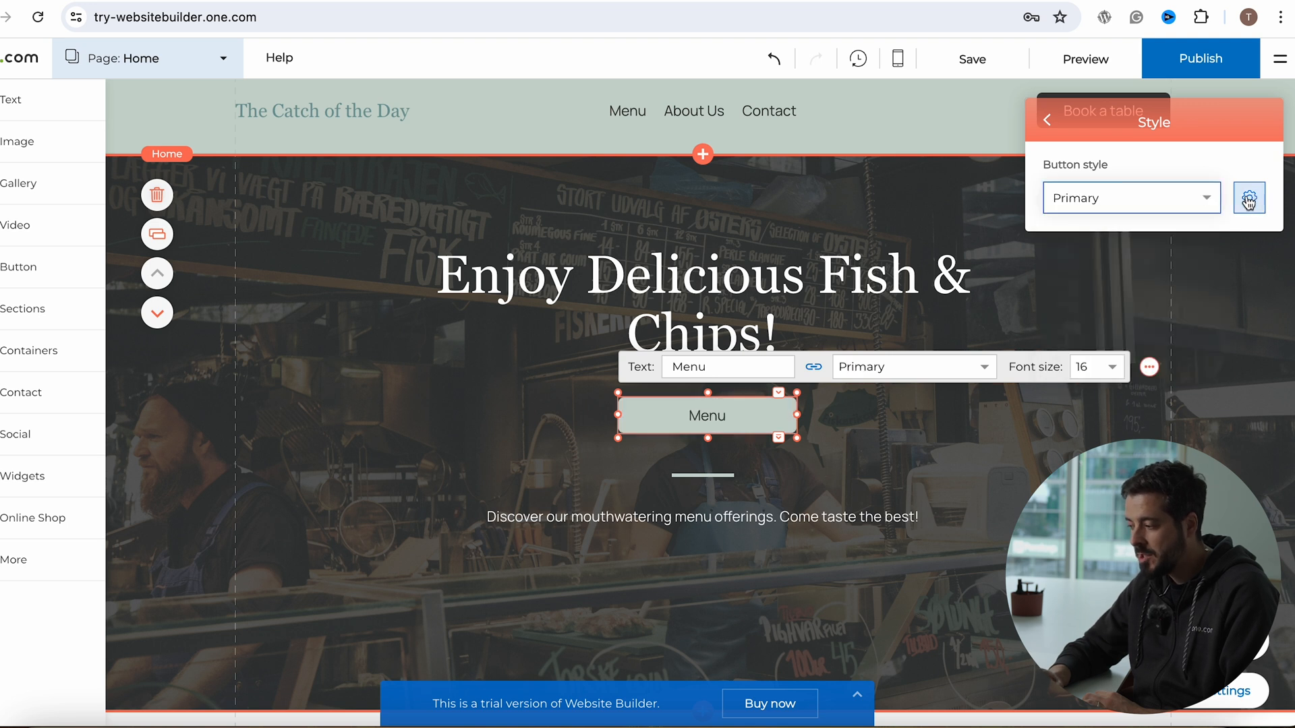
left_click(1249, 196)
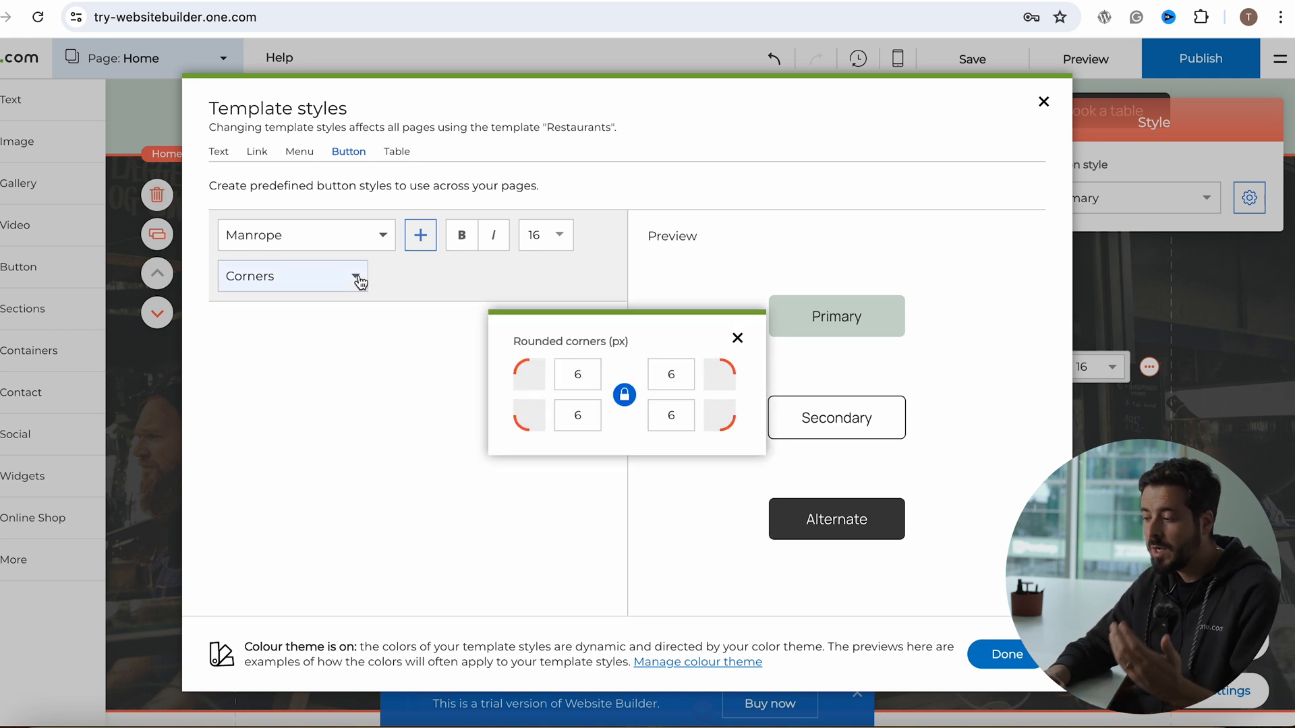
Set template button corners to 25 px, keep Manrope as the font, and apply with Done
left_click(576, 374)
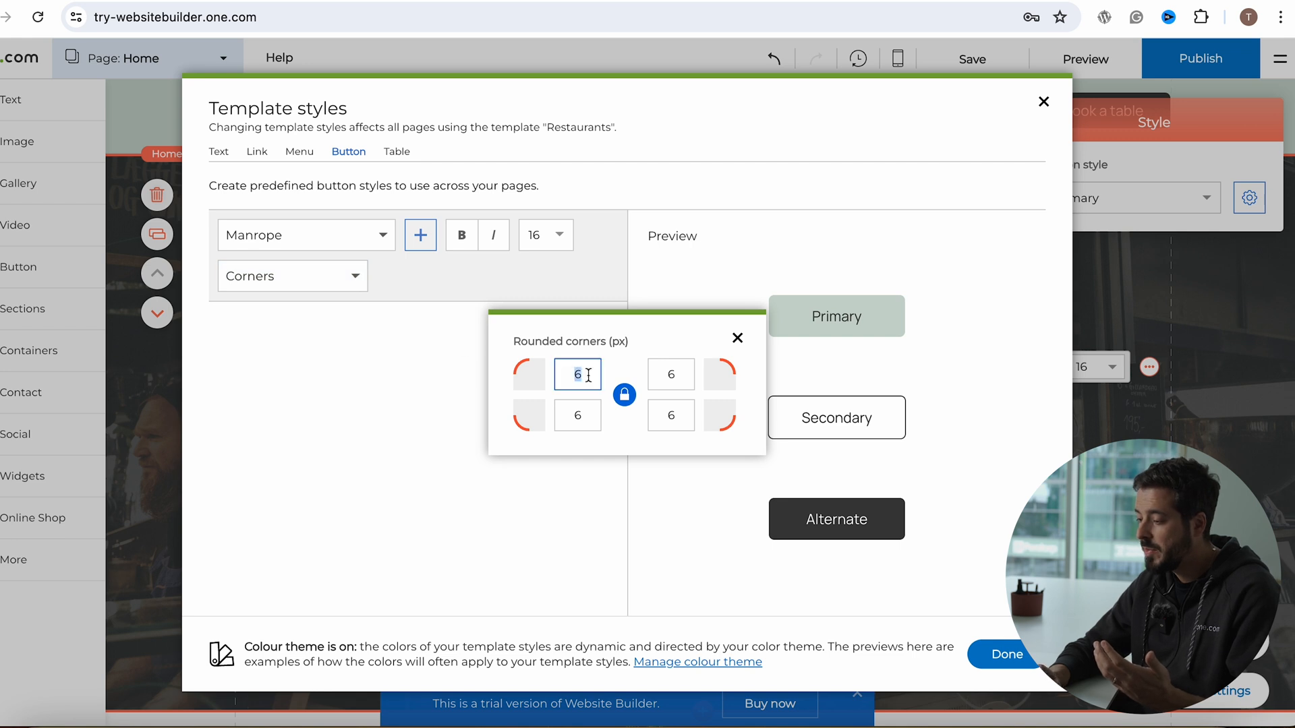
type("25")
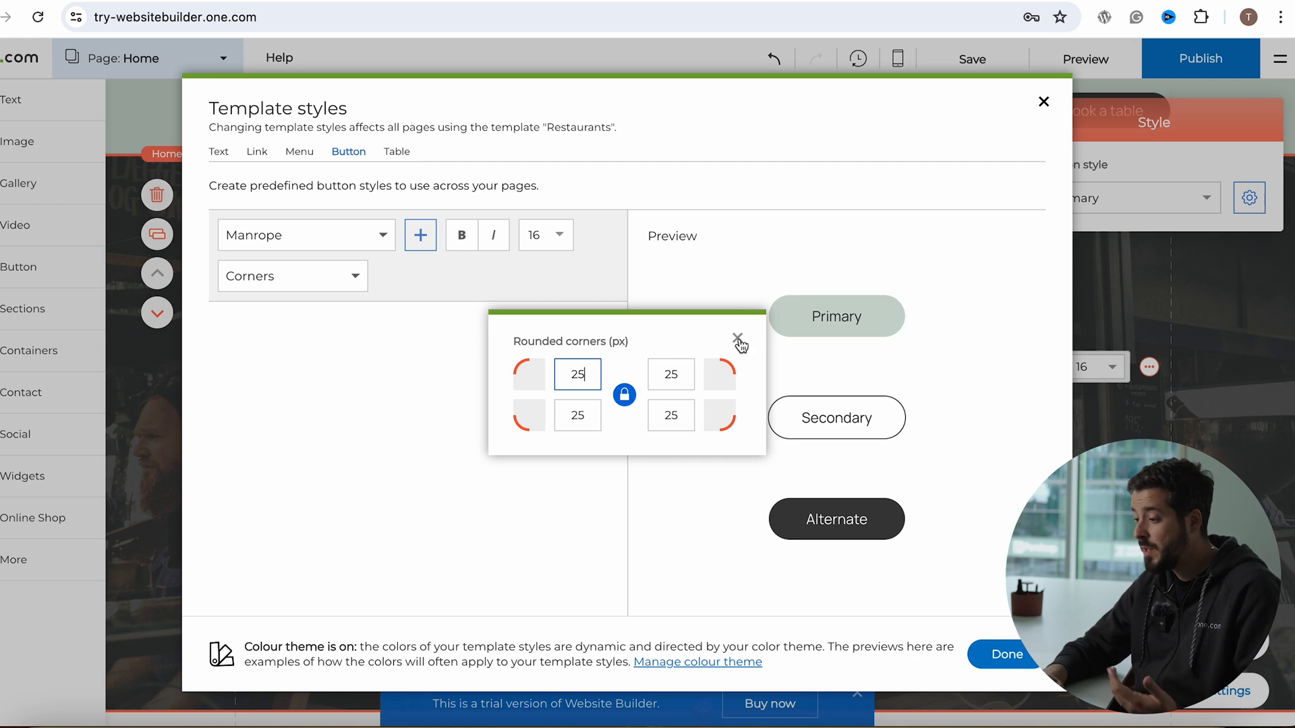
left_click(734, 338)
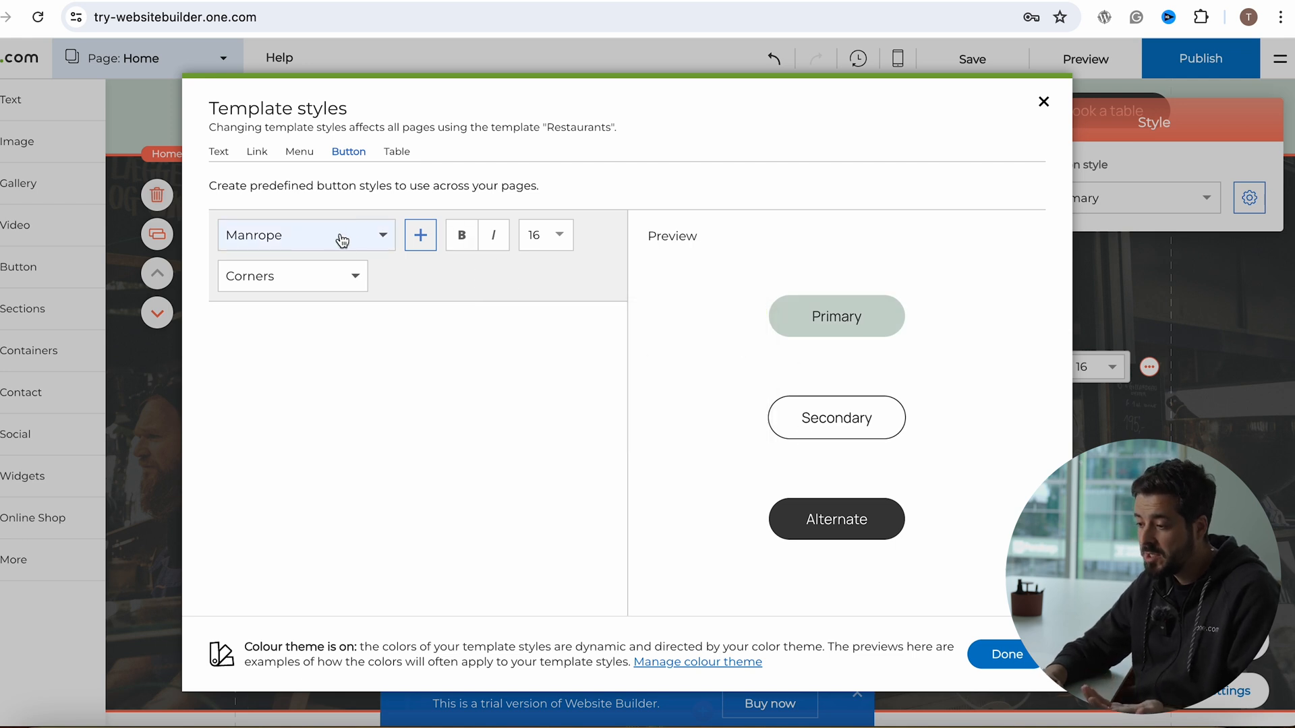
left_click(306, 235)
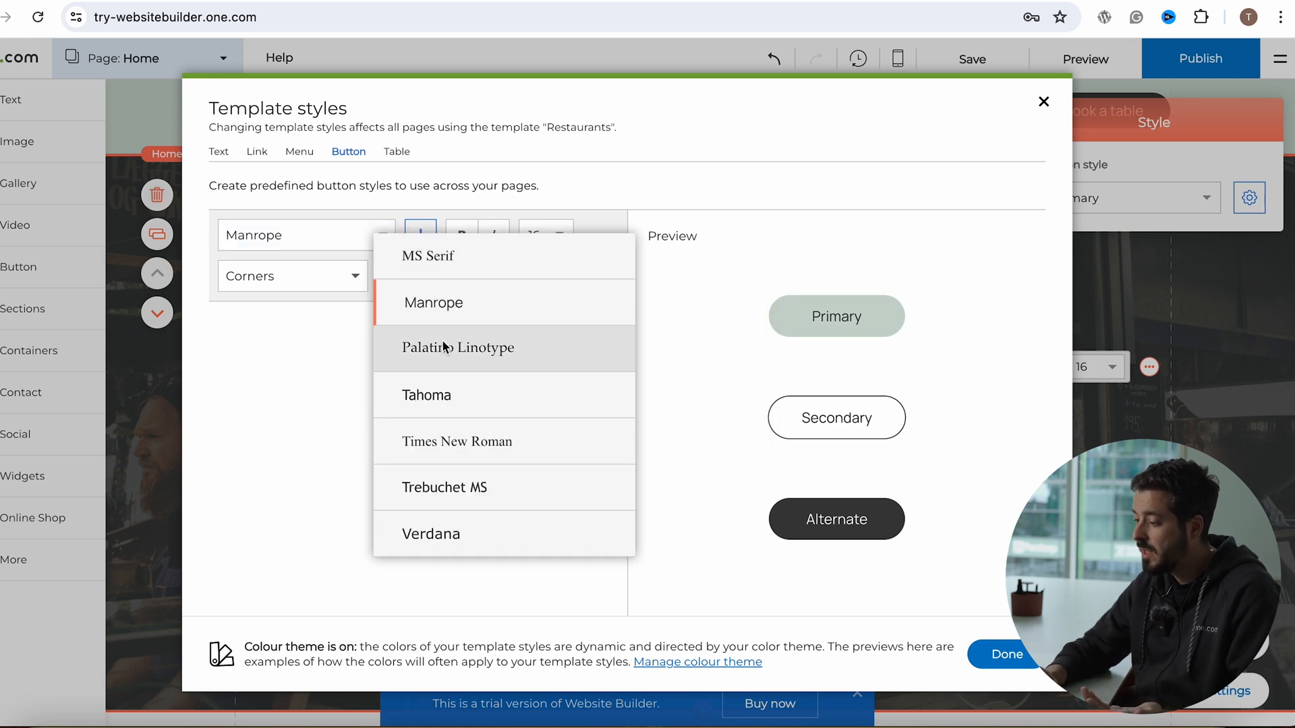
left_click(433, 303)
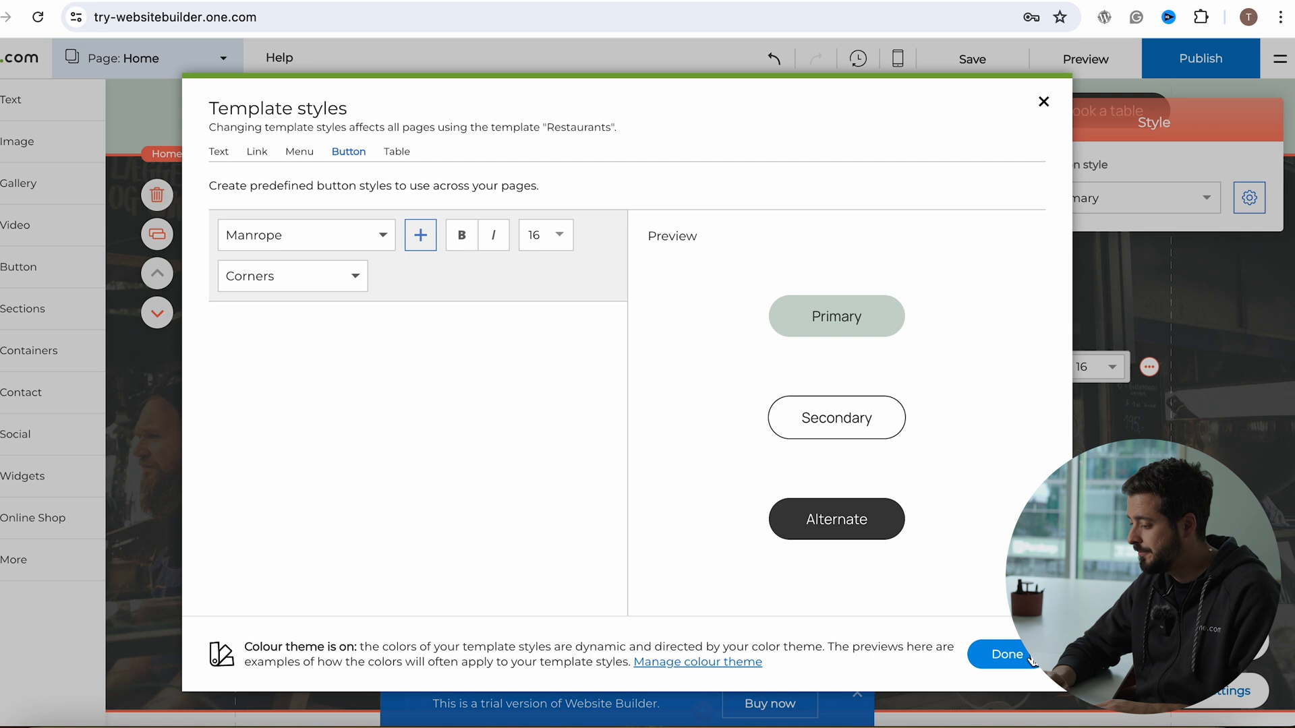
left_click(1003, 654)
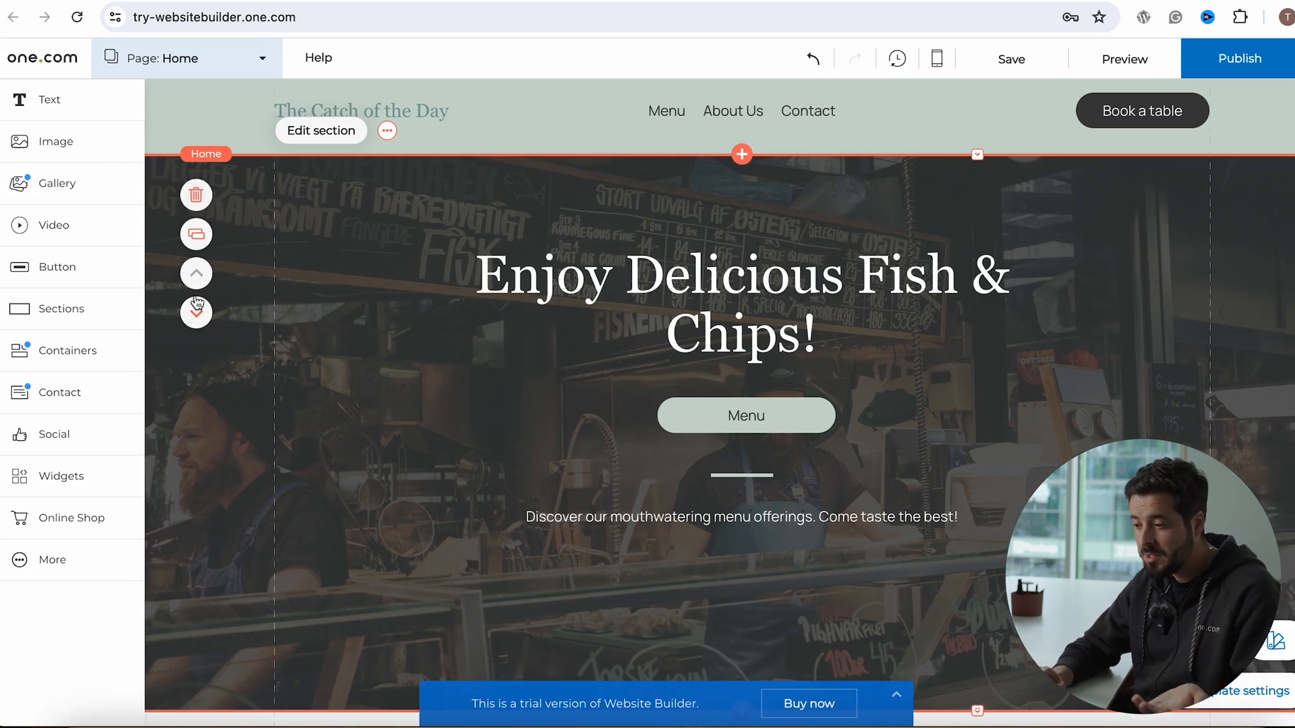
Scroll down the Home page to below the Tasty Trio Deal offer
scroll("down", 3)
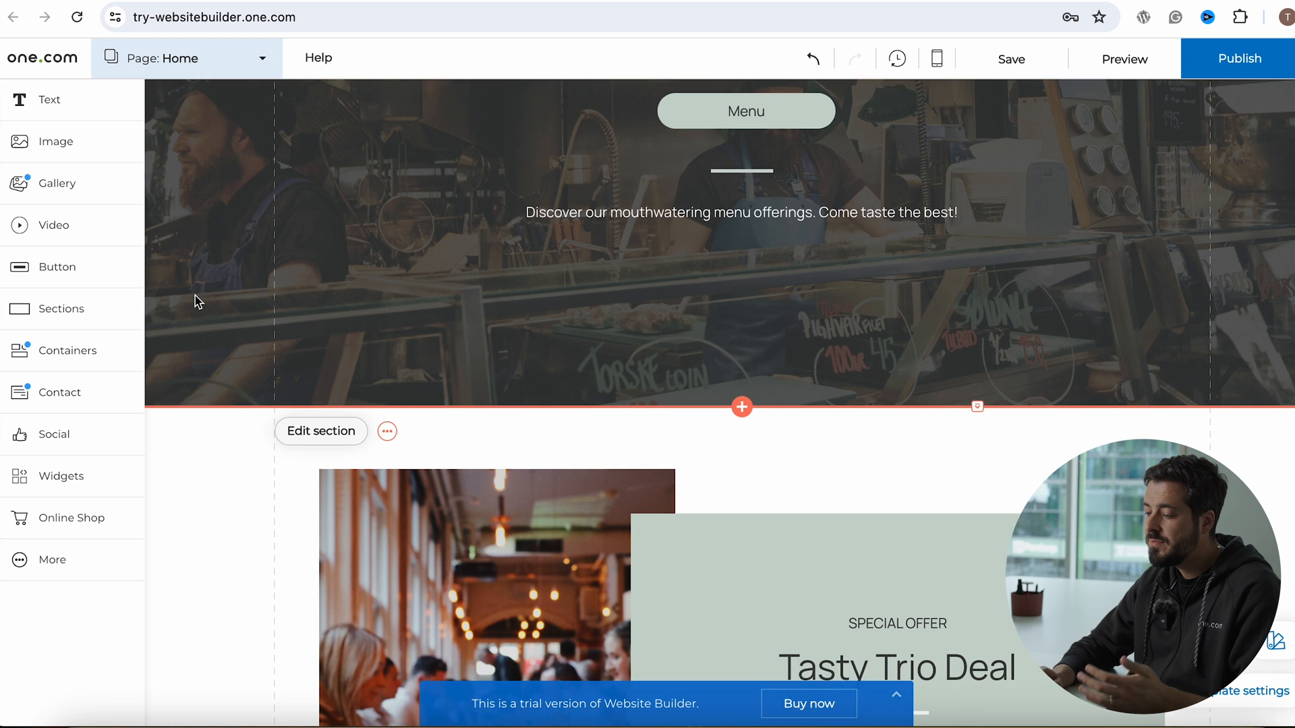
scroll("down", 3)
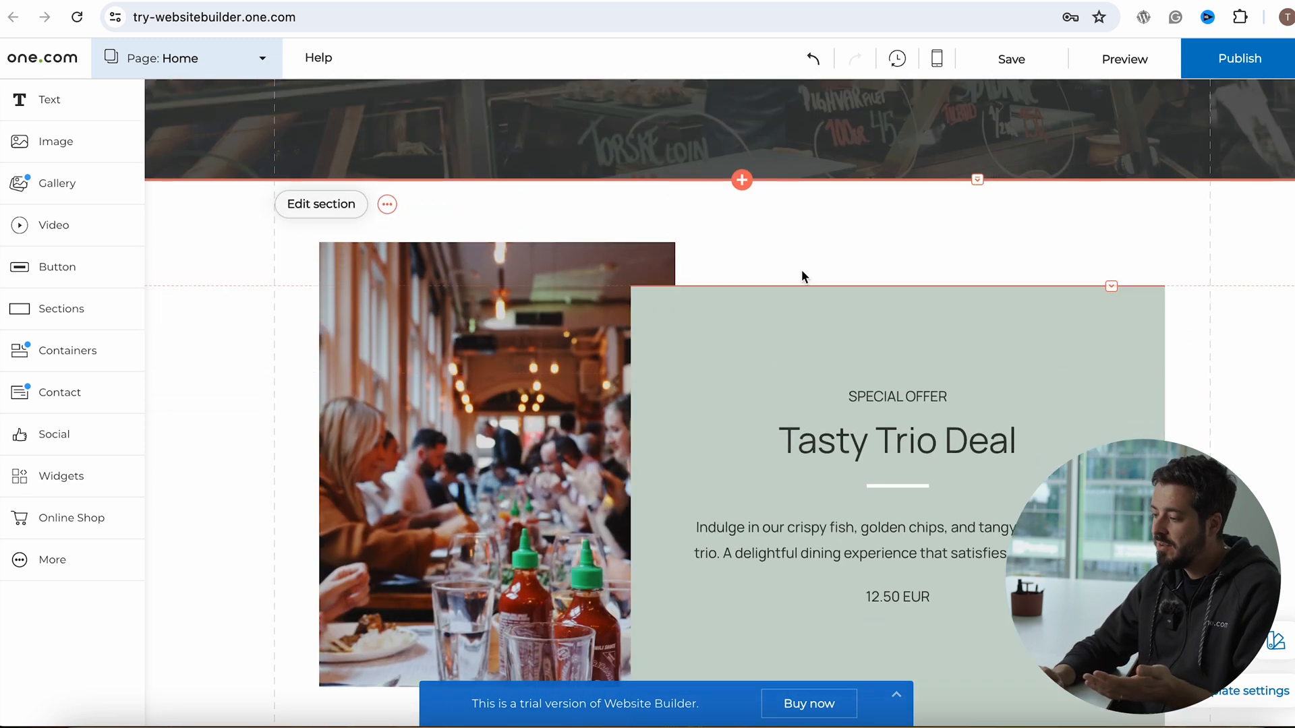
scroll("down", 3)
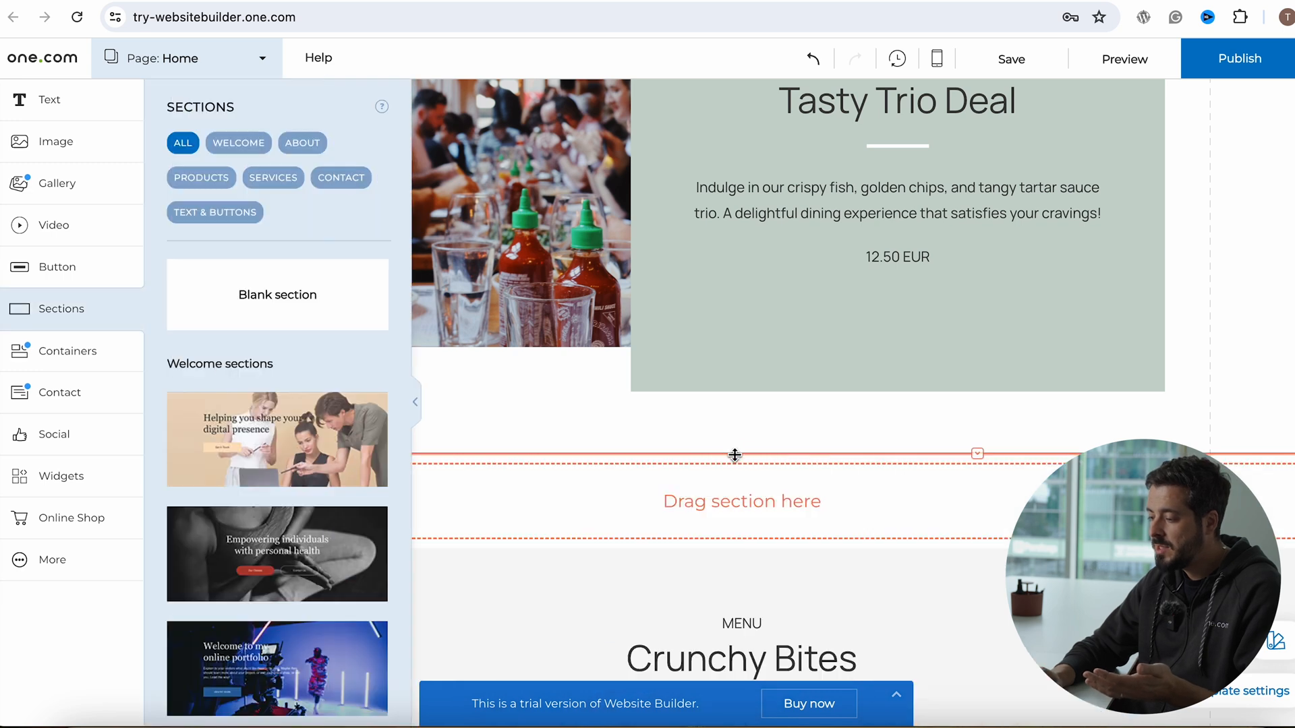
scroll("down", 3)
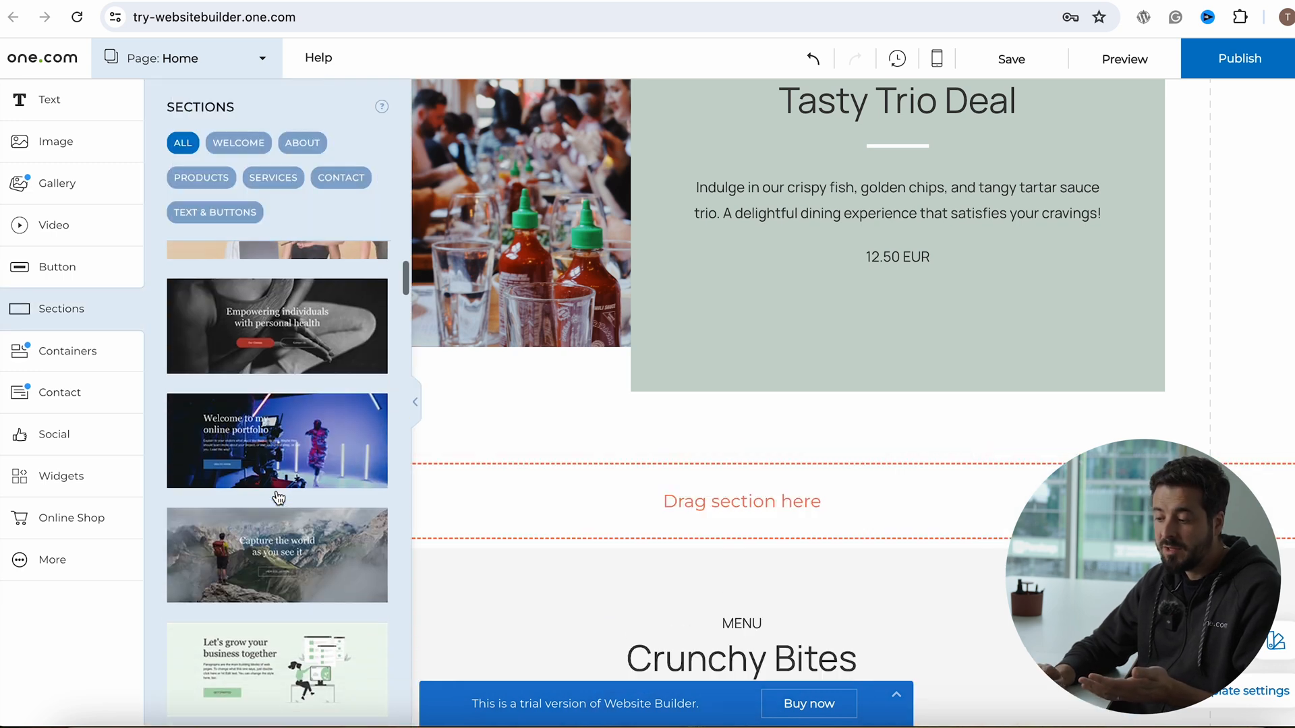
scroll("down", 3)
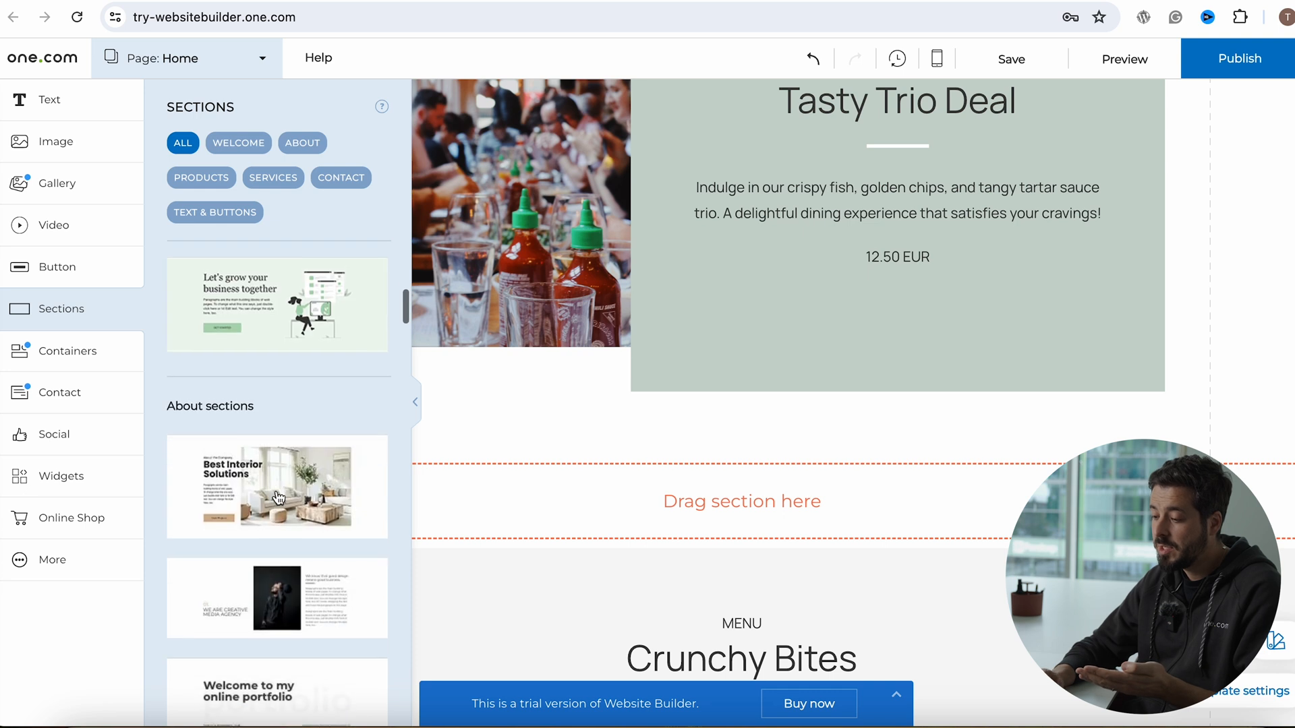
scroll("down", 3)
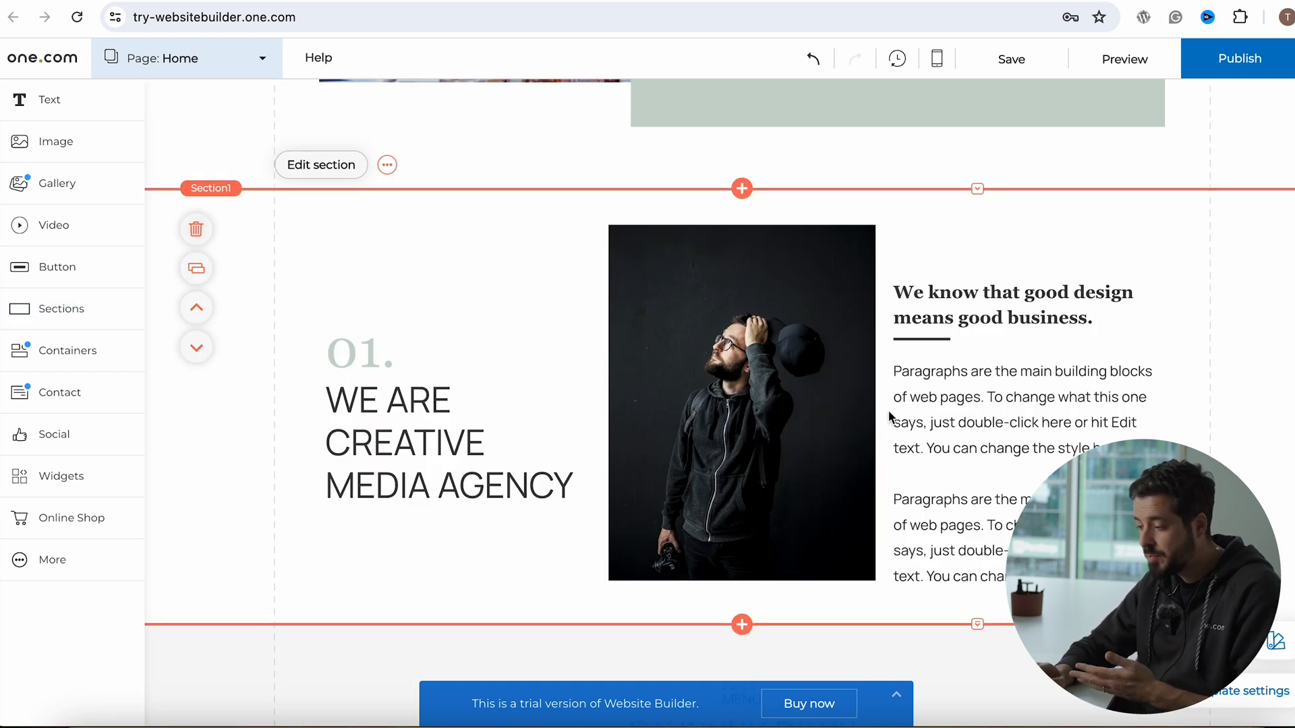
Replace the About section portrait with food.jpg, the spices and herbs photo
left_click(741, 402)
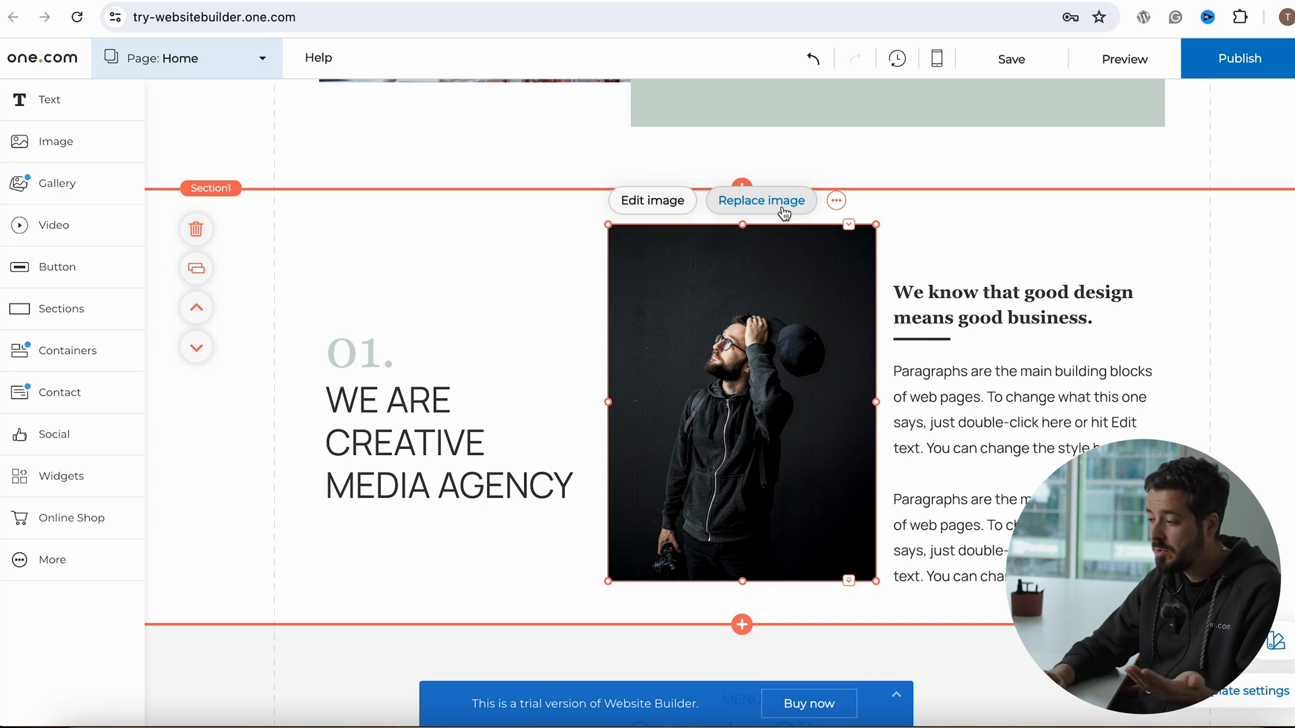
left_click(760, 201)
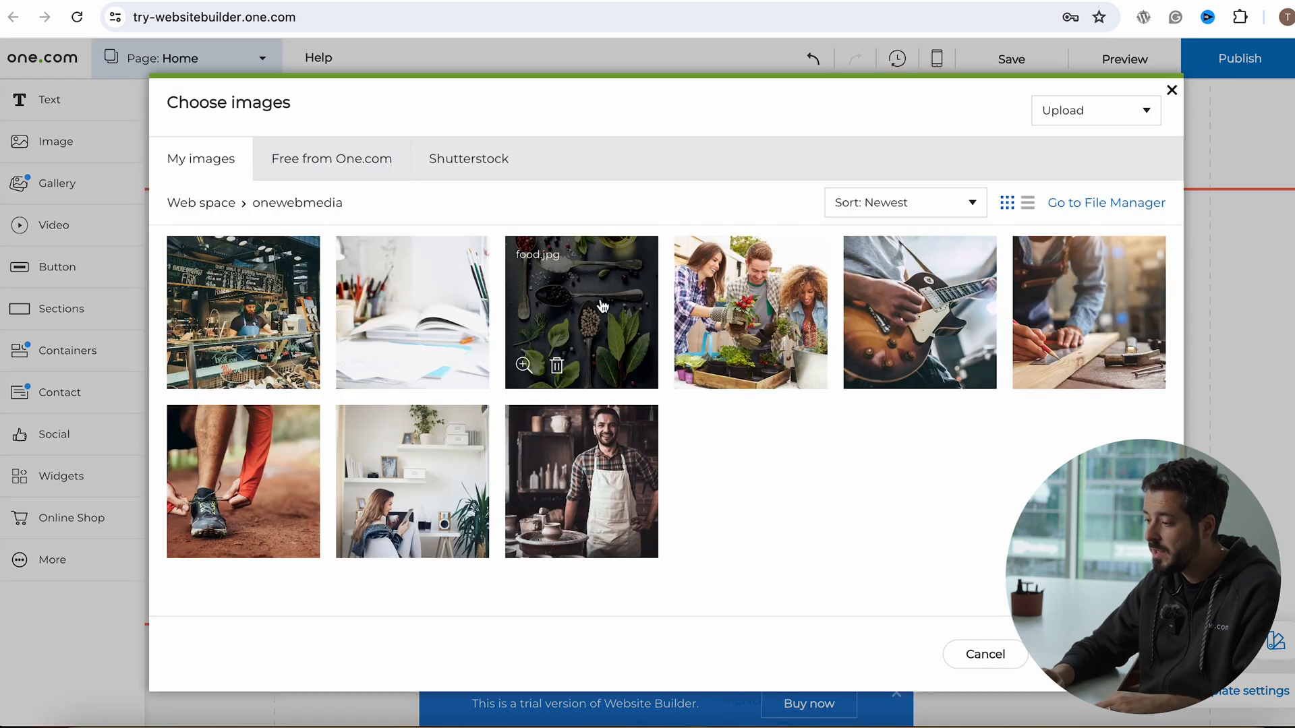
left_click(580, 312)
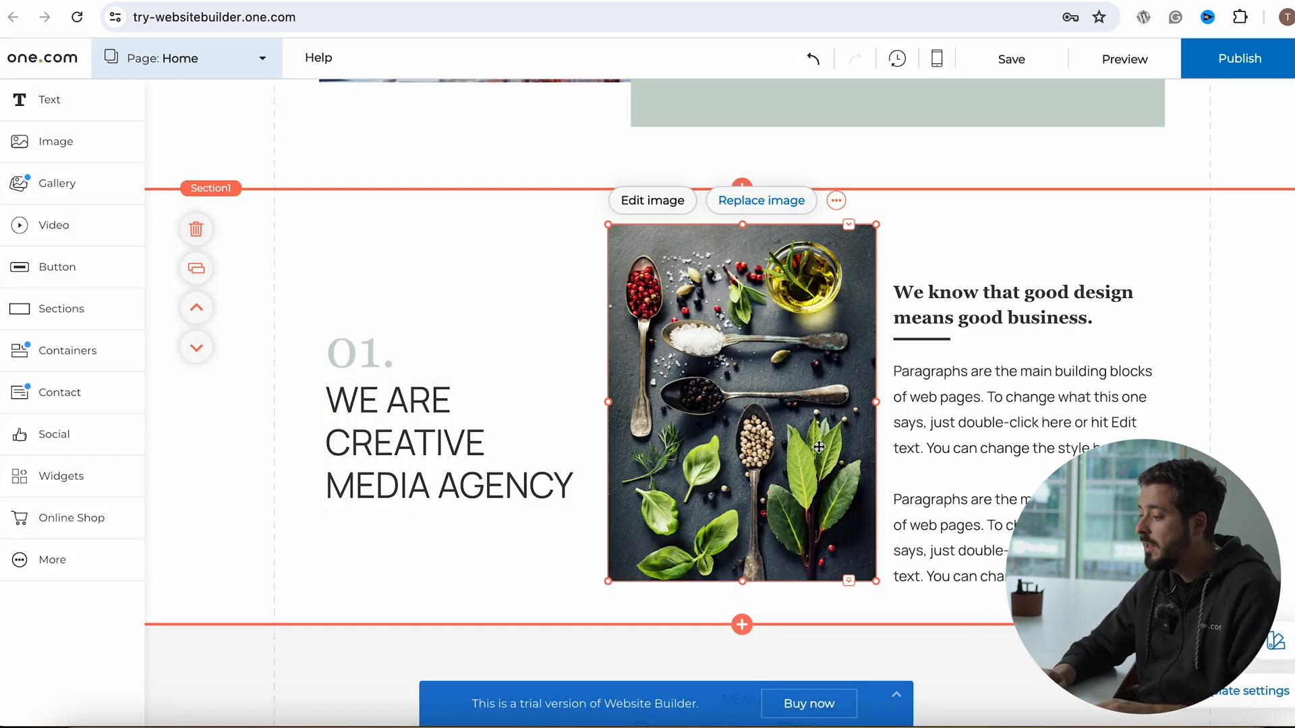
left_click(970, 388)
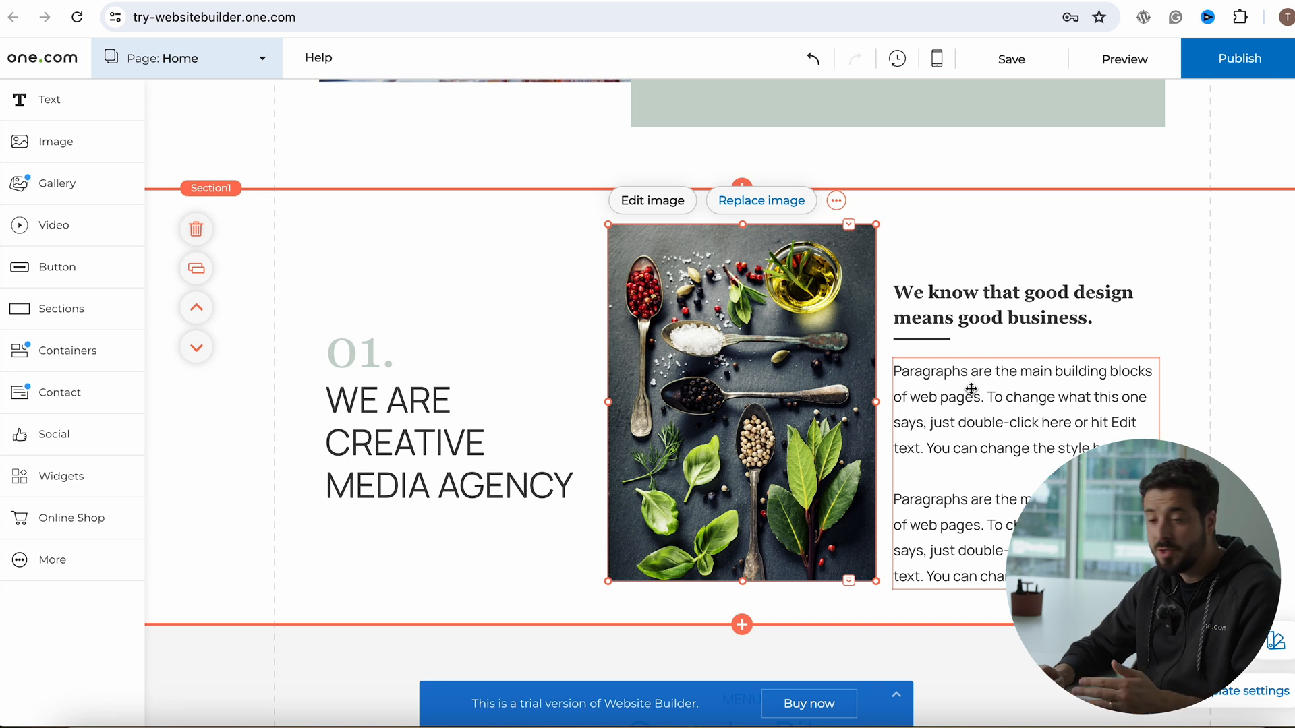
scroll("down", 3)
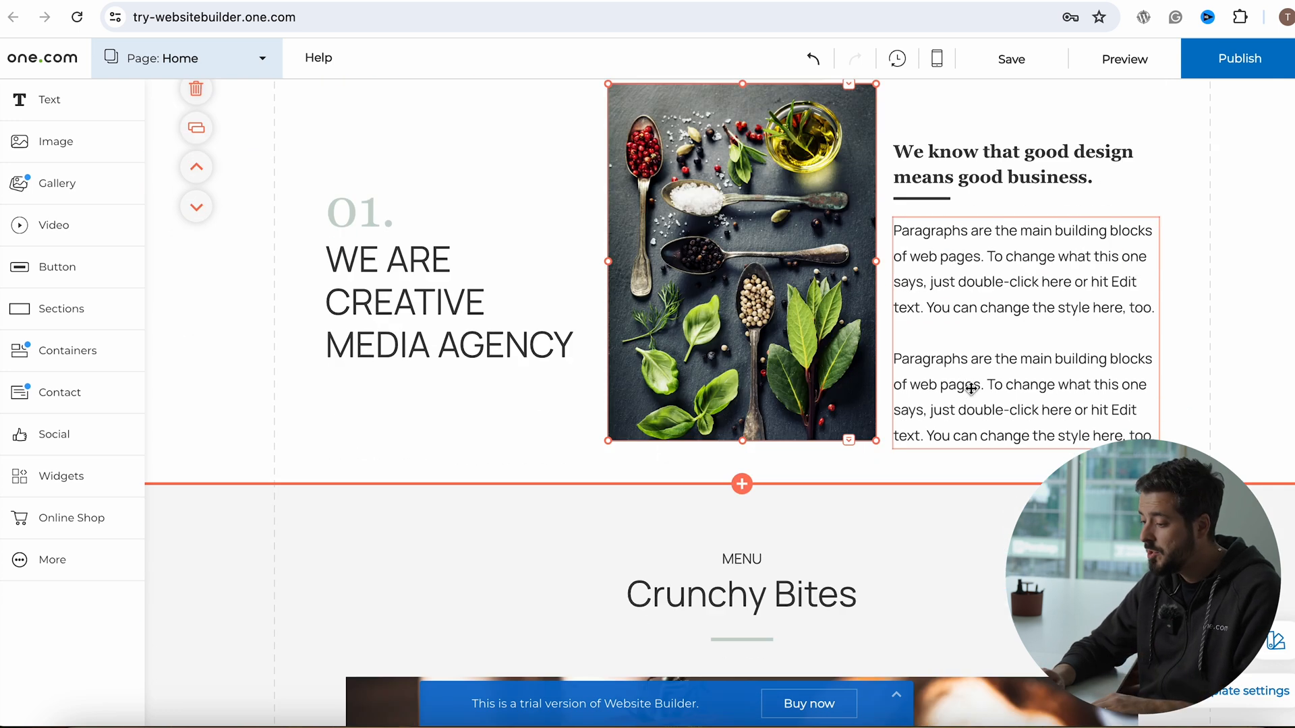
Select the 01. number and WE ARE CREATIVE MEDIA AGENCY heading for removal
scroll("down", 3)
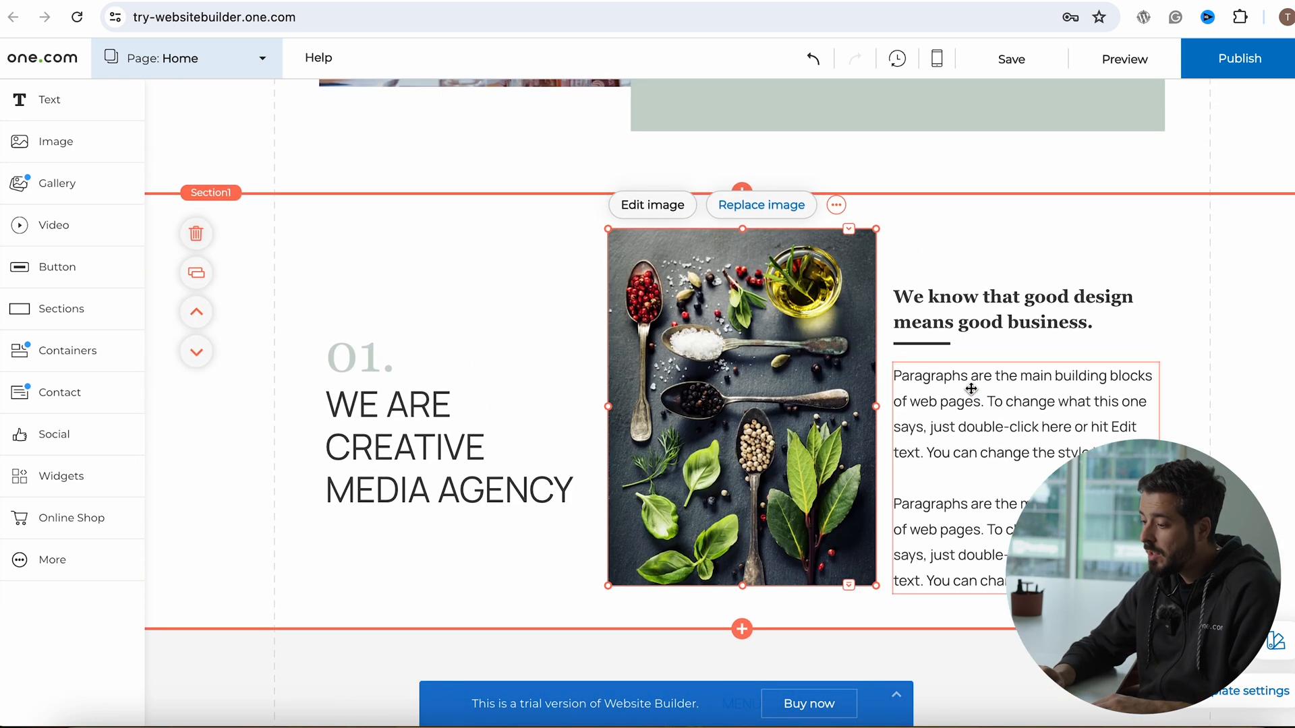
left_click(357, 355)
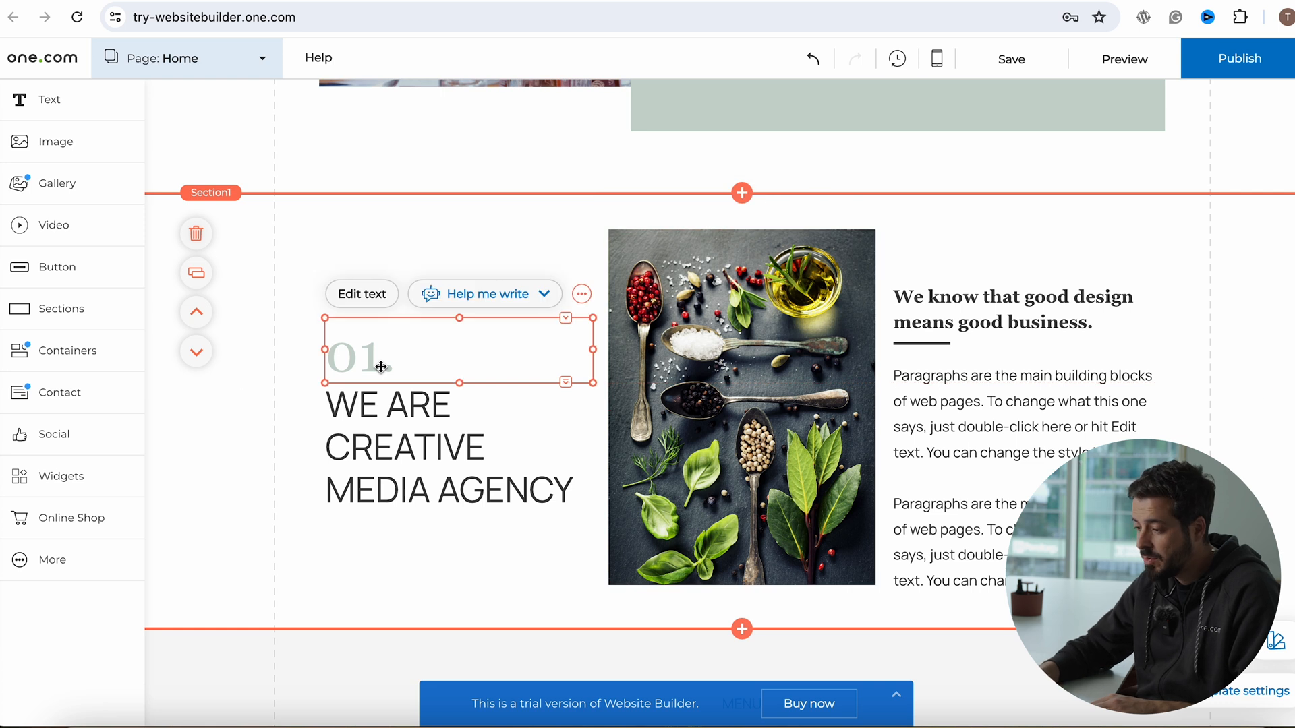
left_click(772, 420)
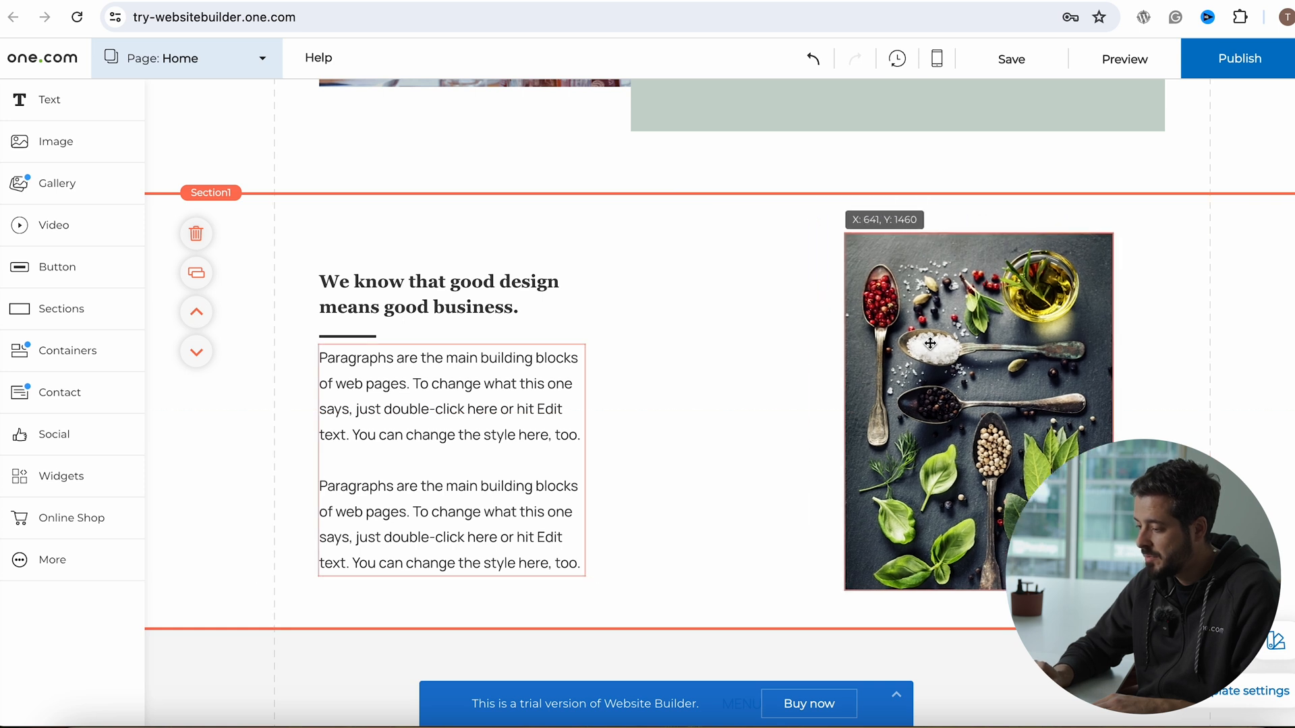
left_click(54, 225)
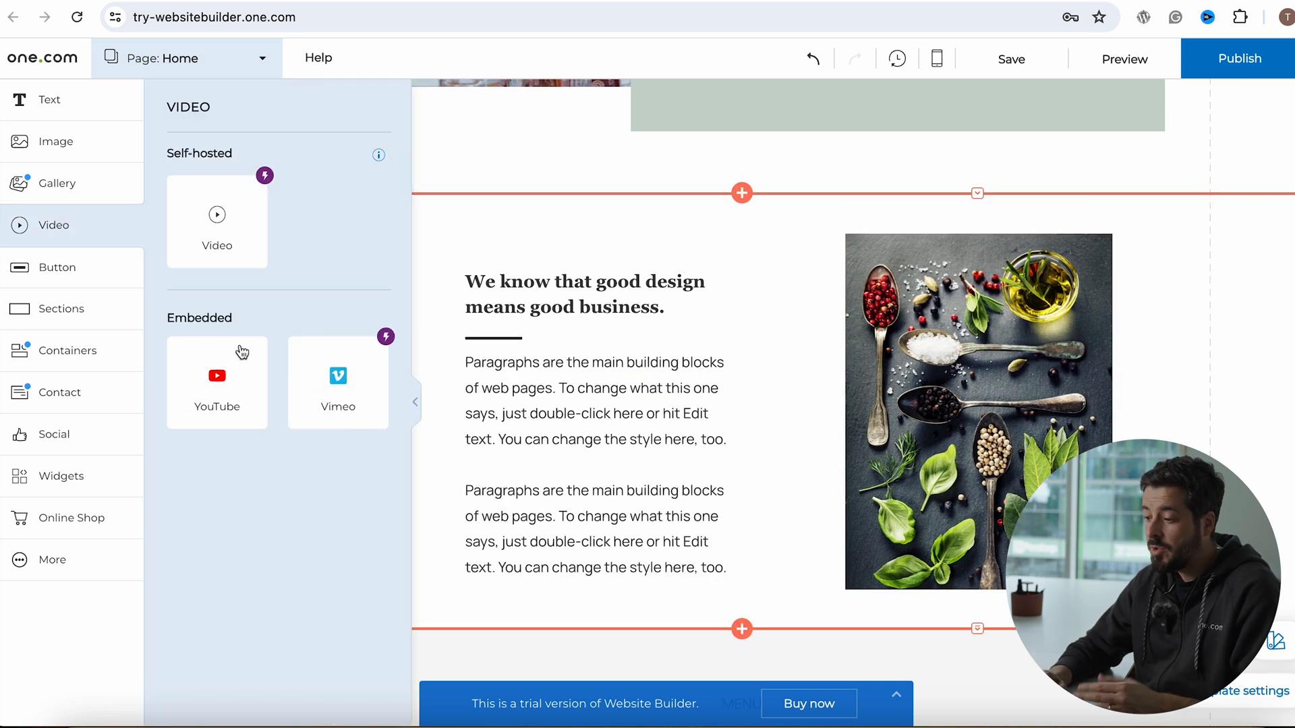
mouse_move(290, 408)
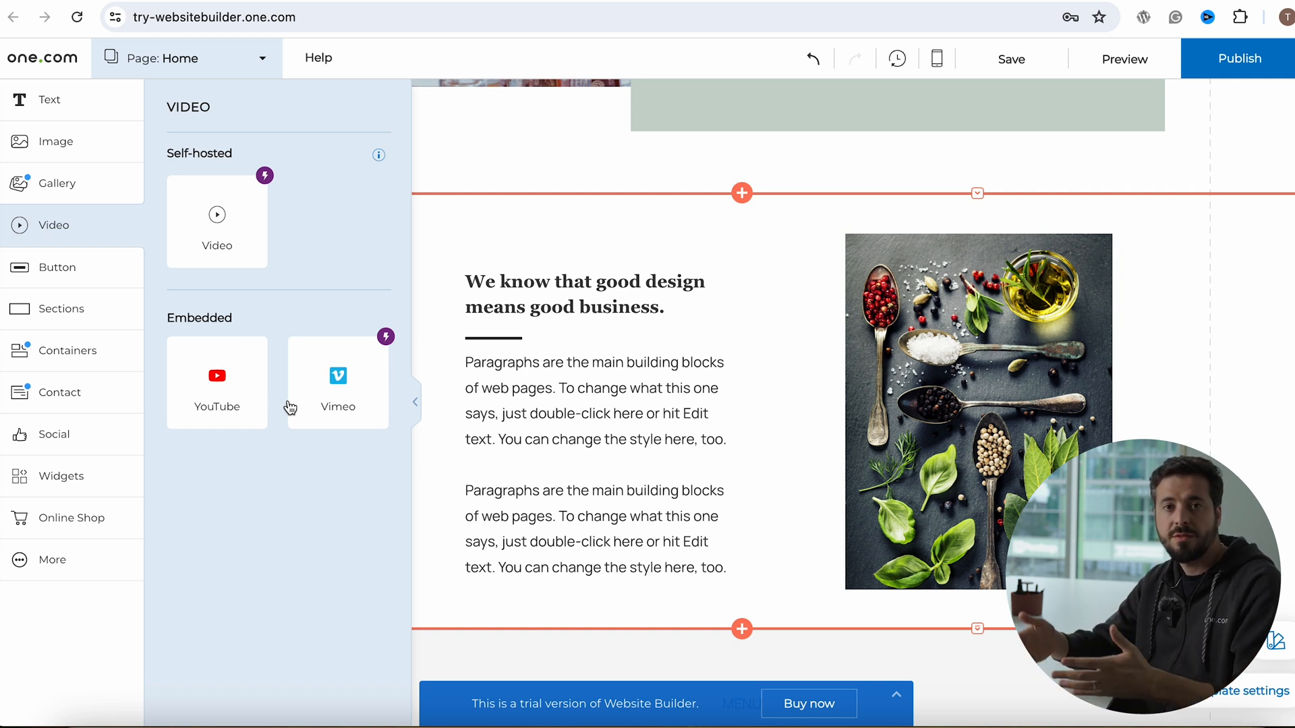
mouse_move(584, 428)
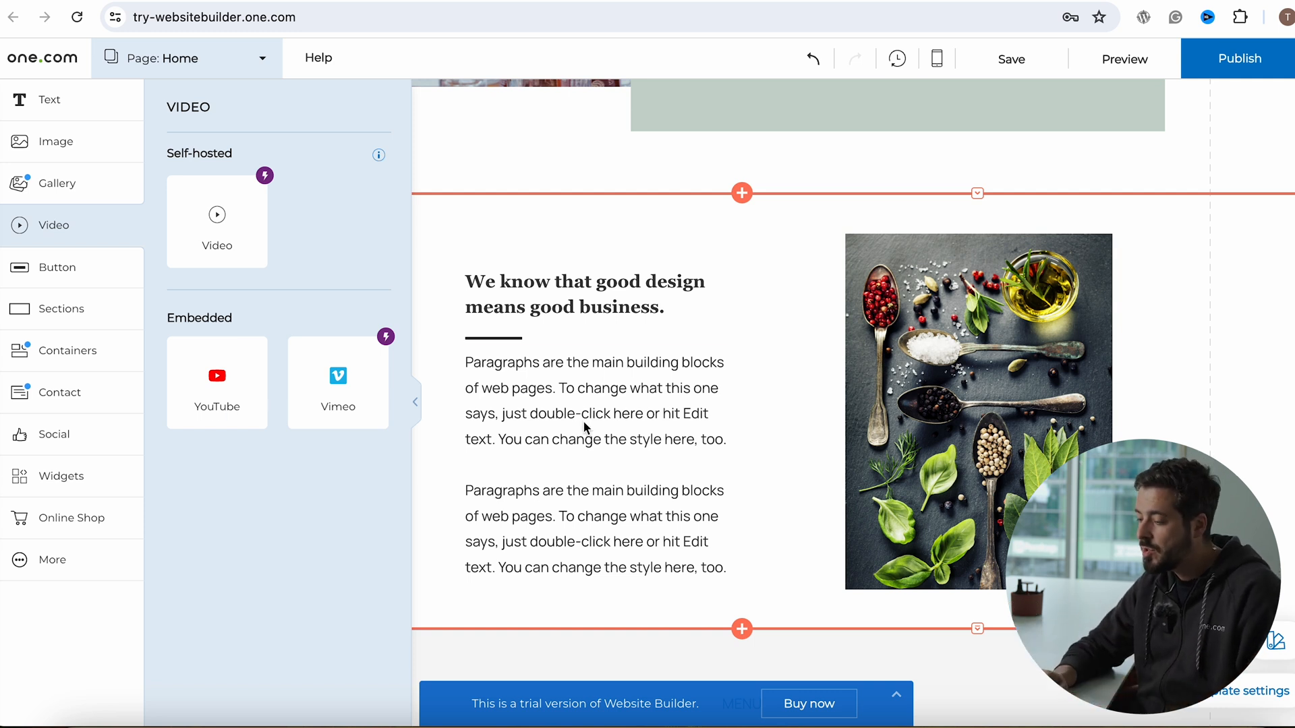
scroll("down", 3)
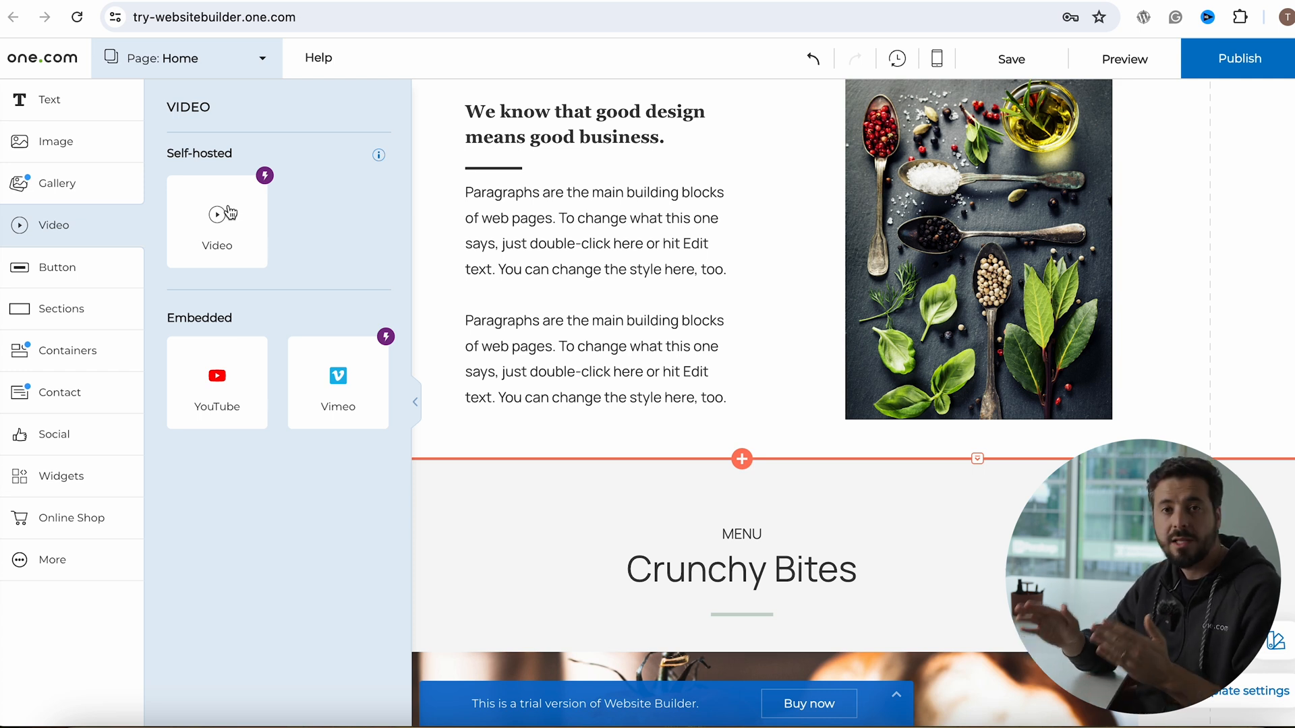
mouse_move(202, 289)
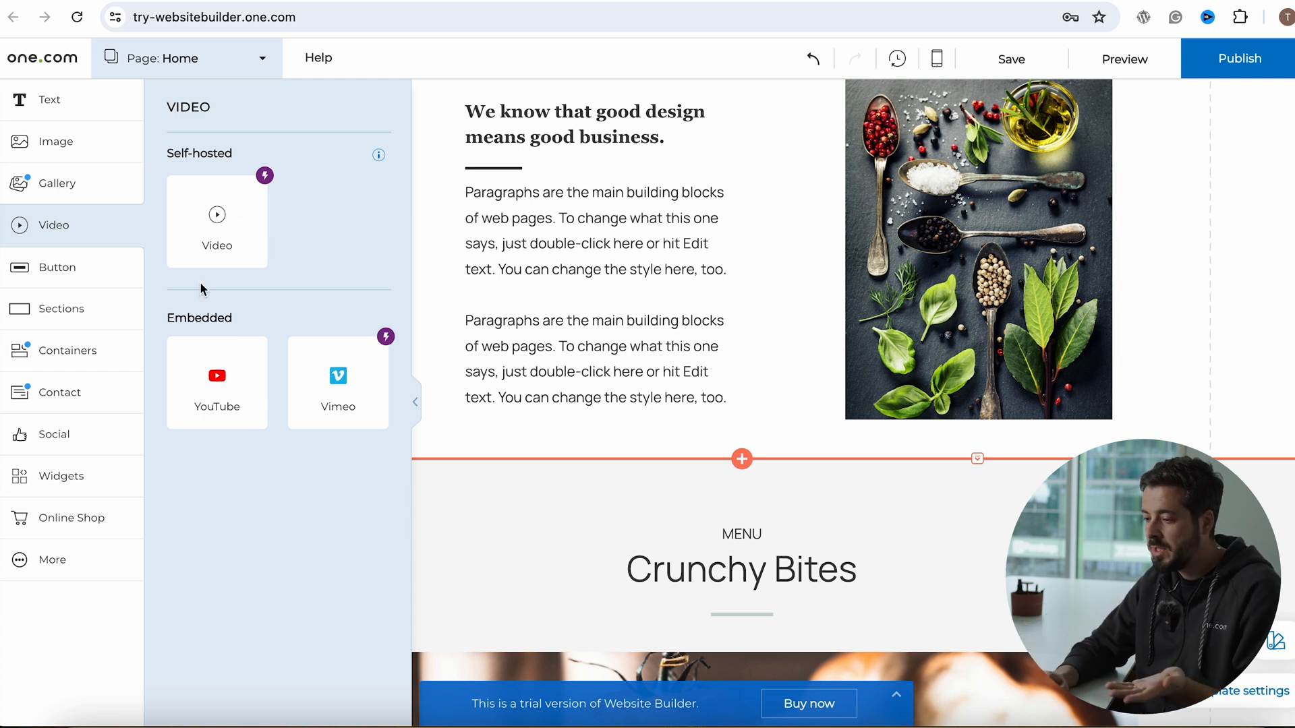
mouse_move(265, 175)
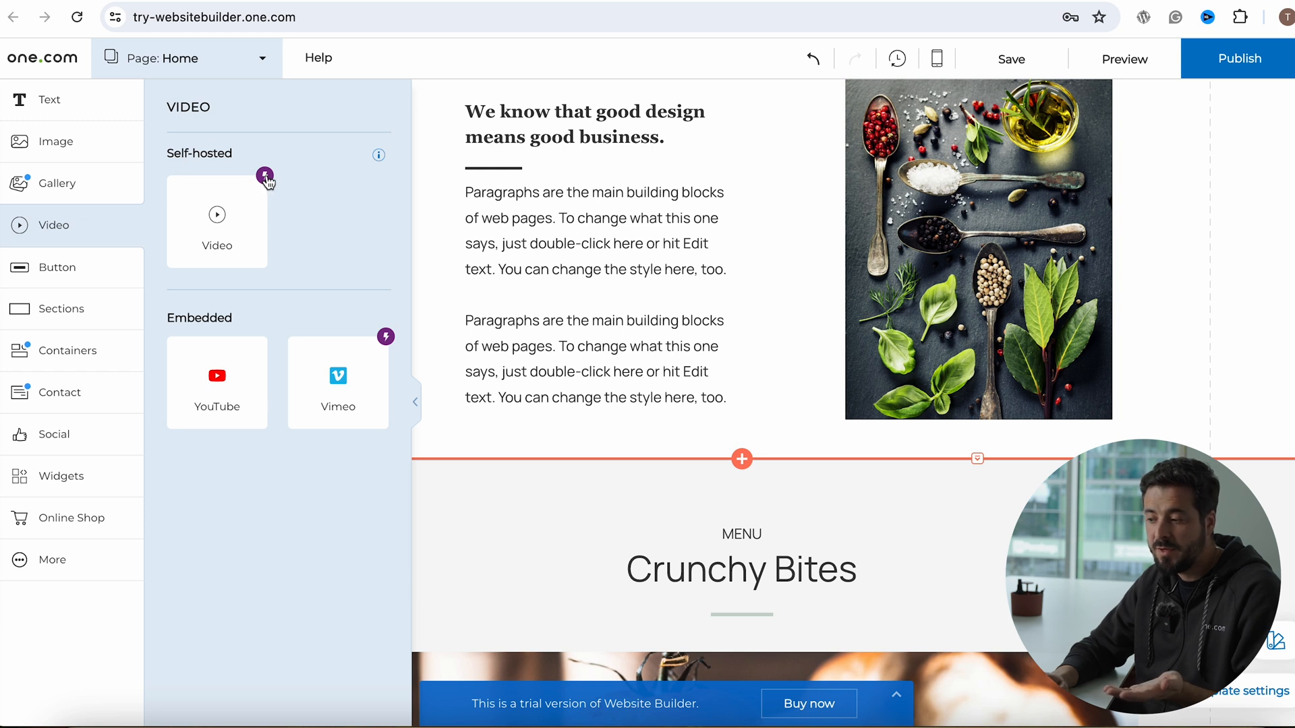
mouse_move(383, 222)
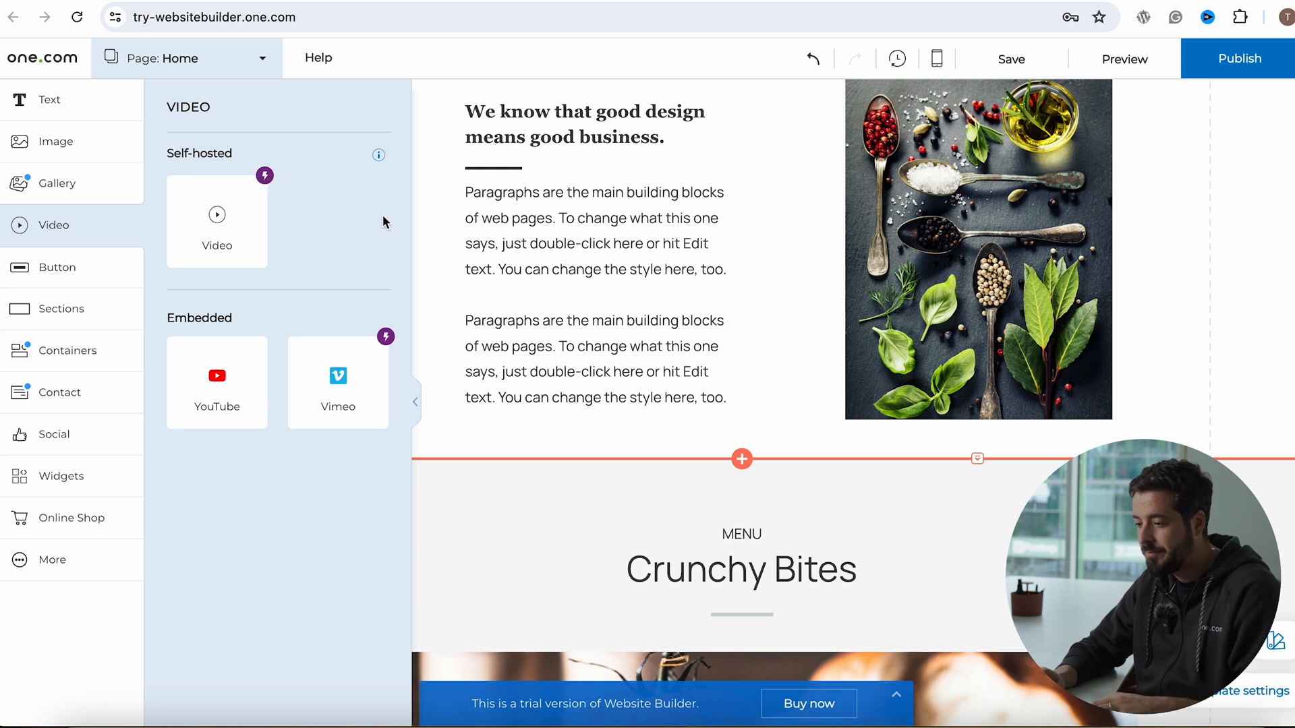
scroll("down", 3)
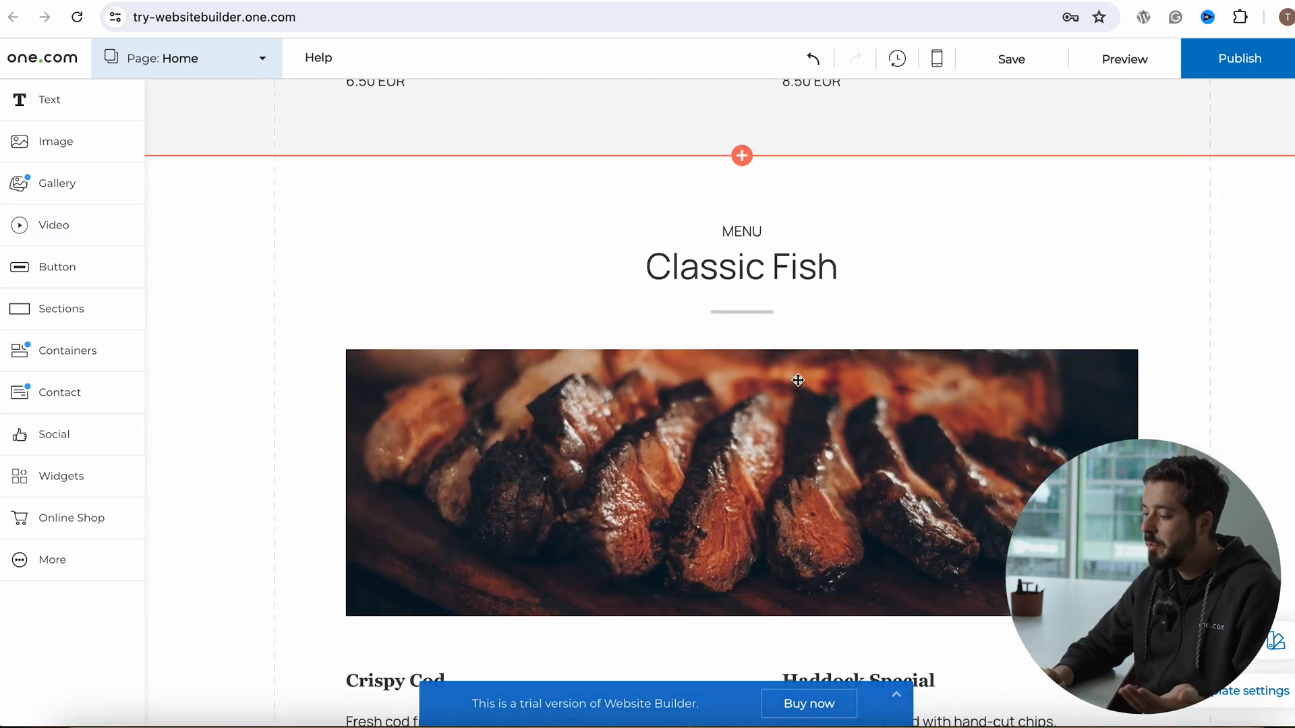
Add a new page using a dark-header template filtered to Price list & Menu
scroll("down", 3)
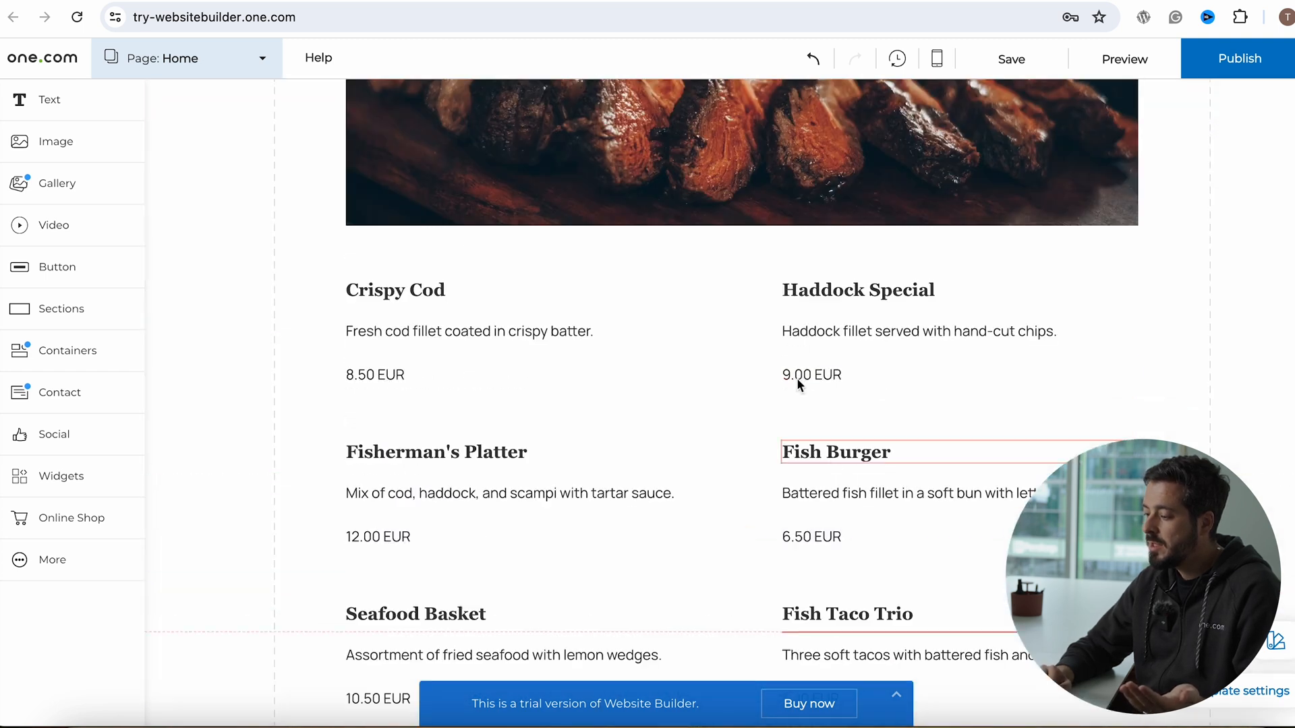
scroll("down", 3)
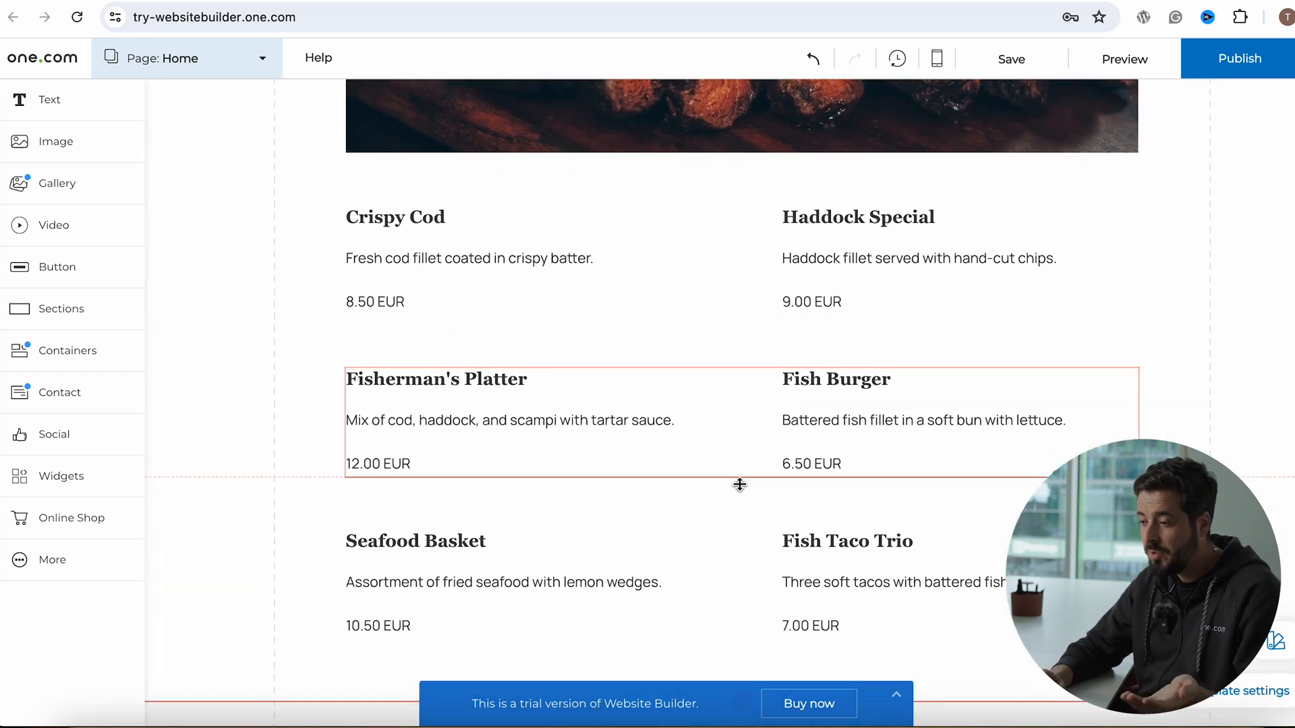
left_click(185, 58)
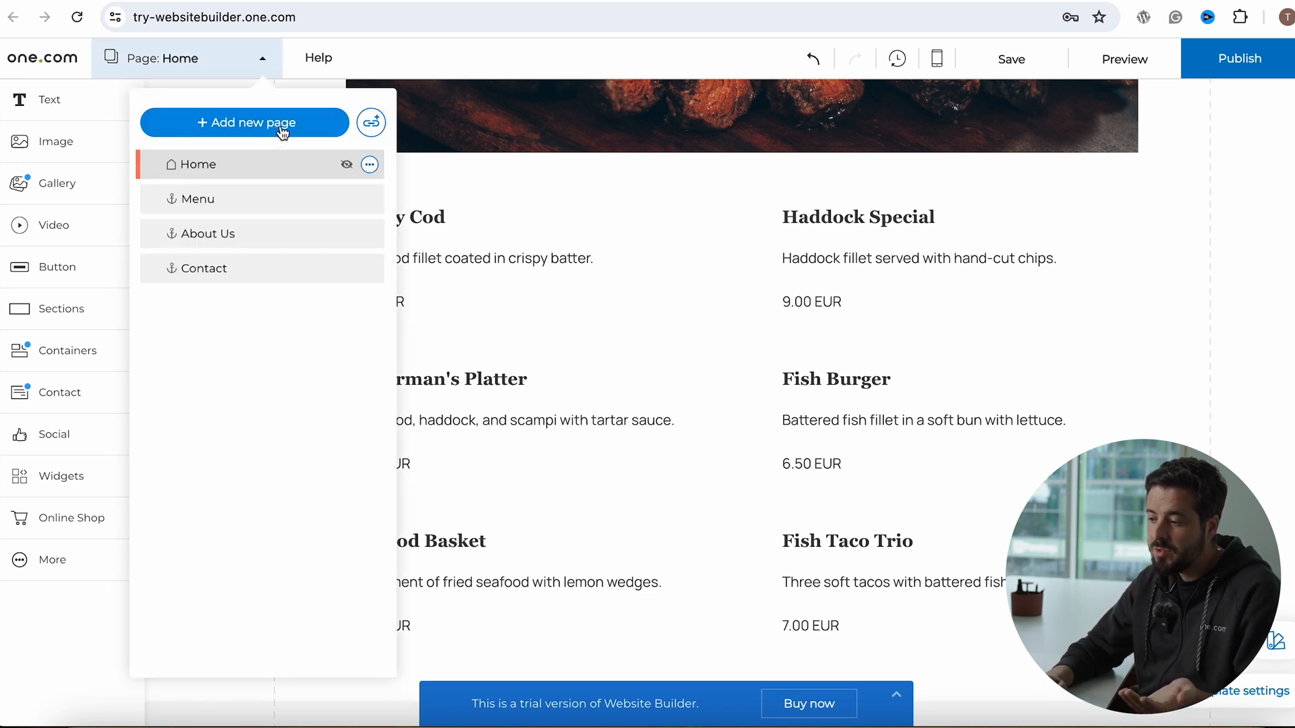
left_click(244, 123)
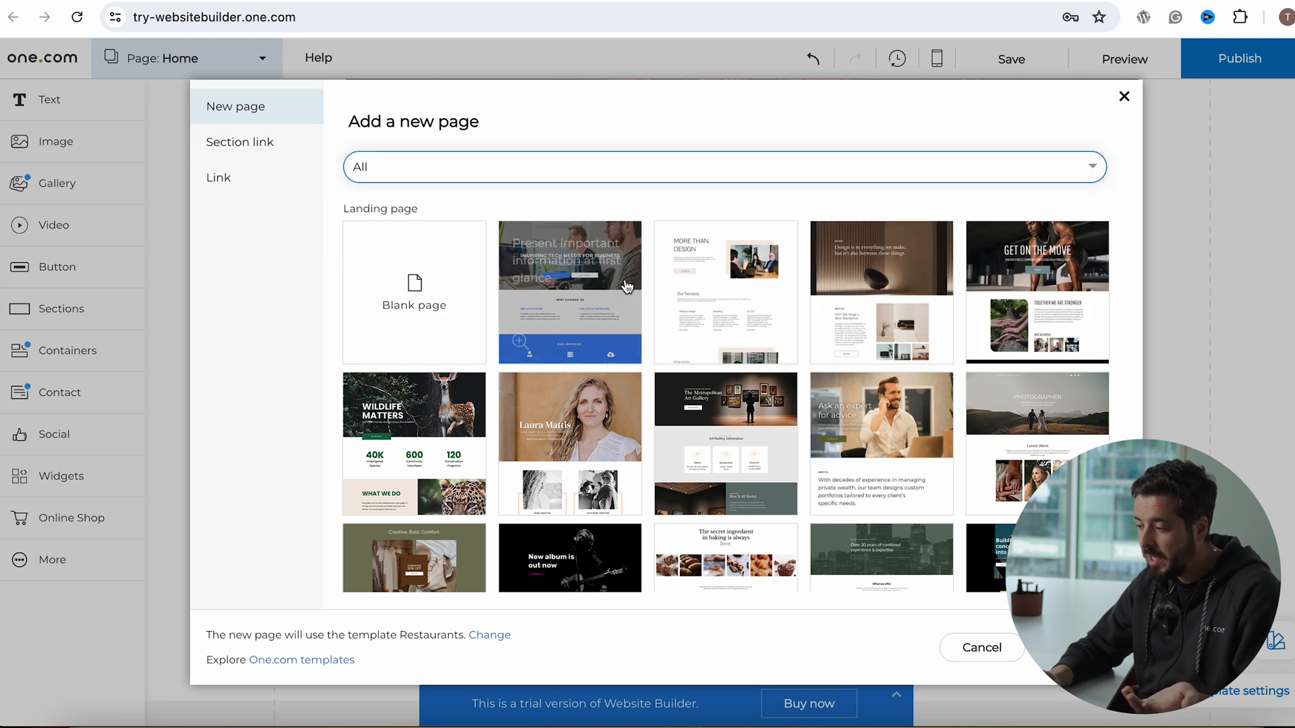
left_click(725, 167)
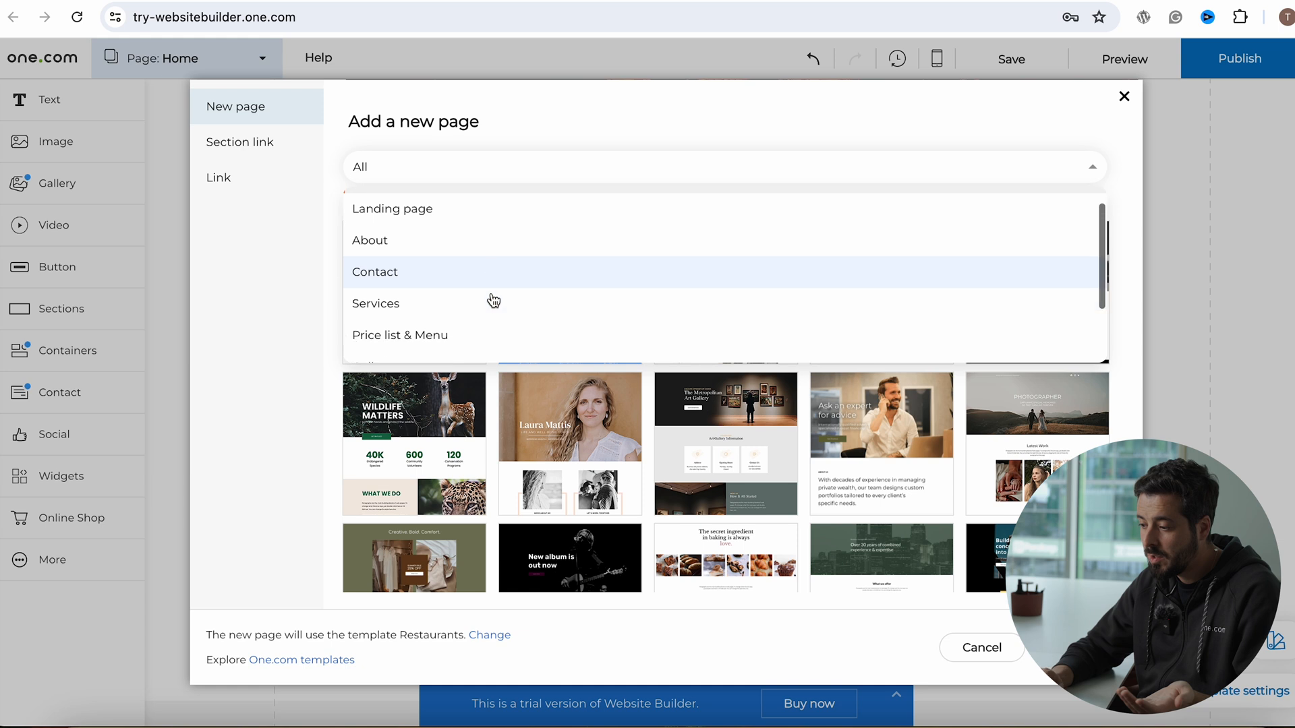
scroll("down", 3)
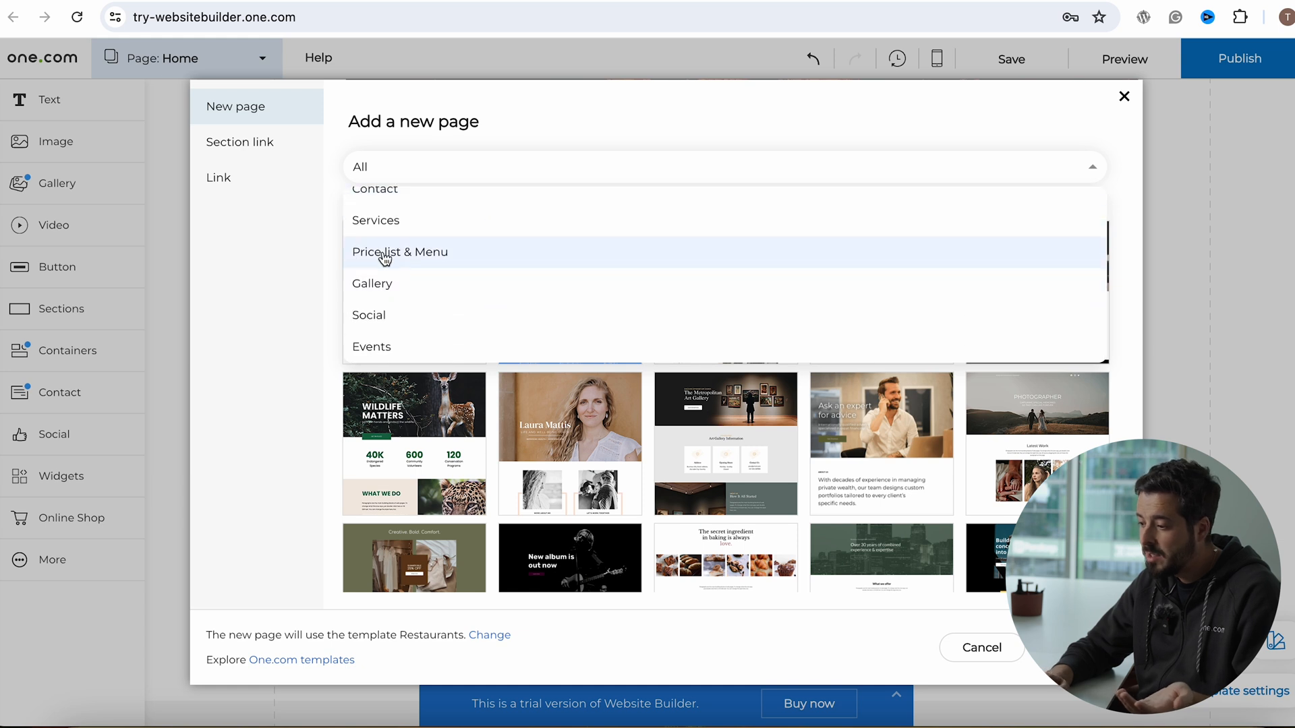
mouse_move(436, 259)
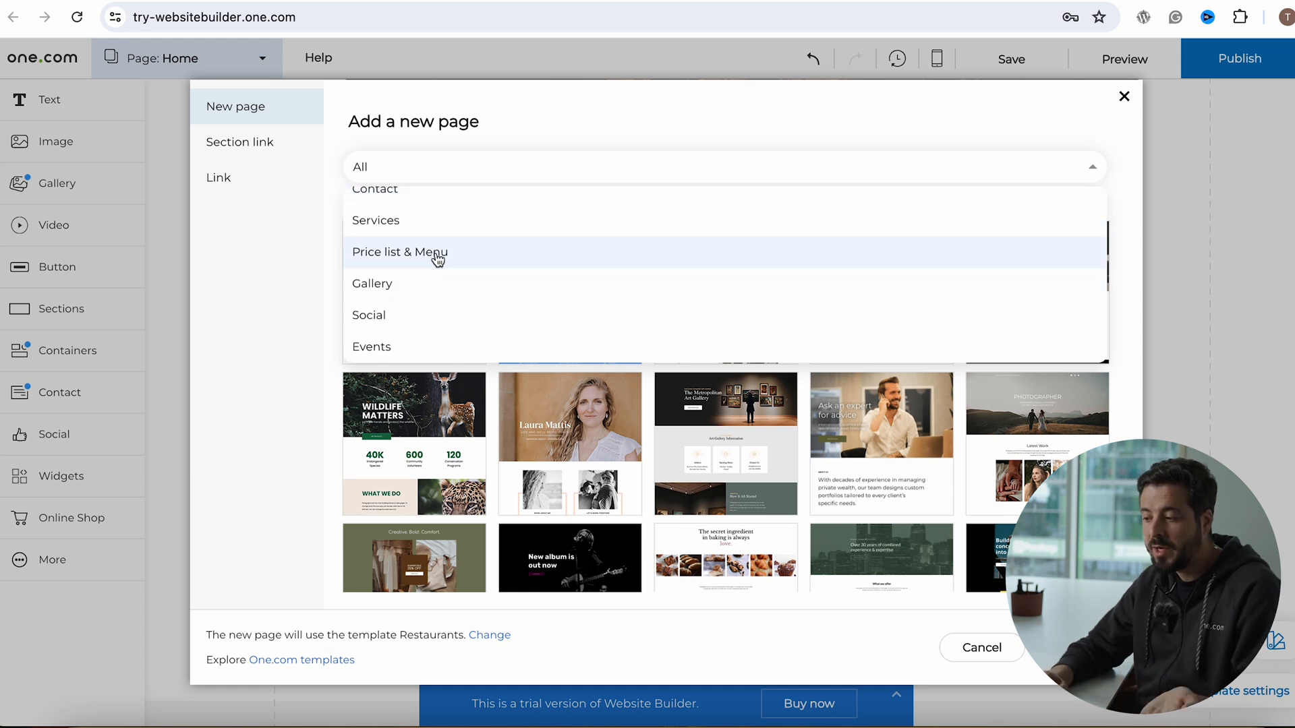
left_click(399, 253)
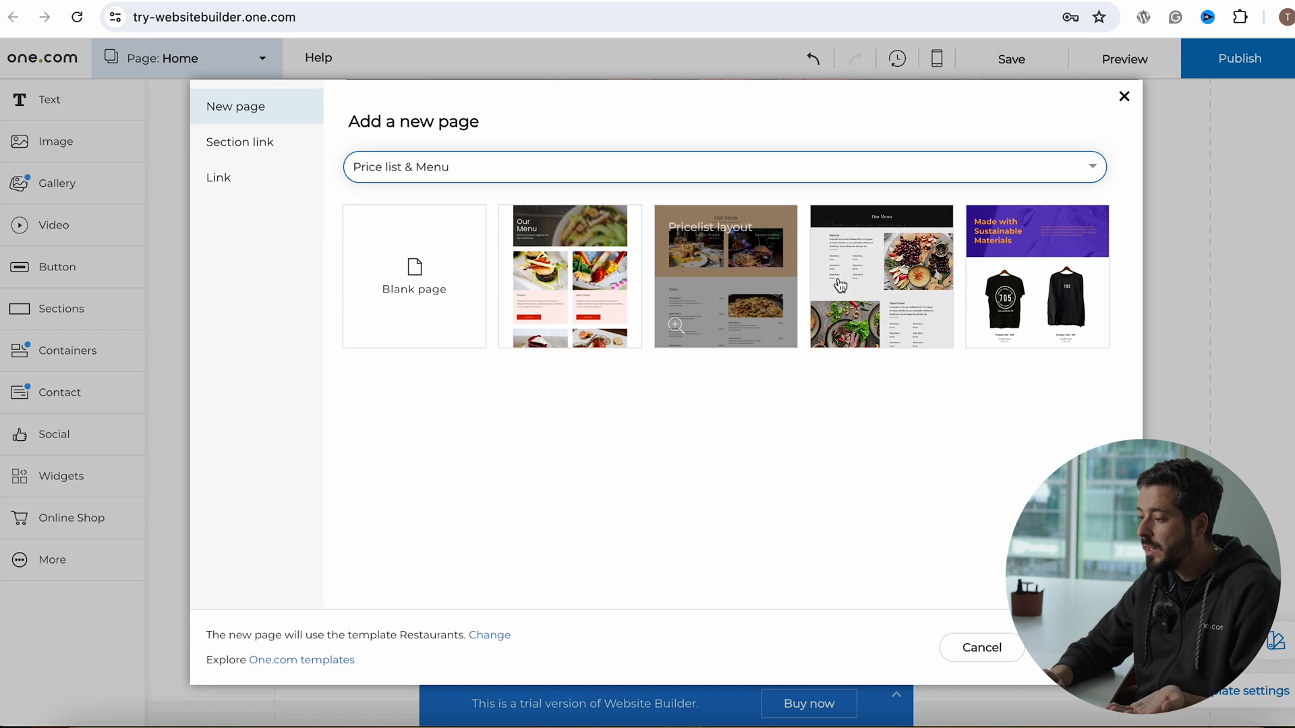
mouse_move(880, 307)
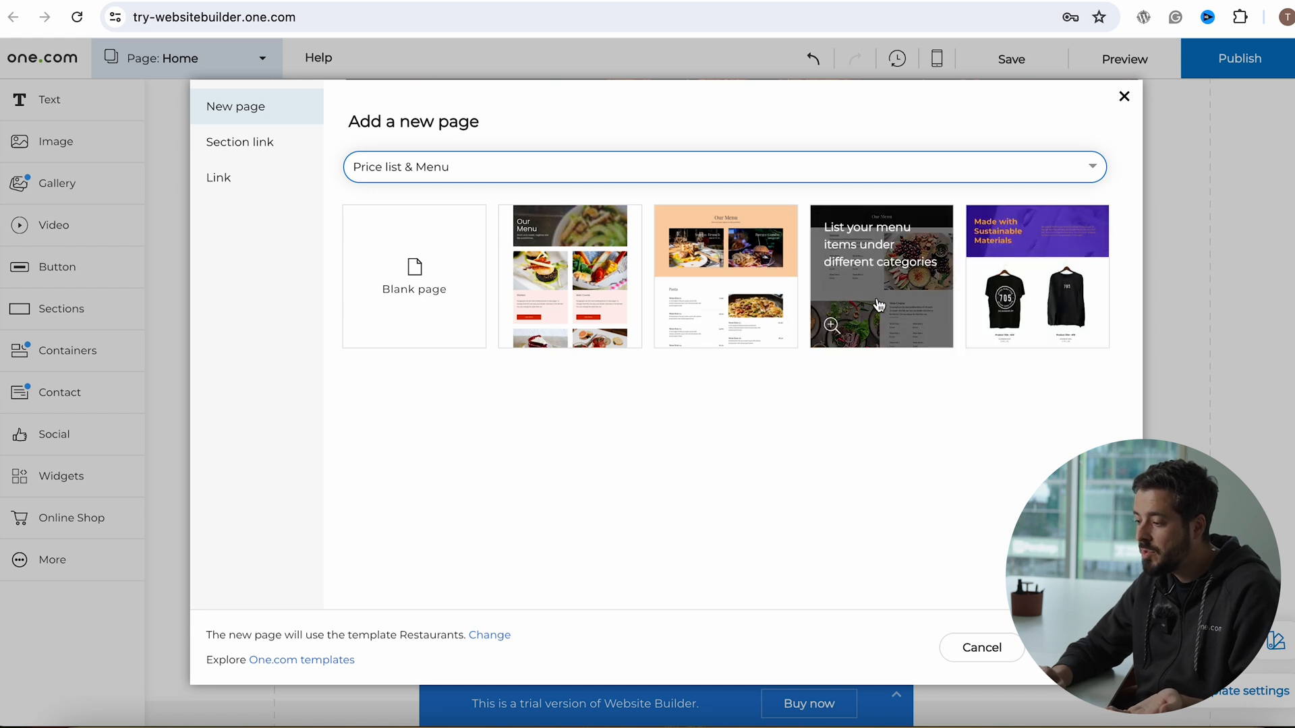
left_click(881, 276)
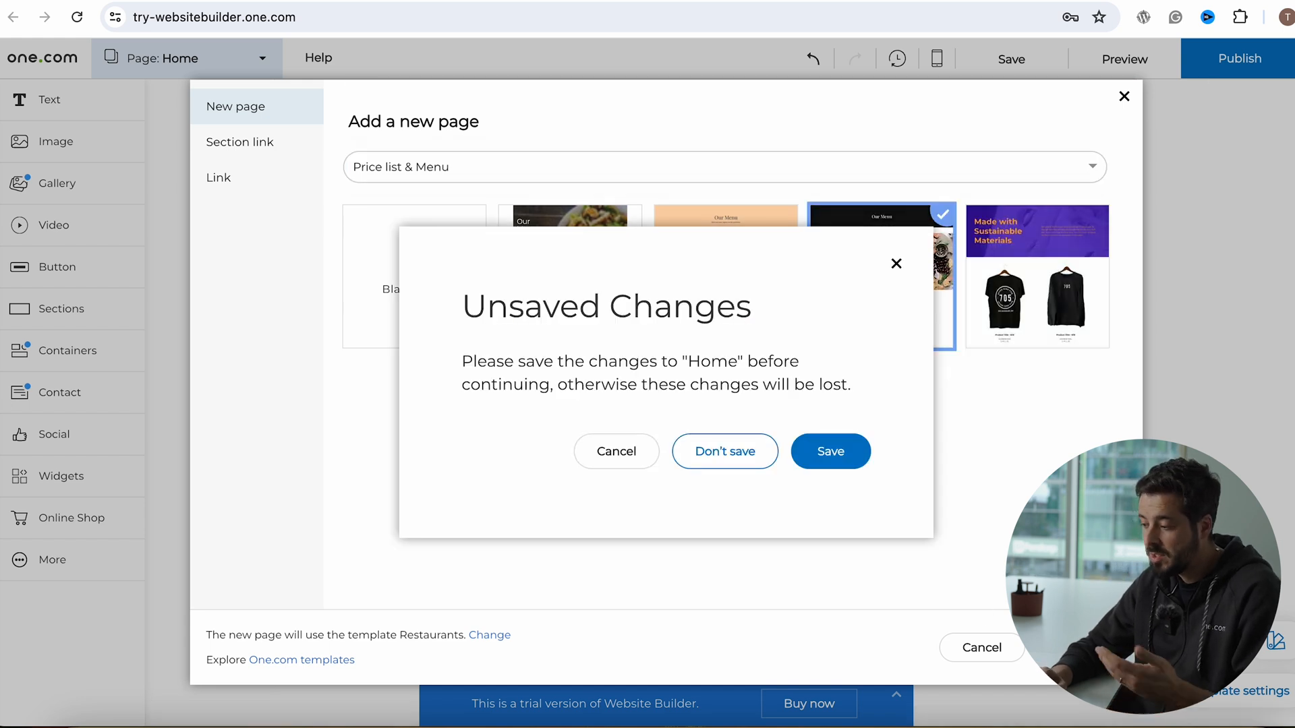
Save the Home page changes and create the page named 'New Menu'
left_click(830, 451)
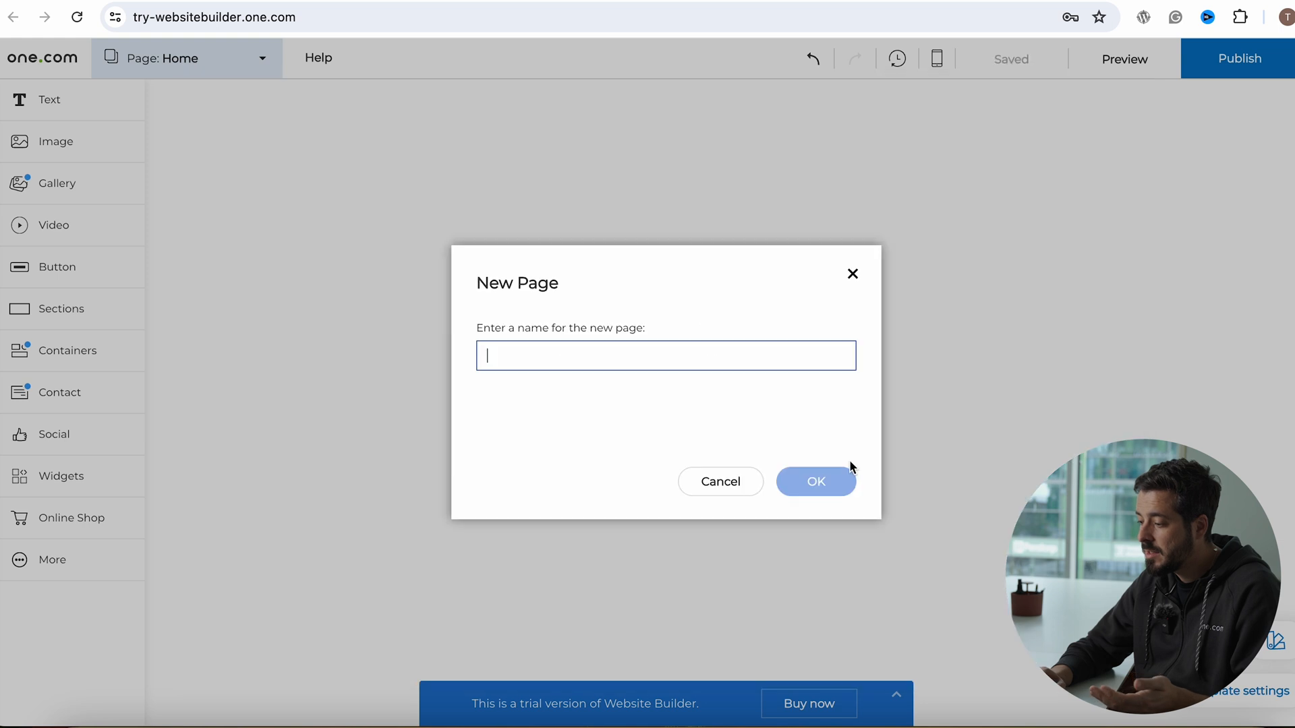
mouse_move(691, 387)
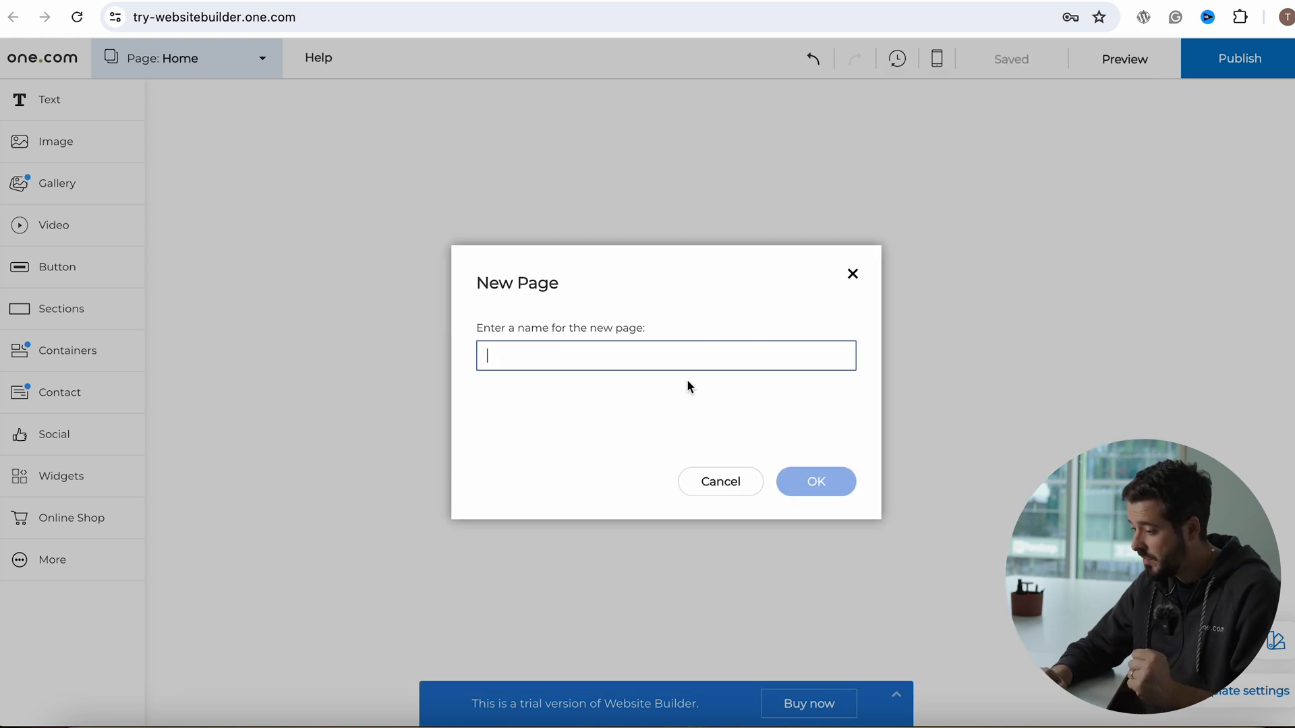
type("M")
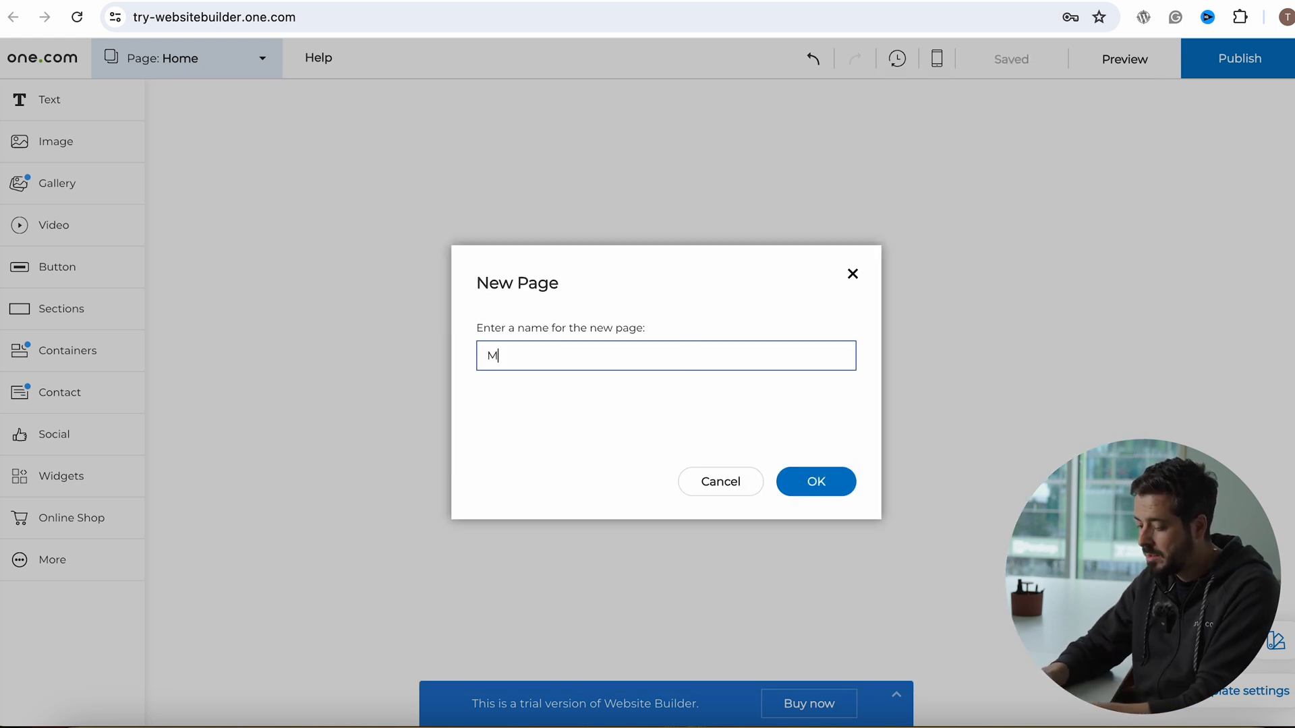
type("New Menu")
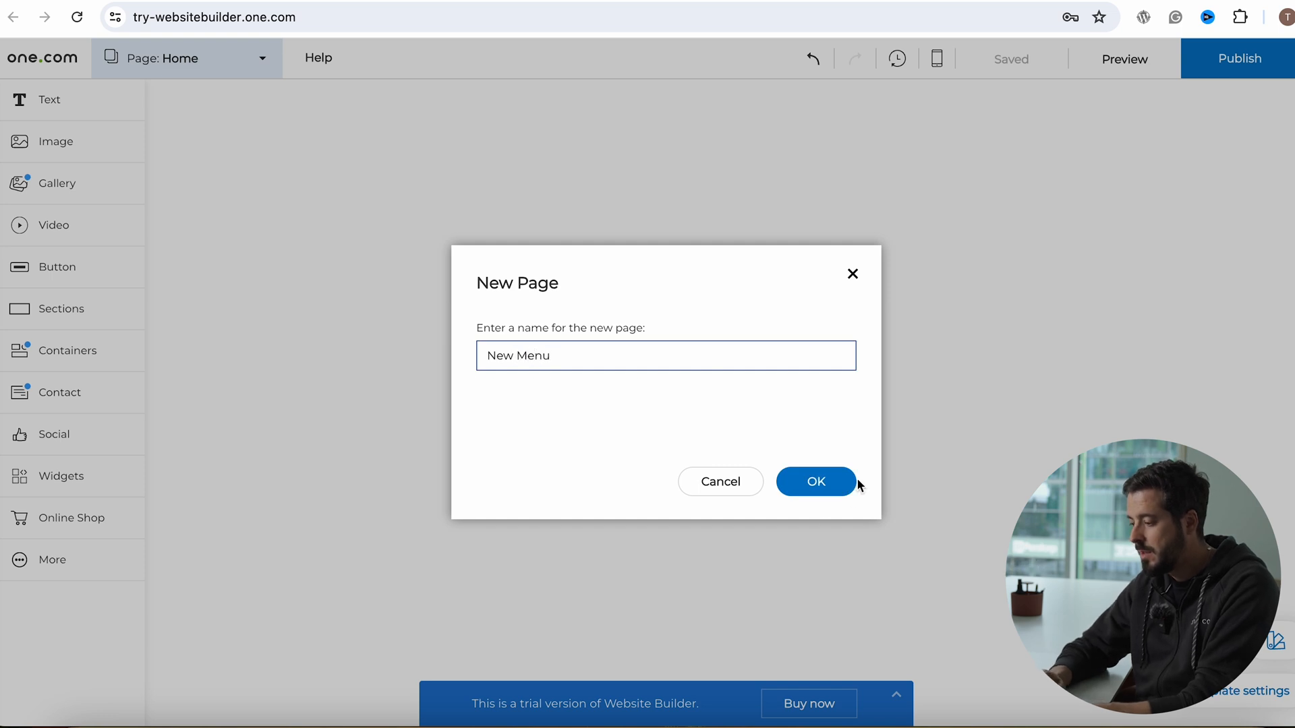
left_click(815, 482)
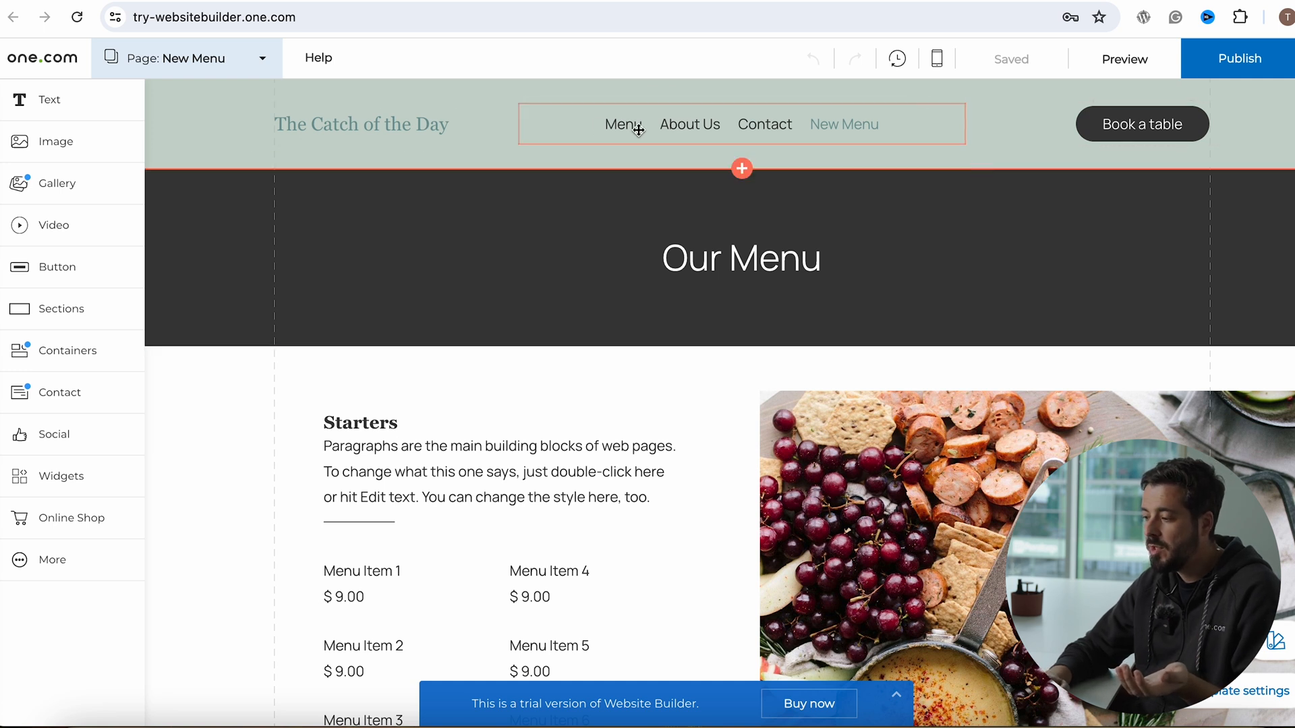
scroll("down", 3)
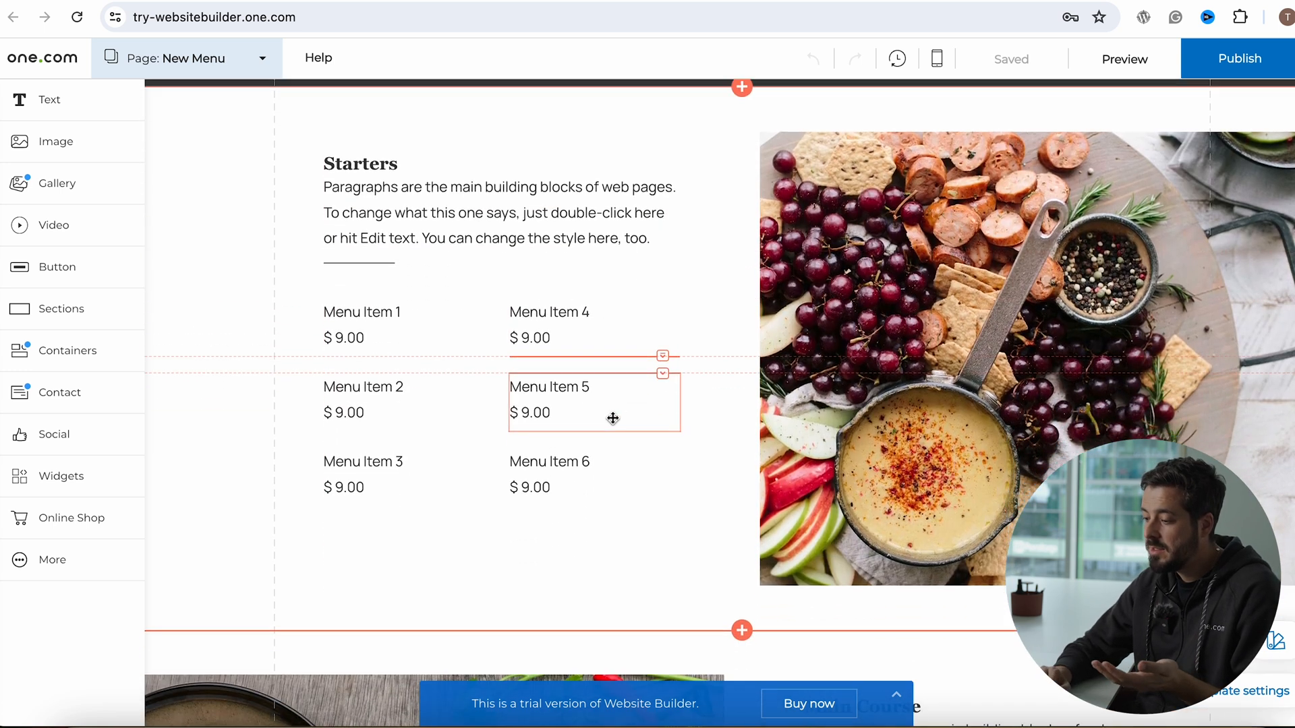
scroll("down", 3)
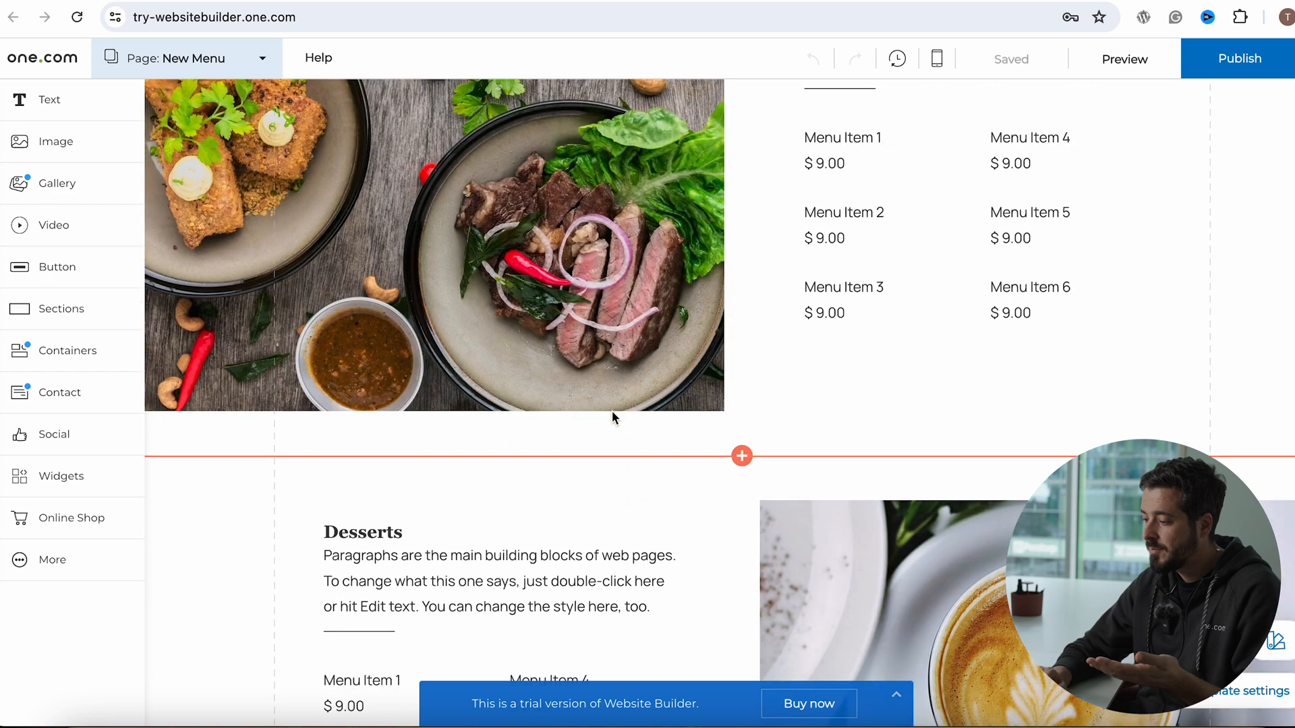
scroll("up", 3)
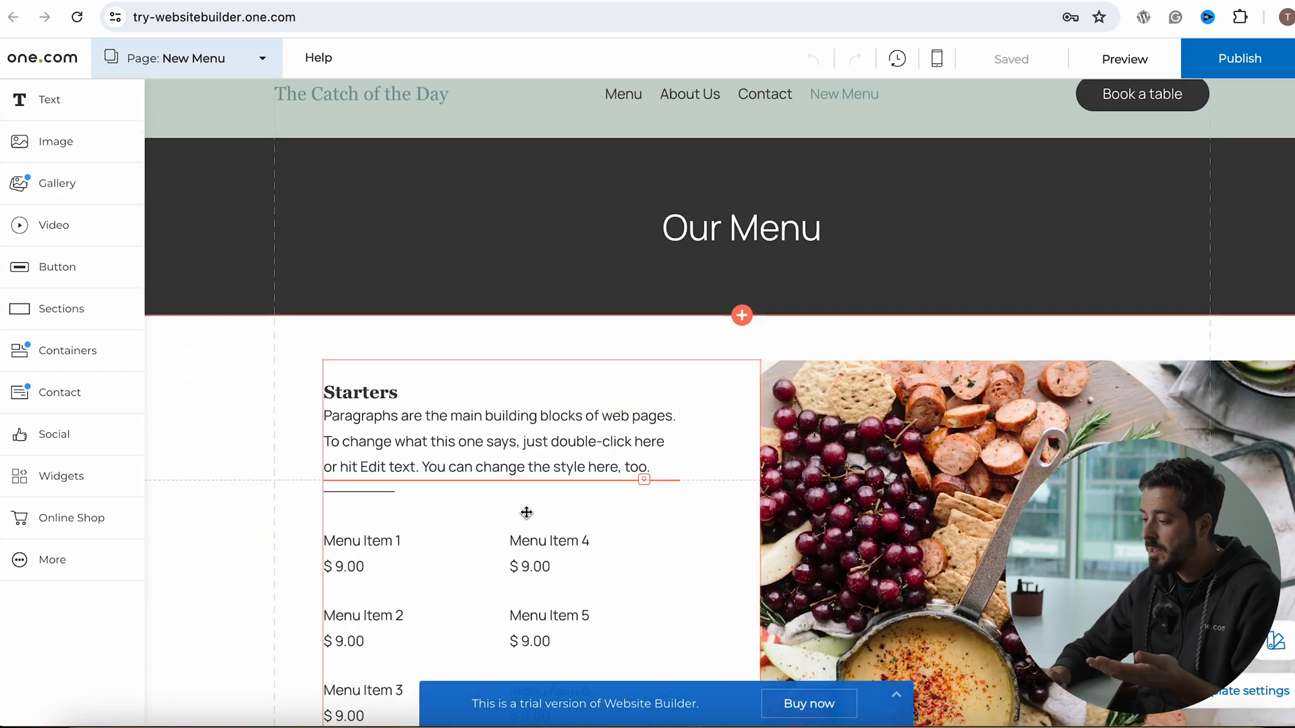
scroll("down", 3)
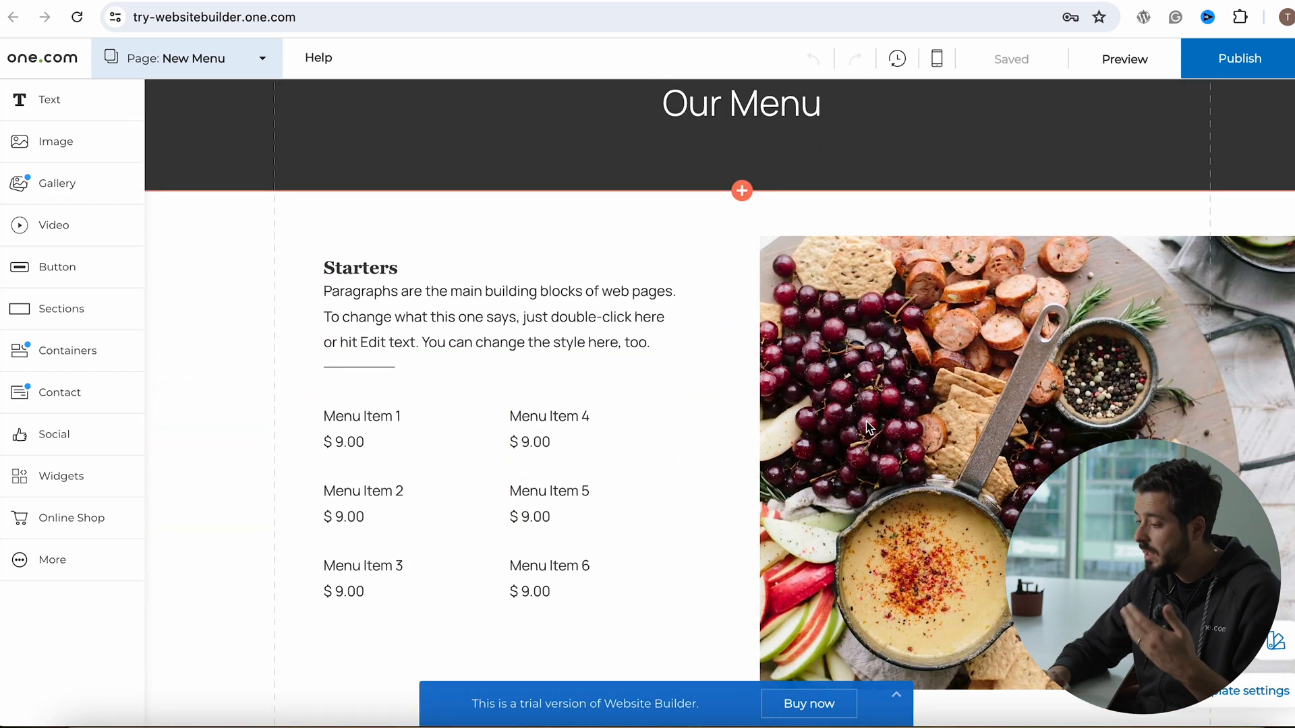
scroll("down", 3)
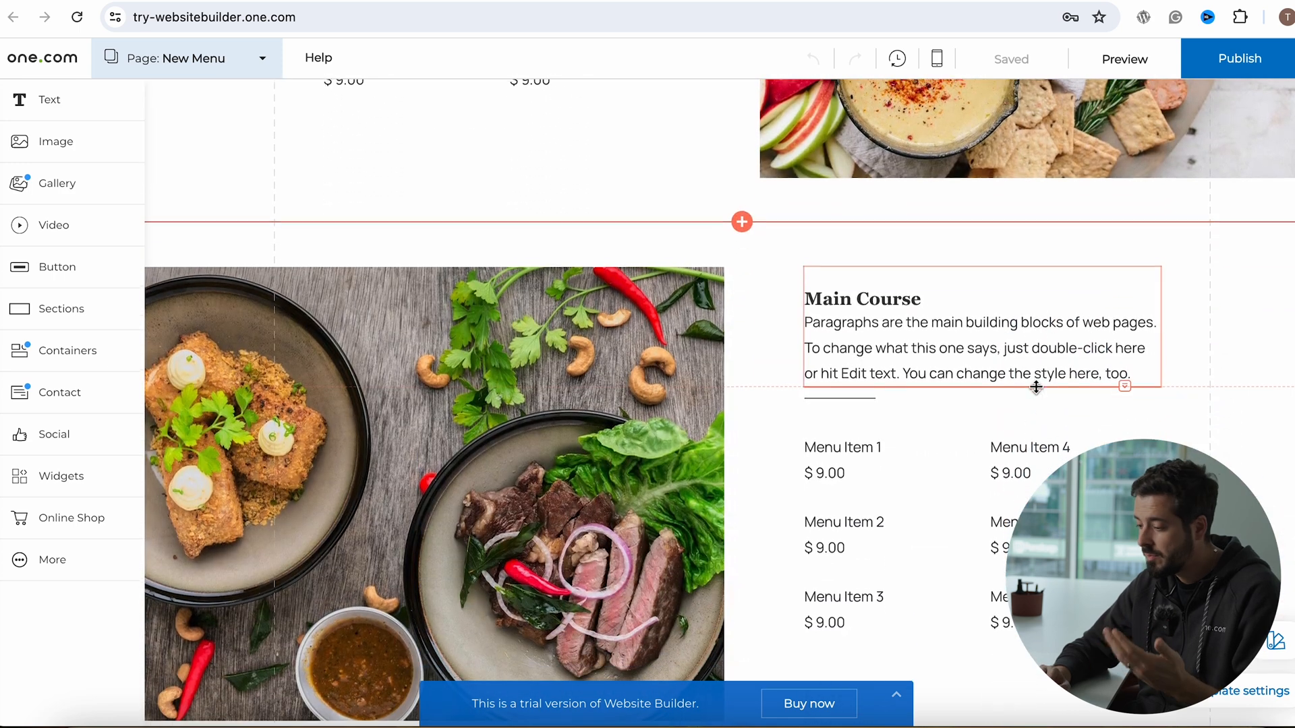
scroll("down", 3)
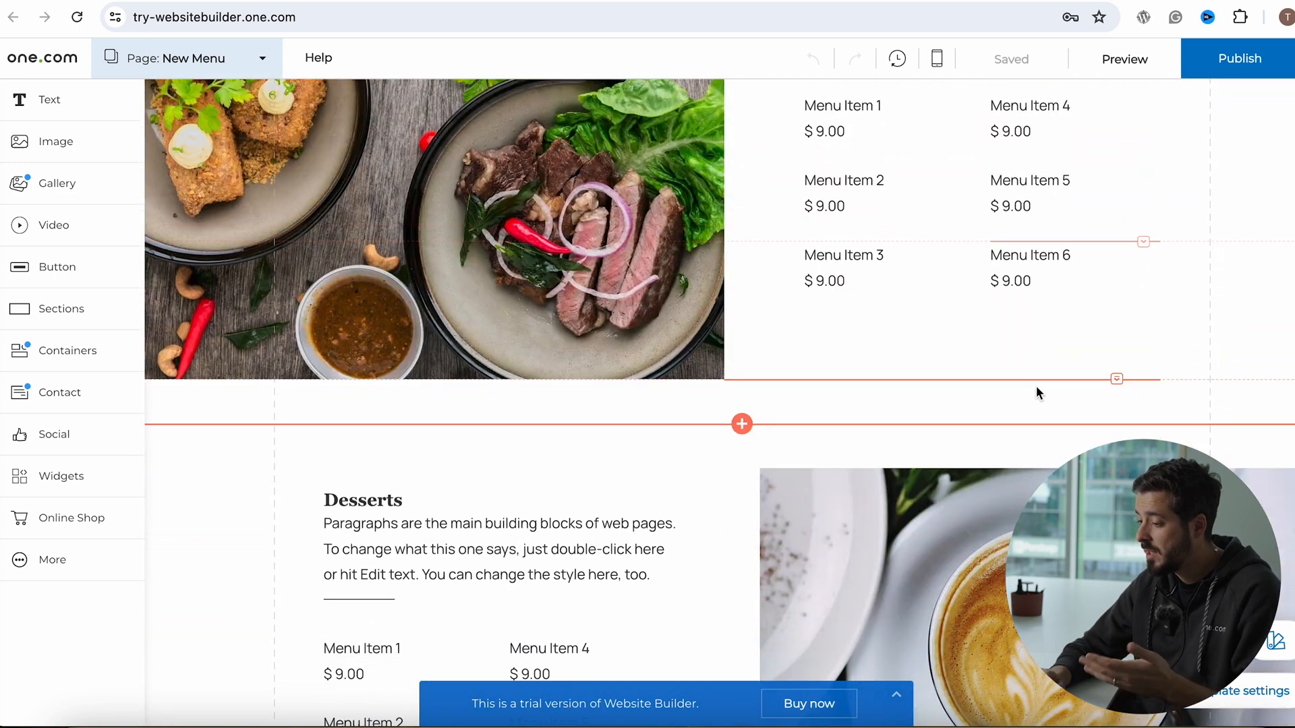
scroll("down", 3)
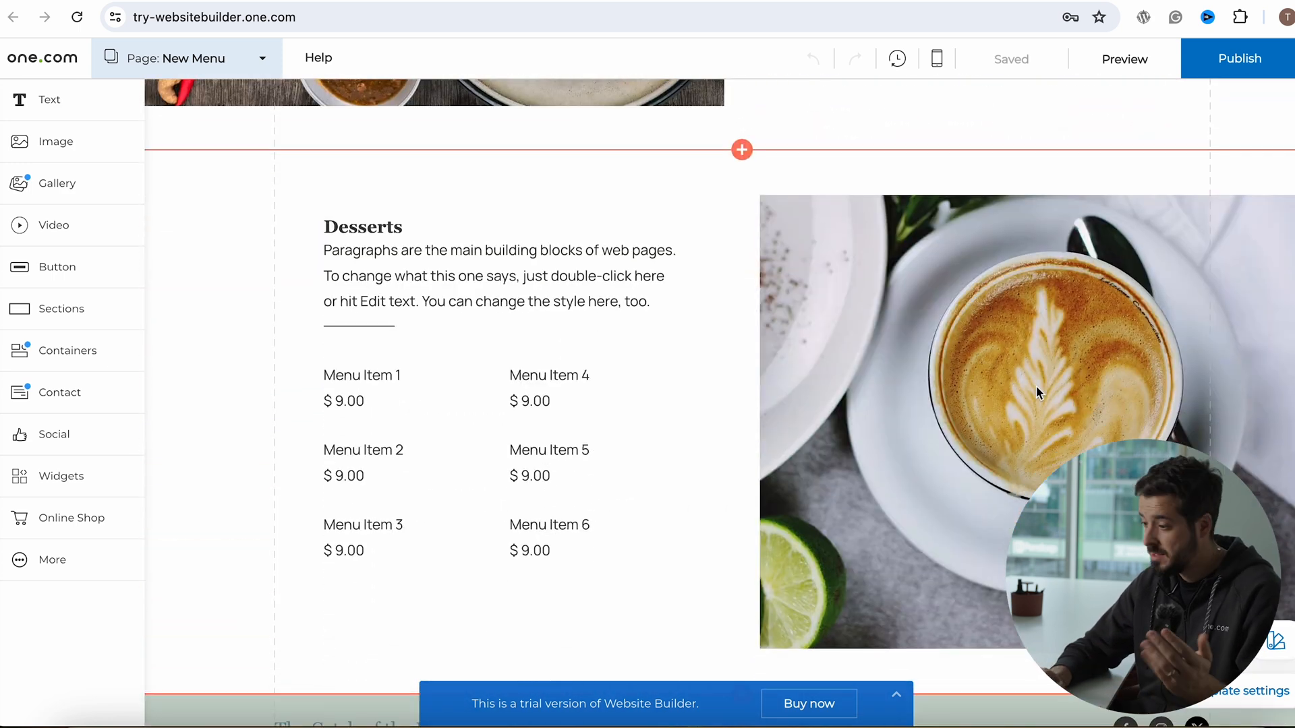
left_click(190, 58)
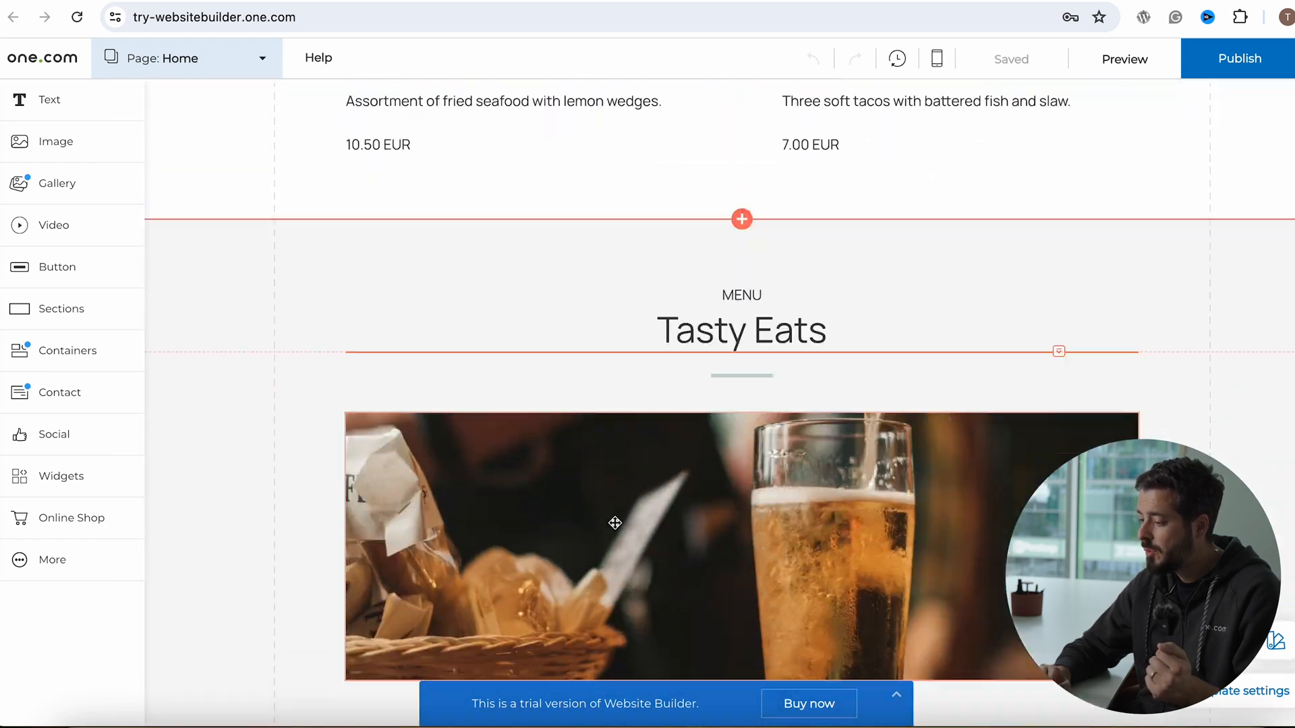
Delete the existing contact form from the Home page
scroll("down", 3)
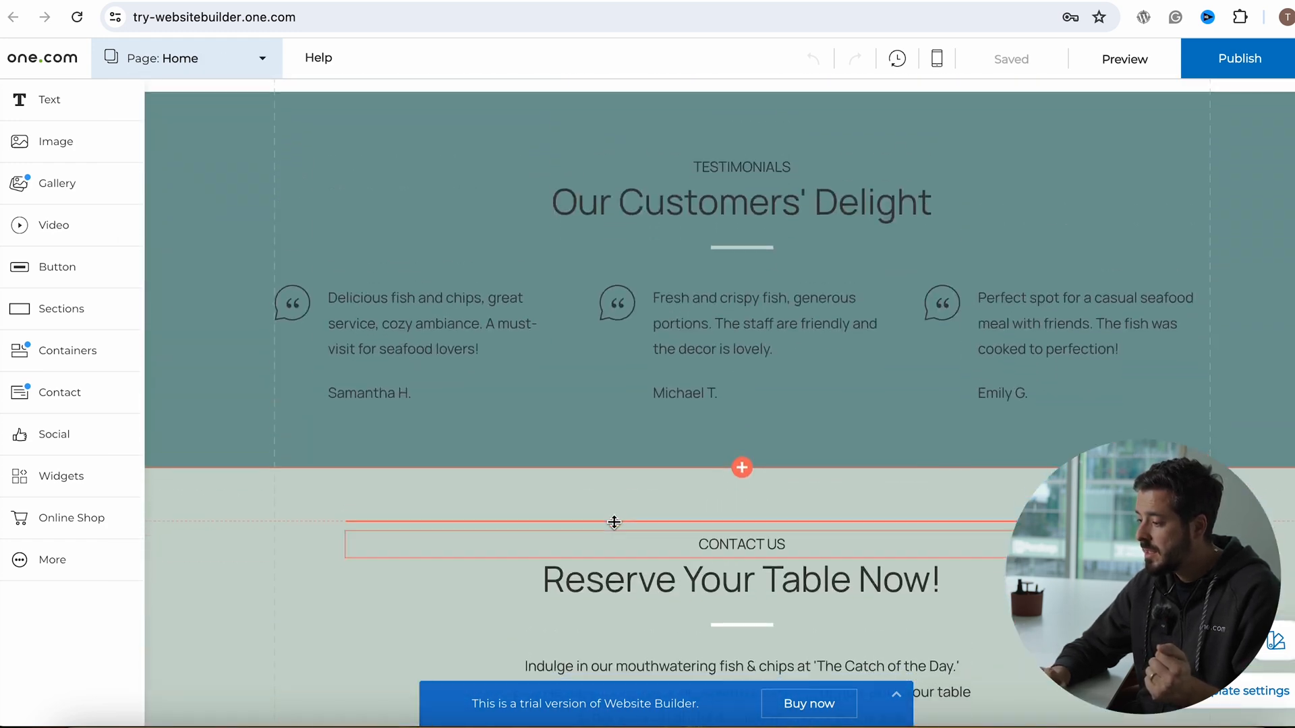
scroll("down", 3)
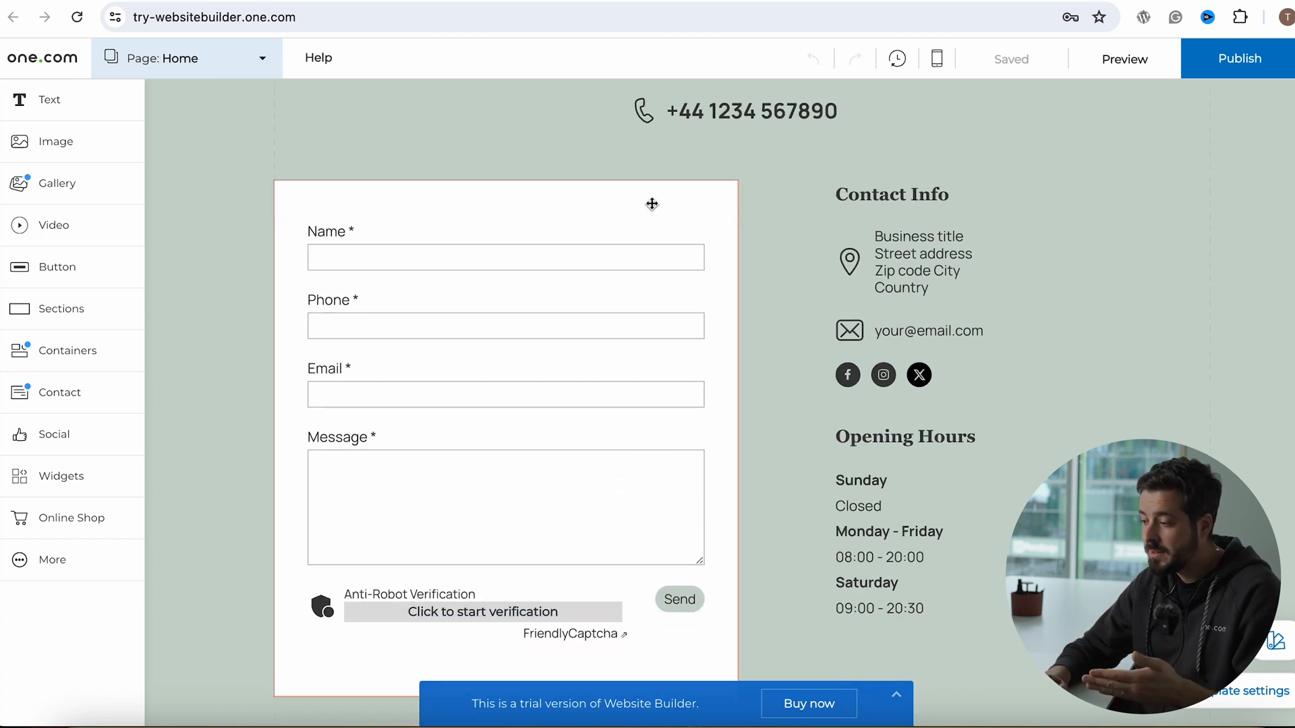
key("Delete")
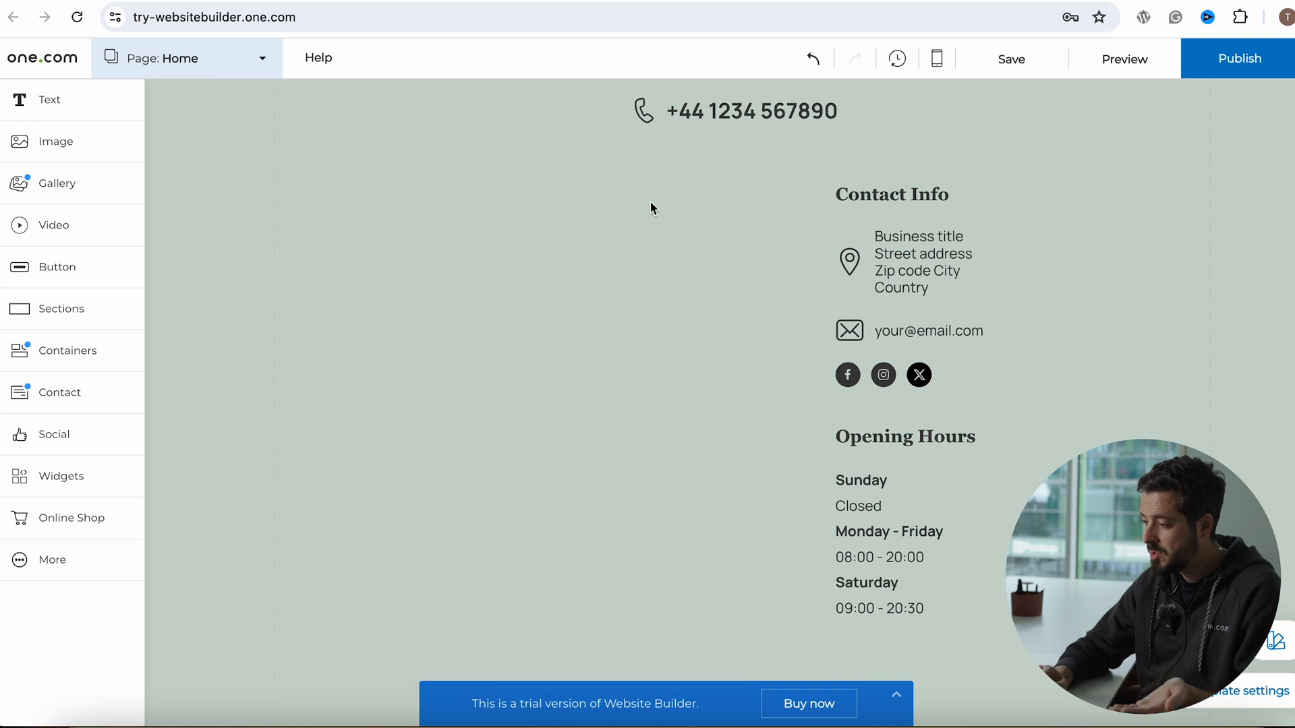
mouse_move(61, 308)
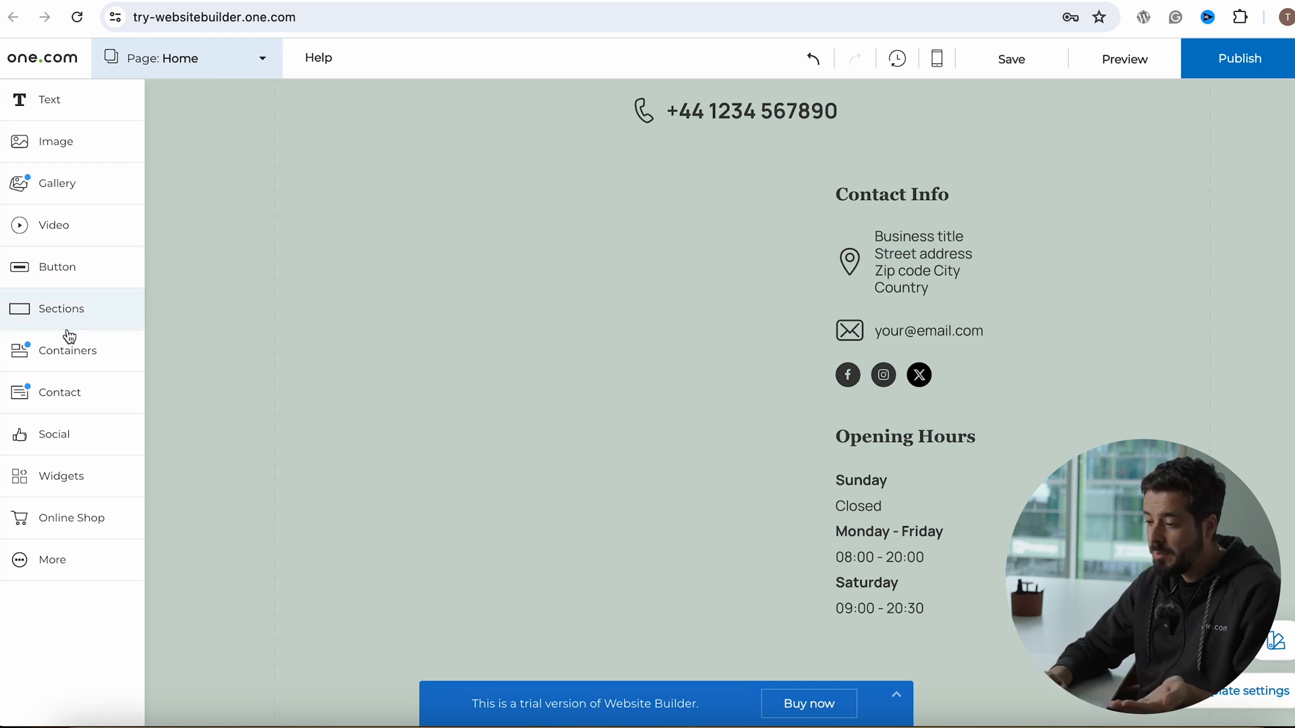
Add a new Contact form and choose the email address that receives its responses
left_click(59, 392)
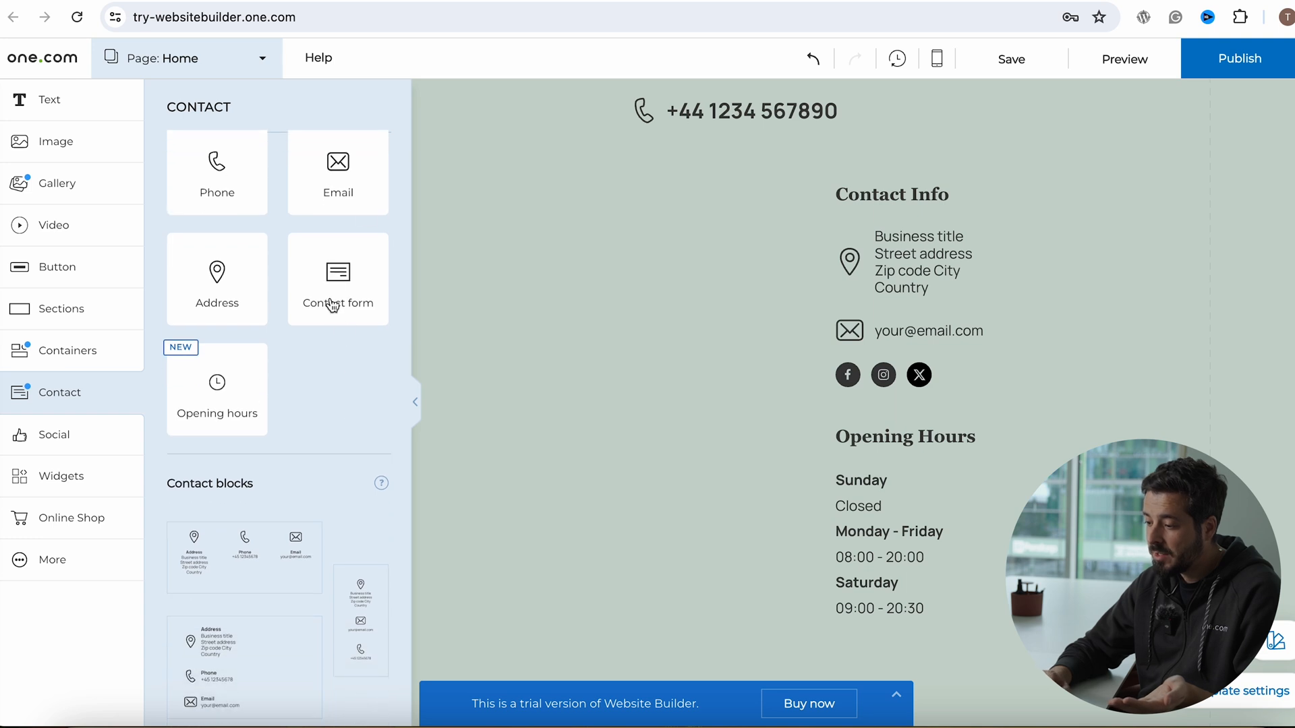
left_click(337, 278)
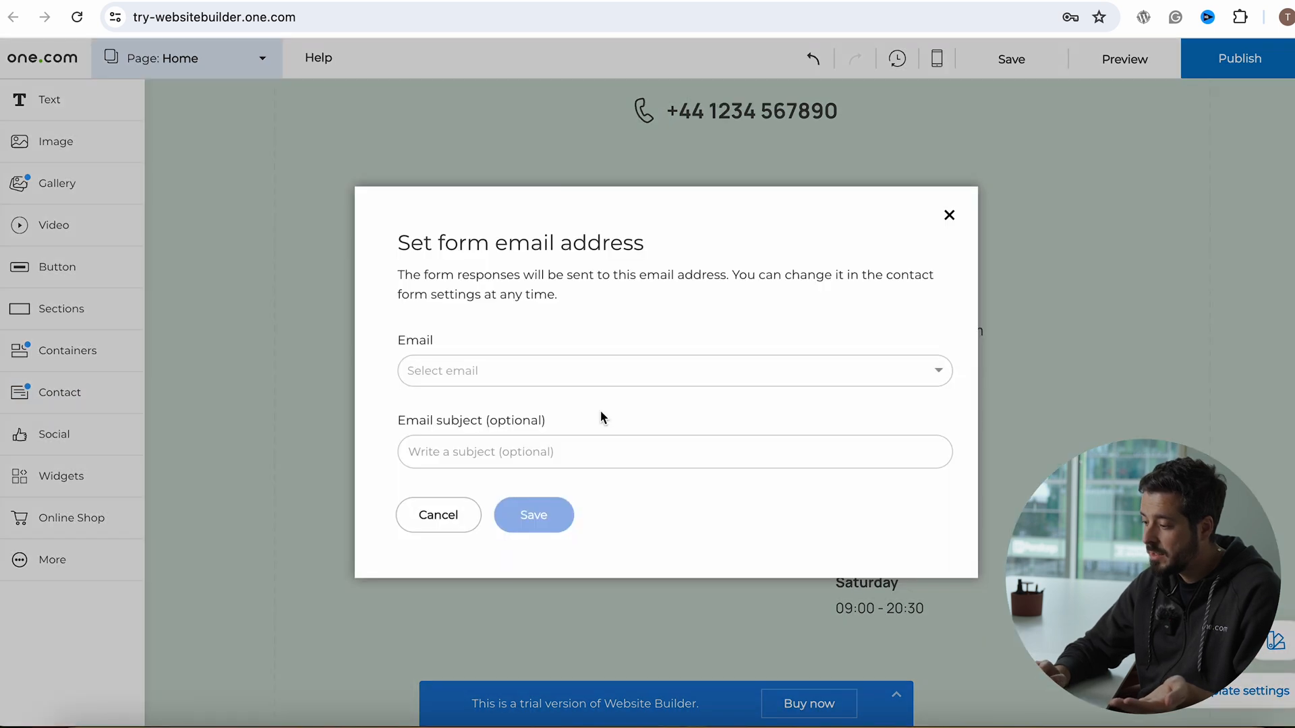
left_click(675, 370)
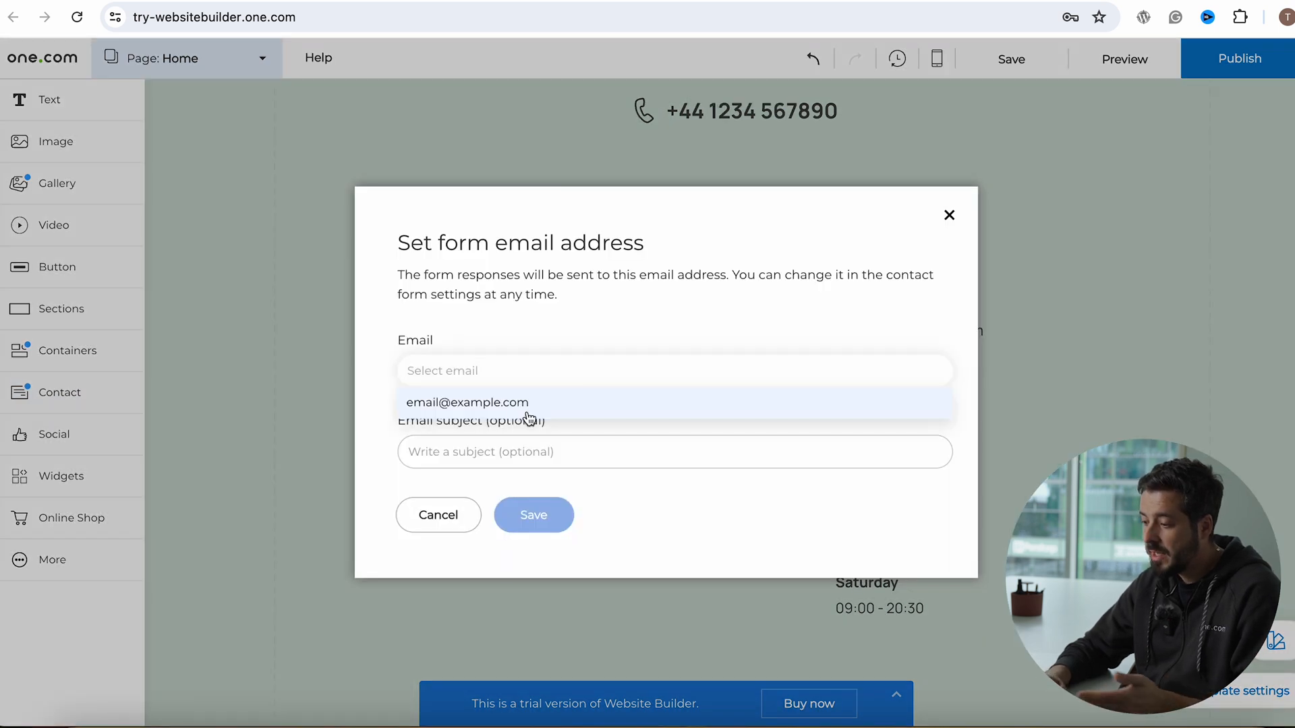
left_click(467, 402)
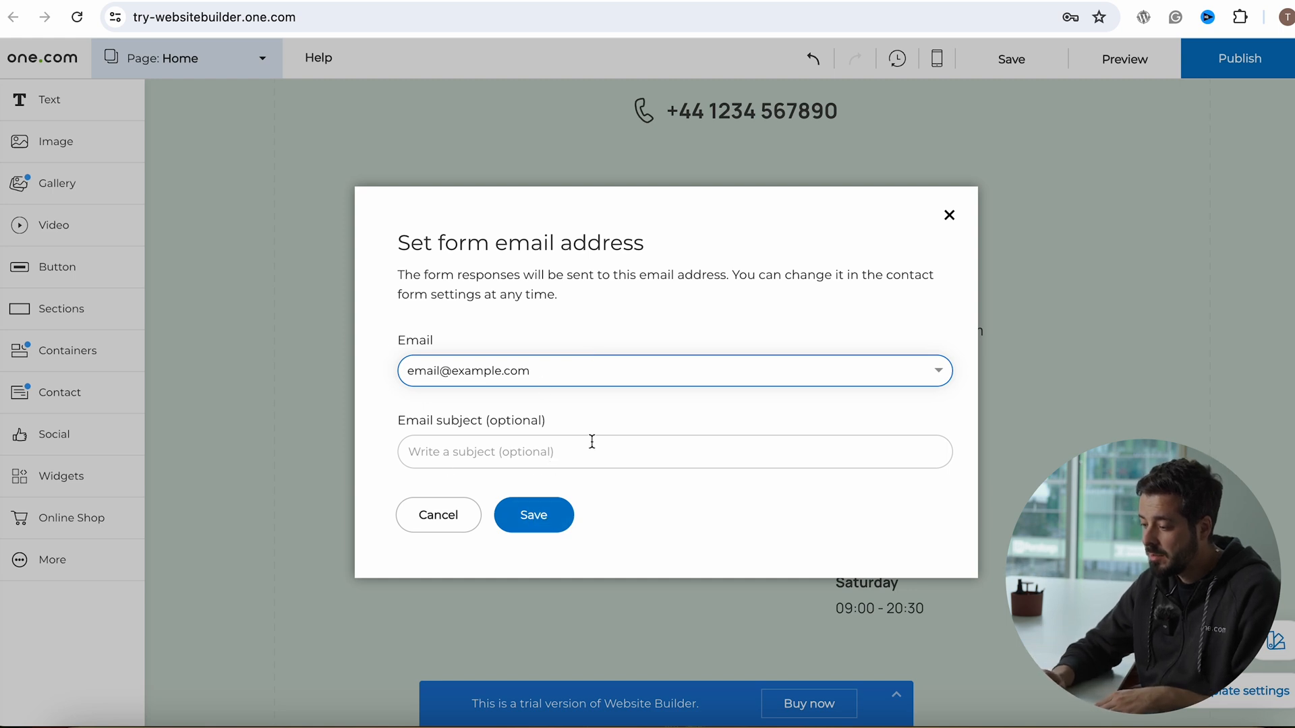
Set the form's email subject to 'Contact form homepa' and save to insert the contact form
left_click(675, 452)
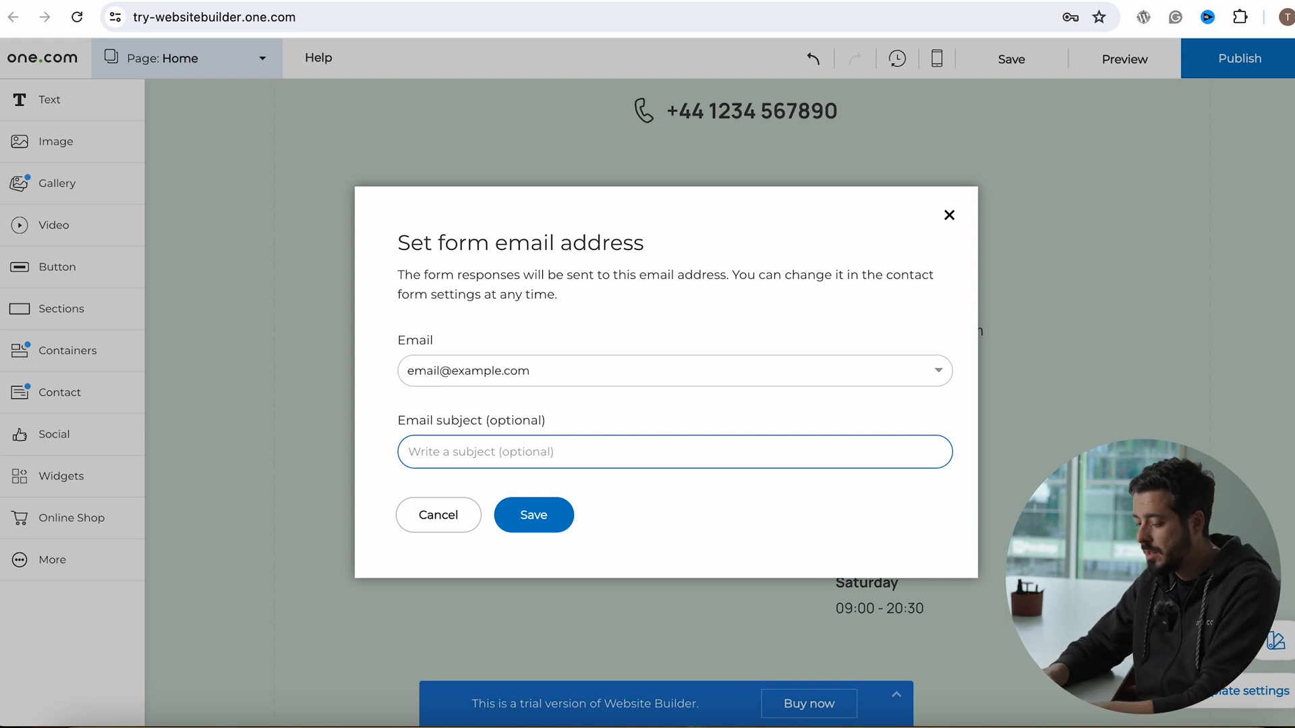
type("Contact f")
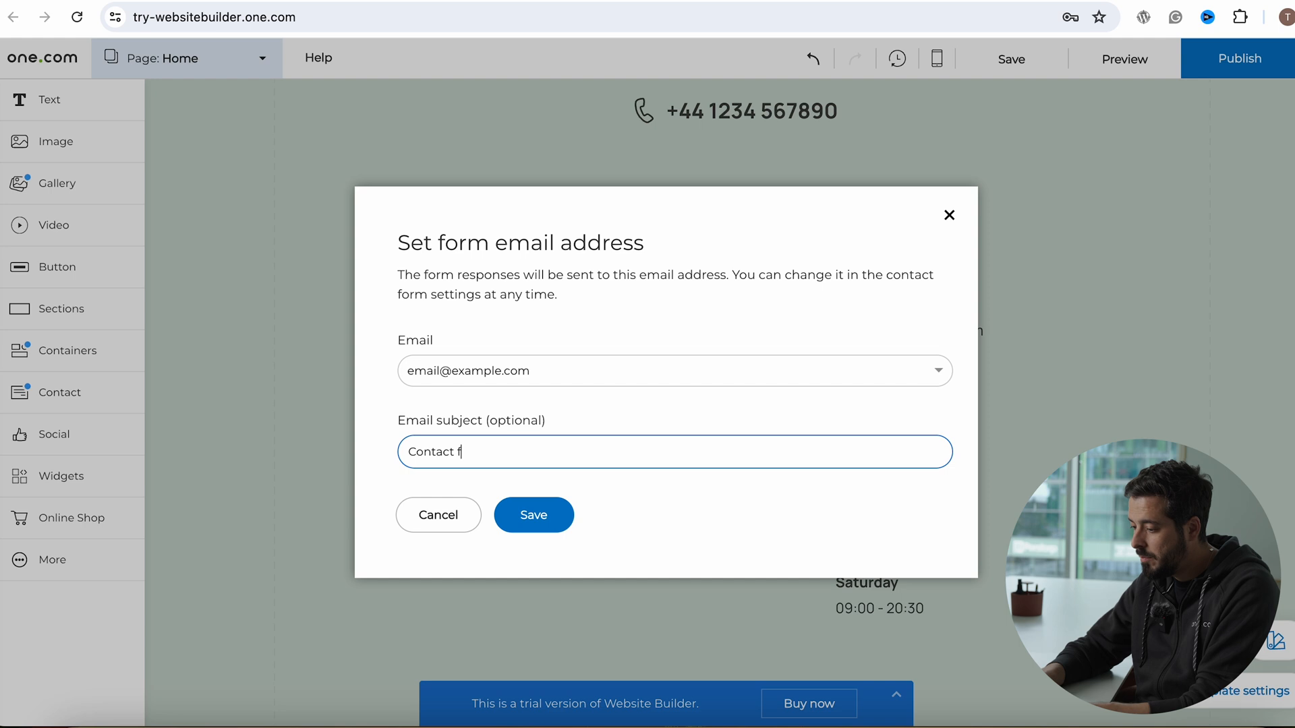
type("orm")
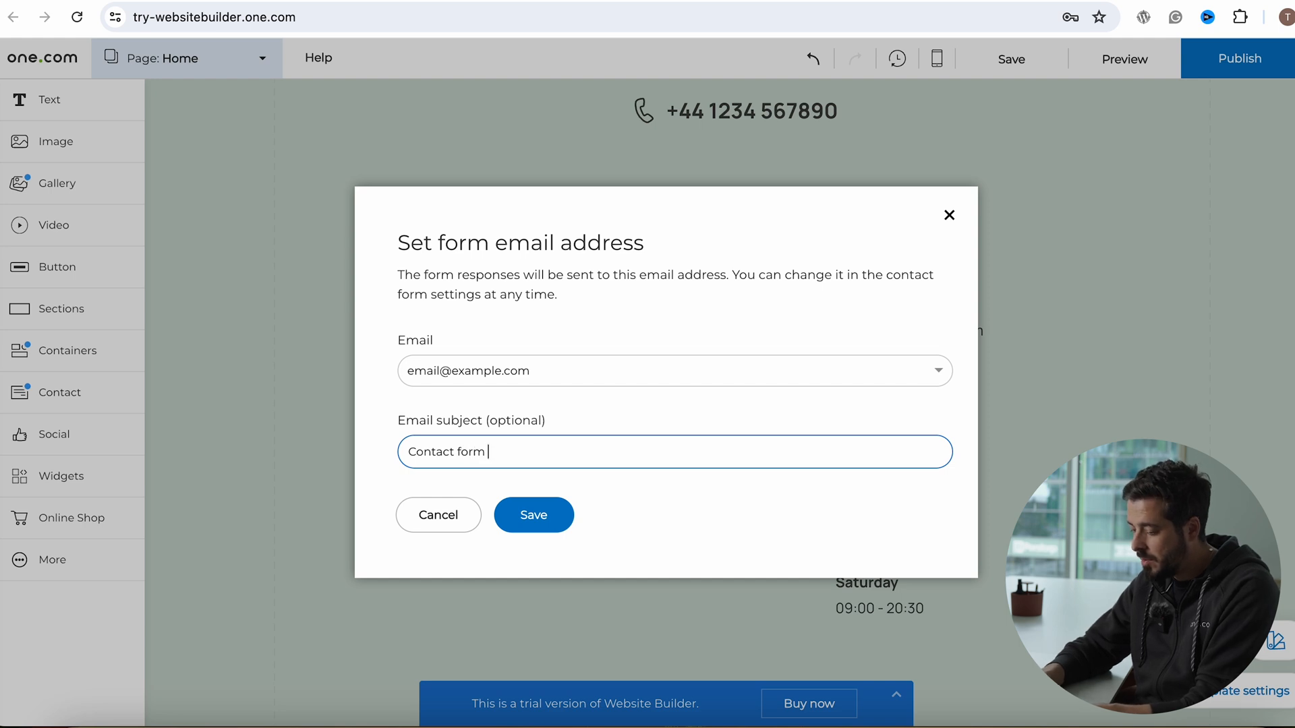
type("homepa")
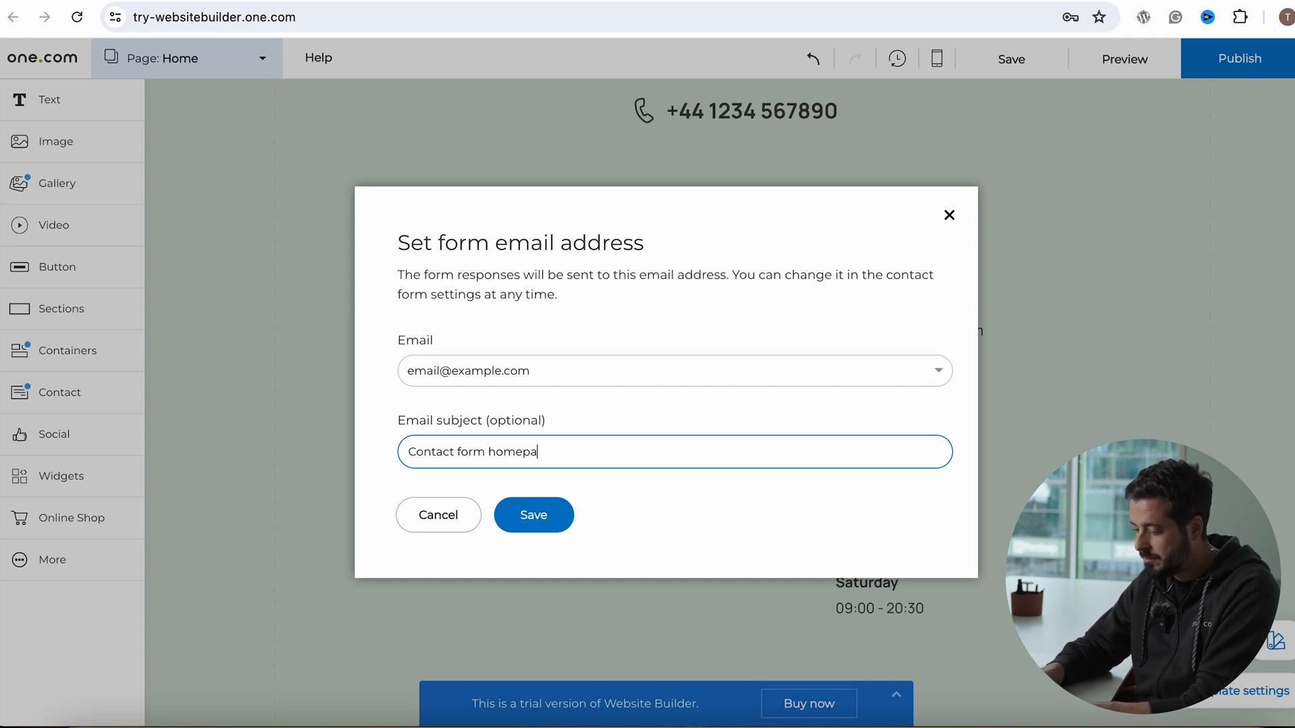
left_click(532, 514)
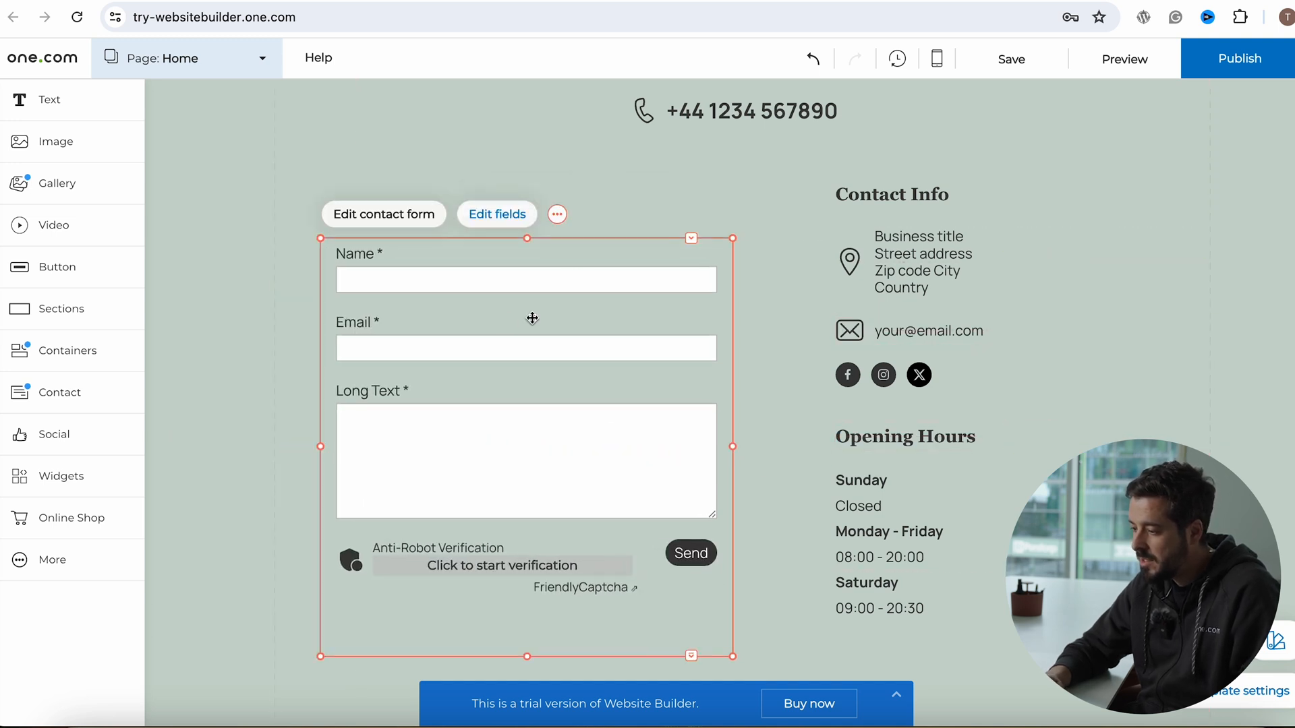
Add a Company field to the contact form from the available fields list
left_click(497, 214)
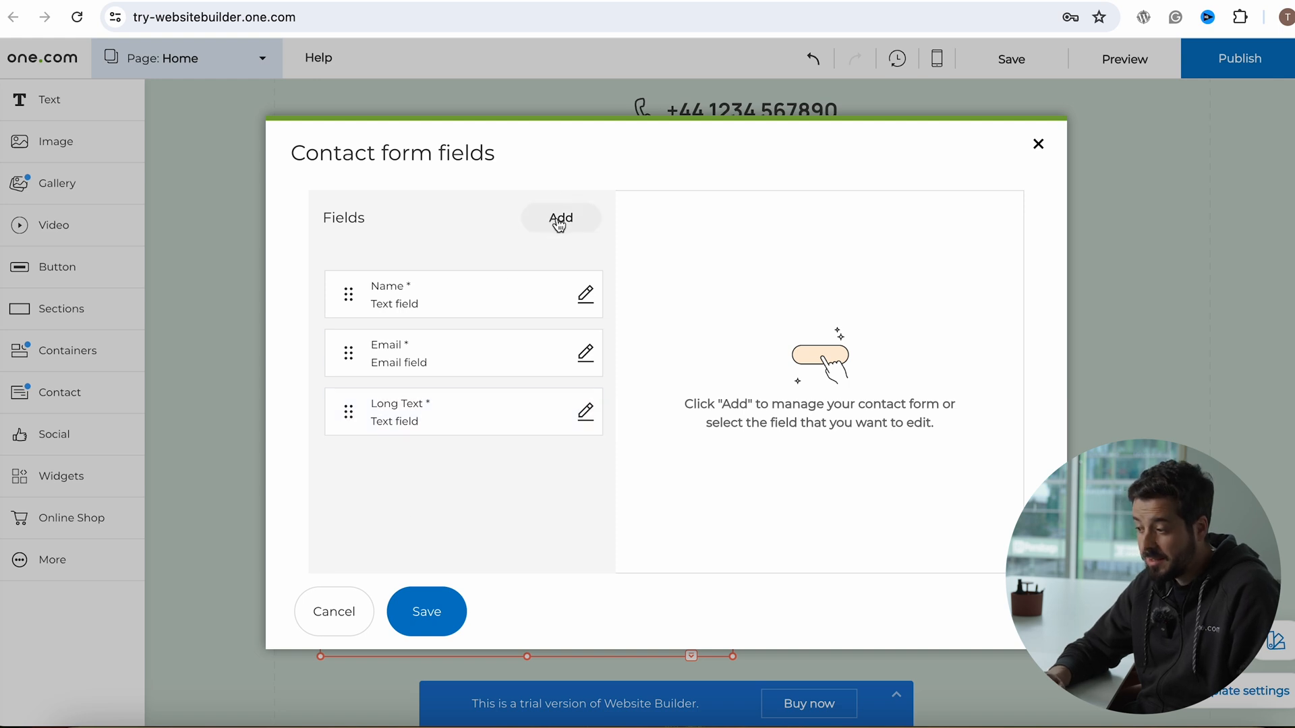
left_click(560, 217)
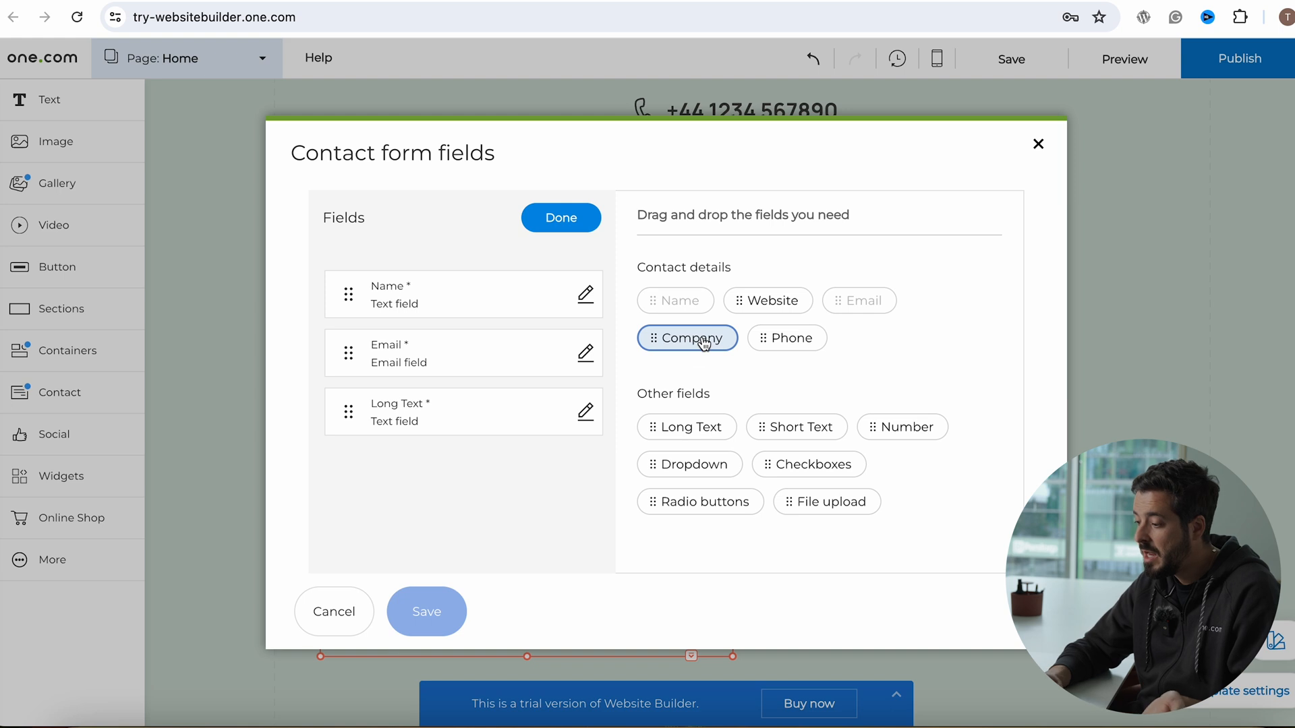
left_click_drag(686, 337, 561, 337)
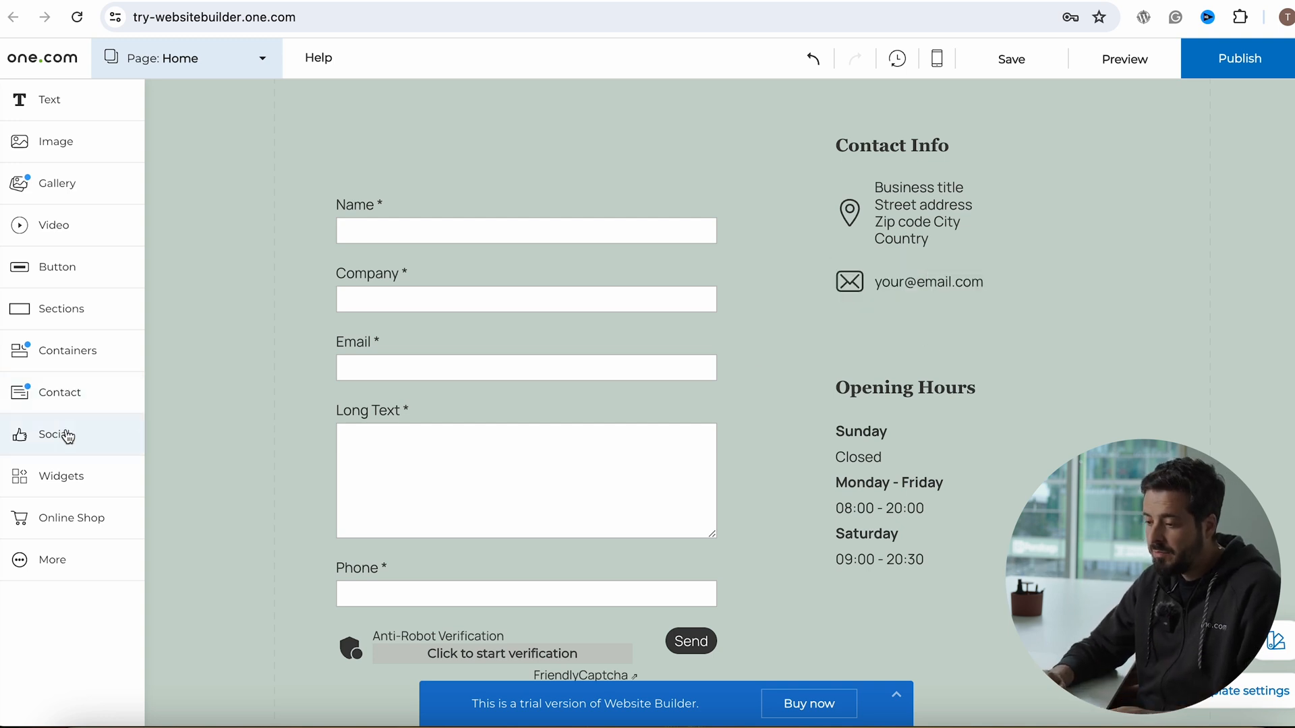
Restyle the Contact Info social icons, trying circle designs and settling on 'Square - knockout'
left_click(56, 434)
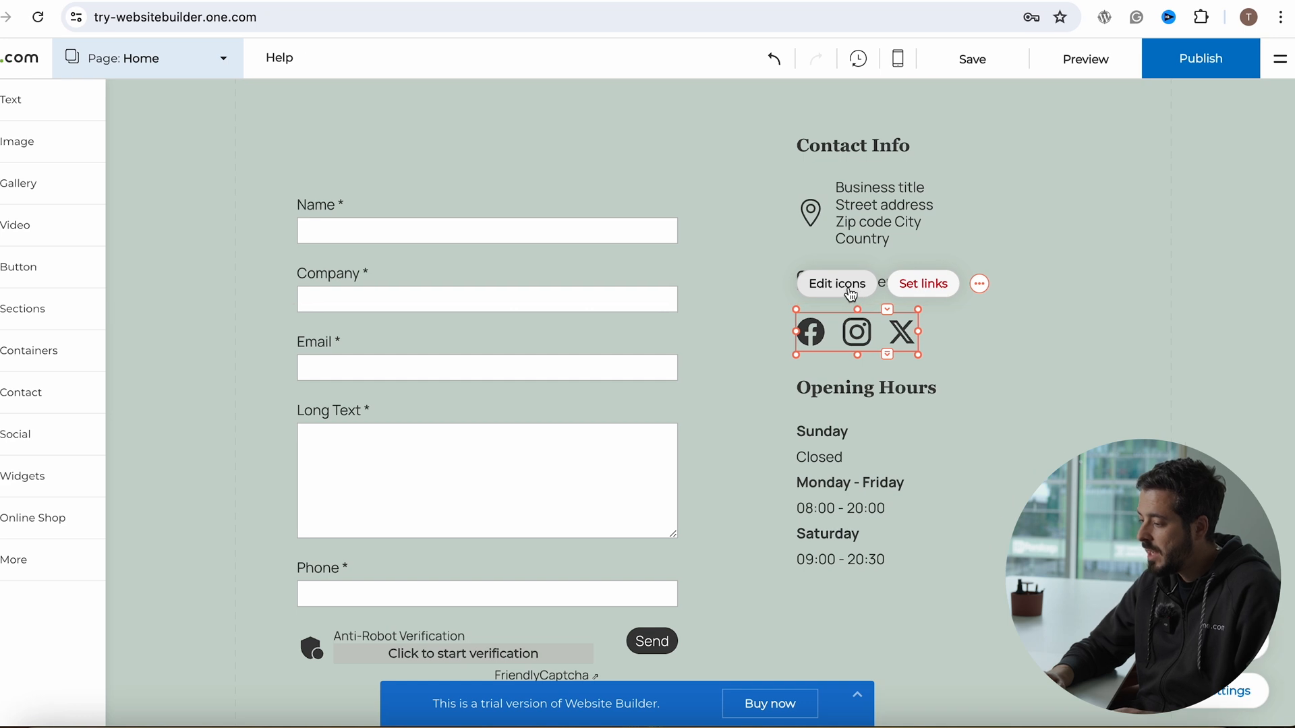
left_click(836, 283)
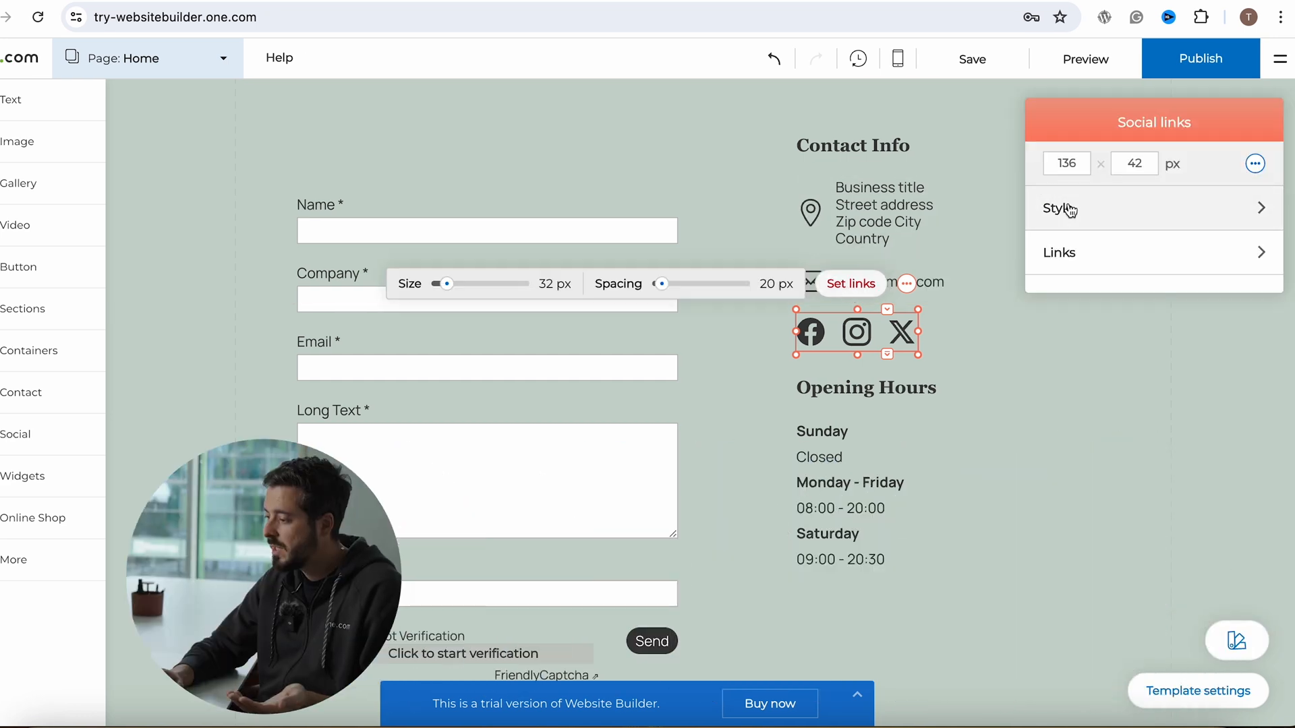
left_click(1060, 208)
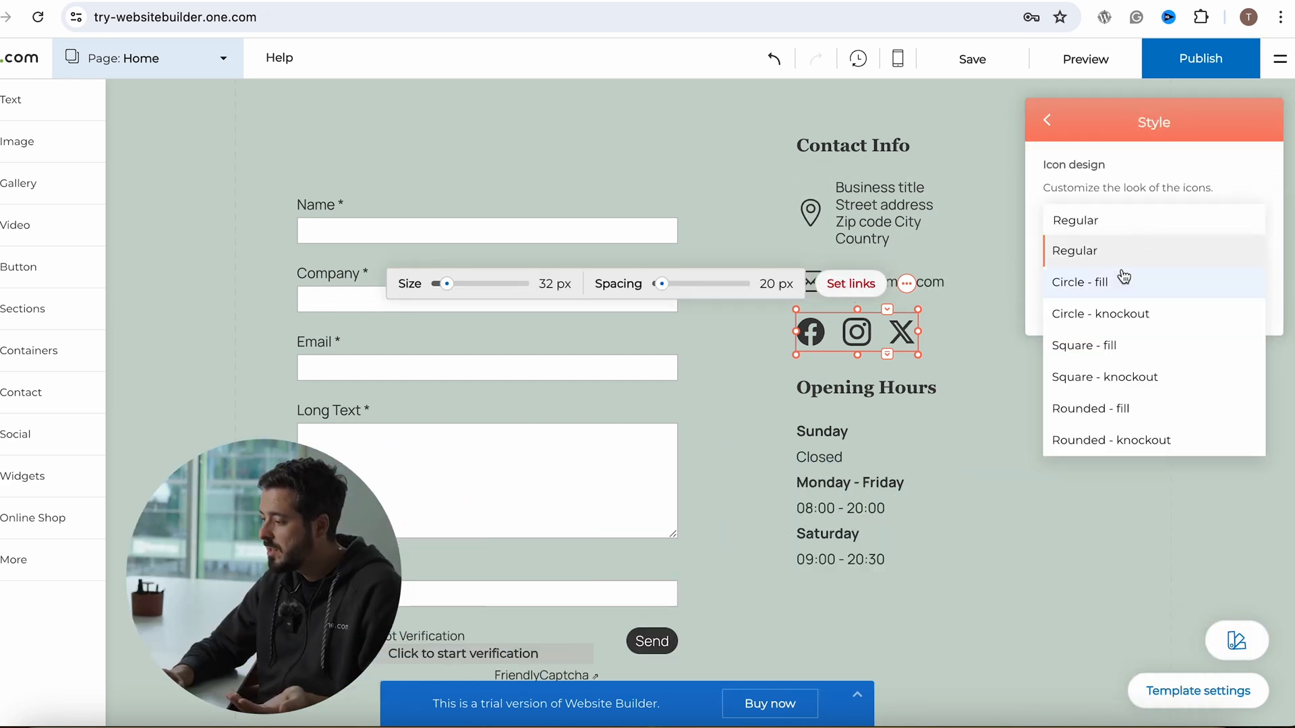
left_click(1079, 282)
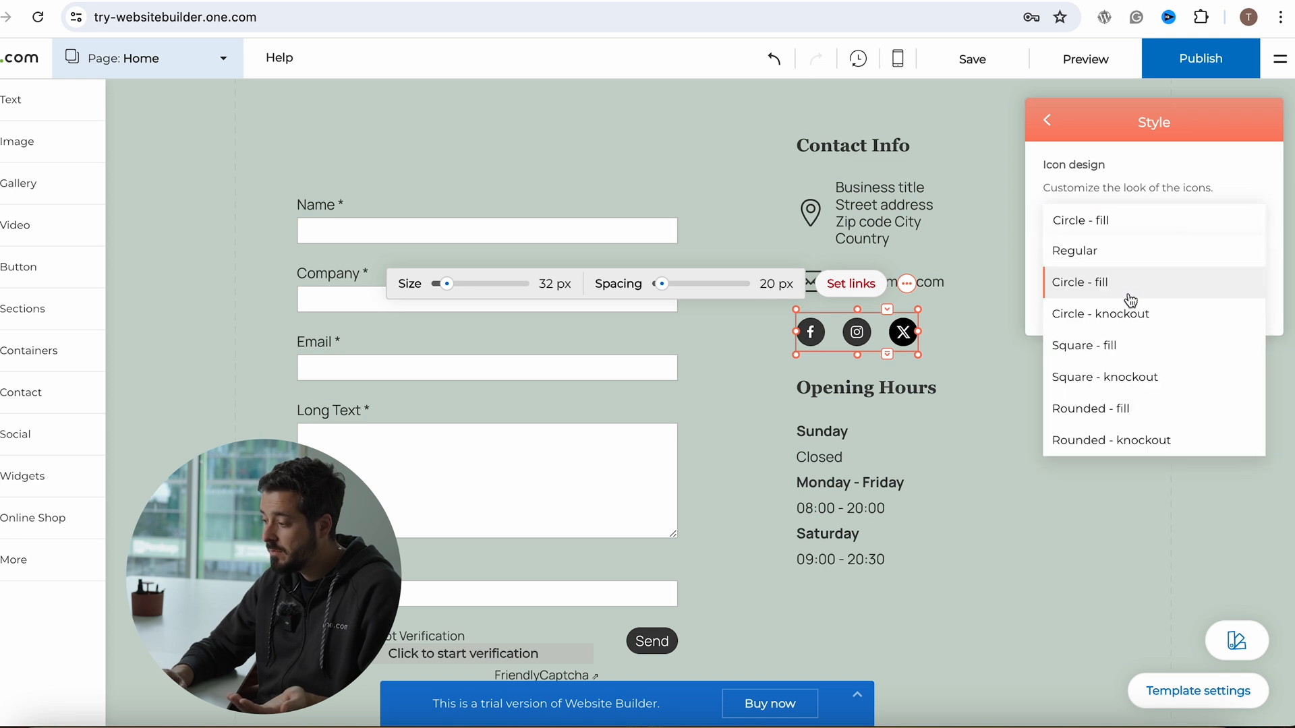
left_click(1101, 313)
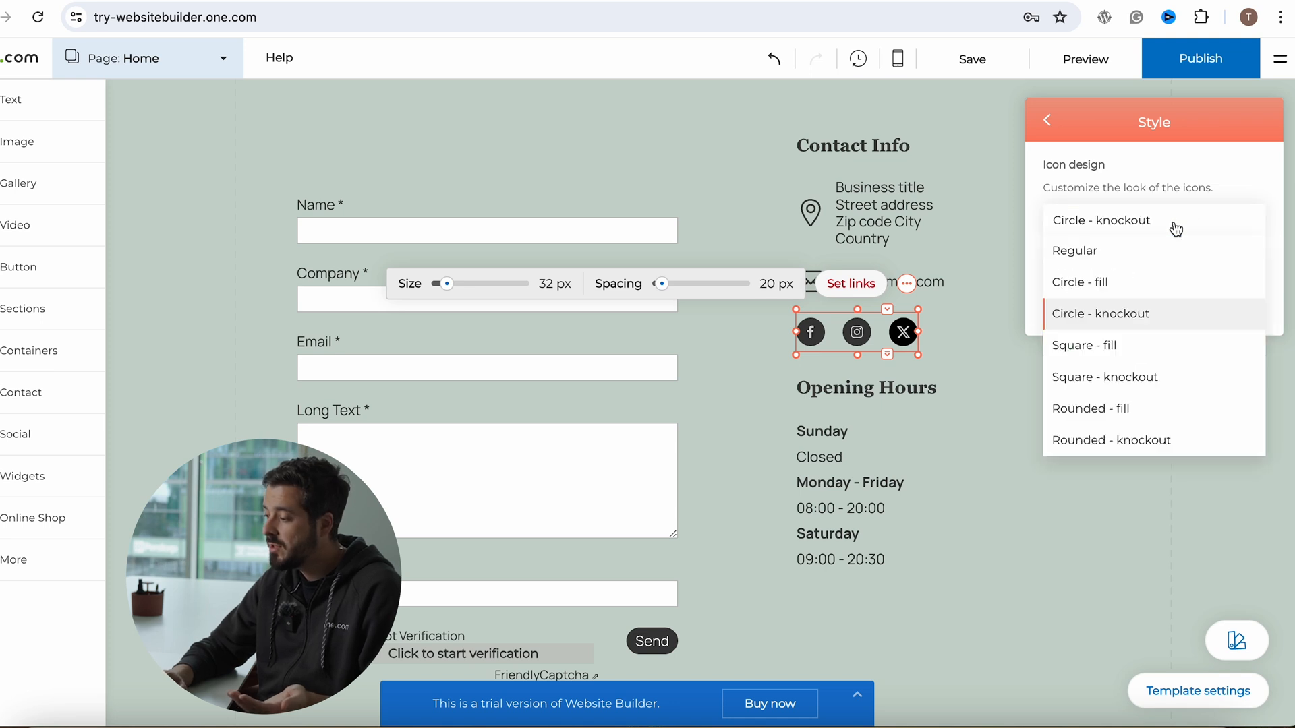
left_click(1085, 346)
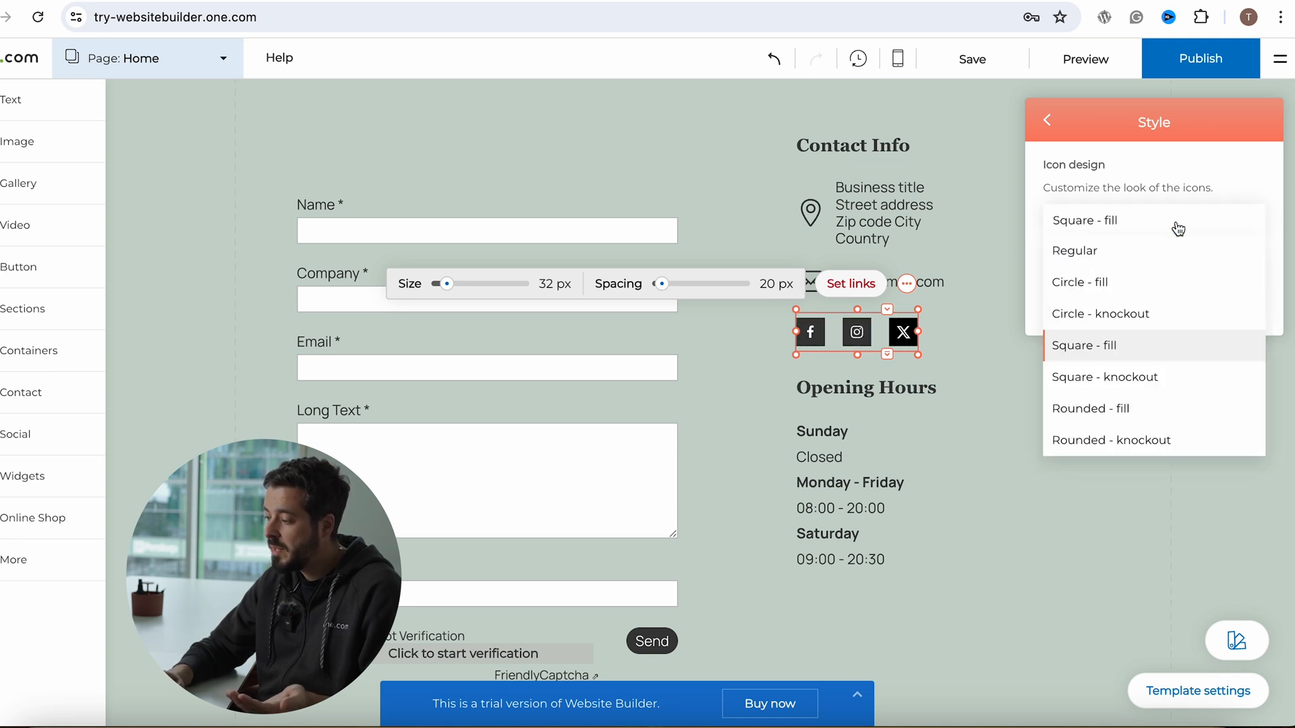
left_click(1105, 376)
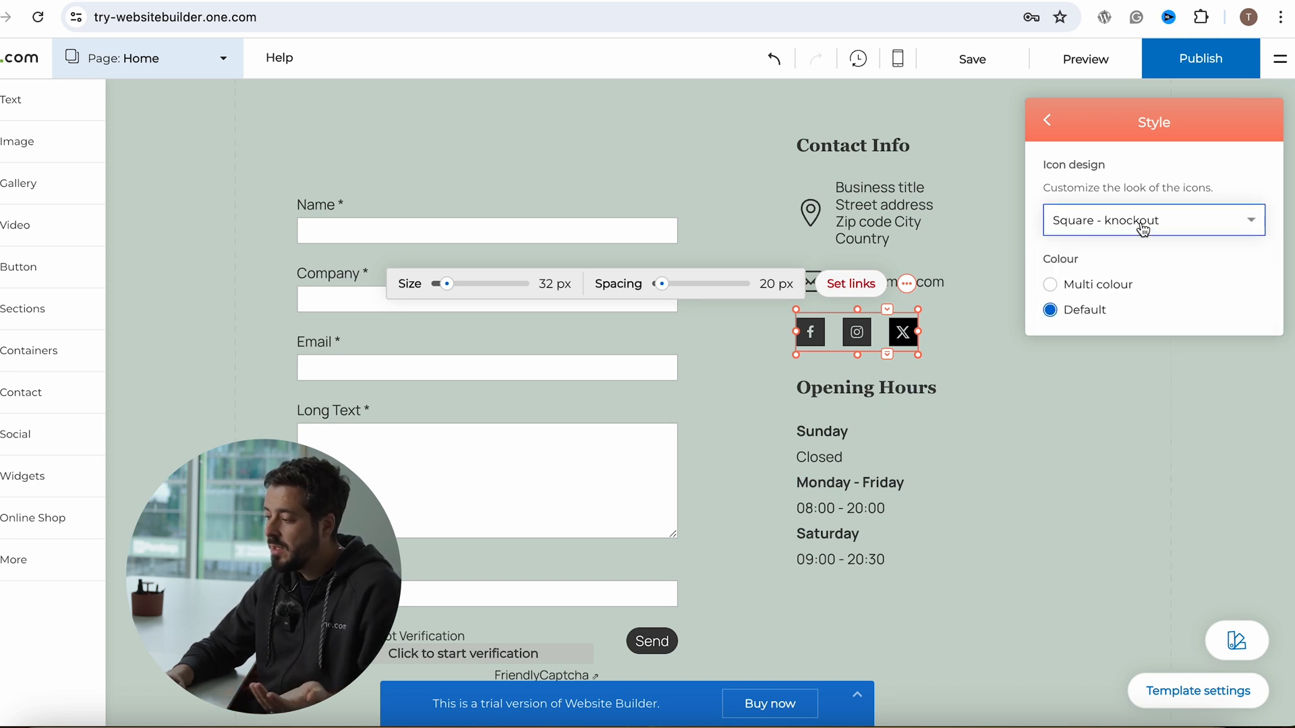
left_click(1153, 220)
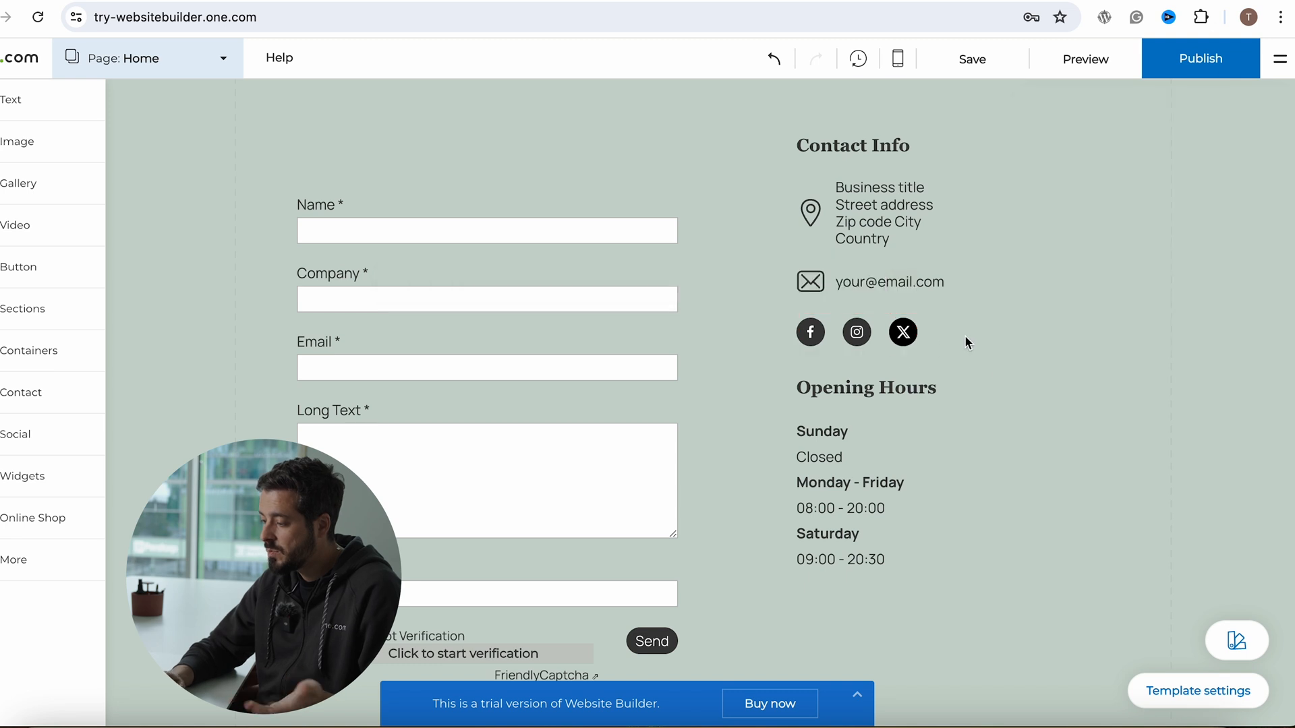
Review the Facebook, Instagram and X profile links behind the social icons
left_click(856, 332)
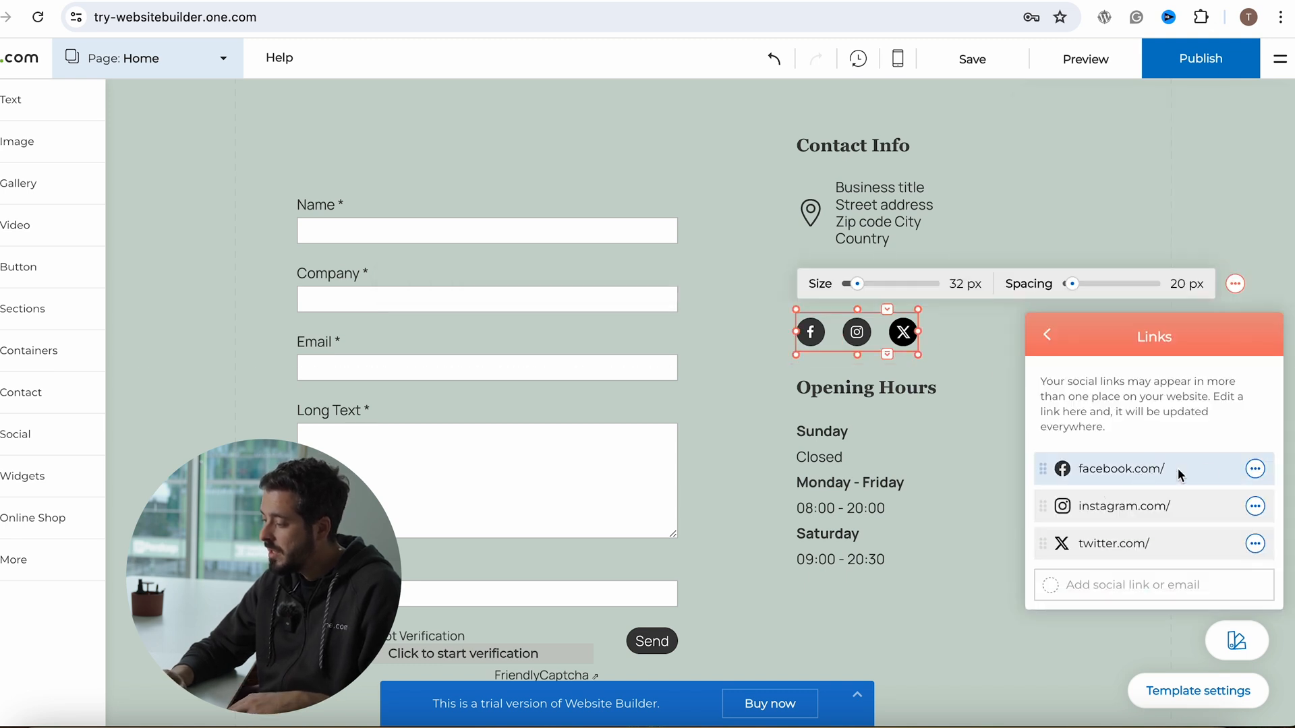
left_click(1119, 468)
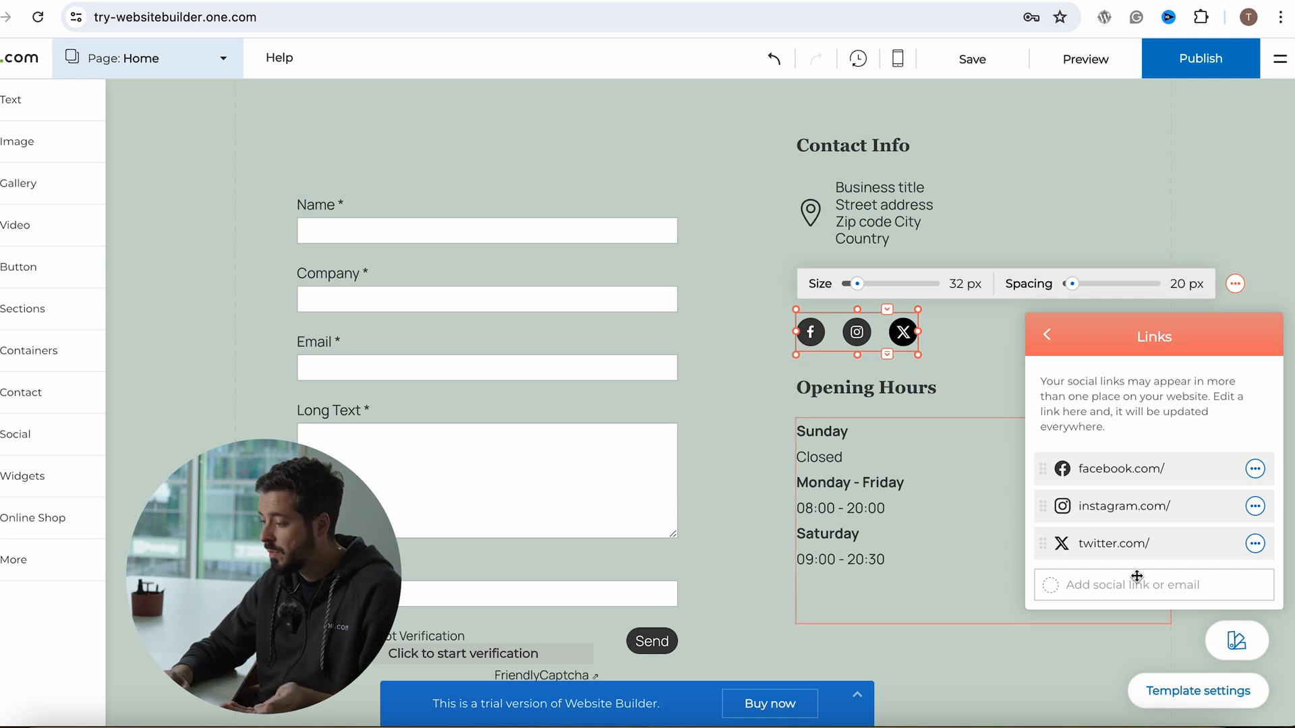
mouse_move(1144, 333)
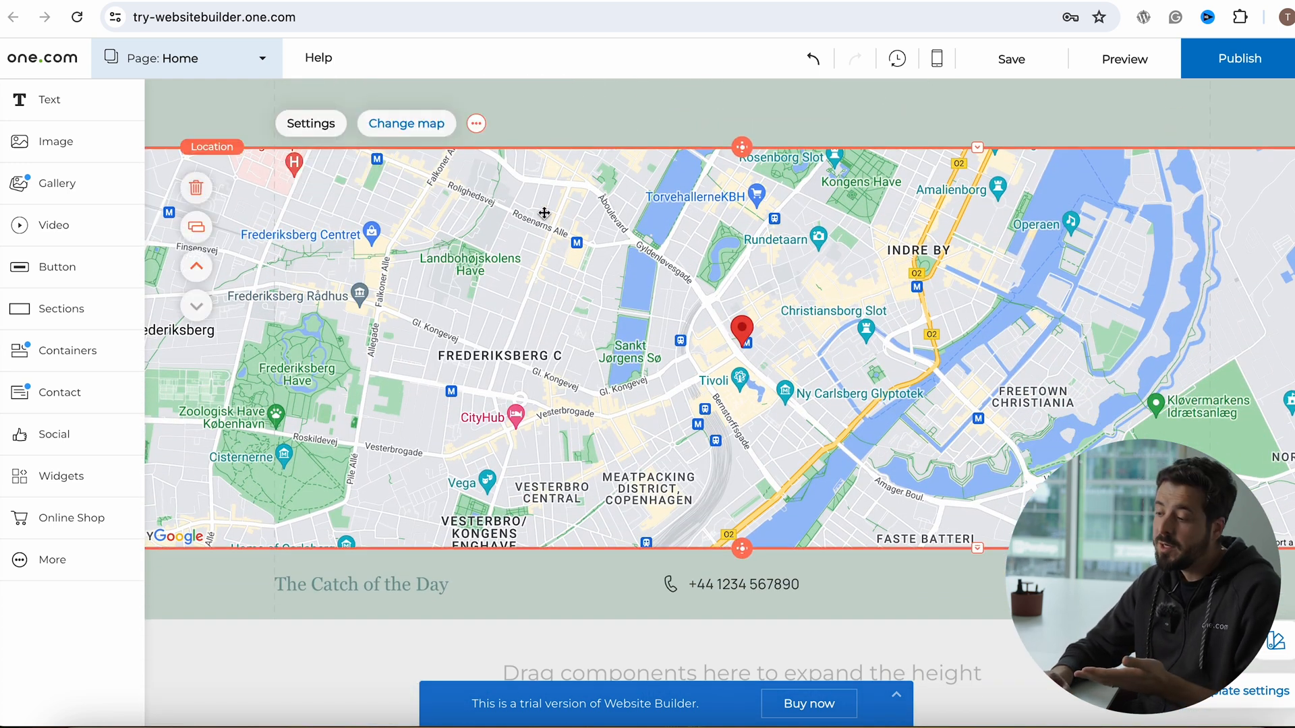
left_click(407, 123)
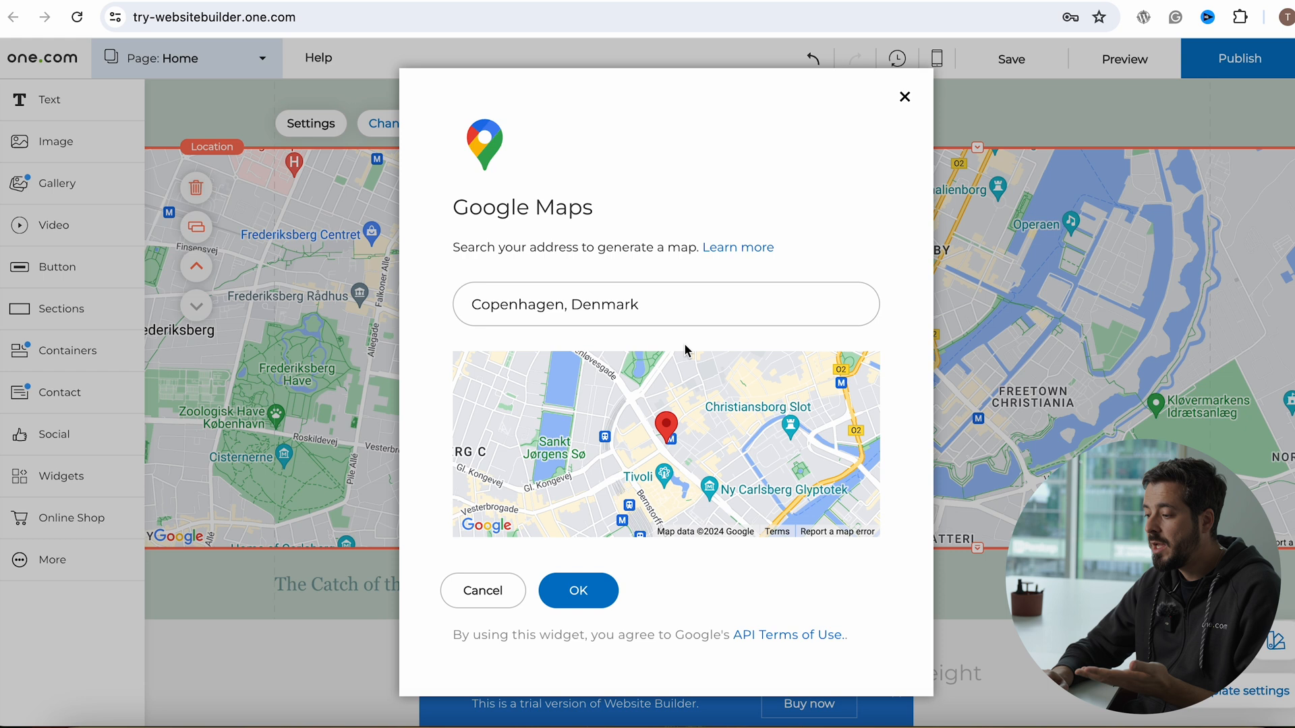
mouse_move(692, 296)
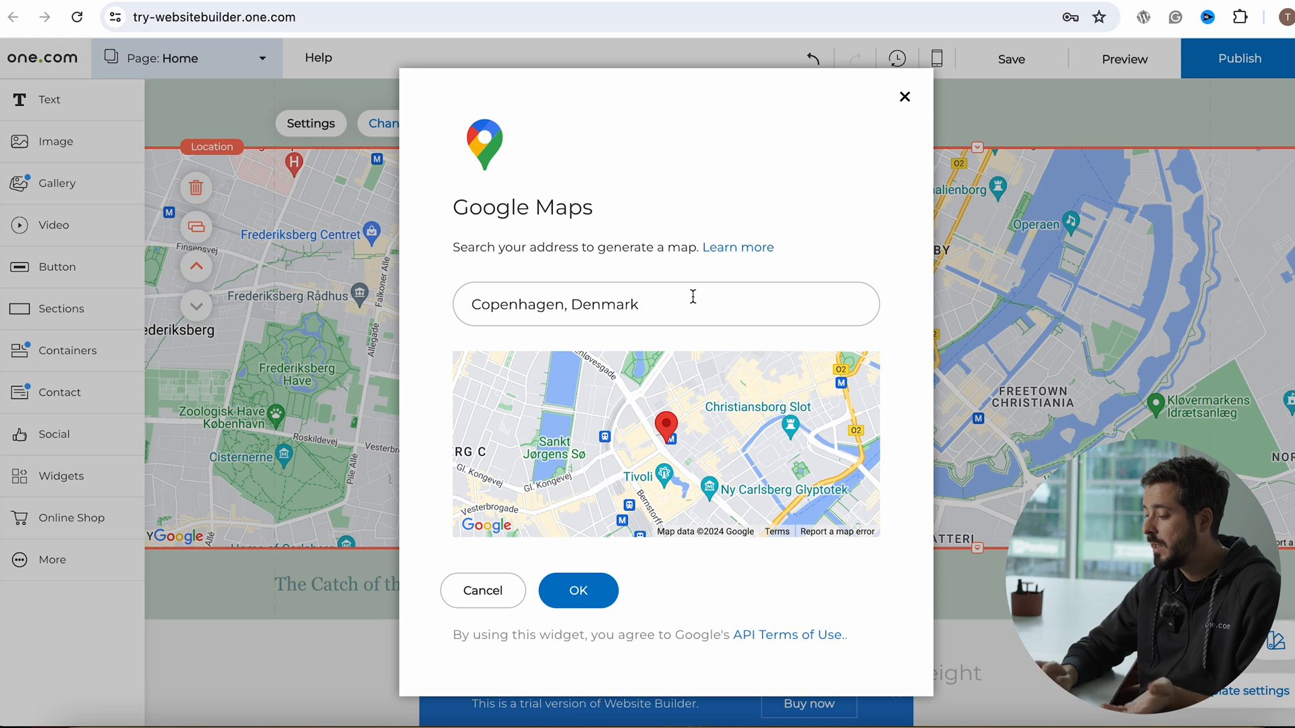
left_click(578, 591)
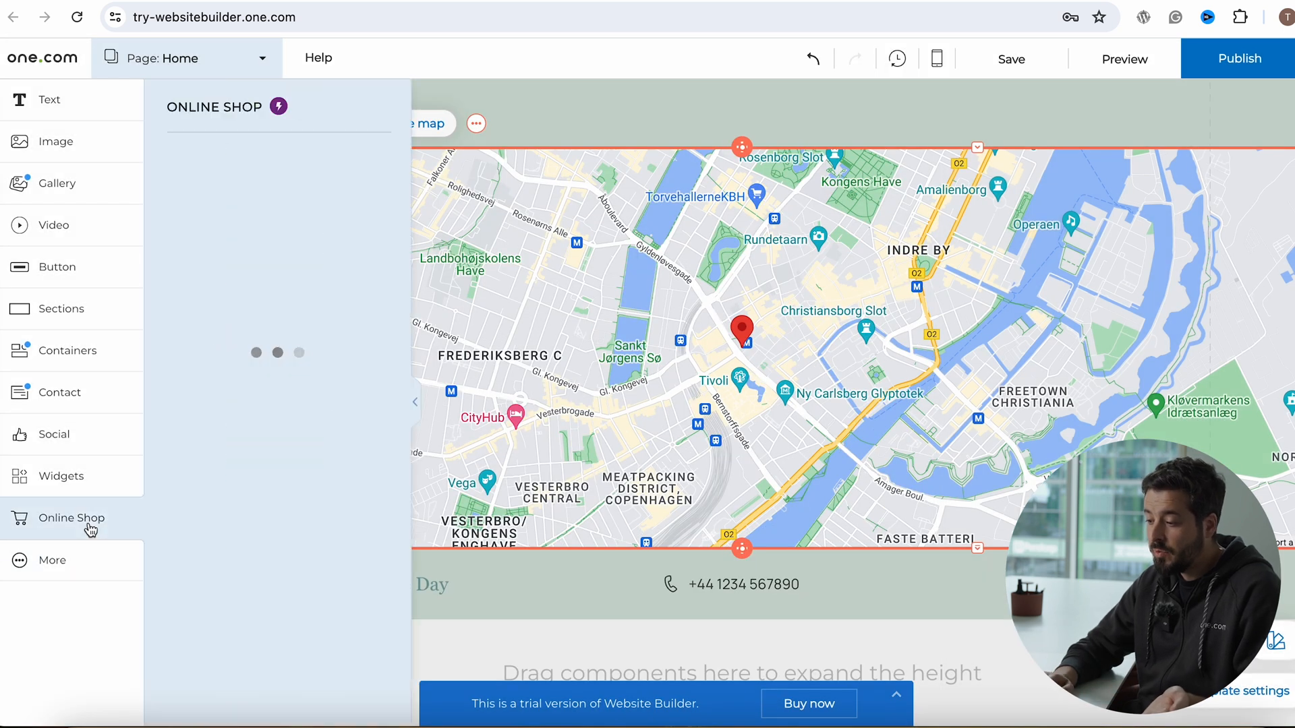
left_click(71, 518)
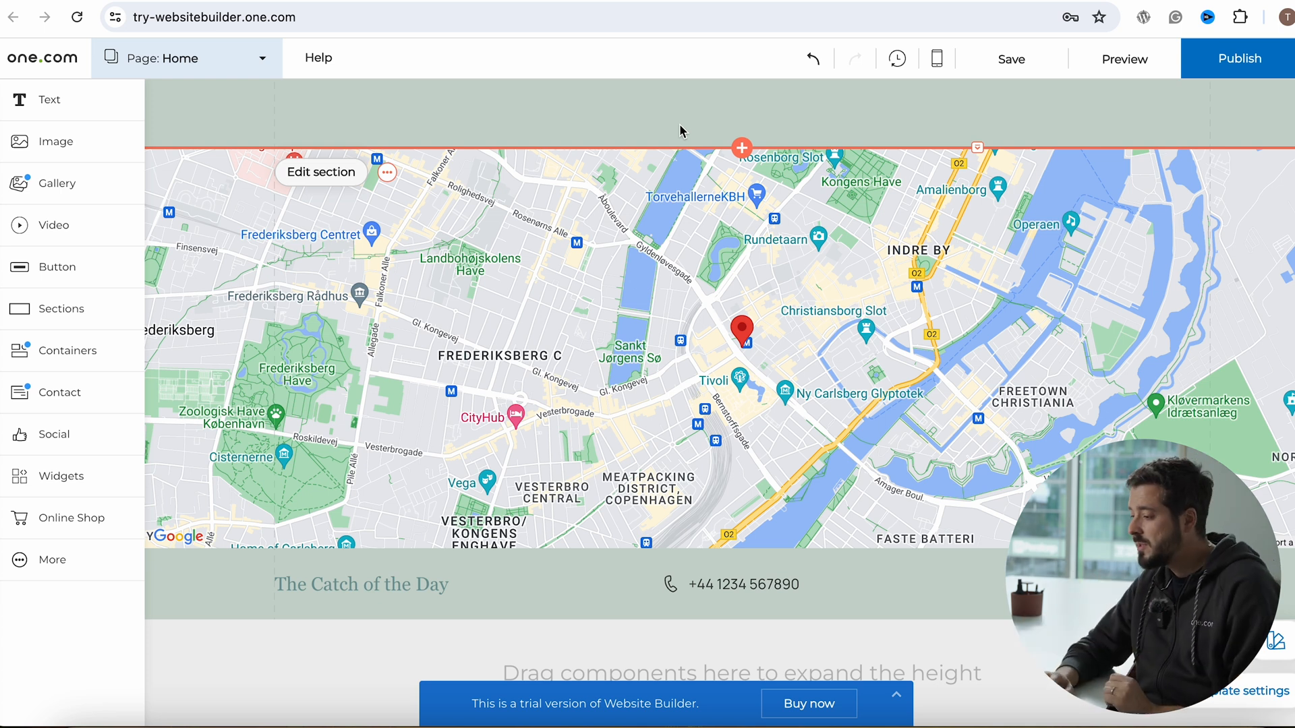
mouse_move(938, 58)
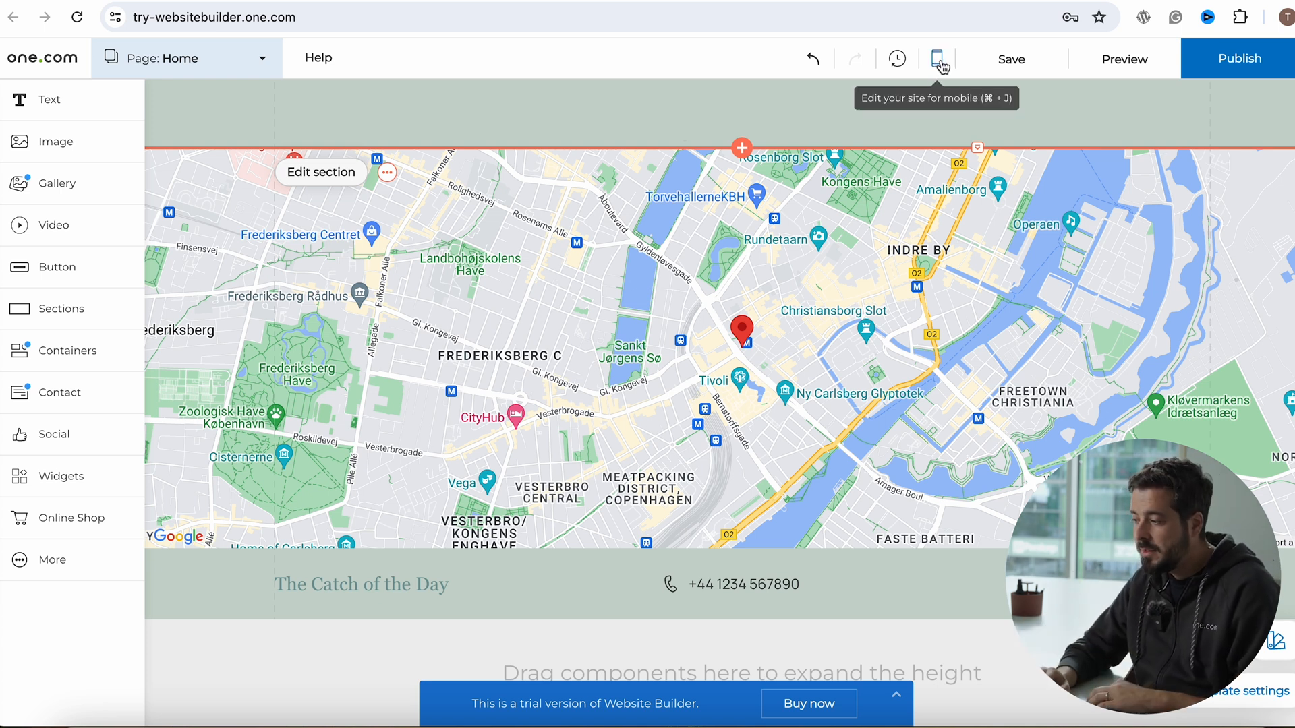
In mobile editing, move the hero Menu button down then back above the description
left_click(937, 58)
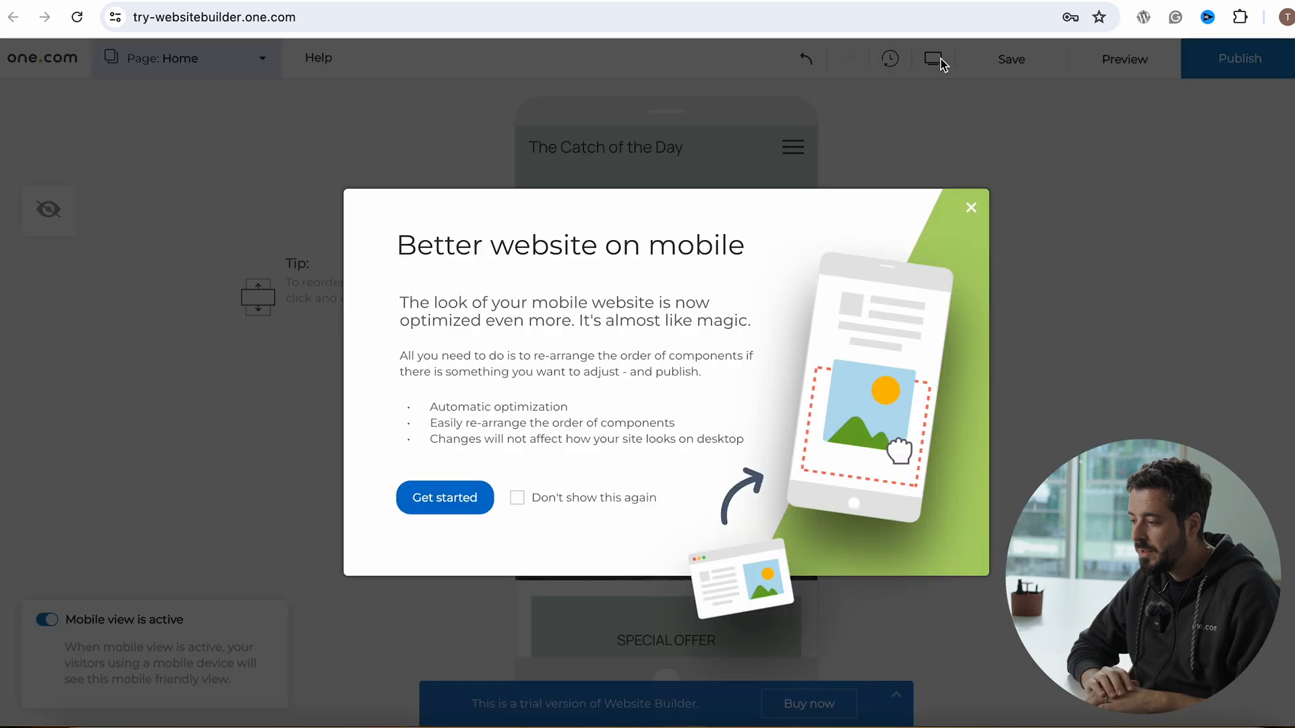
left_click(517, 498)
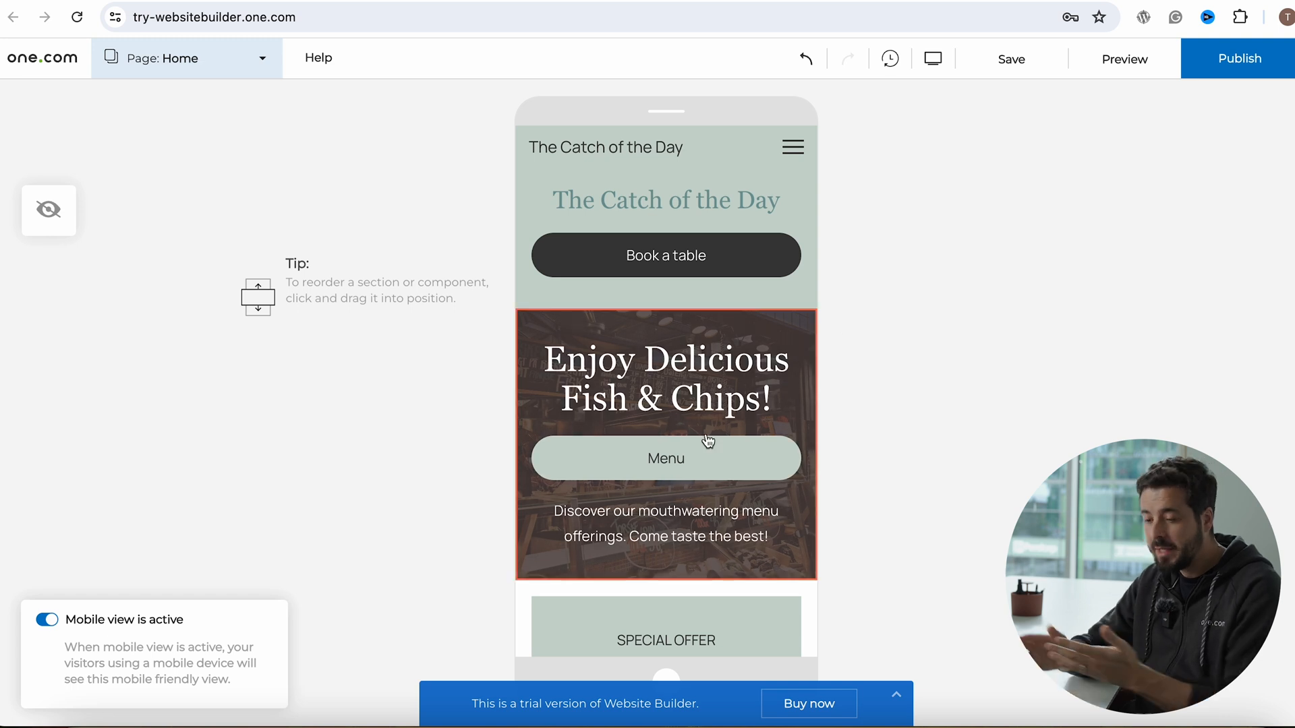
scroll("down", 3)
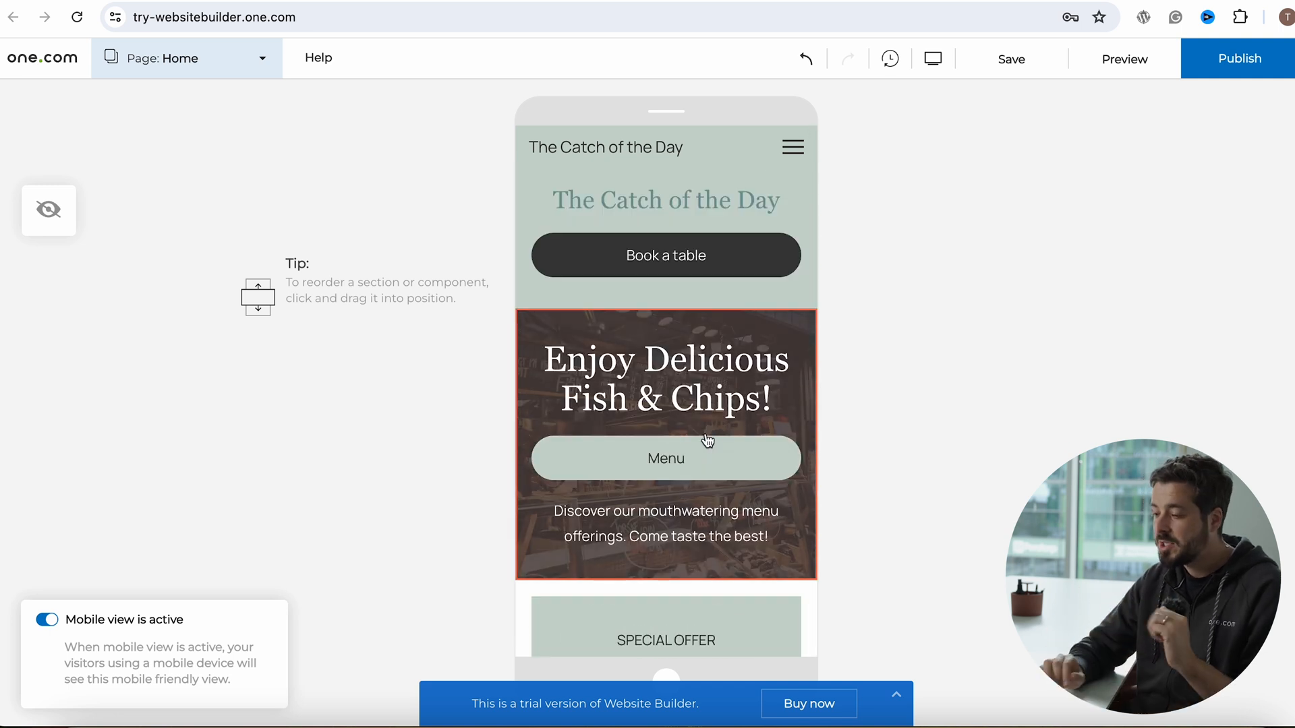
left_click(665, 523)
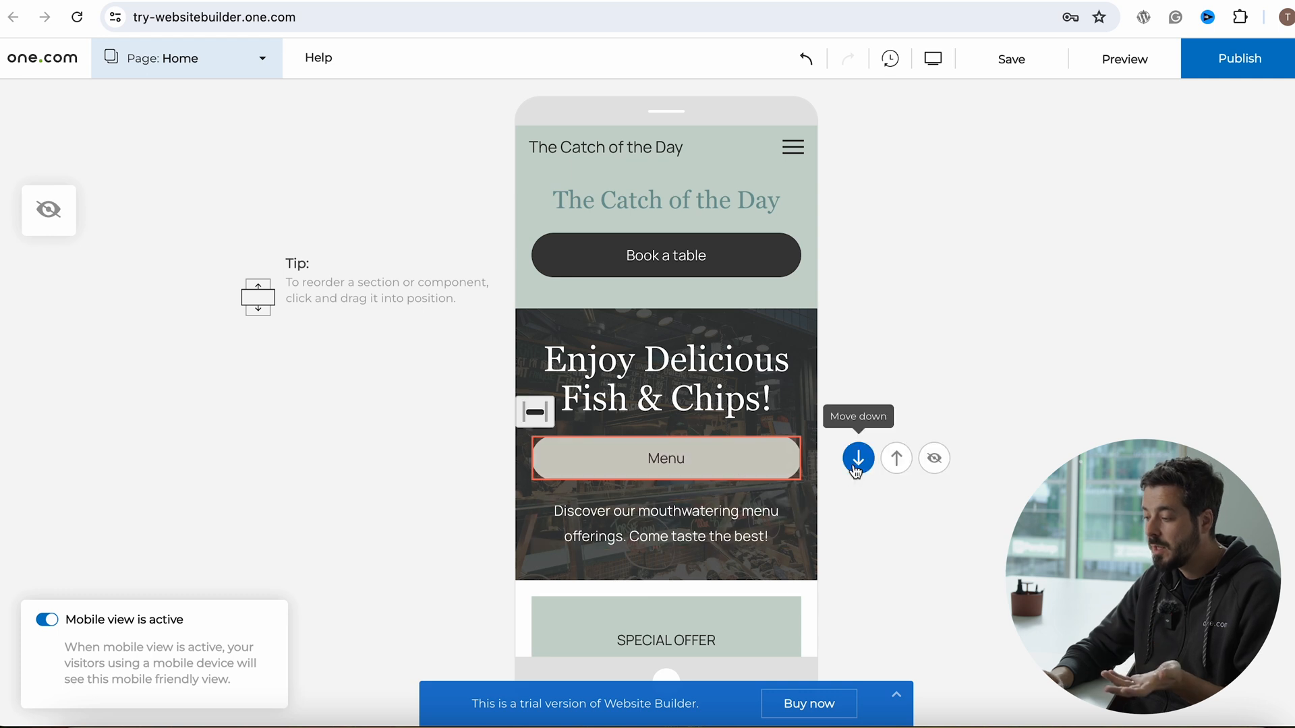
left_click(858, 458)
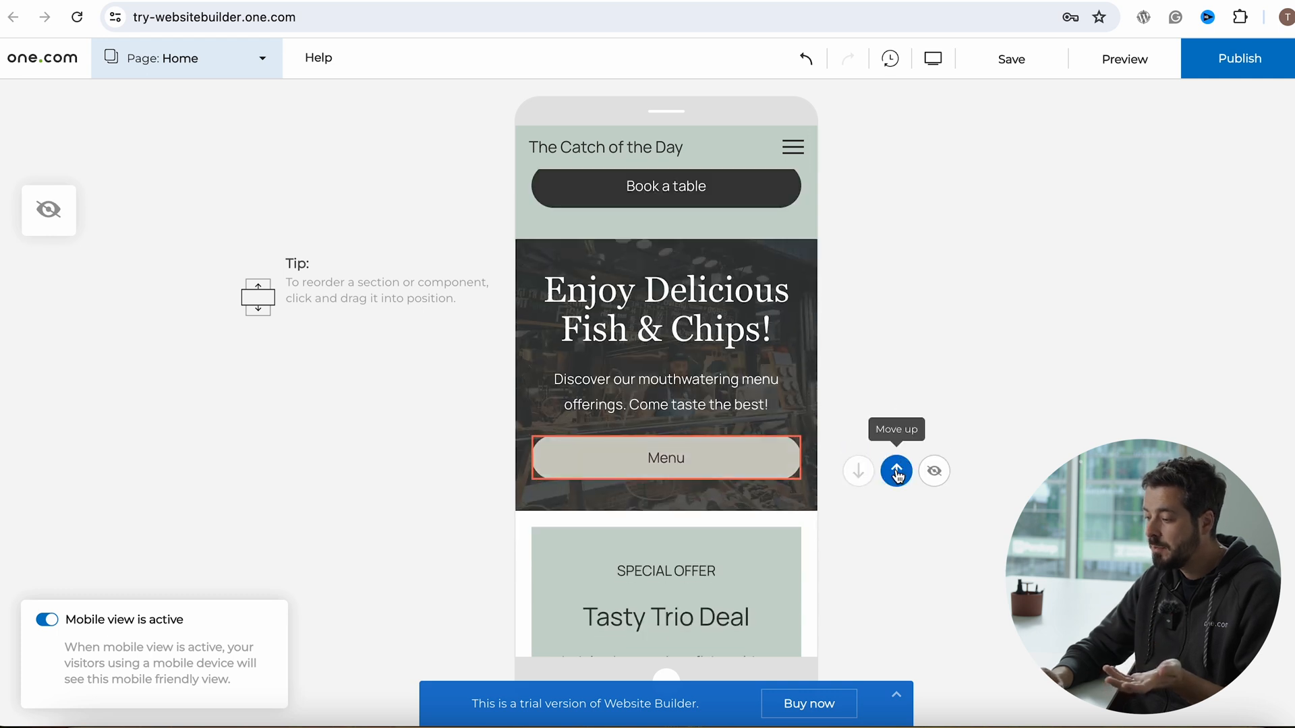
left_click(895, 470)
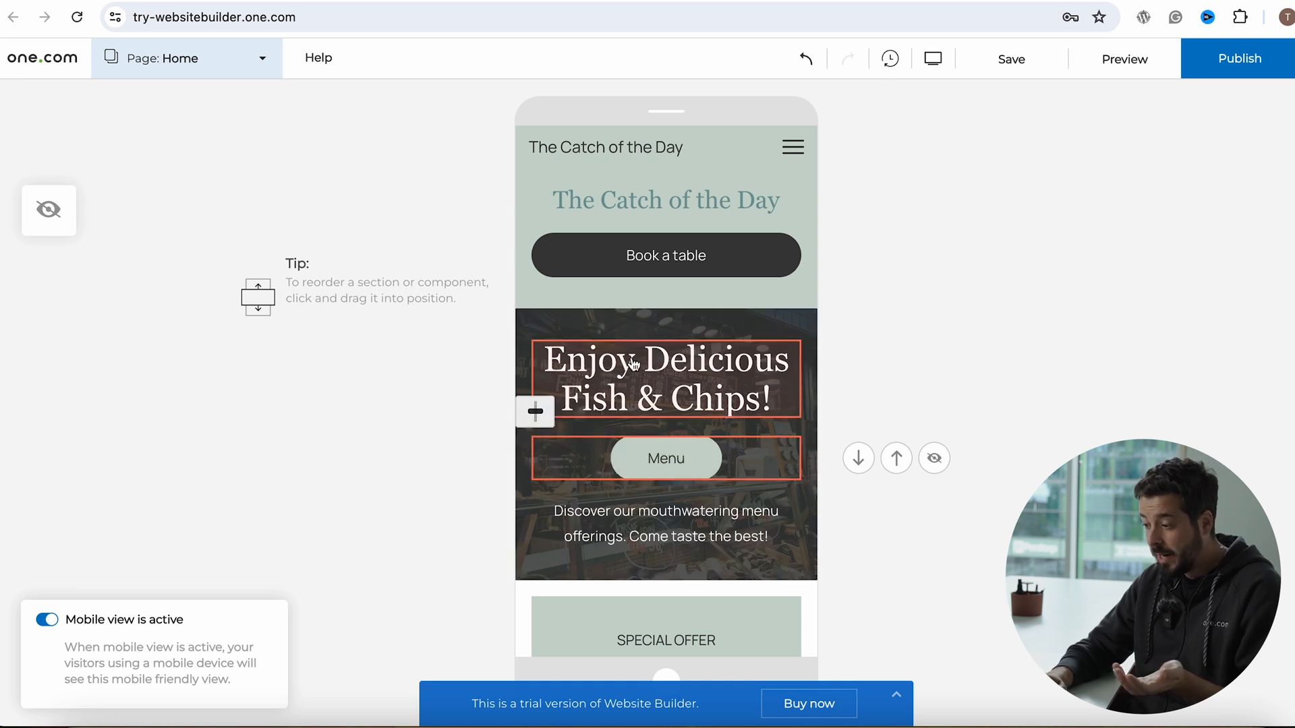
Hide then re-show the hero description text on mobile and return to desktop editing
left_click(665, 523)
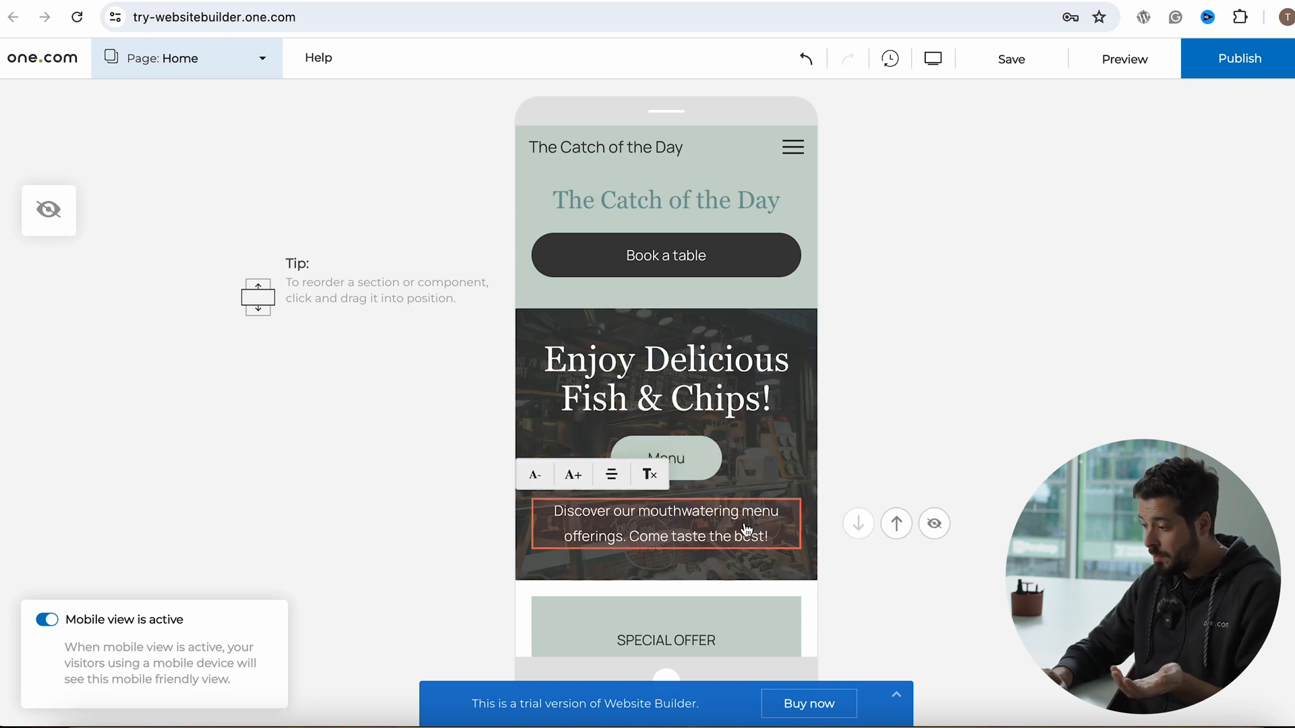
left_click(933, 523)
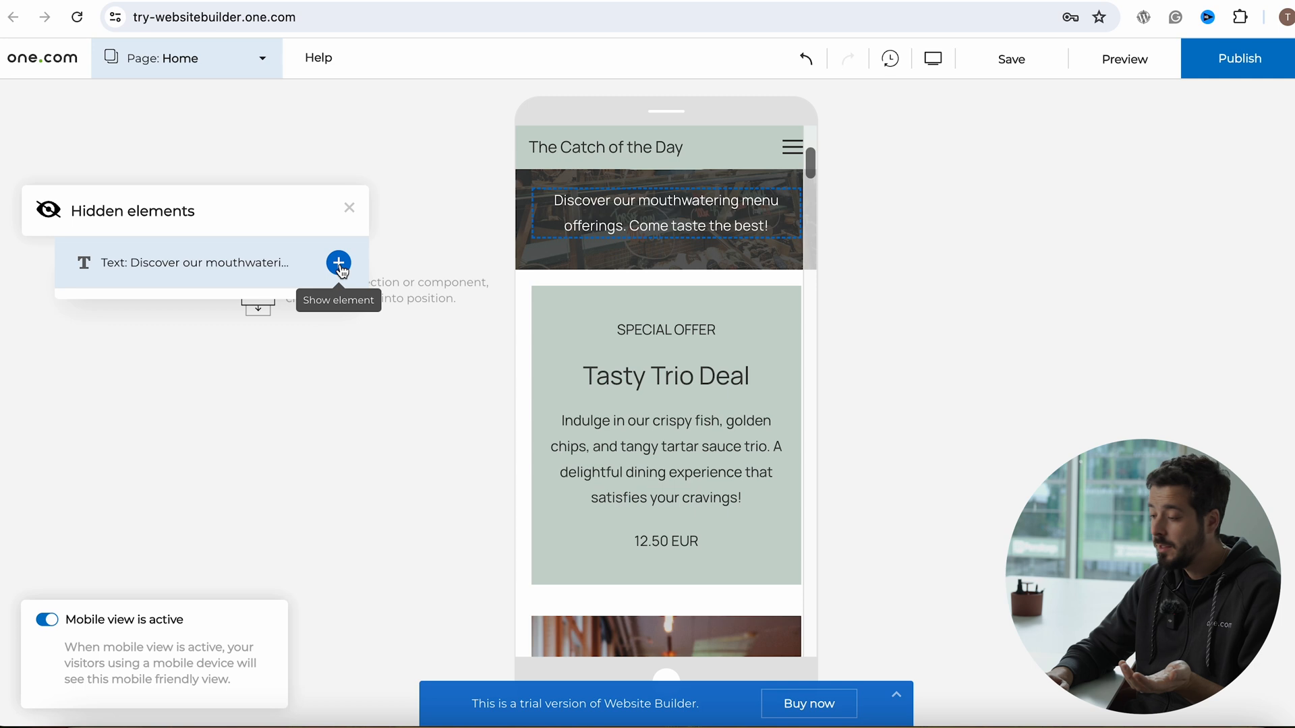
left_click(338, 263)
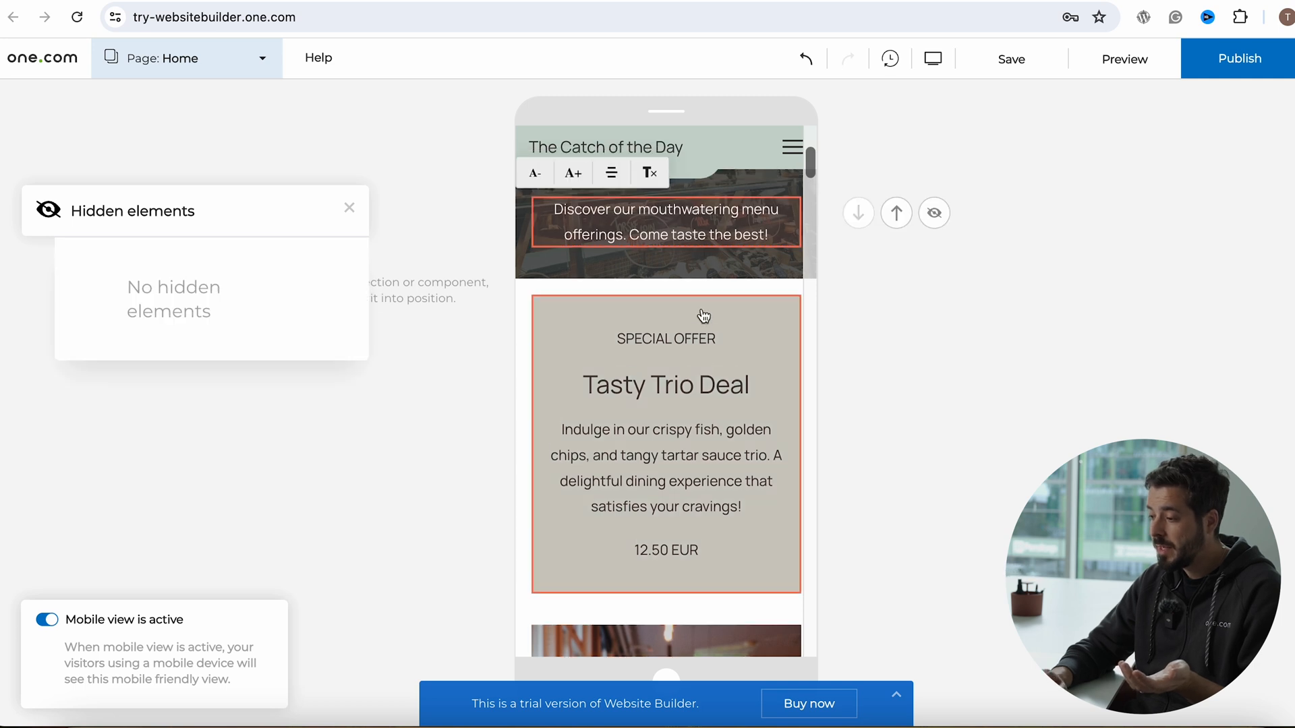
scroll("down", 3)
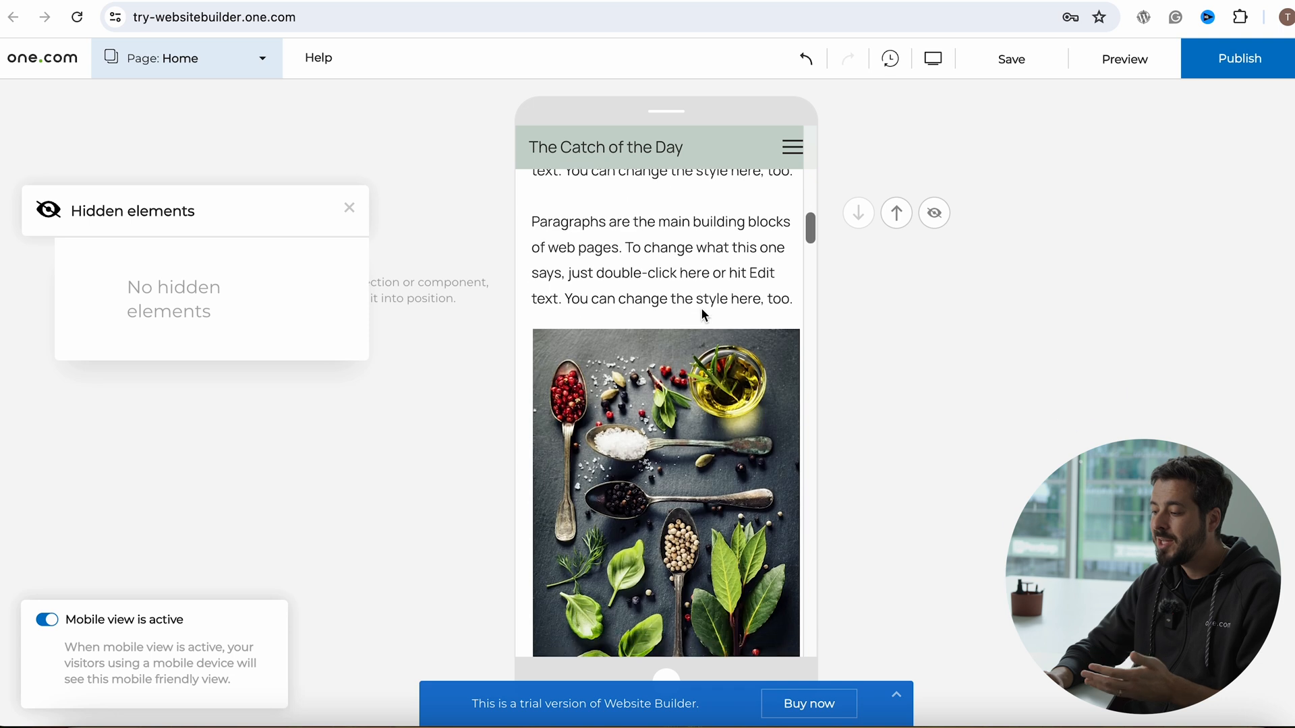
scroll("down", 3)
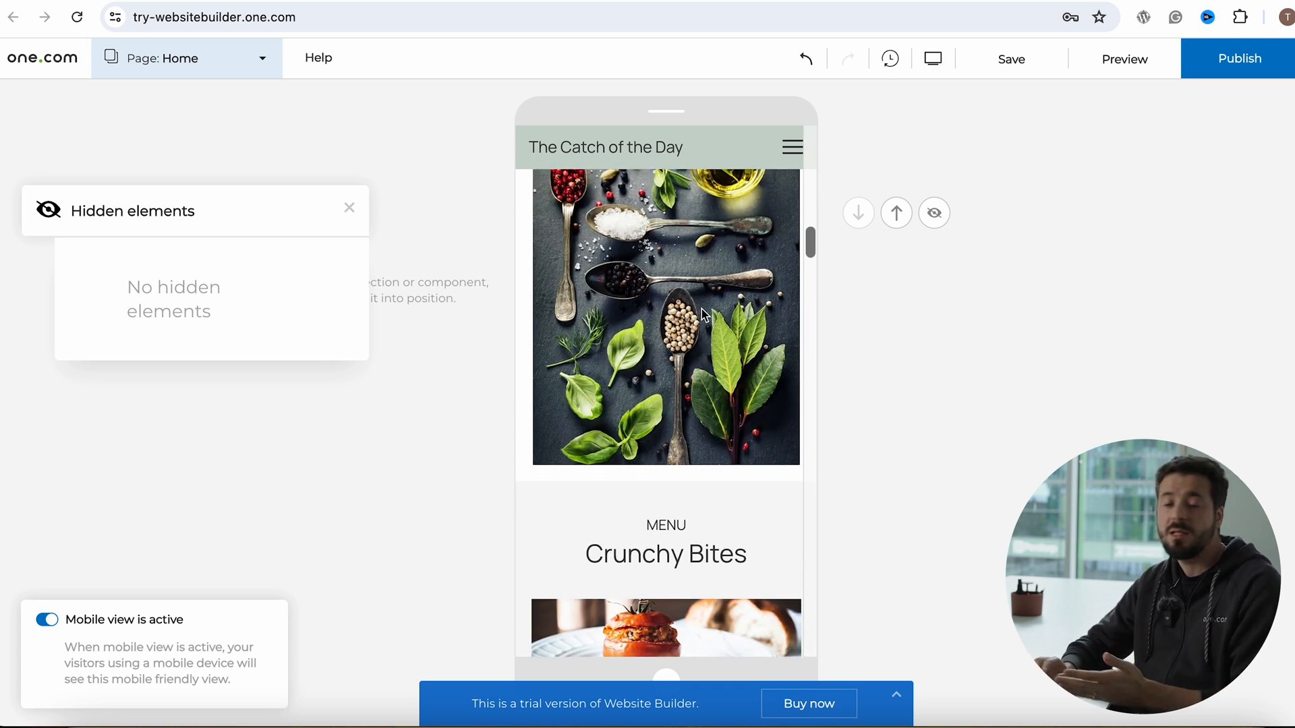
left_click(933, 58)
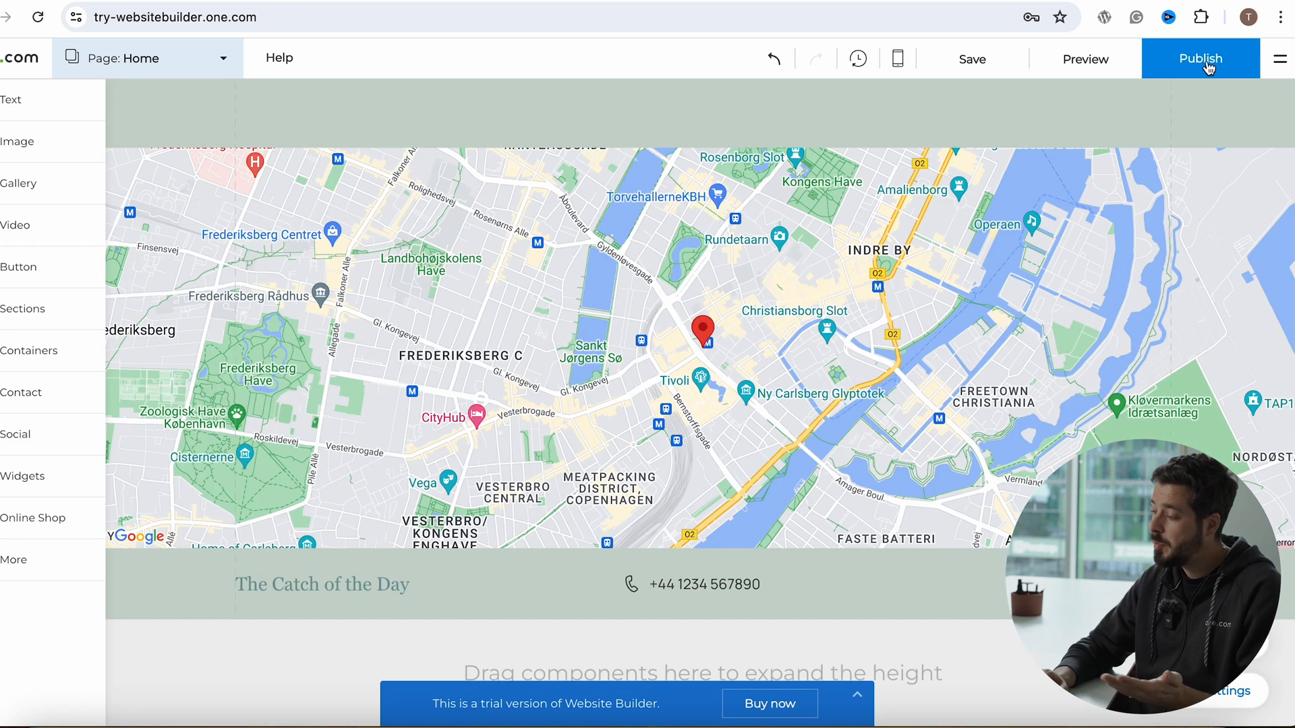
Attempt to publish the site, hitting the 'Upgrade to publish' trial notice
left_click(1199, 58)
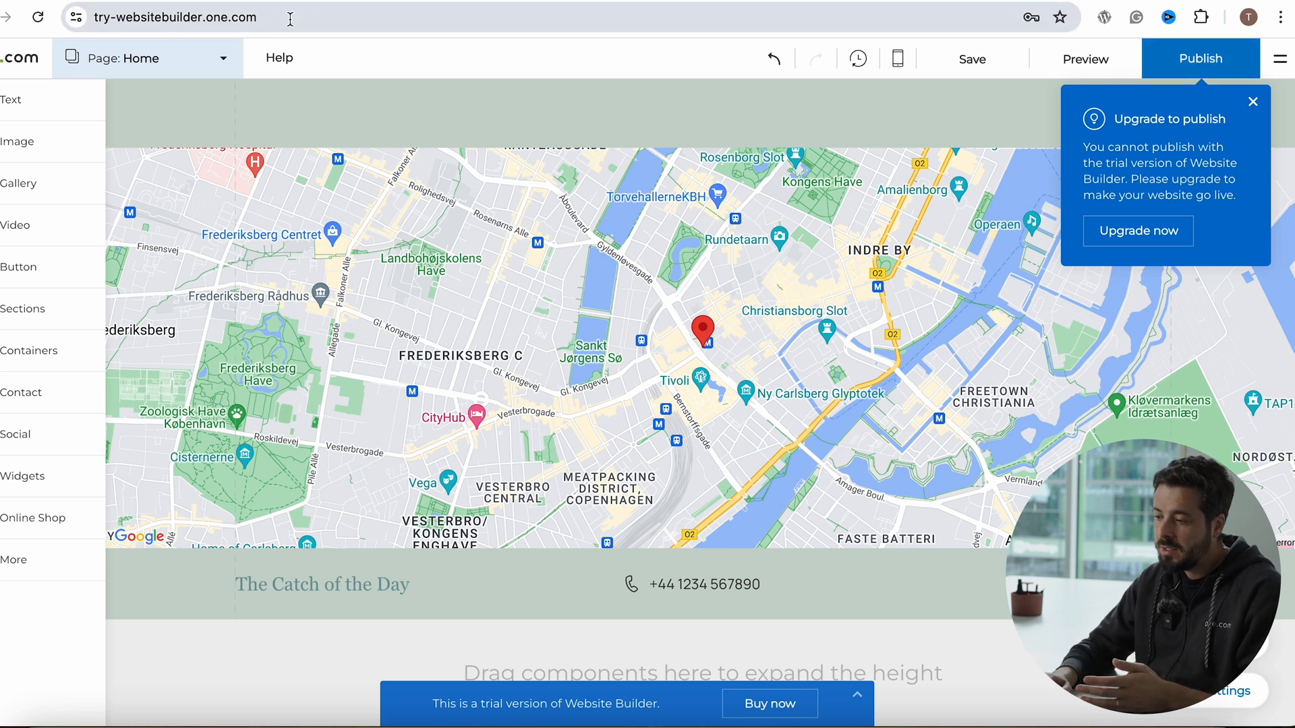
left_click(174, 17)
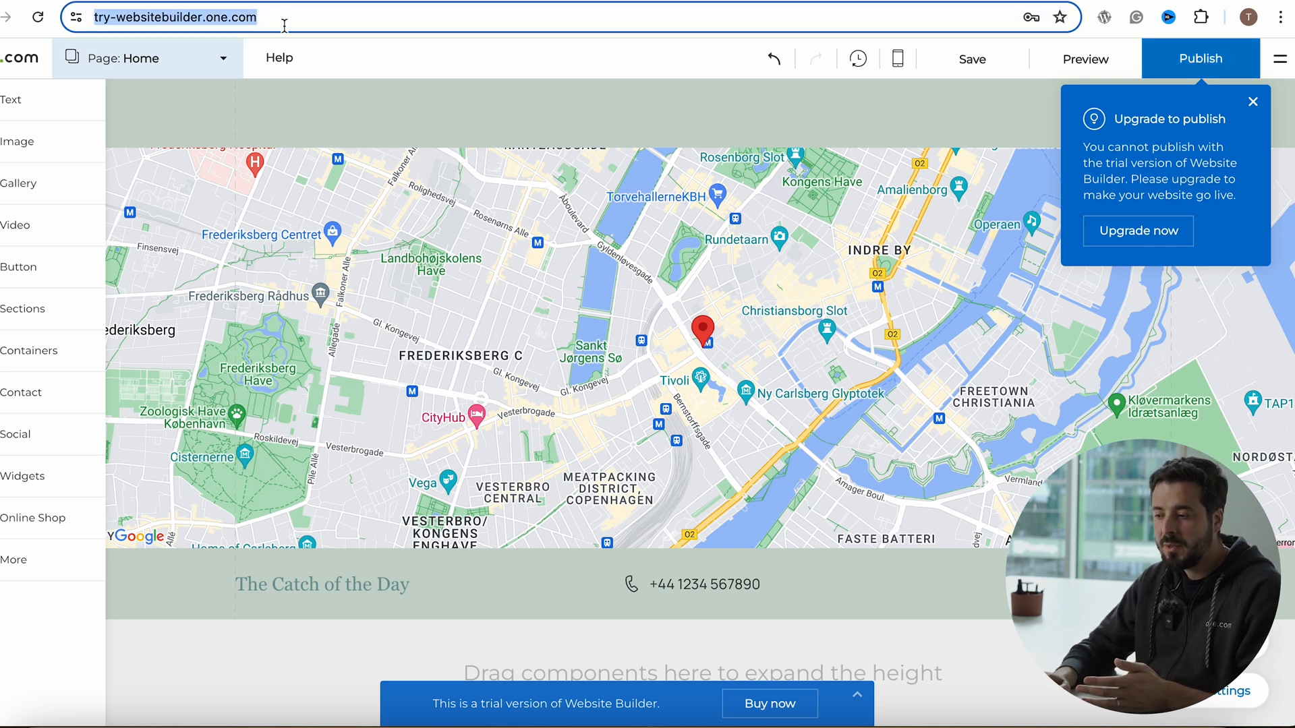